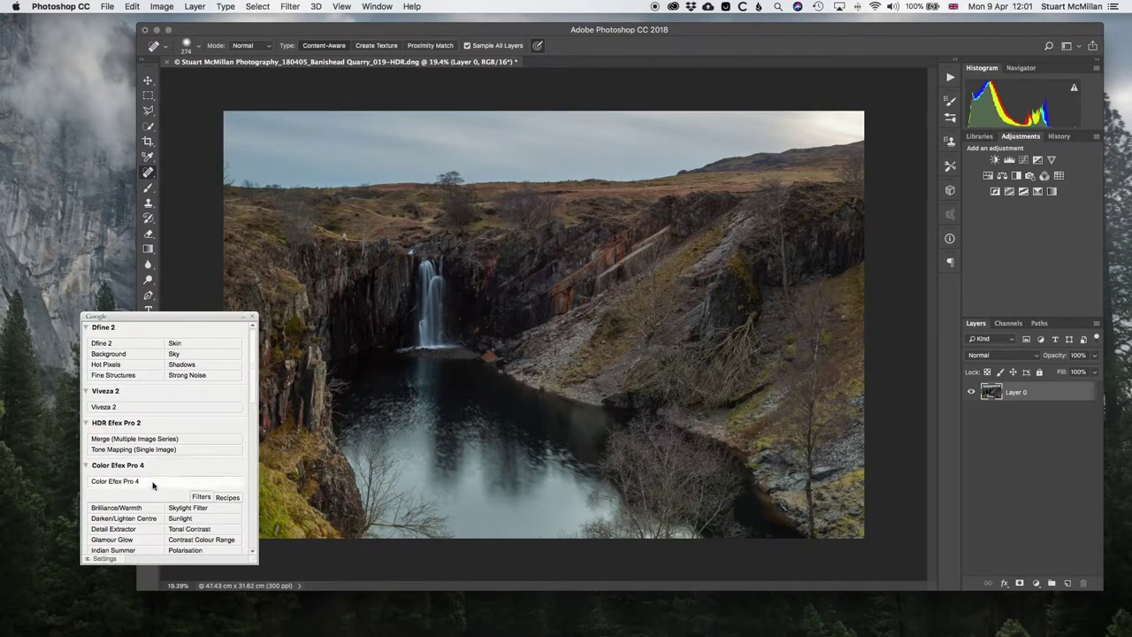
# - Launch Color Efex Pro 4 from the Nik Selector on the quarry photo's Layer 0
pyautogui.click(115, 480)
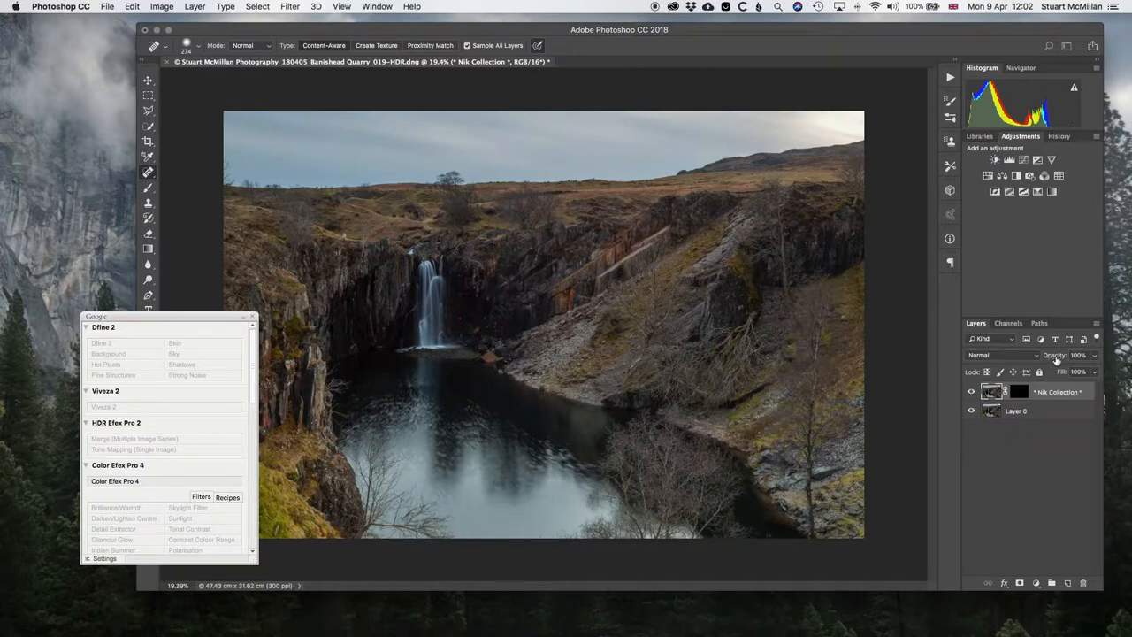
# - Rough in a cooler Brilliance/Warmth look, warmth near −20% and saturation lowered
pyautogui.click(115, 480)
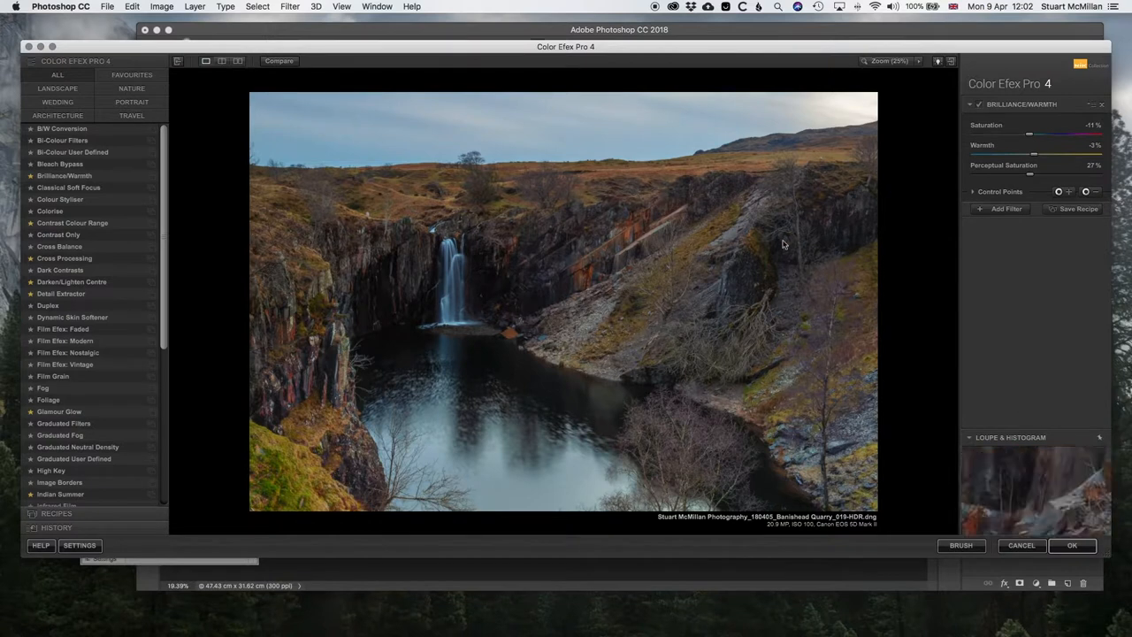
pyautogui.moveTo(952, 165)
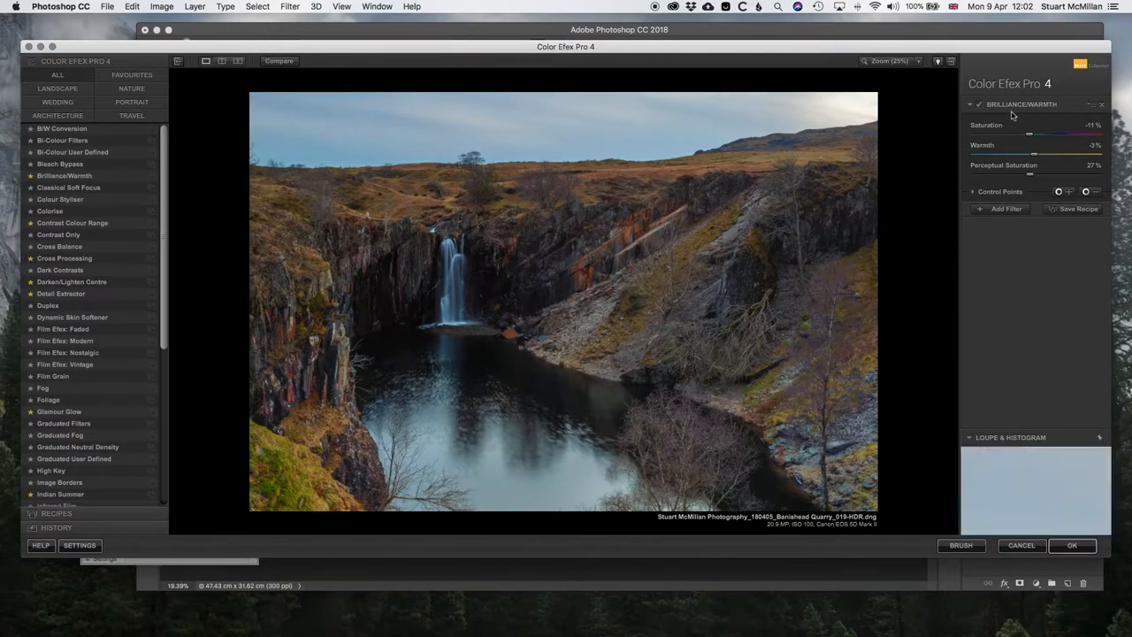
pyautogui.moveTo(1033, 153); pyautogui.dragTo(1028, 153)
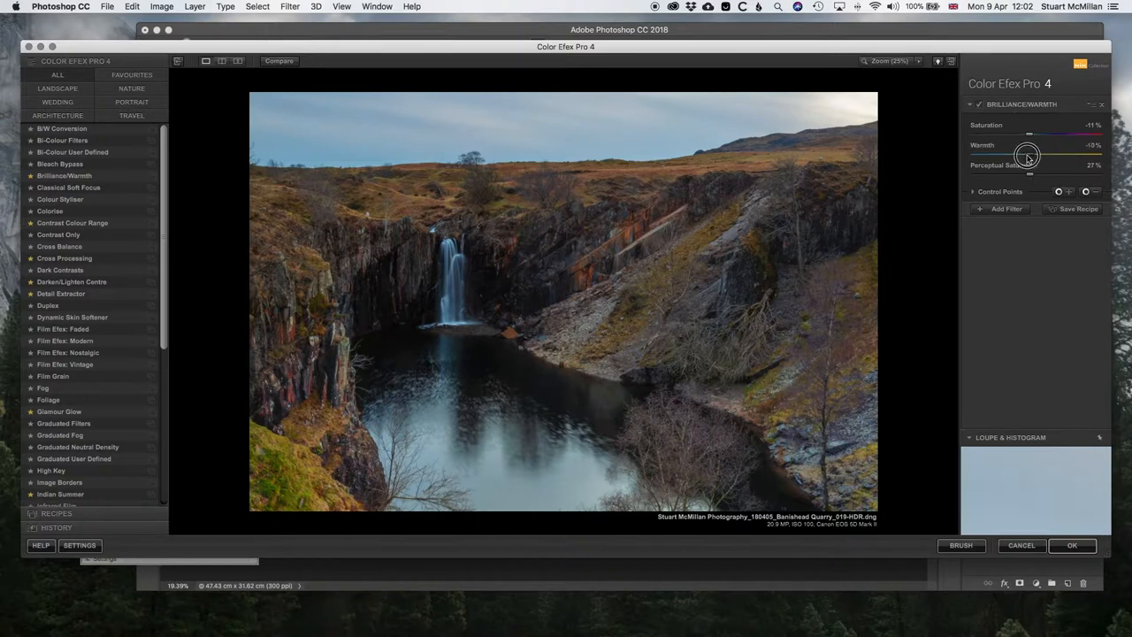
pyautogui.moveTo(1027, 154); pyautogui.dragTo(1057, 154)
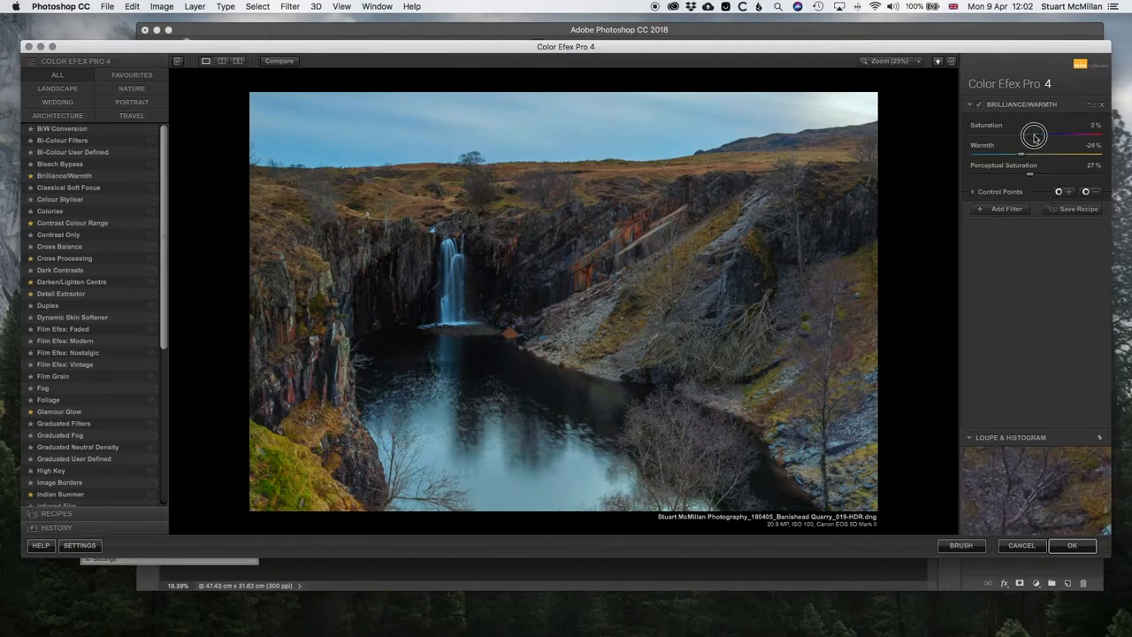
pyautogui.moveTo(1034, 137); pyautogui.dragTo(1023, 133)
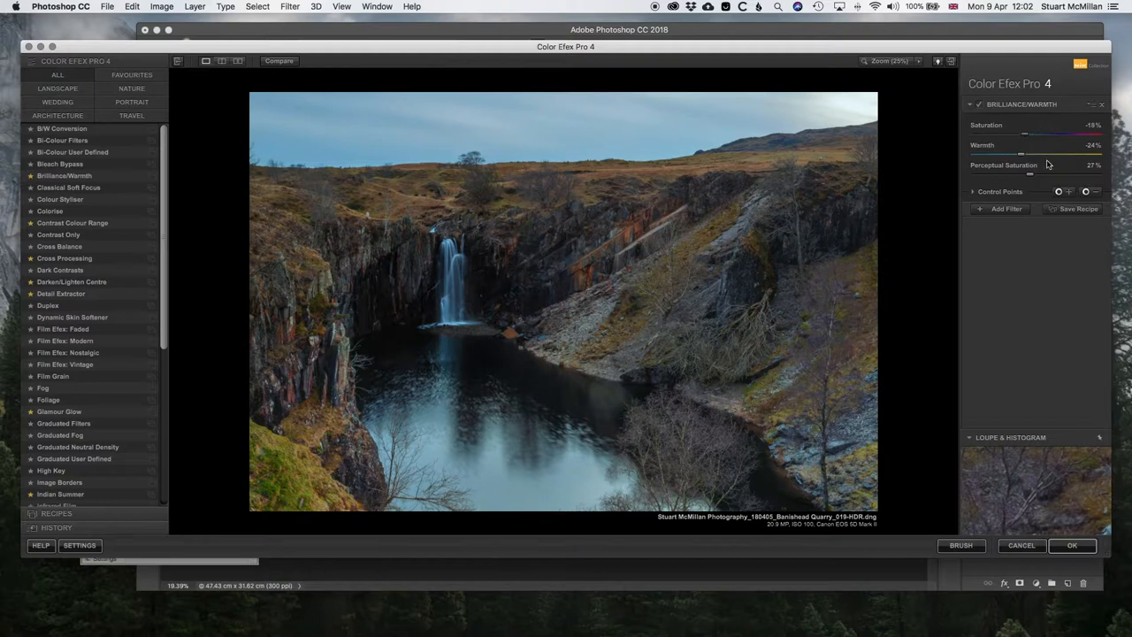
pyautogui.moveTo(1030, 154); pyautogui.dragTo(1028, 153)
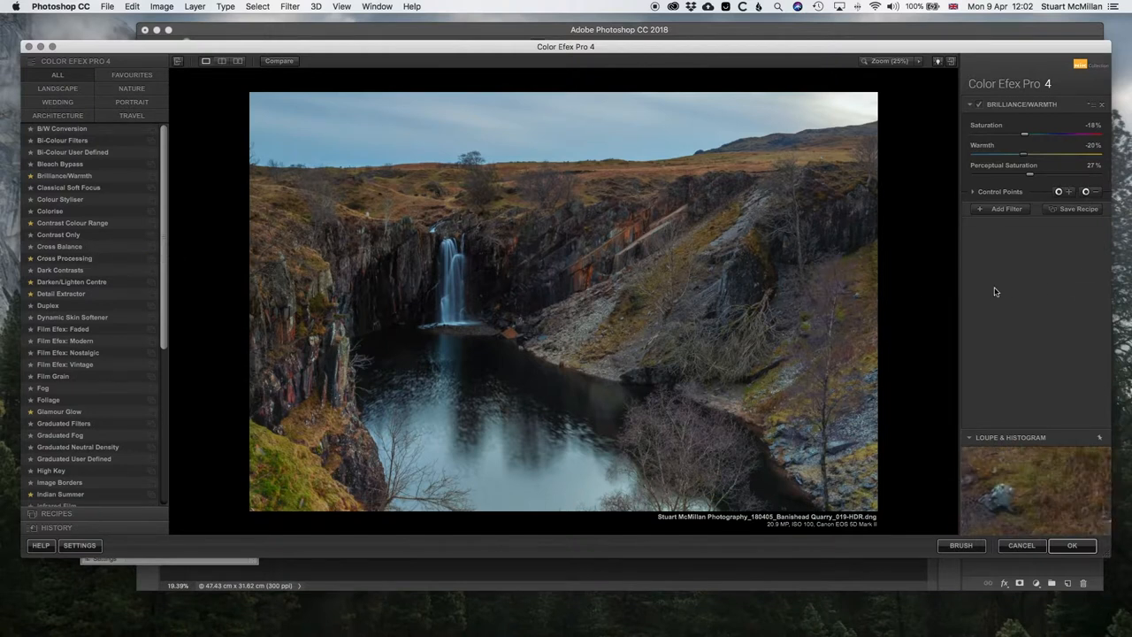
# - Refine to warmth −30%, saturation −9% and perceptual saturation 23%
pyautogui.scroll(-3)
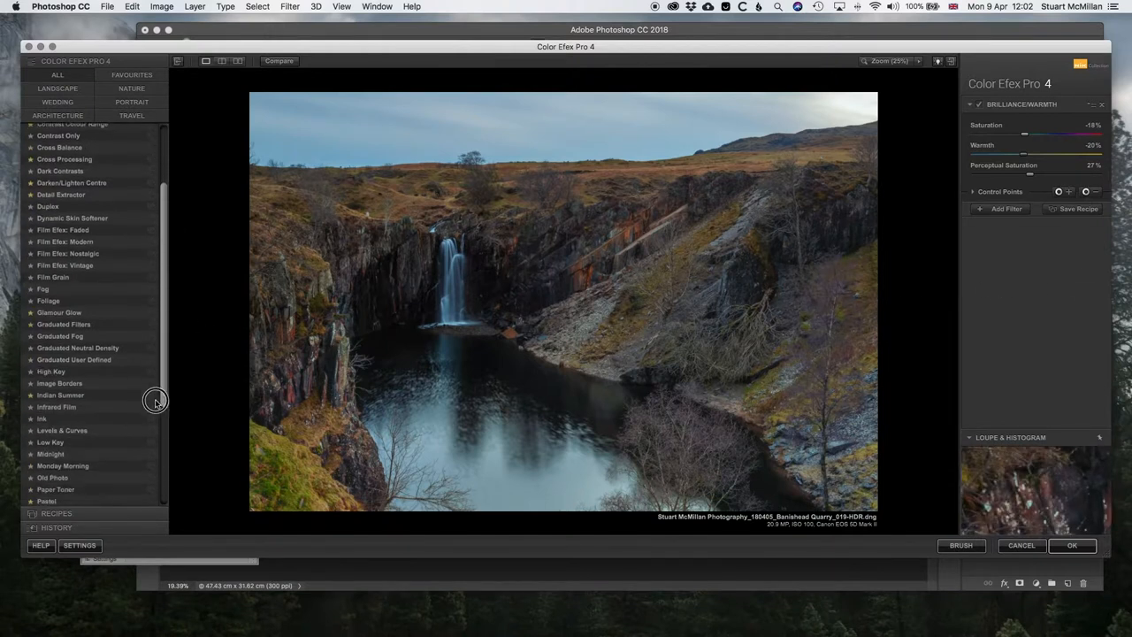
pyautogui.scroll(-3)
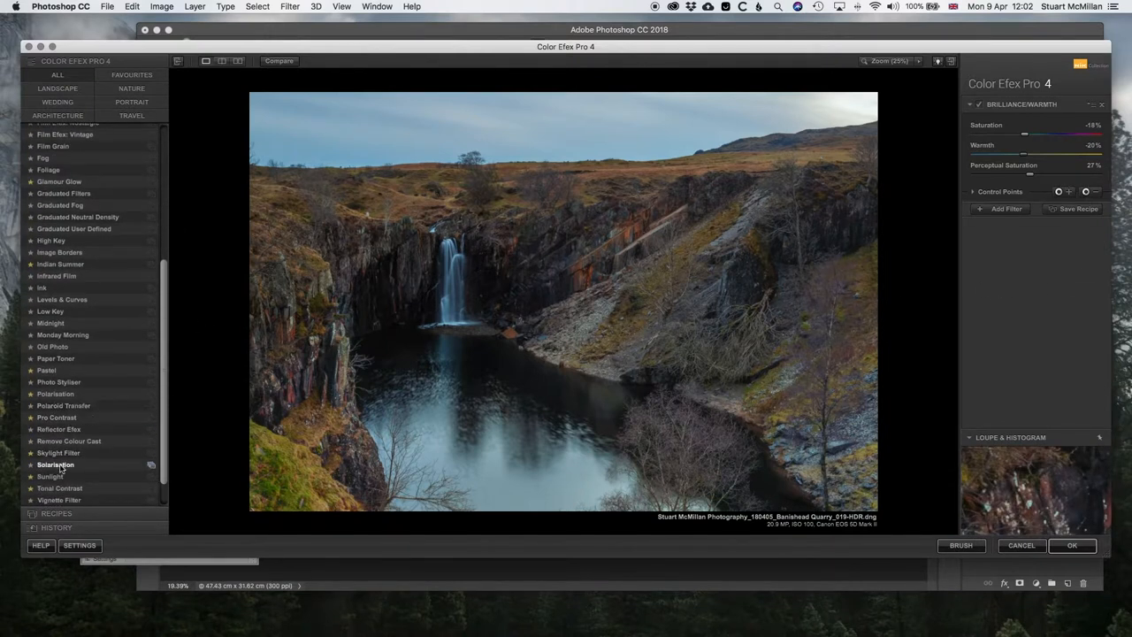
pyautogui.moveTo(60, 487)
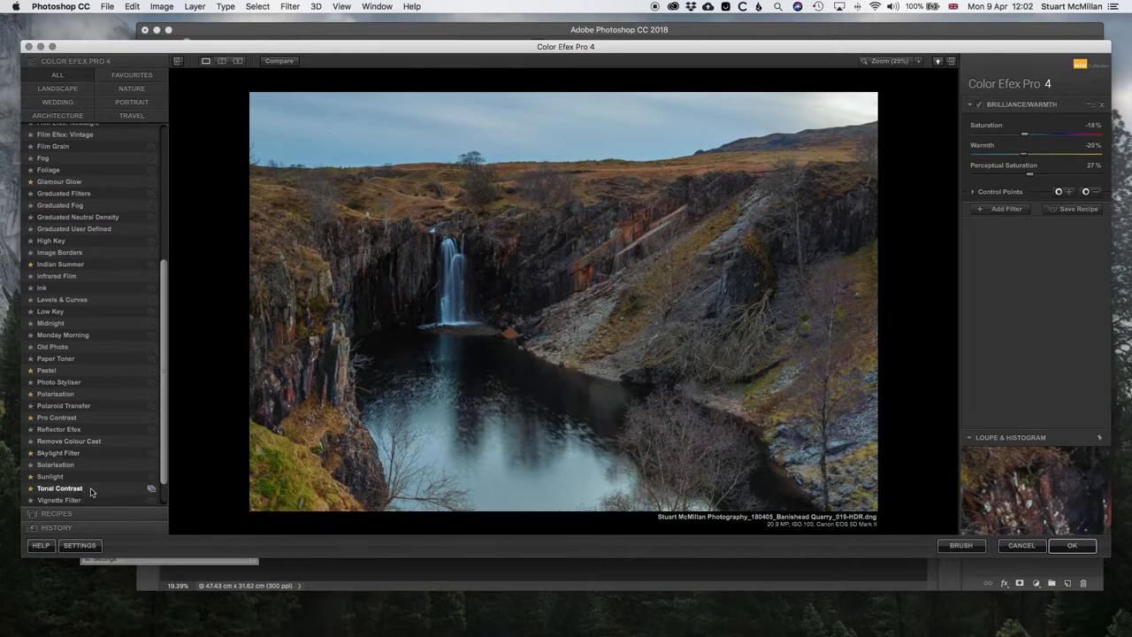
pyautogui.scroll(3)
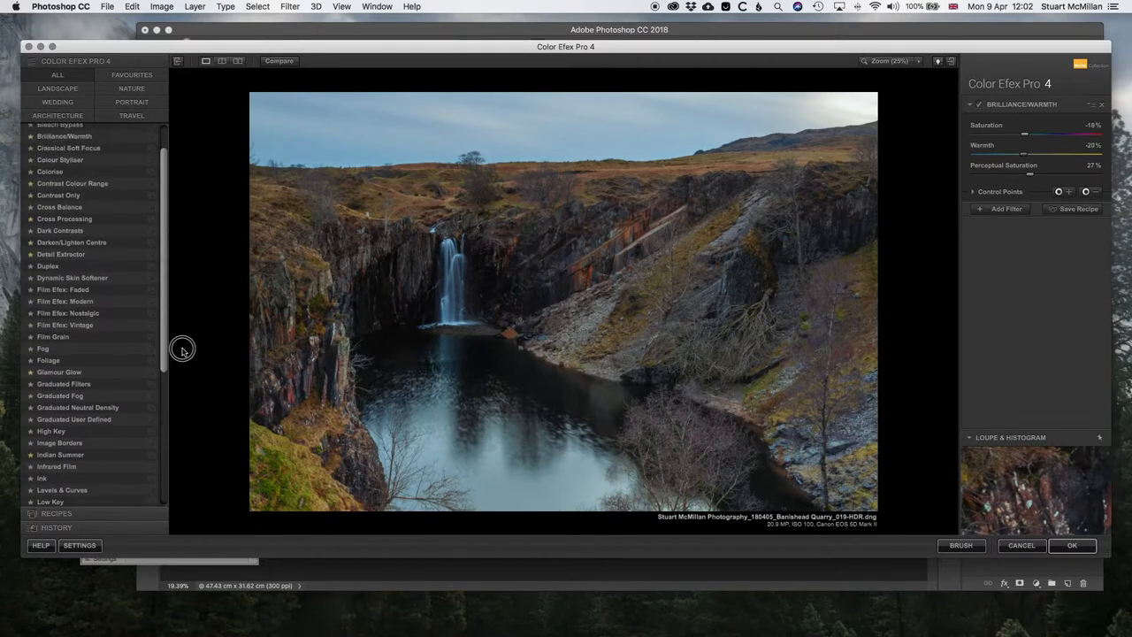
pyautogui.scroll(3)
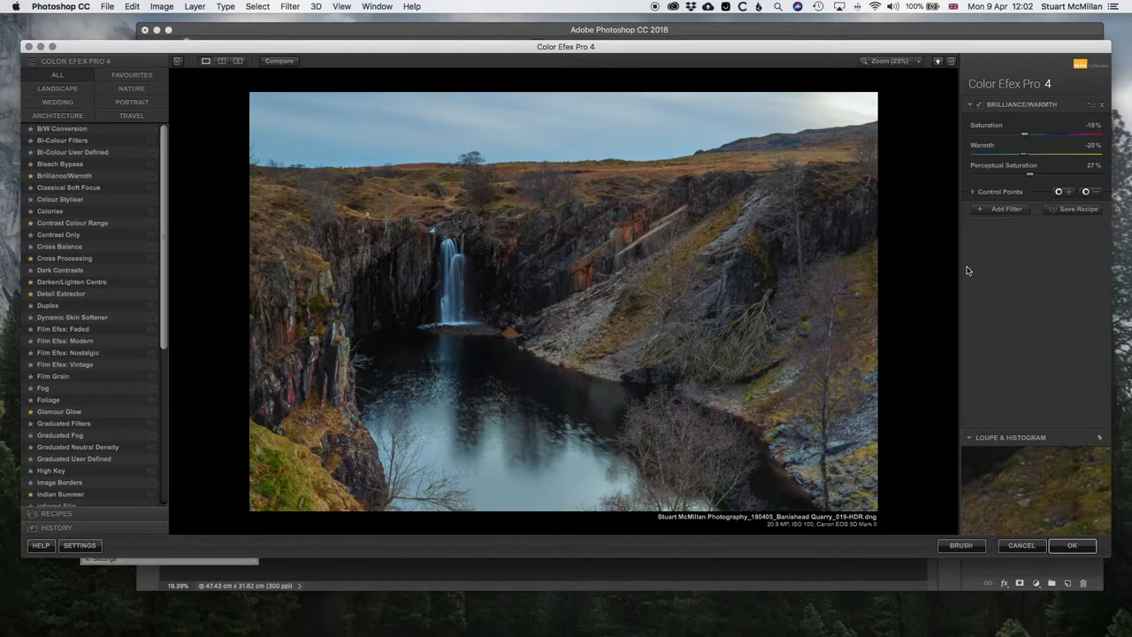
pyautogui.moveTo(928, 253)
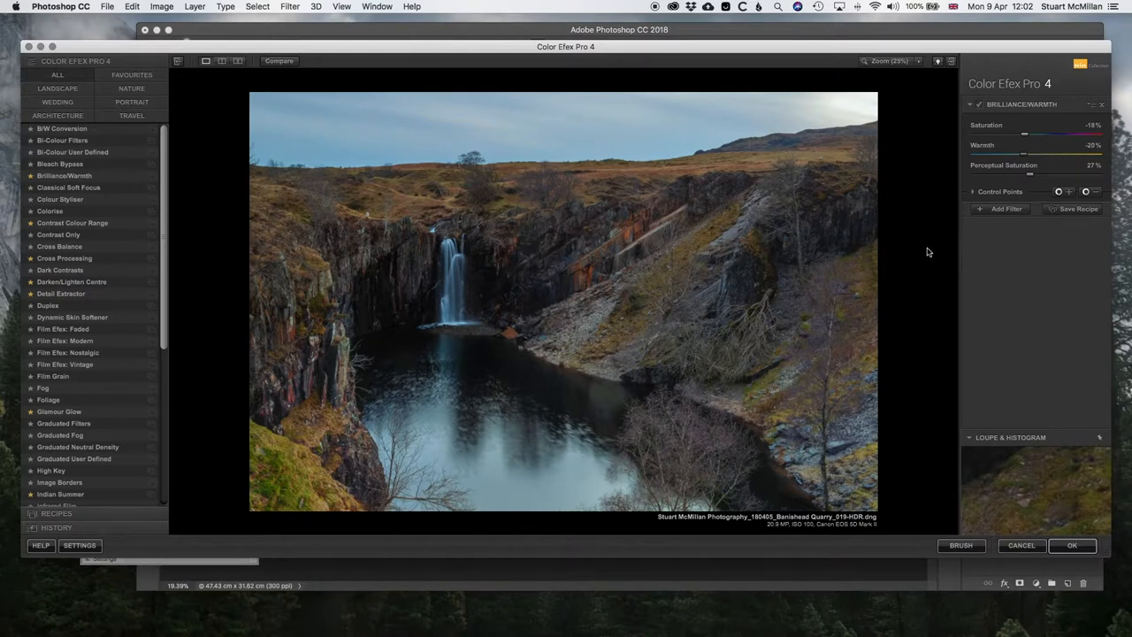
pyautogui.moveTo(1004, 238)
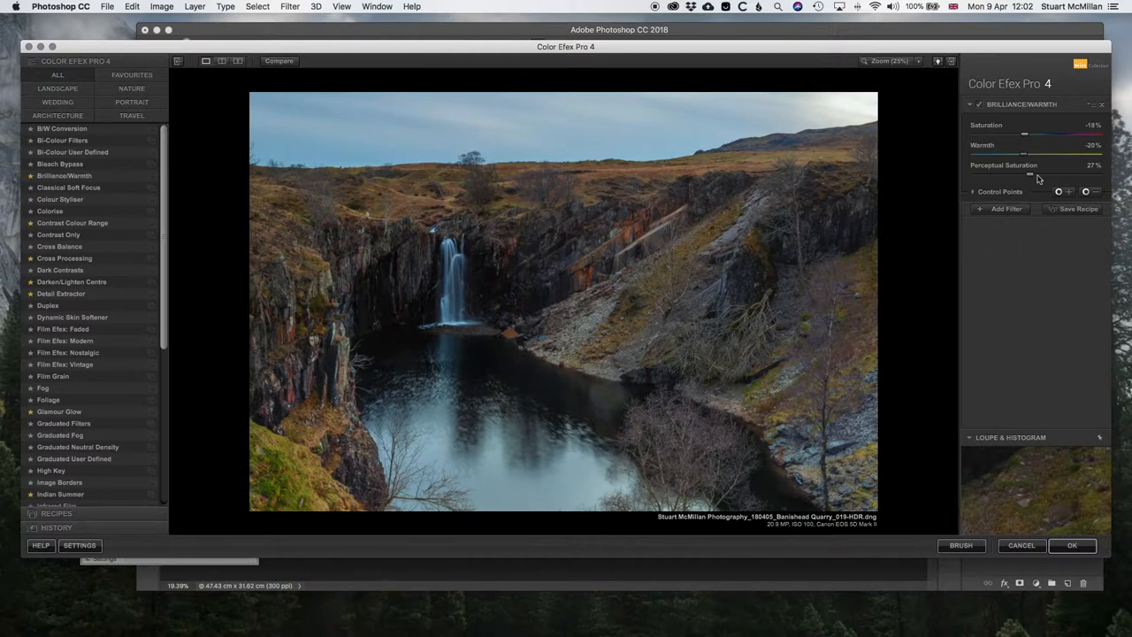
pyautogui.moveTo(1024, 134); pyautogui.dragTo(1029, 133)
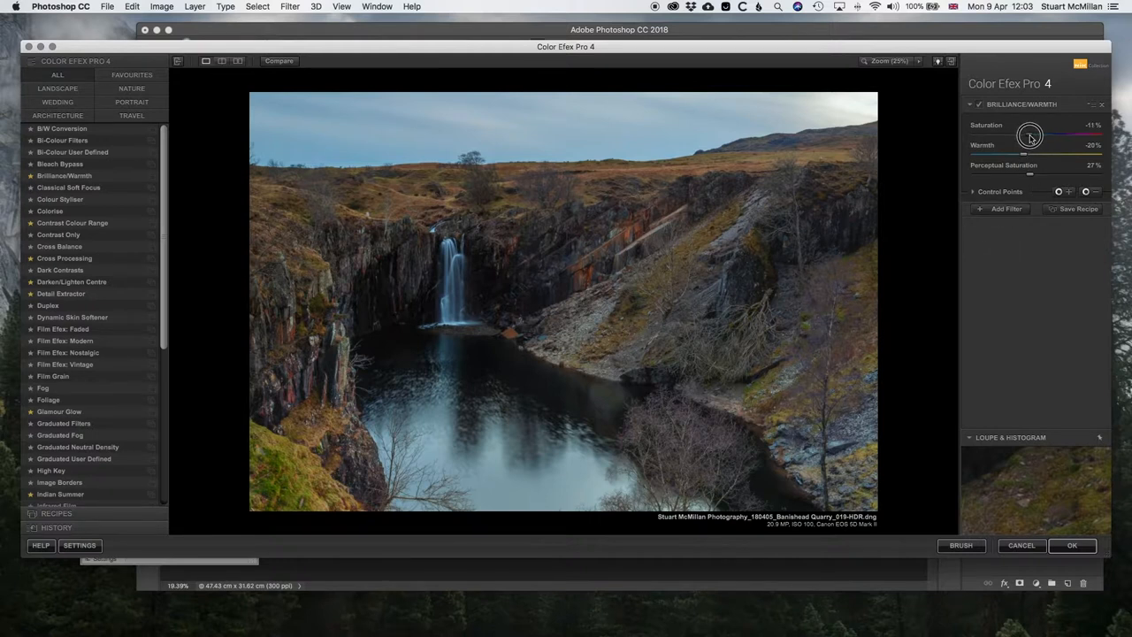
pyautogui.moveTo(1030, 146); pyautogui.dragTo(1017, 146)
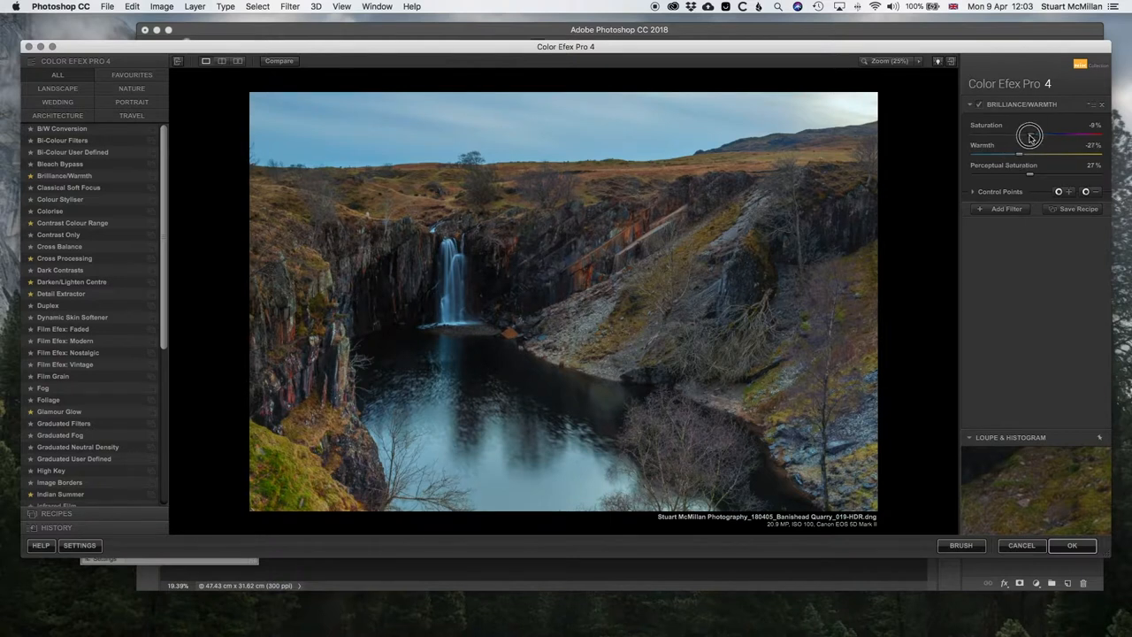
pyautogui.moveTo(1030, 137); pyautogui.dragTo(1029, 152)
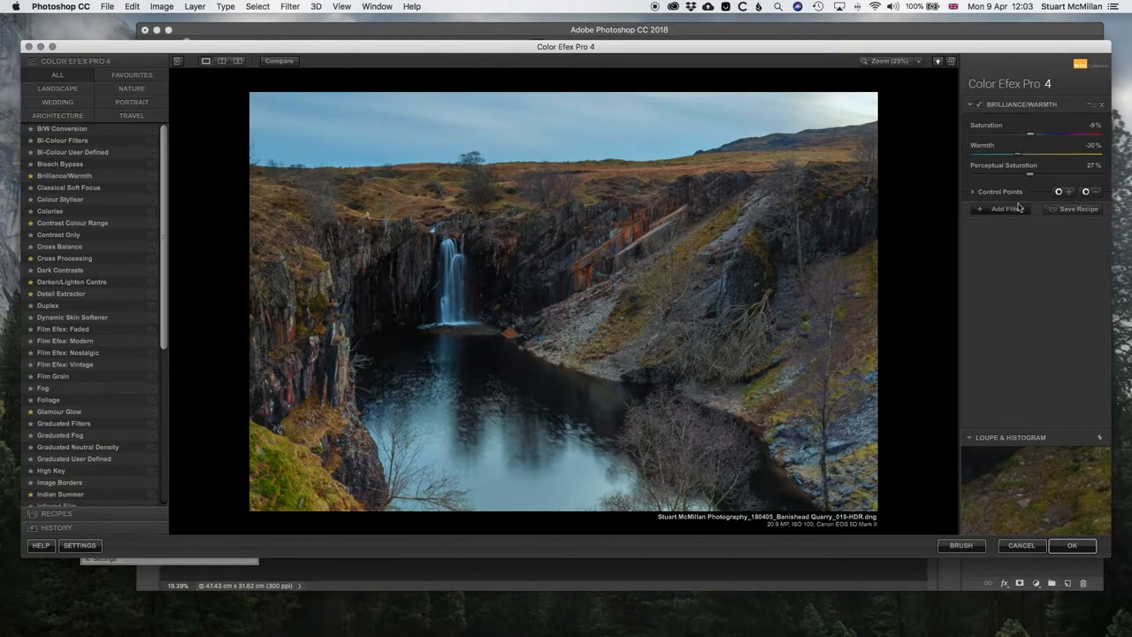
pyautogui.moveTo(1033, 175); pyautogui.dragTo(1026, 174)
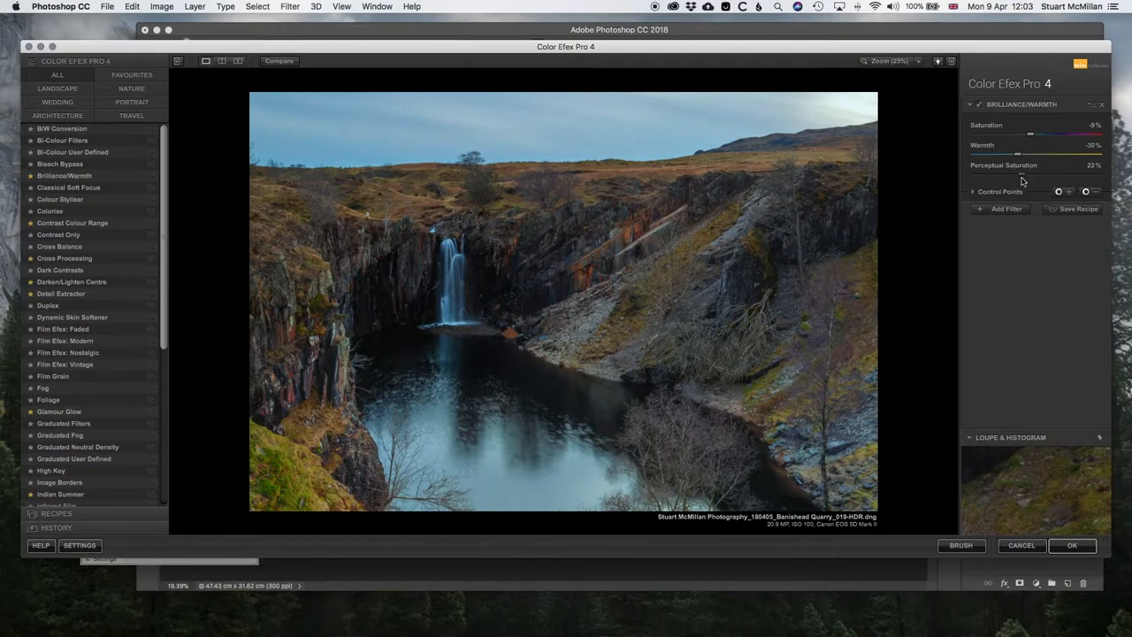
pyautogui.moveTo(1022, 184)
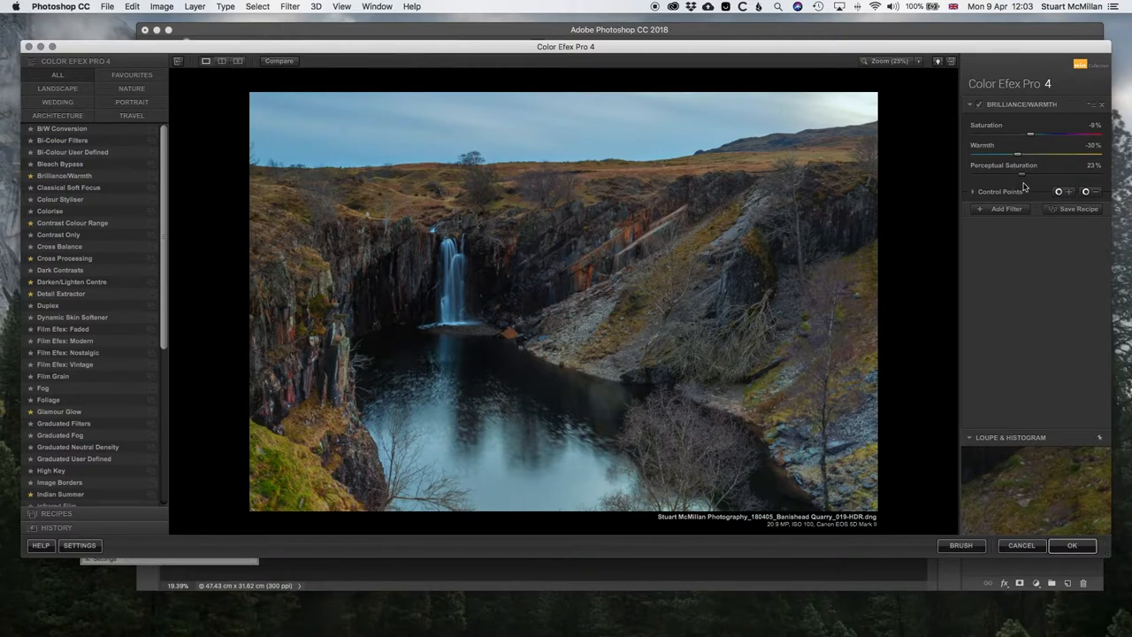
pyautogui.moveTo(1022, 184)
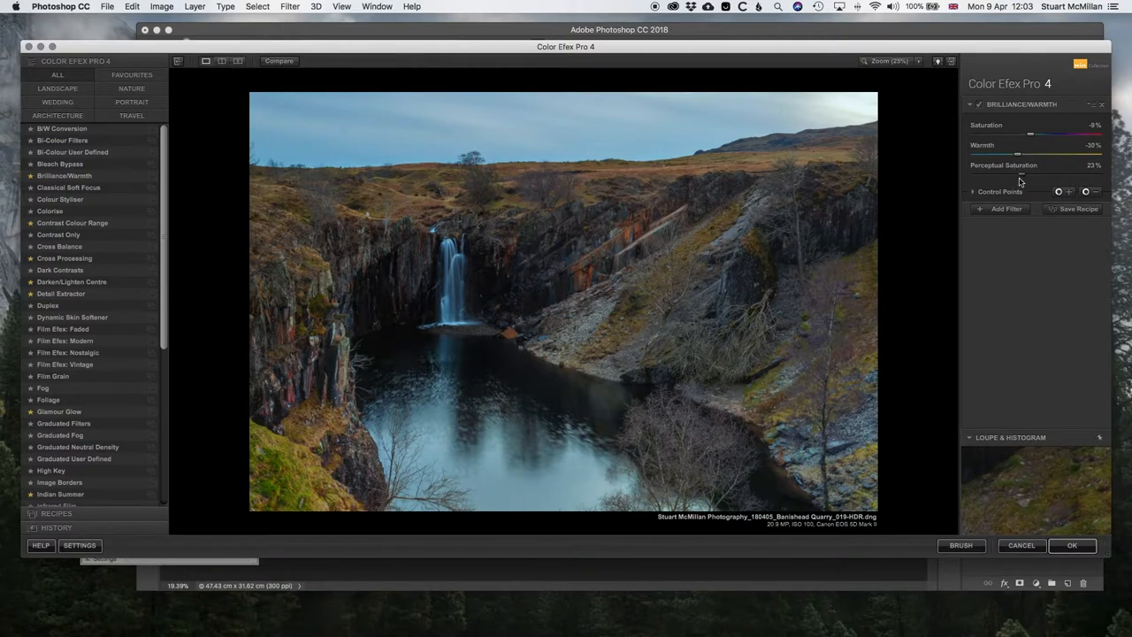
pyautogui.moveTo(1077, 209)
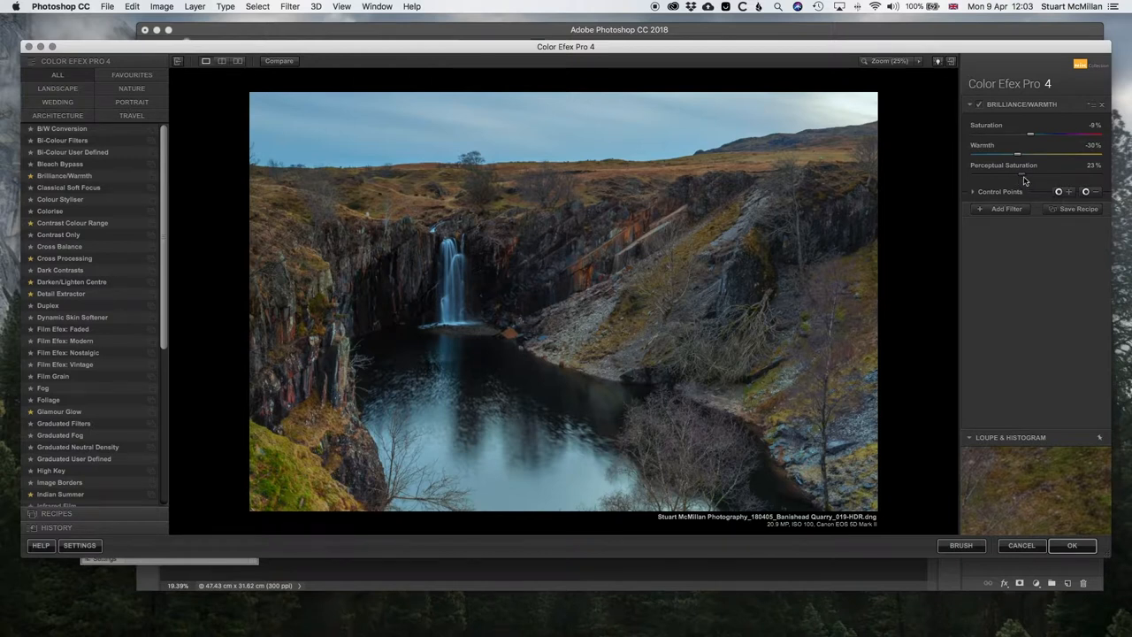
pyautogui.moveTo(977, 242)
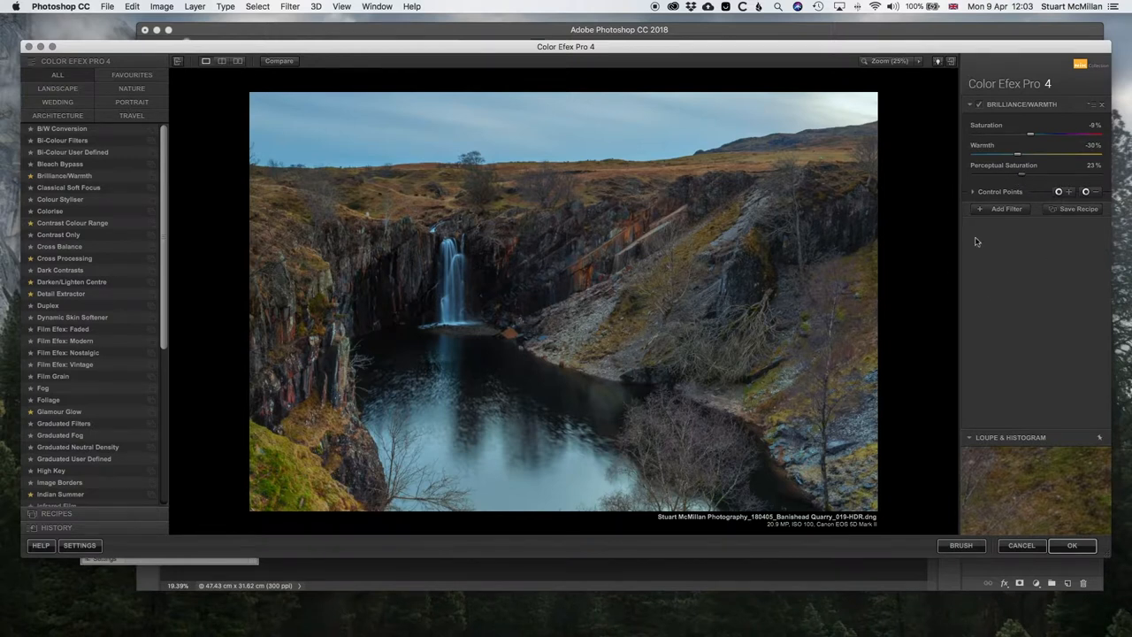
pyautogui.click(1007, 208)
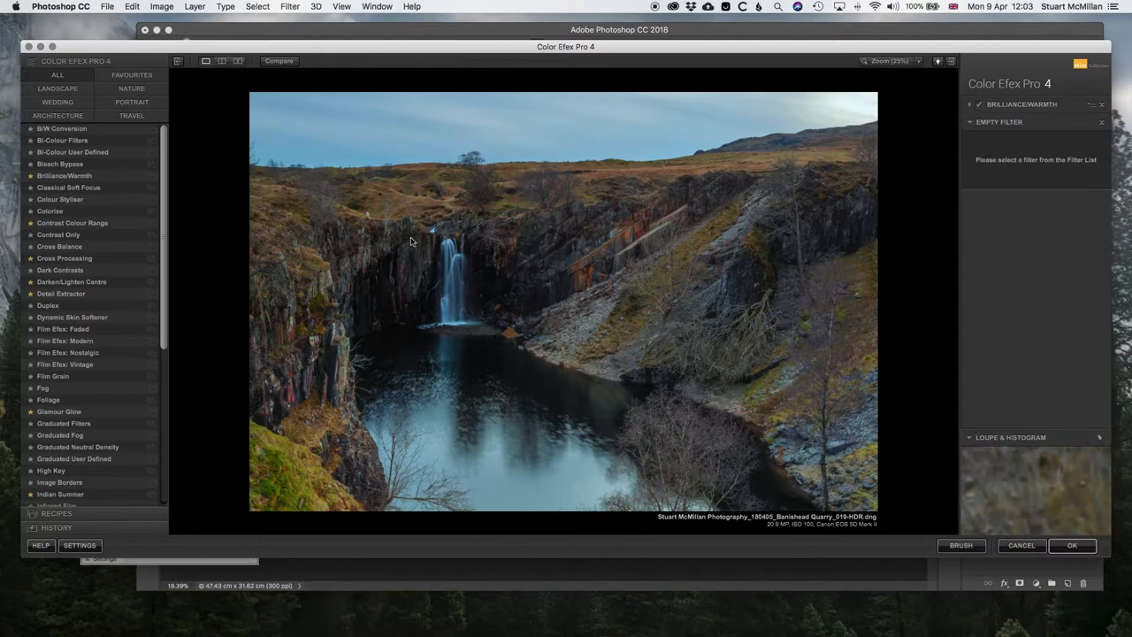
pyautogui.scroll(-3)
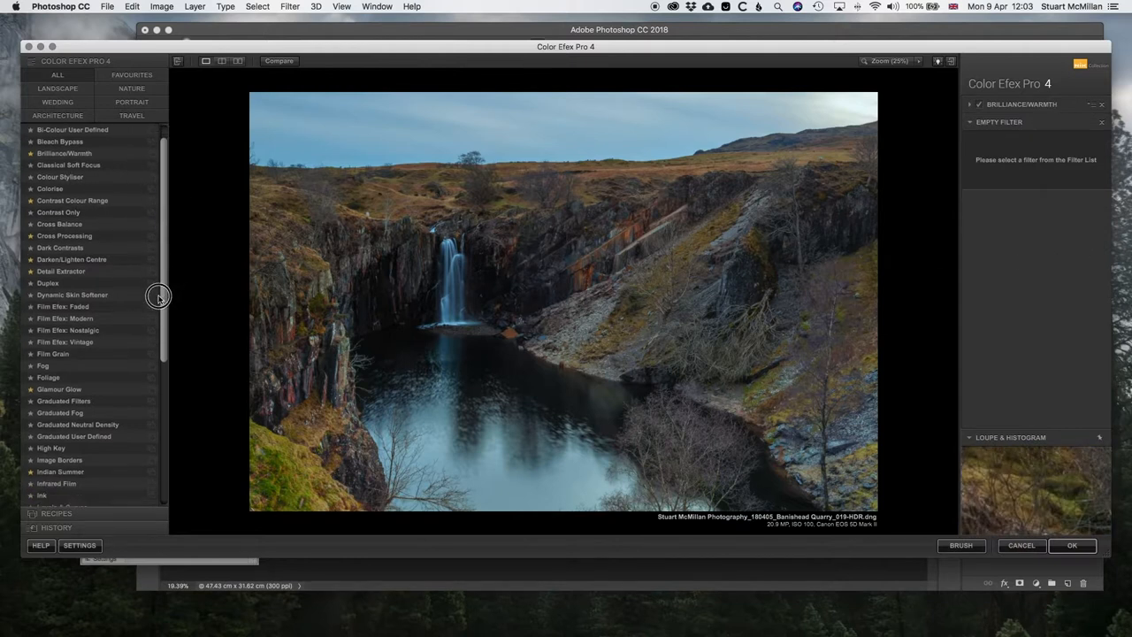
pyautogui.scroll(-3)
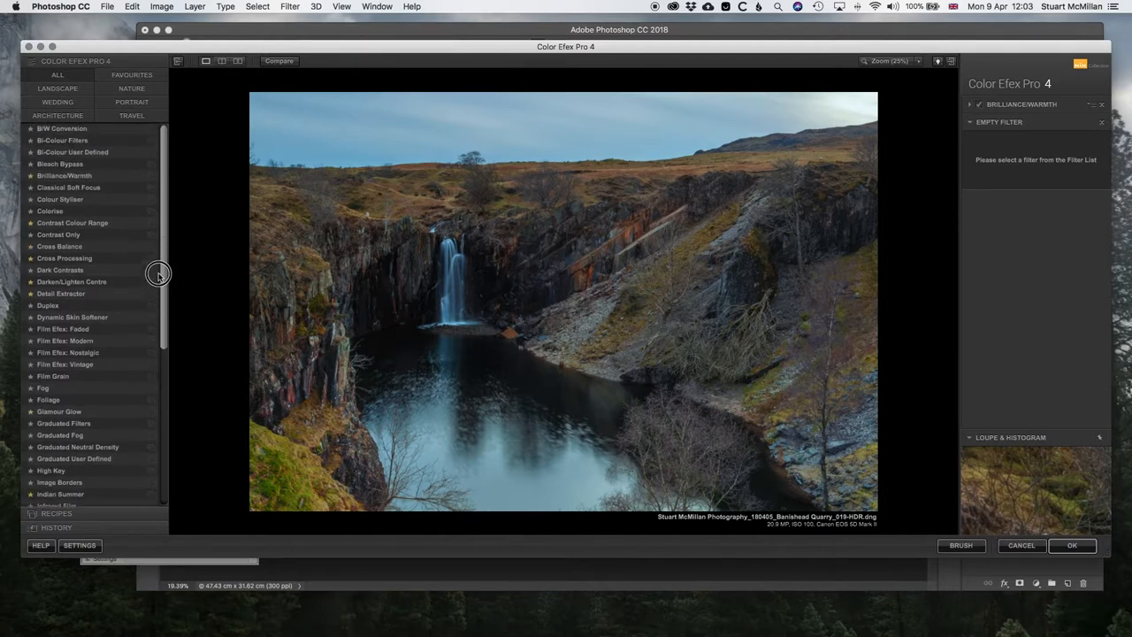
pyautogui.moveTo(66, 214)
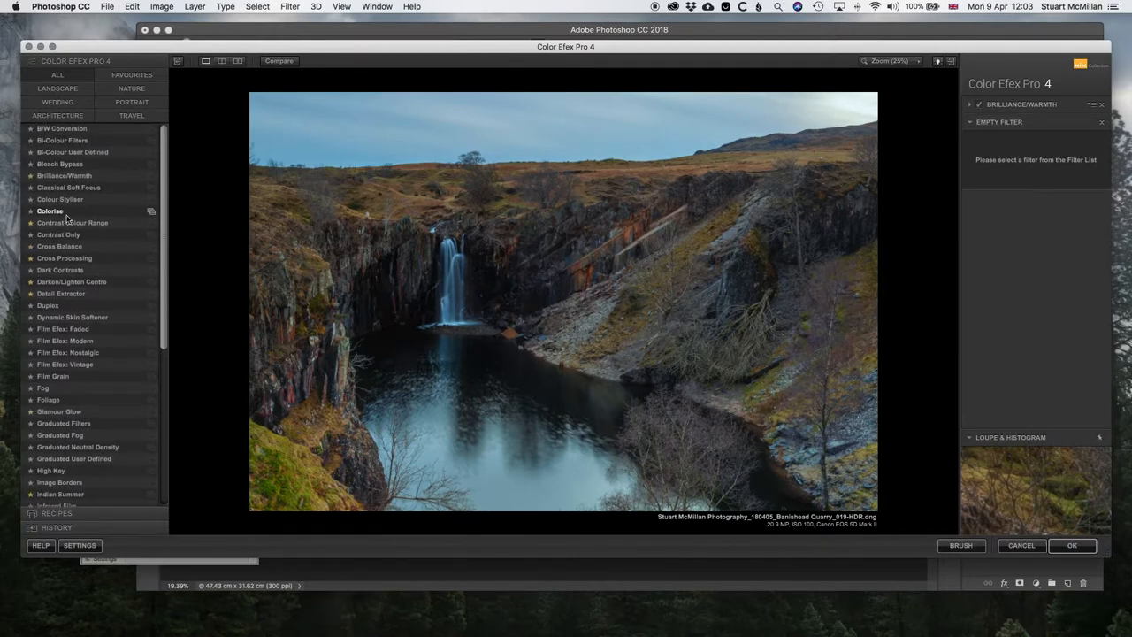
pyautogui.moveTo(70, 283)
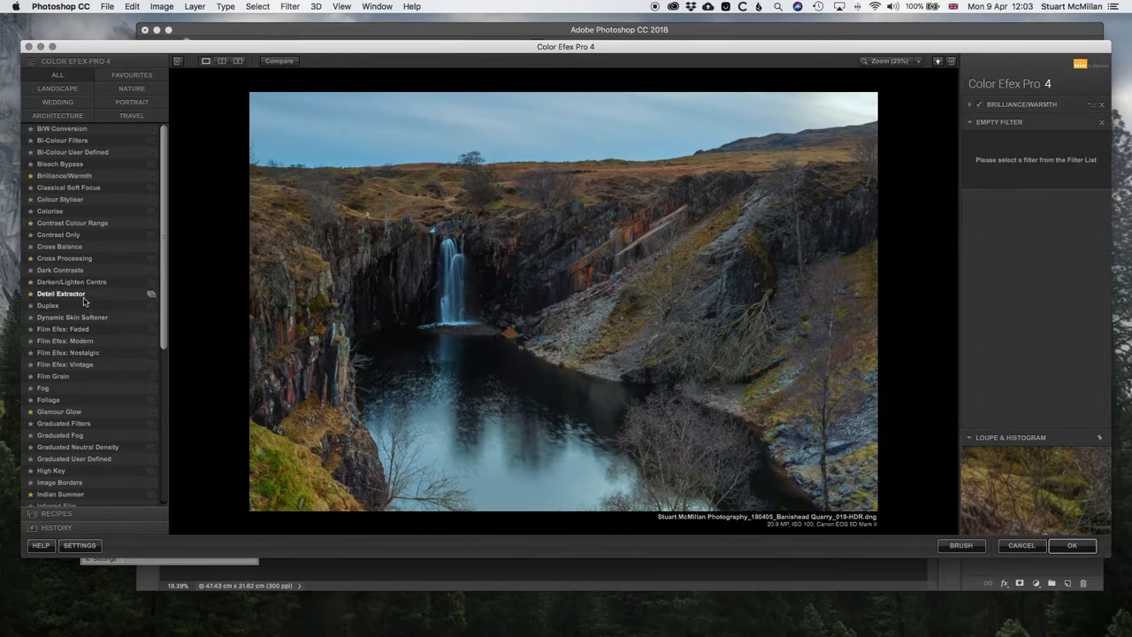
pyautogui.moveTo(72, 282)
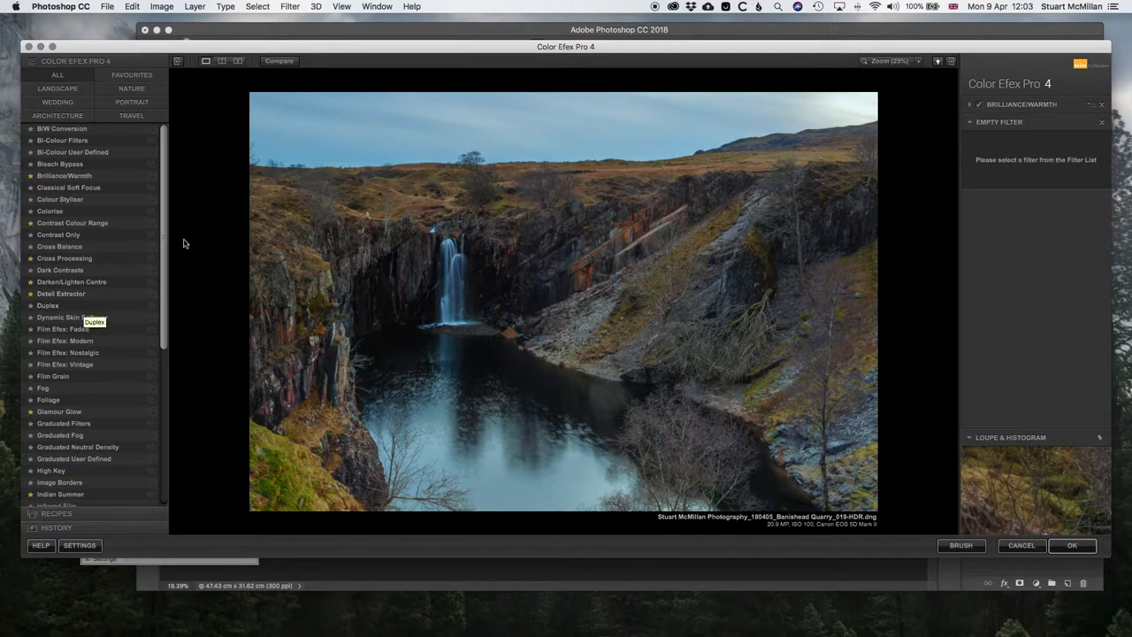
pyautogui.moveTo(168, 243)
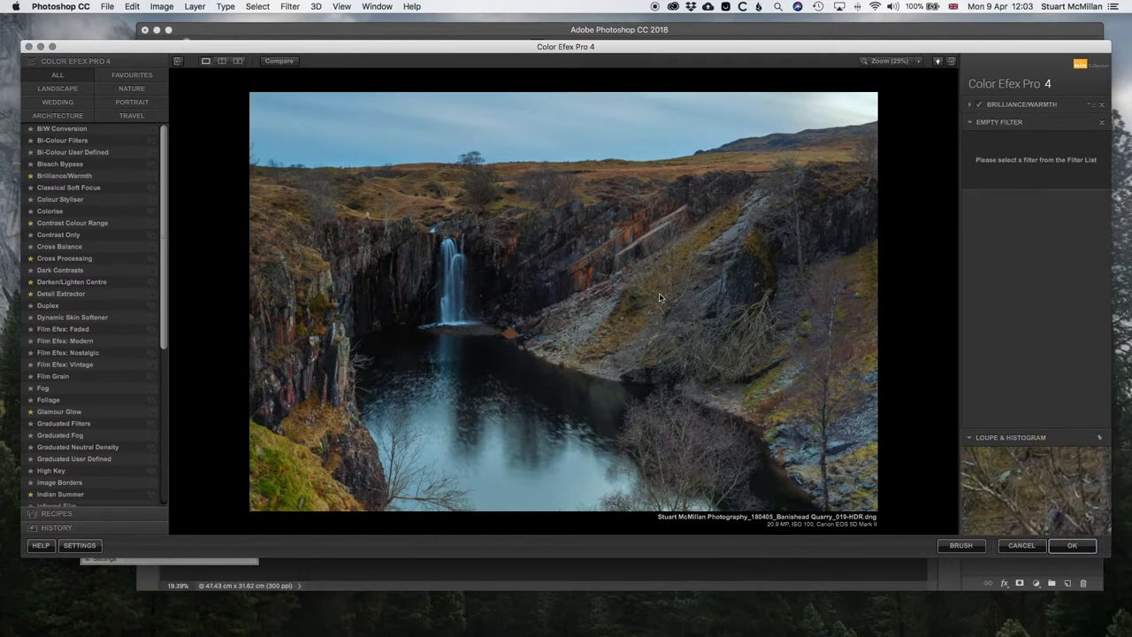
pyautogui.moveTo(505, 351)
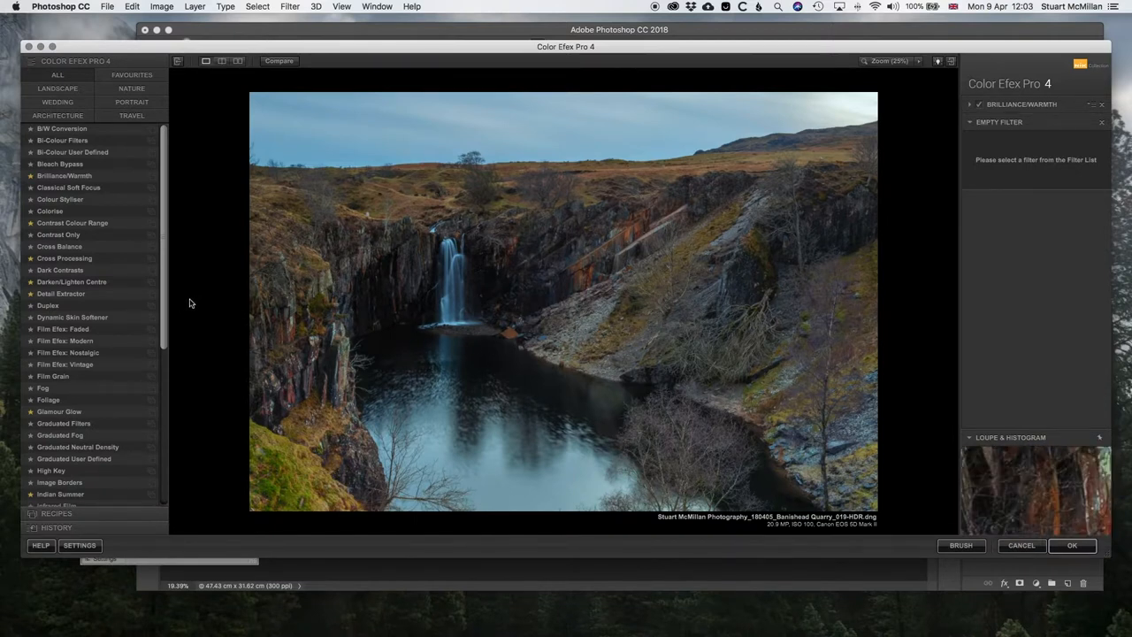
pyautogui.scroll(-3)
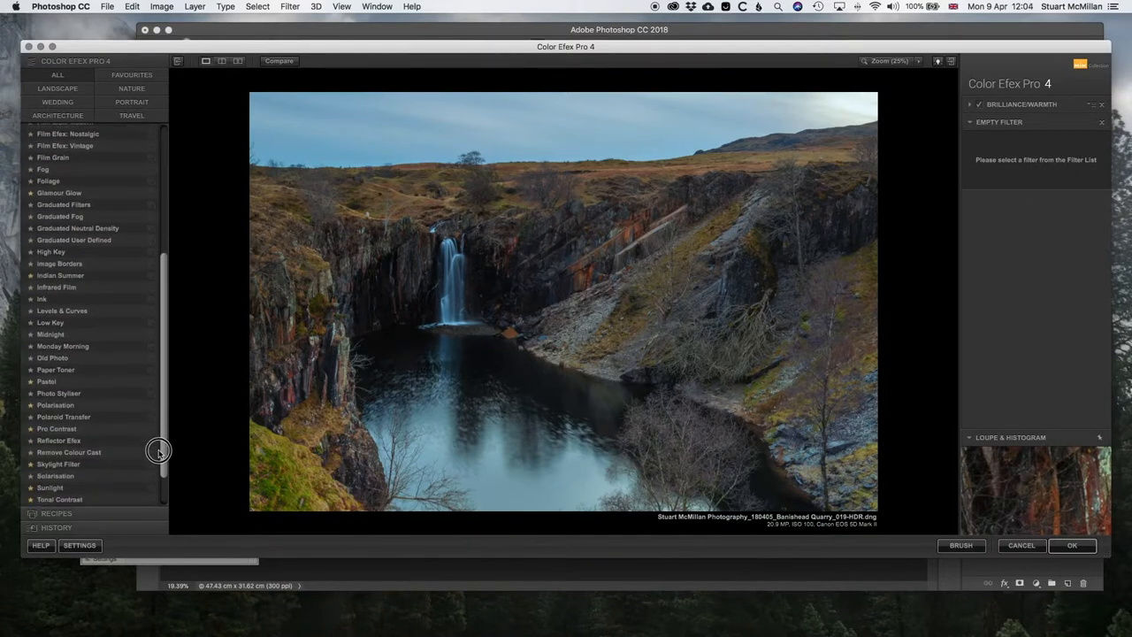
pyautogui.scroll(-3)
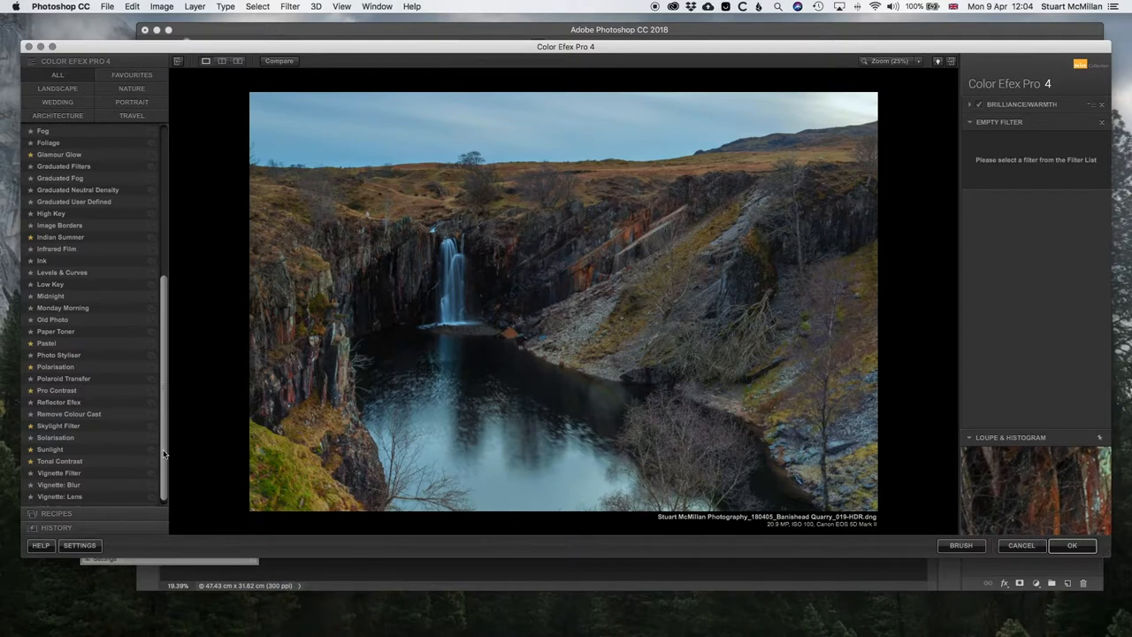
pyautogui.scroll(-3)
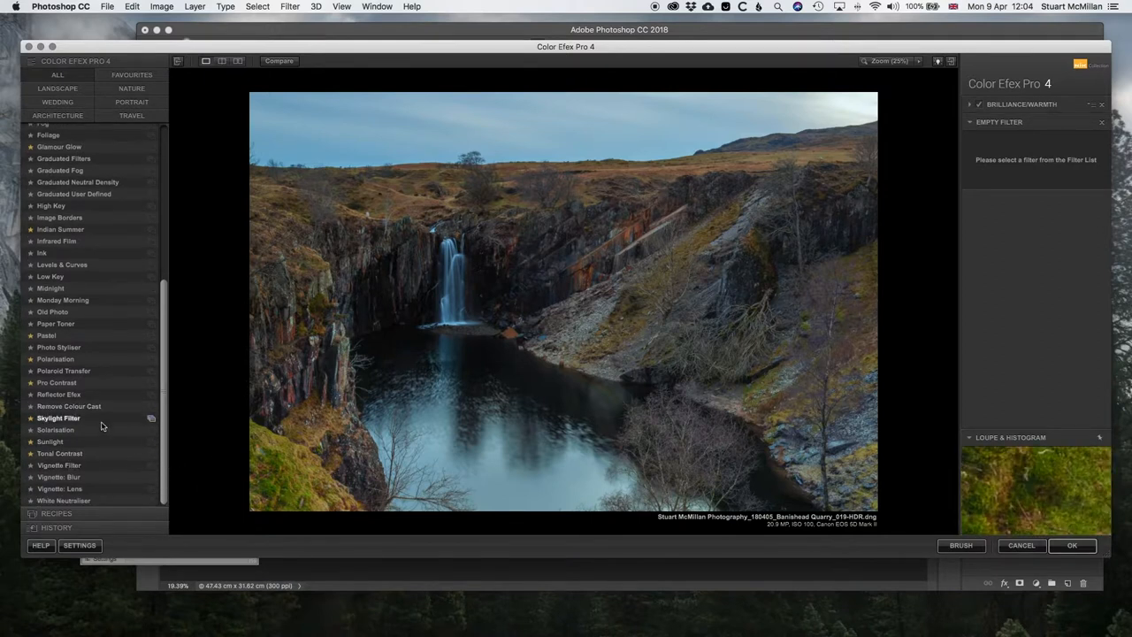
# - Add the Skylight Filter, trying 30% strength before settling around 23%
pyautogui.click(58, 417)
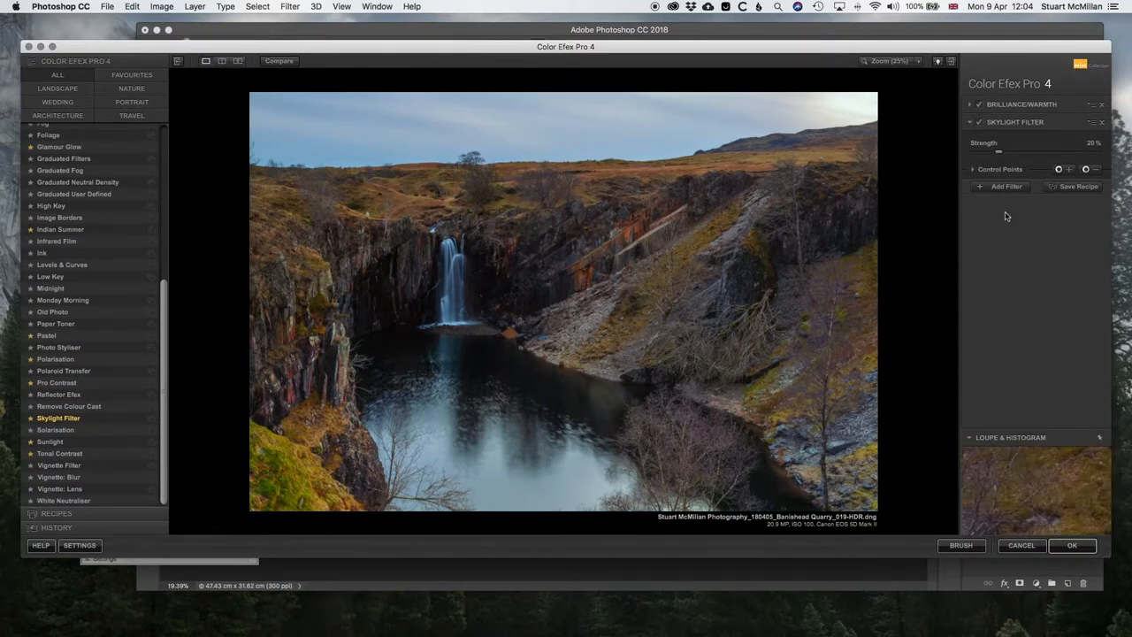
pyautogui.moveTo(999, 152); pyautogui.dragTo(1026, 152)
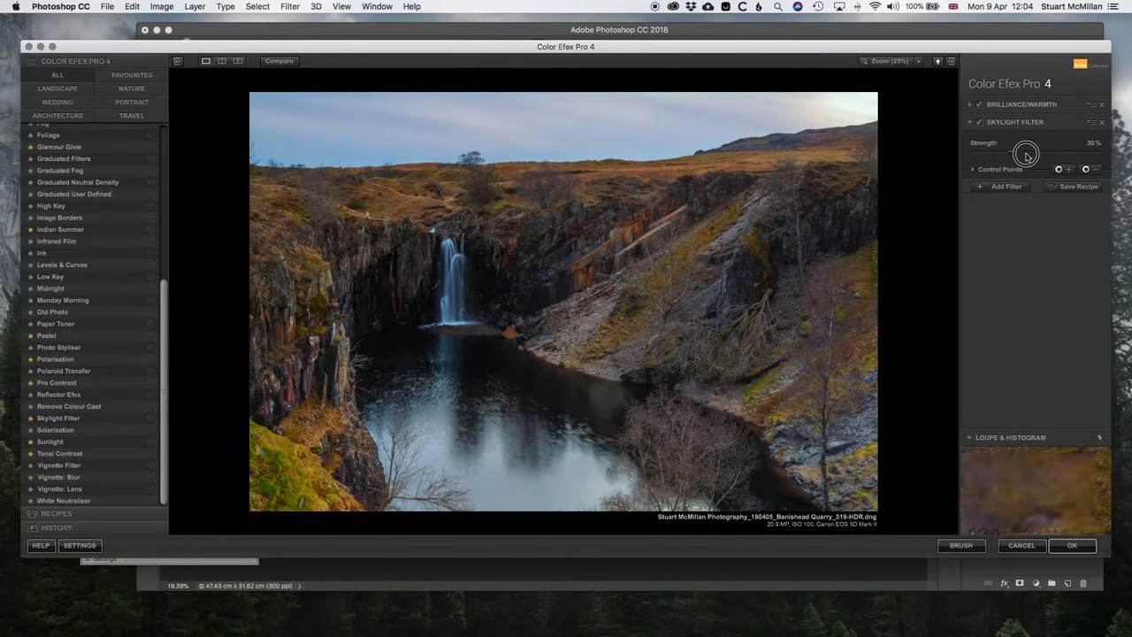
pyautogui.moveTo(1026, 152); pyautogui.dragTo(1005, 152)
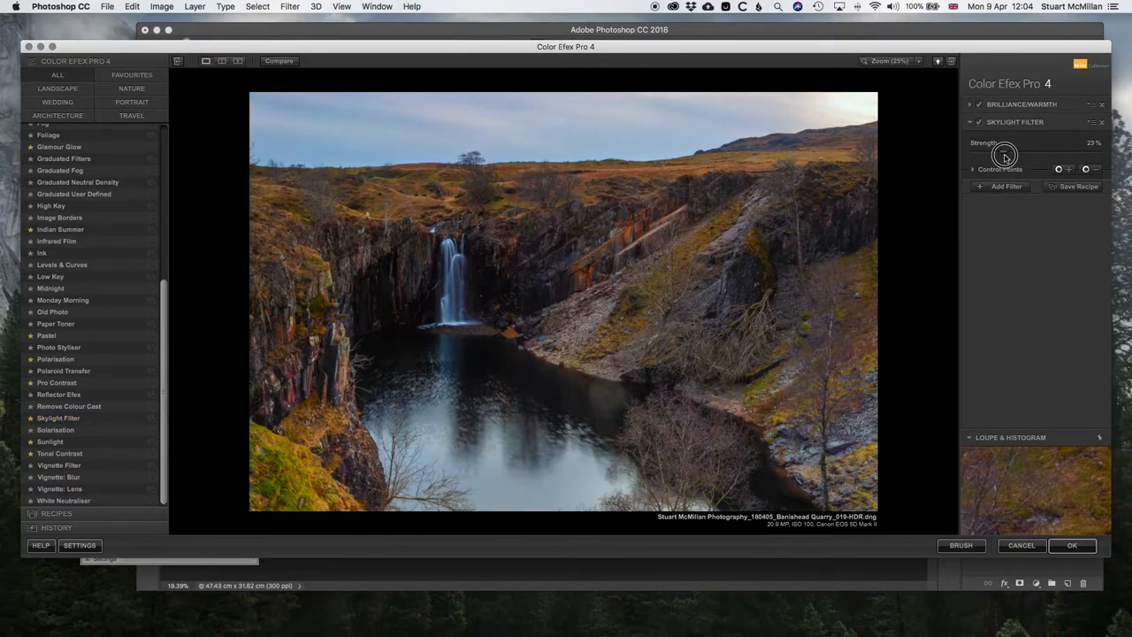
pyautogui.moveTo(1004, 151); pyautogui.dragTo(1026, 151)
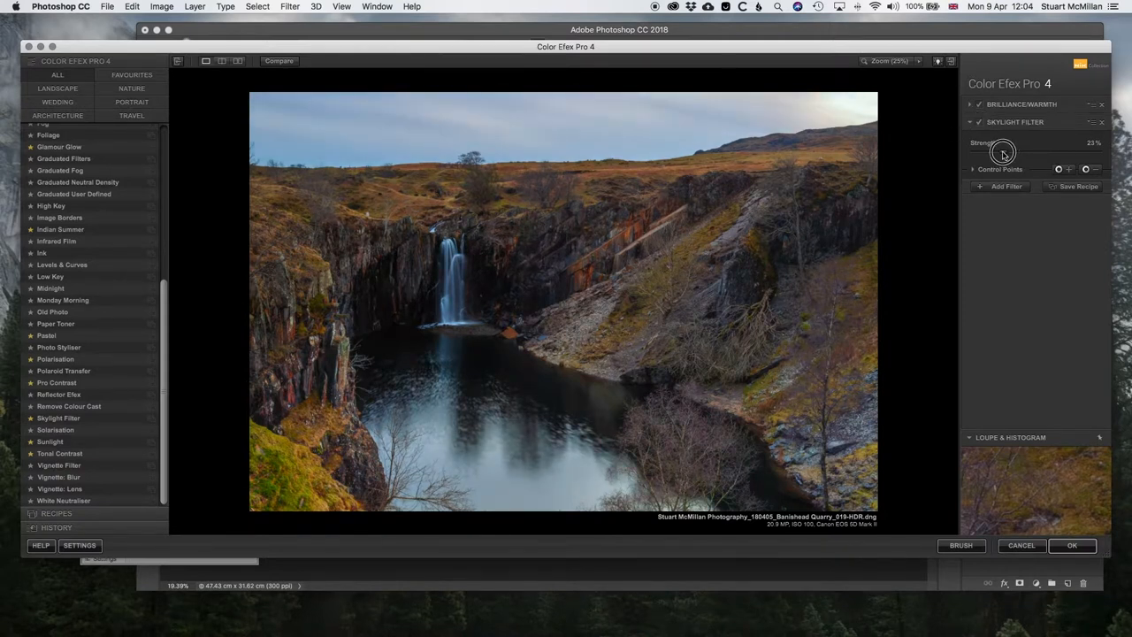
# - Raise Skylight Filter strength to 41% and add a third, empty filter slot
pyautogui.moveTo(1002, 151); pyautogui.dragTo(1026, 151)
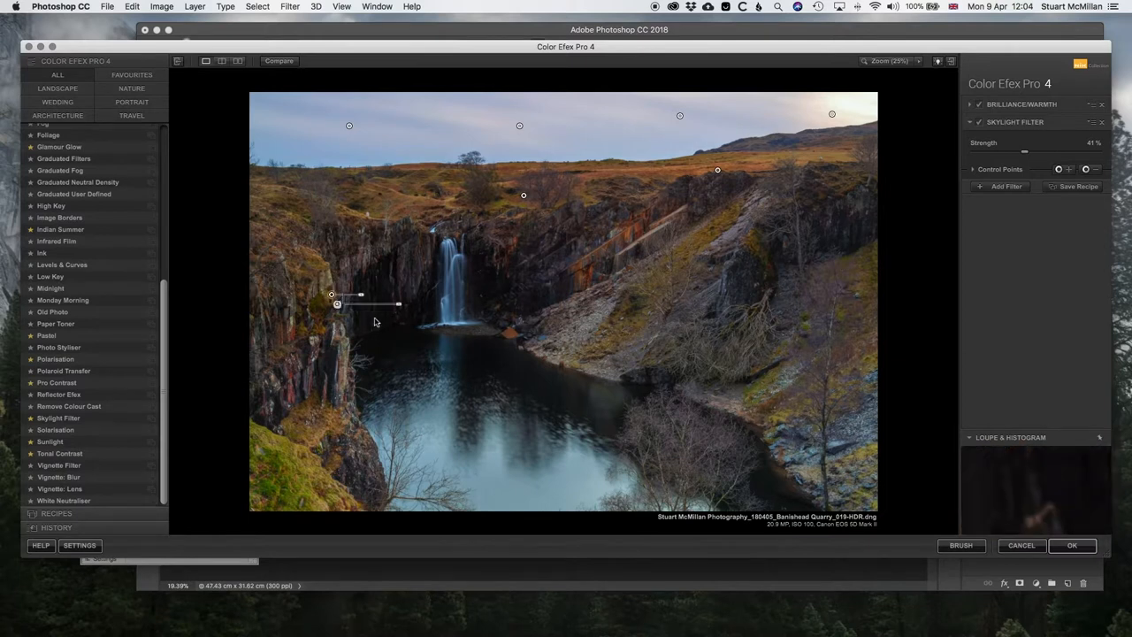
pyautogui.click(1002, 186)
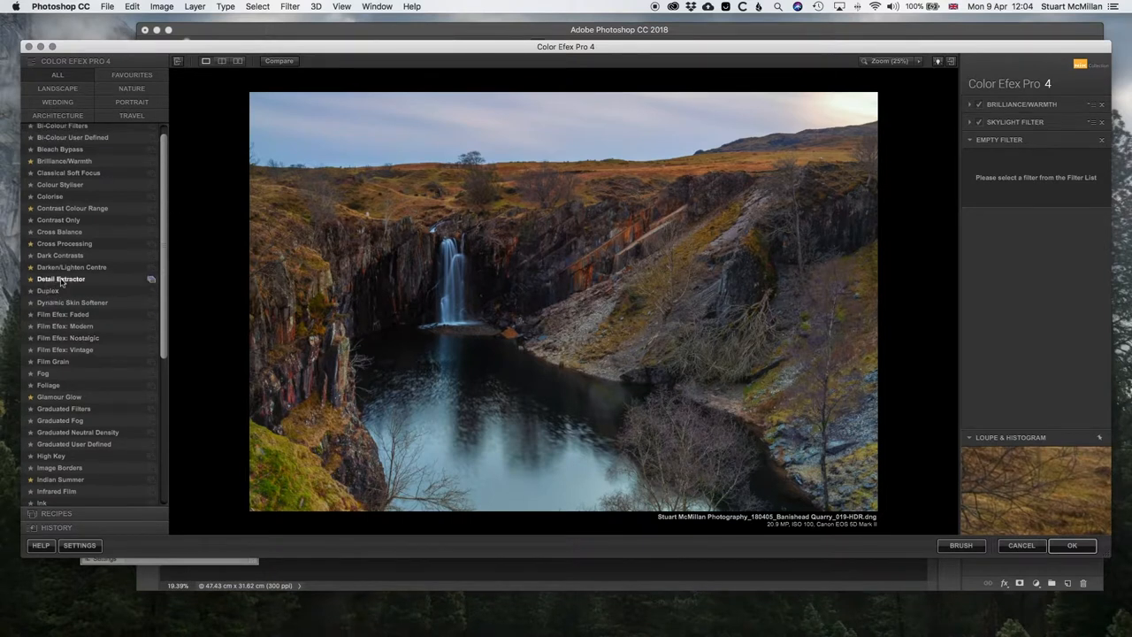
pyautogui.moveTo(61, 279)
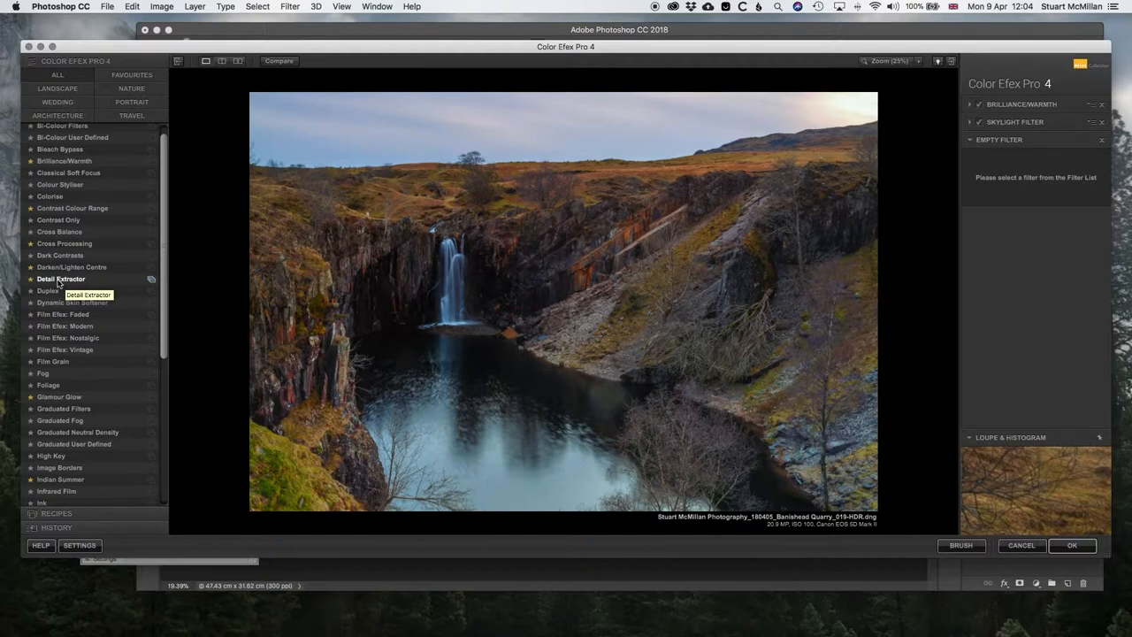
# - Add Detail Extractor with a control point on the left cliff, 17% contrast, then compare before/after
pyautogui.click(60, 279)
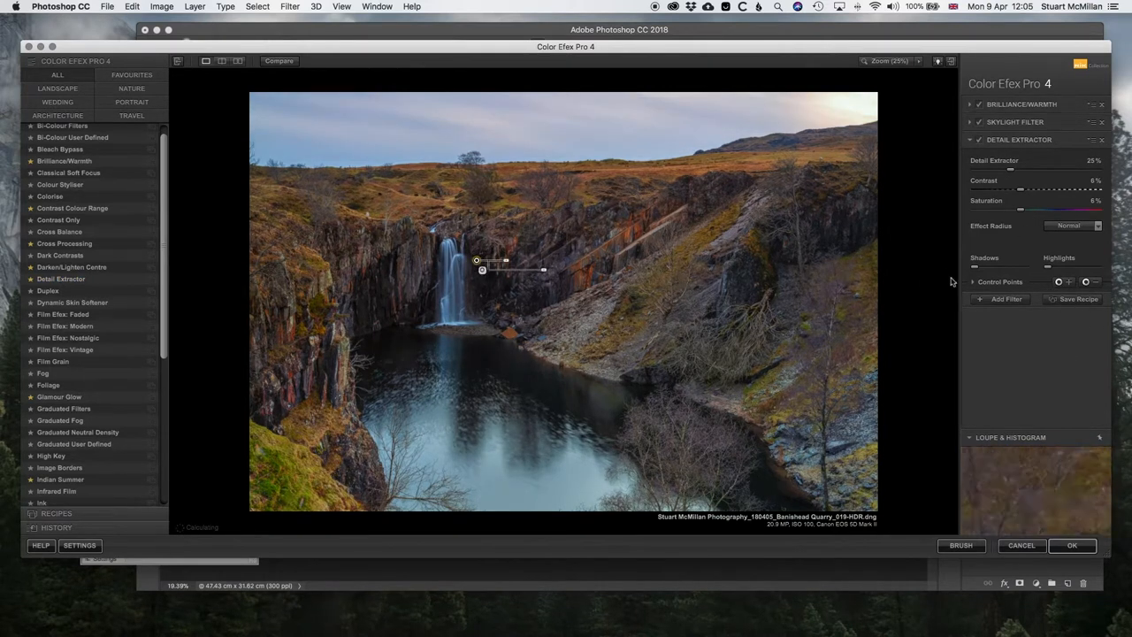
pyautogui.moveTo(482, 270); pyautogui.dragTo(347, 308)
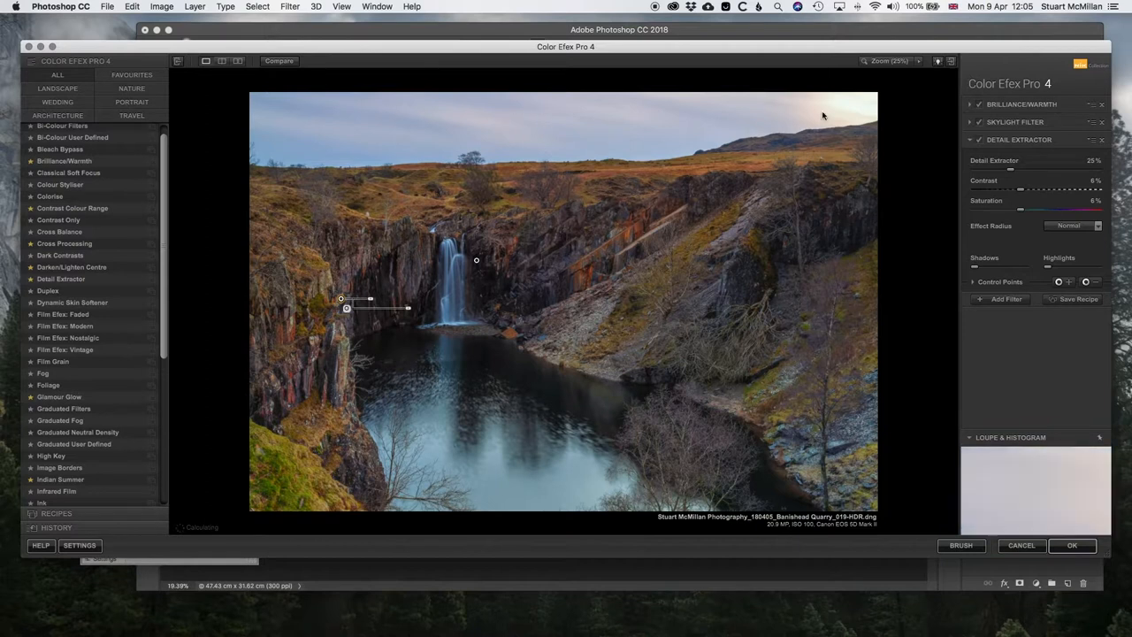
pyautogui.moveTo(735, 140)
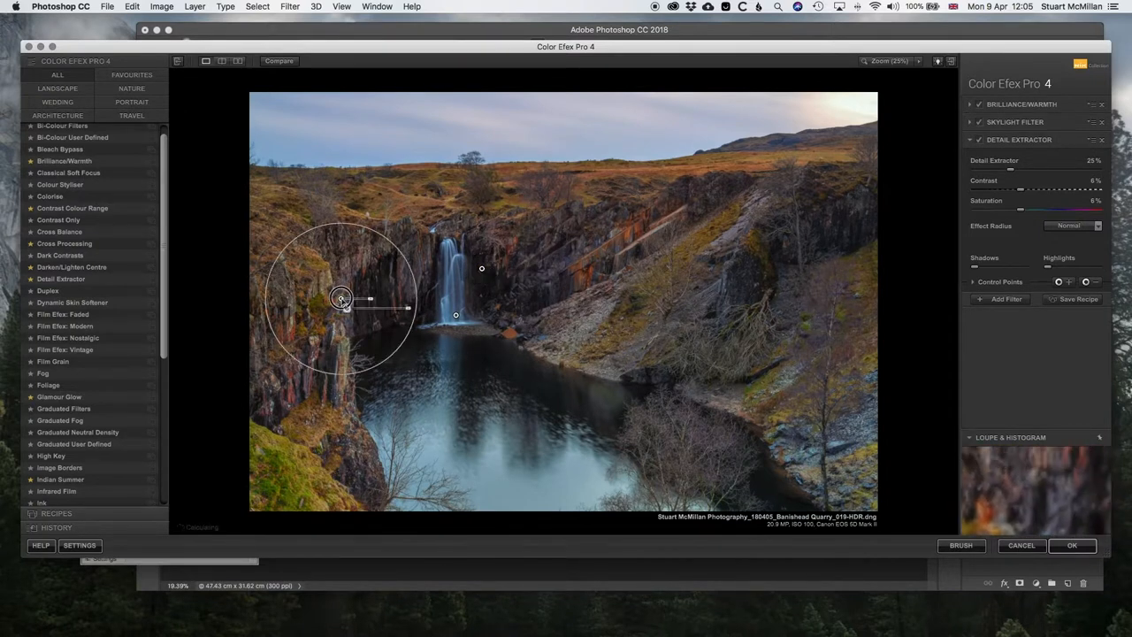
pyautogui.moveTo(1002, 172); pyautogui.dragTo(1026, 172)
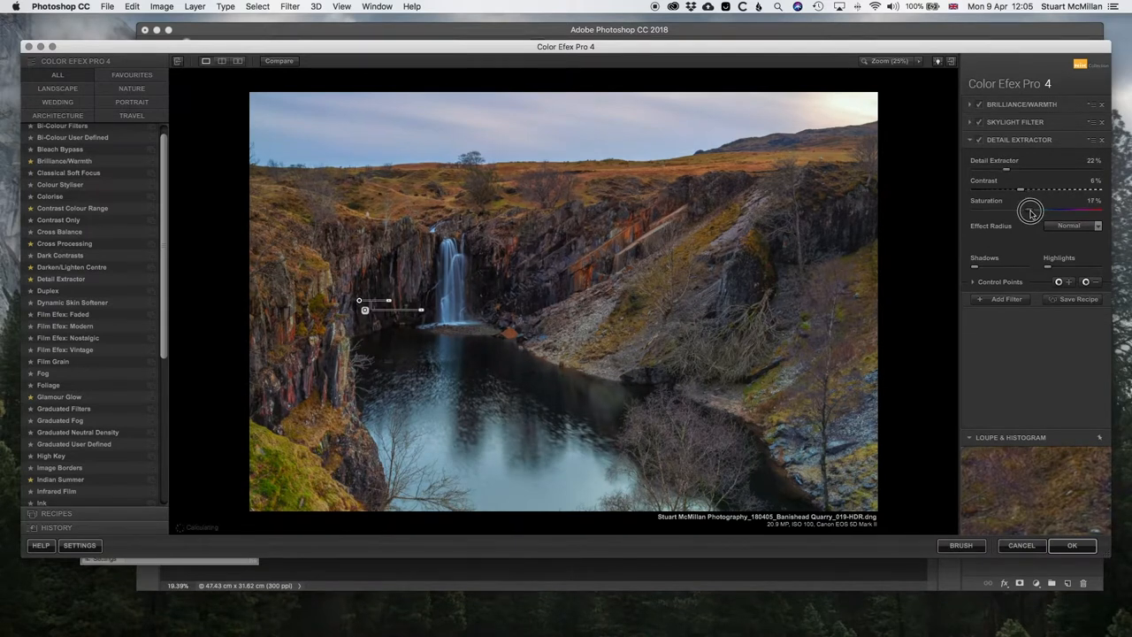
pyautogui.moveTo(1022, 188); pyautogui.dragTo(1035, 188)
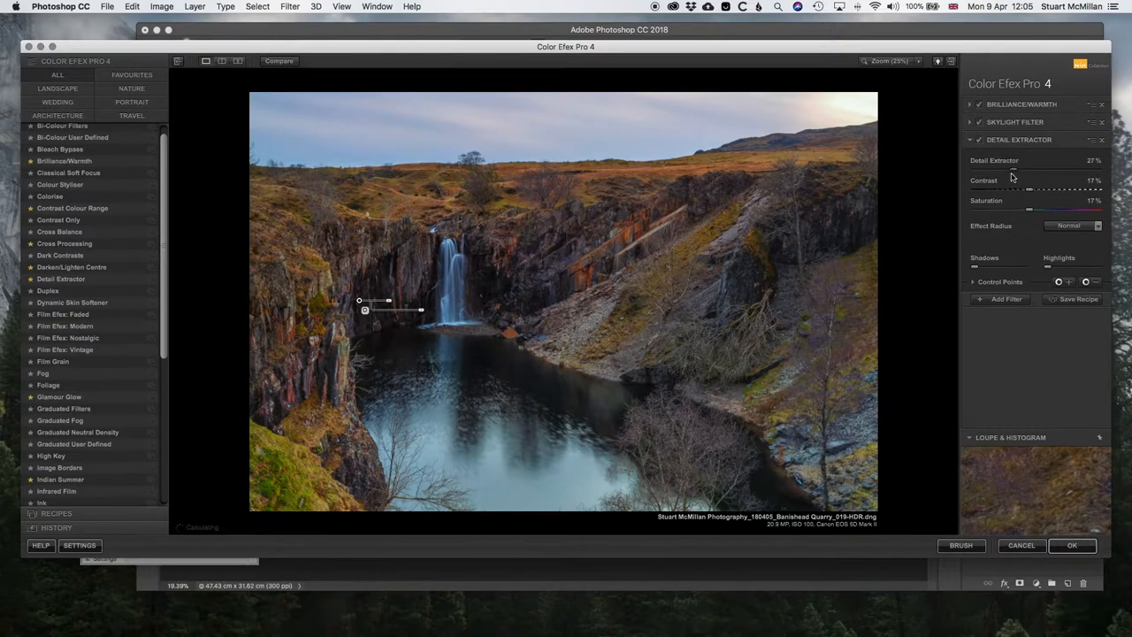
pyautogui.moveTo(979, 144)
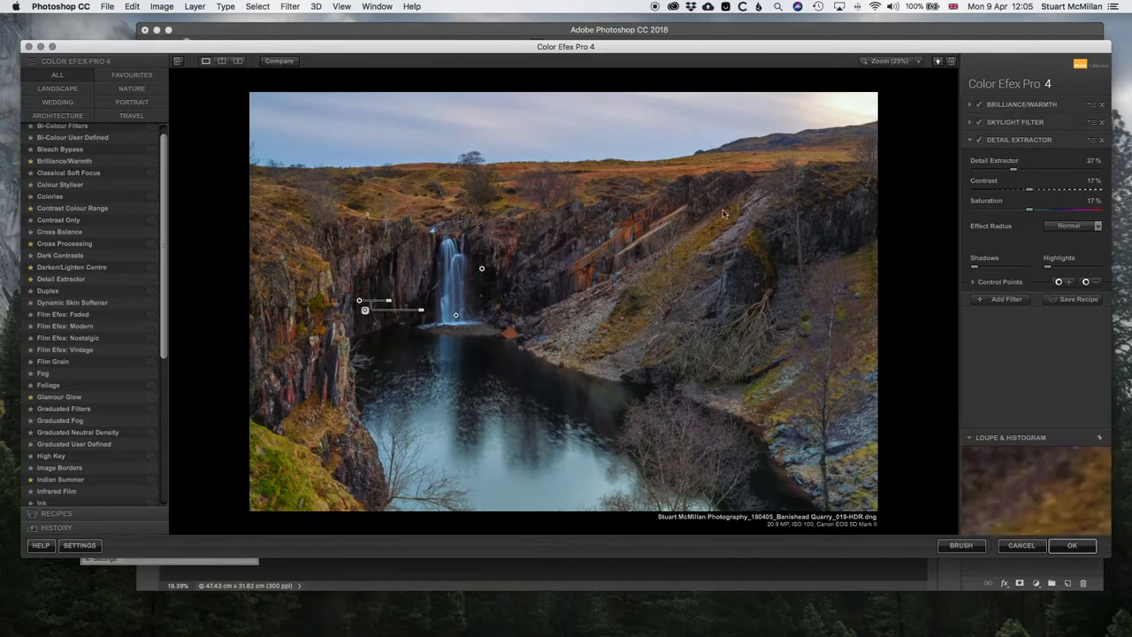
pyautogui.click(278, 60)
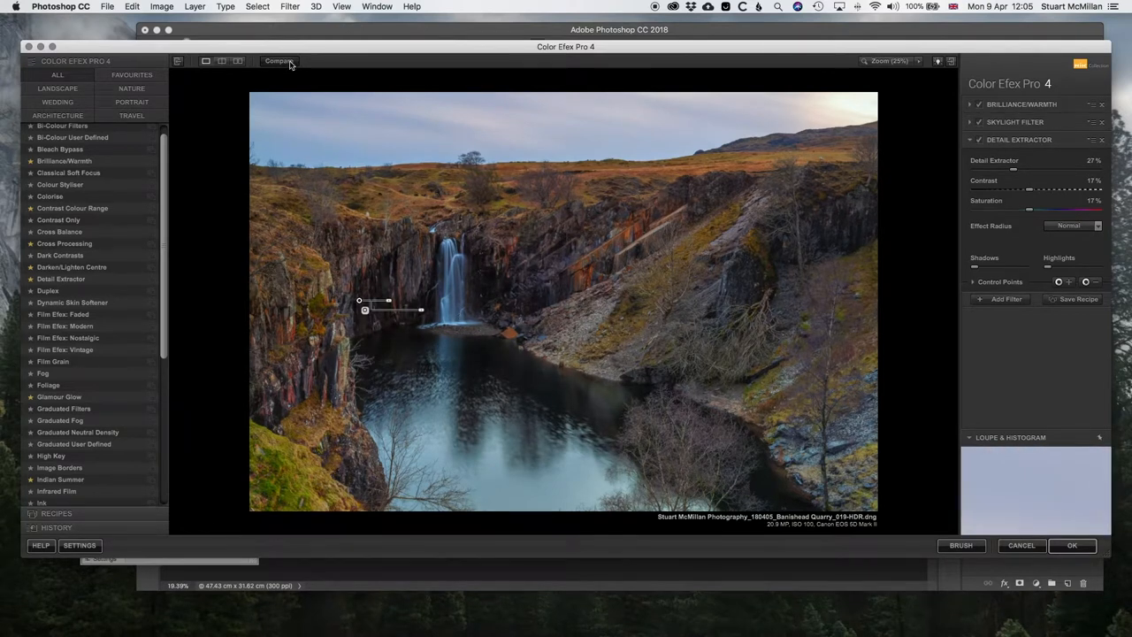
pyautogui.click(279, 61)
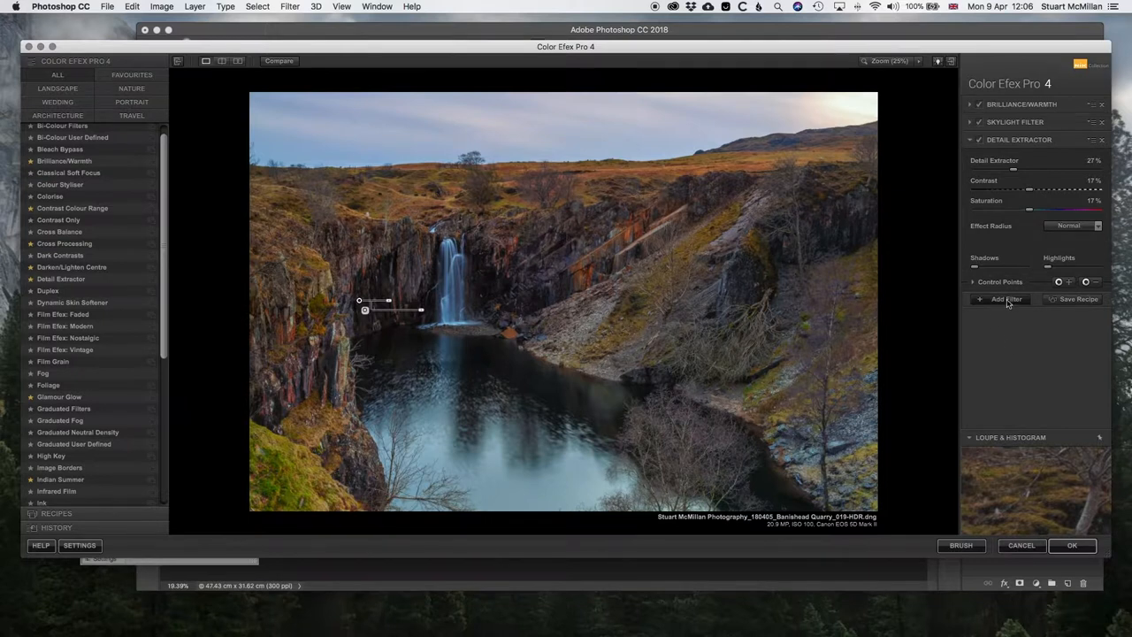
# - Add Pro Contrast in a new slot and settle colour cast correction at 15%
pyautogui.click(1007, 298)
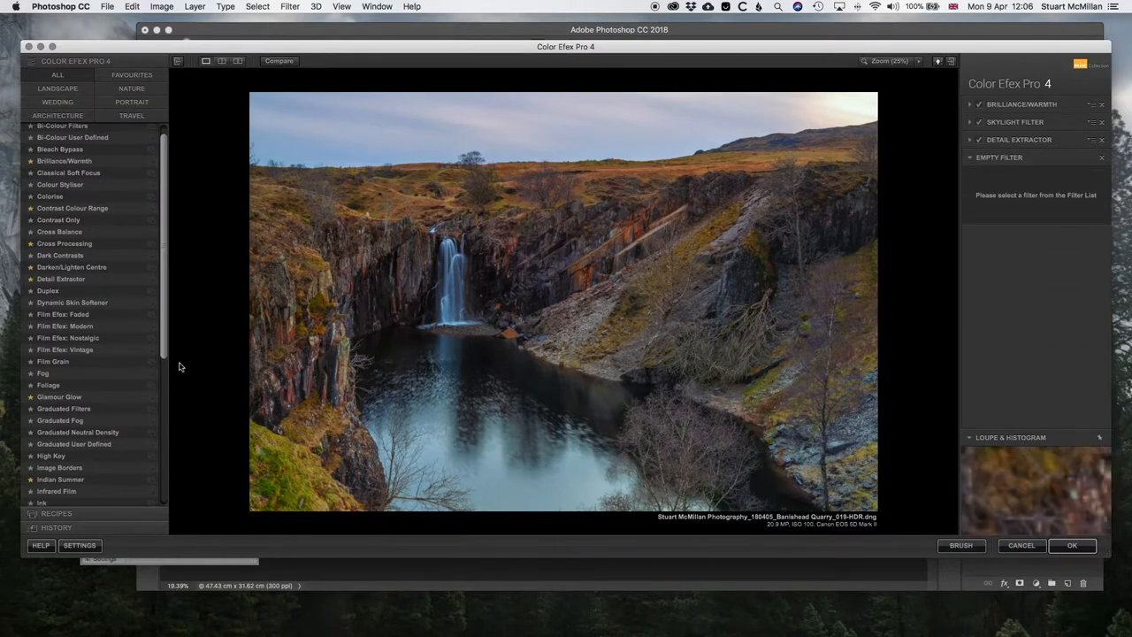
pyautogui.scroll(-3)
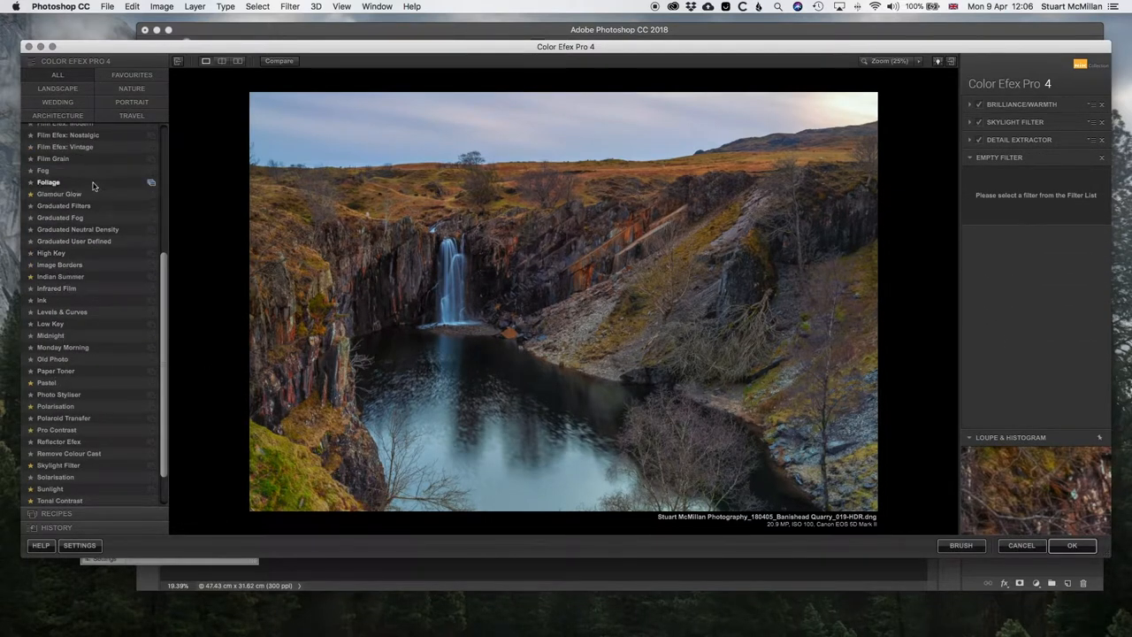
pyautogui.moveTo(154, 307)
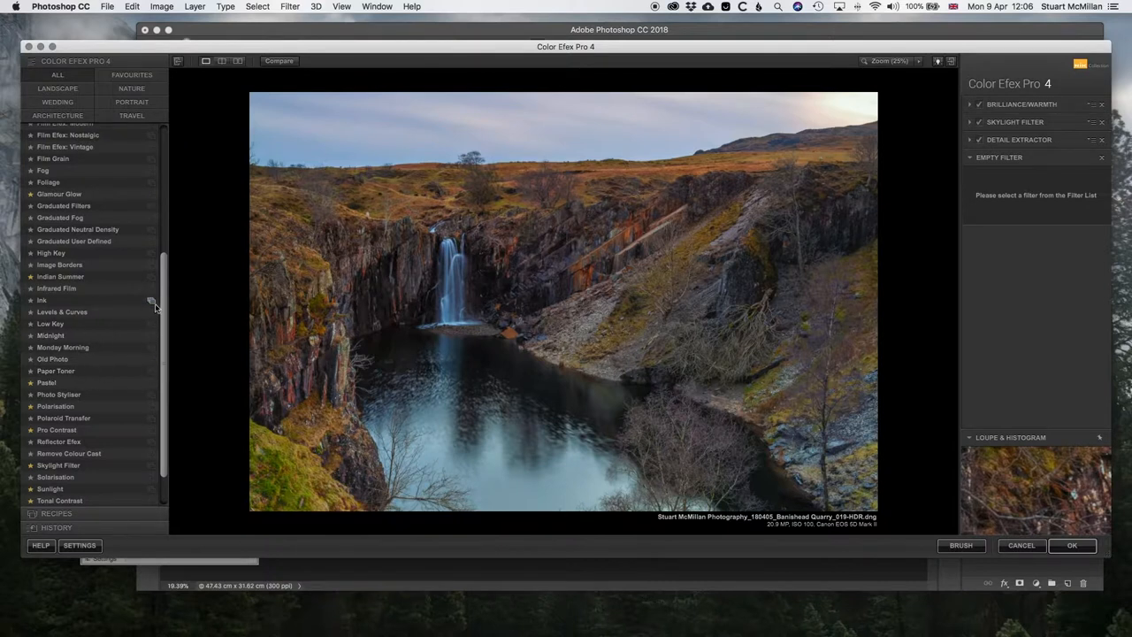
pyautogui.moveTo(179, 375)
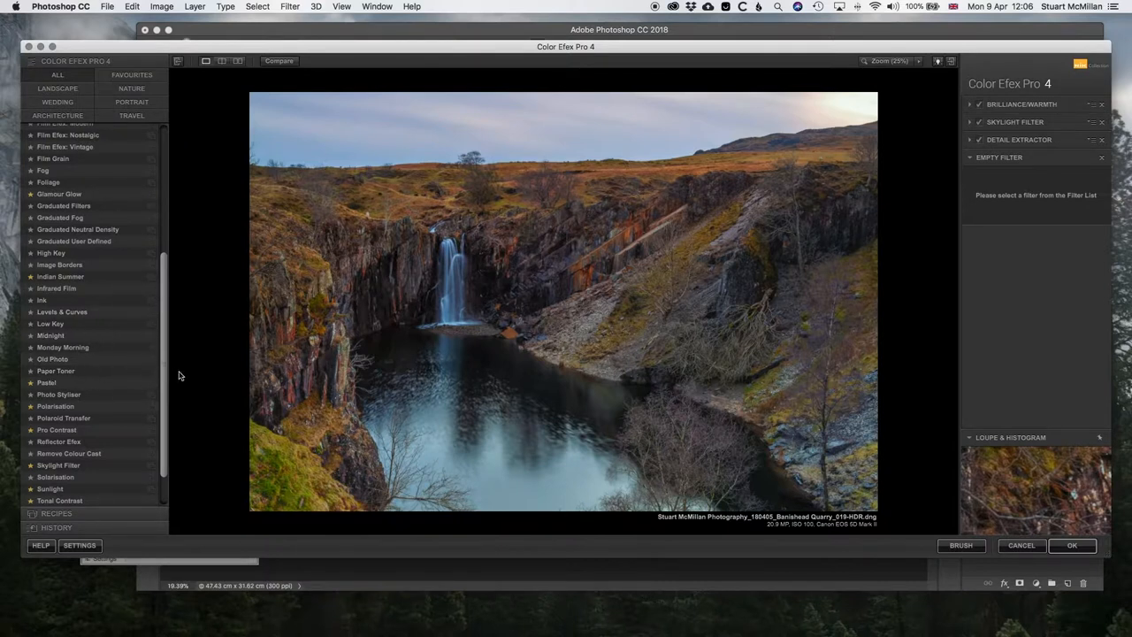
pyautogui.scroll(-3)
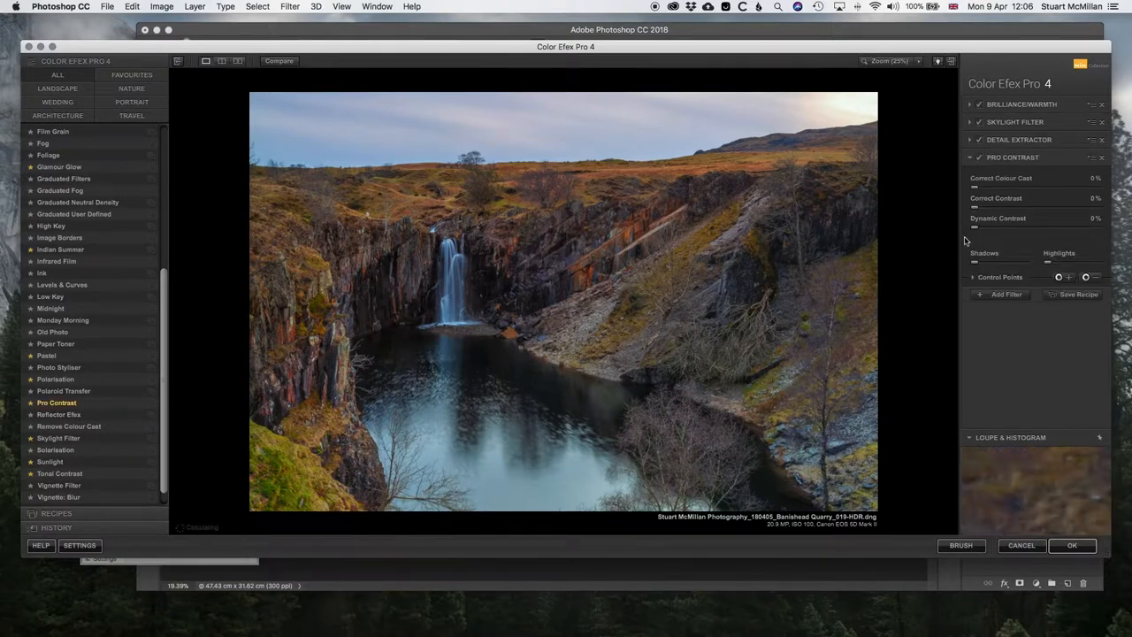
pyautogui.moveTo(974, 227); pyautogui.dragTo(984, 227)
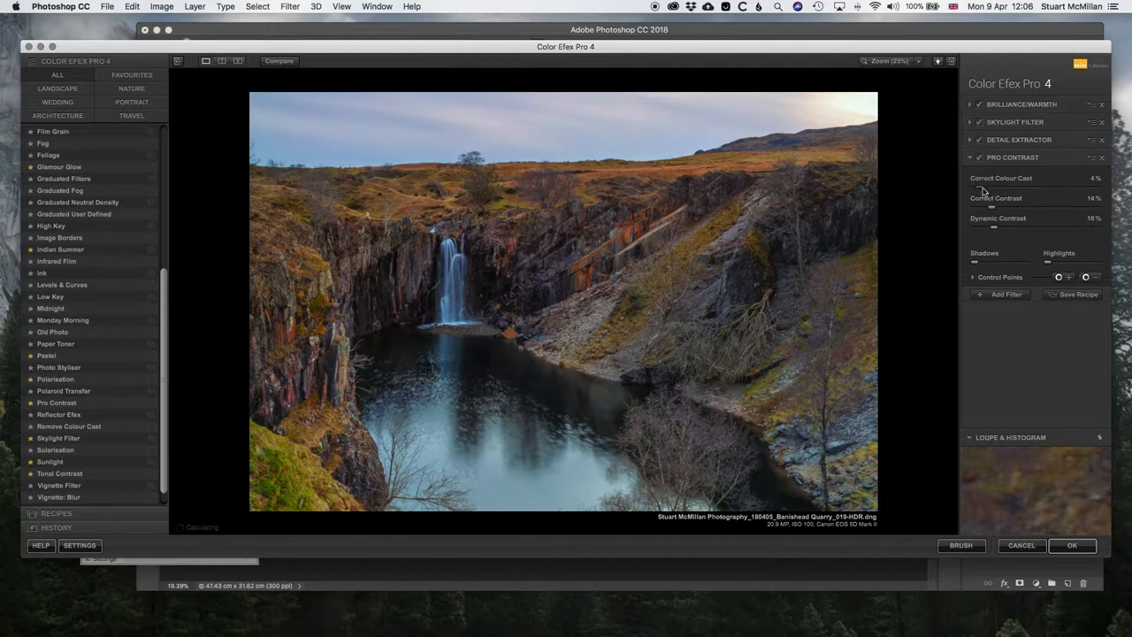
pyautogui.moveTo(984, 186); pyautogui.dragTo(991, 187)
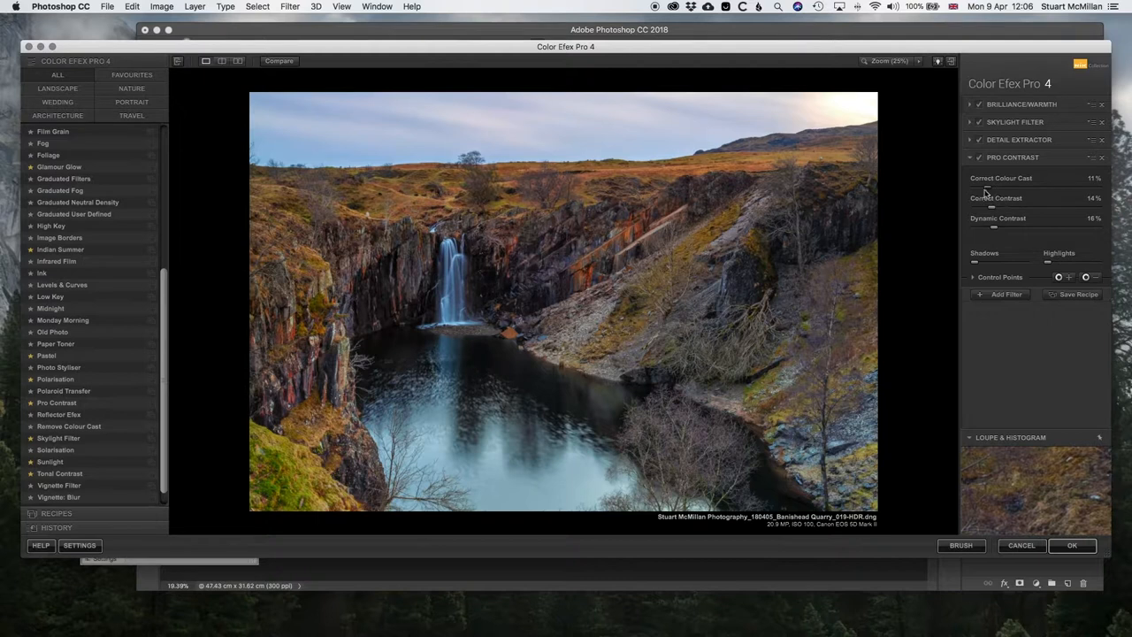
pyautogui.moveTo(990, 187); pyautogui.dragTo(1040, 187)
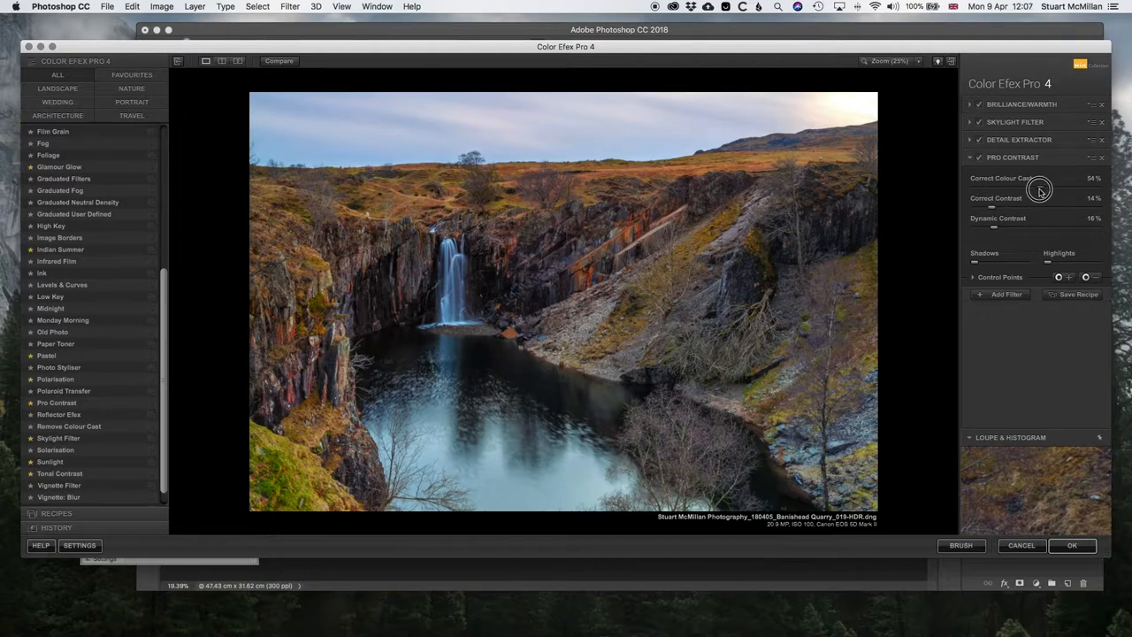
pyautogui.moveTo(1039, 190); pyautogui.dragTo(995, 190)
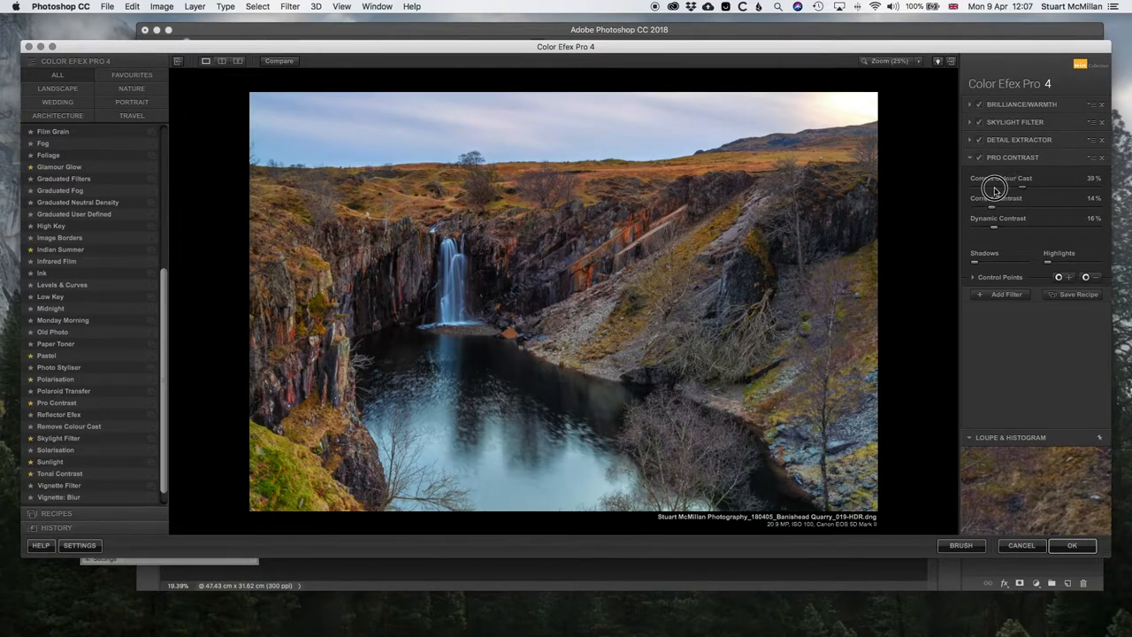
pyautogui.moveTo(1008, 186); pyautogui.dragTo(988, 186)
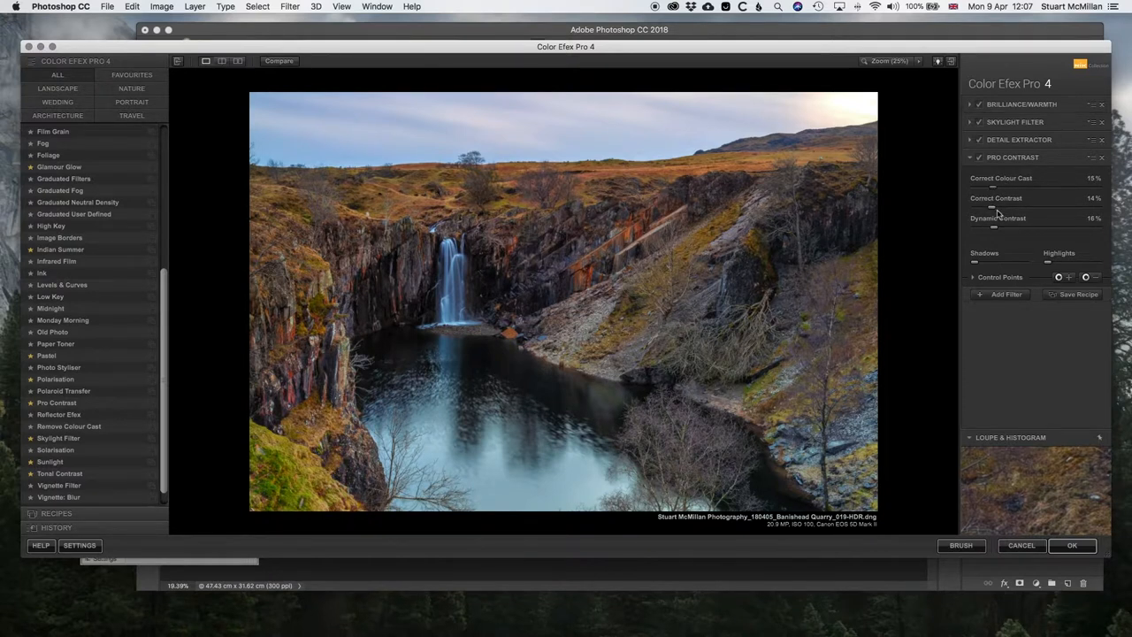
# - Set Pro Contrast's Correct Contrast to 24% and Dynamic Contrast to 20%
pyautogui.moveTo(991, 208); pyautogui.dragTo(1009, 208)
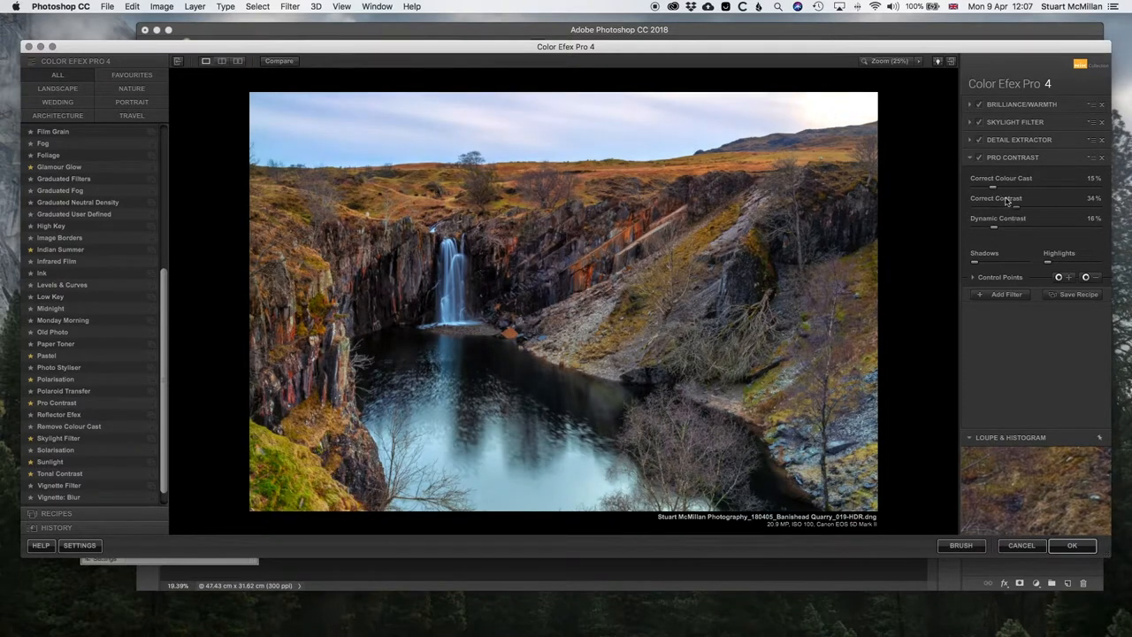
pyautogui.moveTo(1009, 211); pyautogui.dragTo(1001, 211)
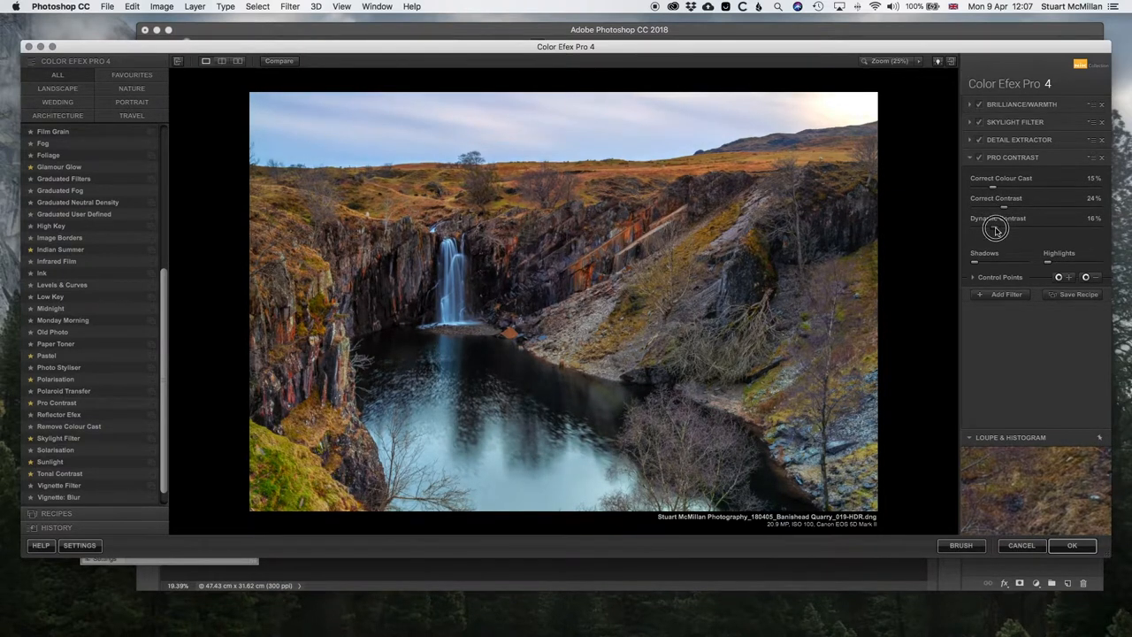
pyautogui.moveTo(995, 228); pyautogui.dragTo(1008, 228)
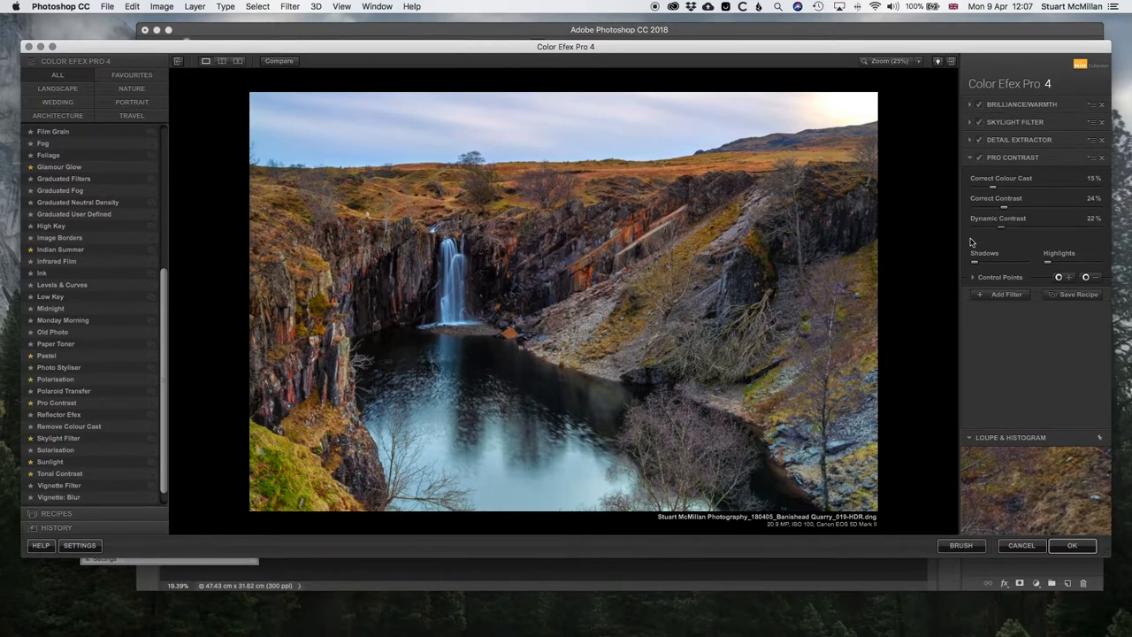
pyautogui.moveTo(1002, 227); pyautogui.dragTo(998, 228)
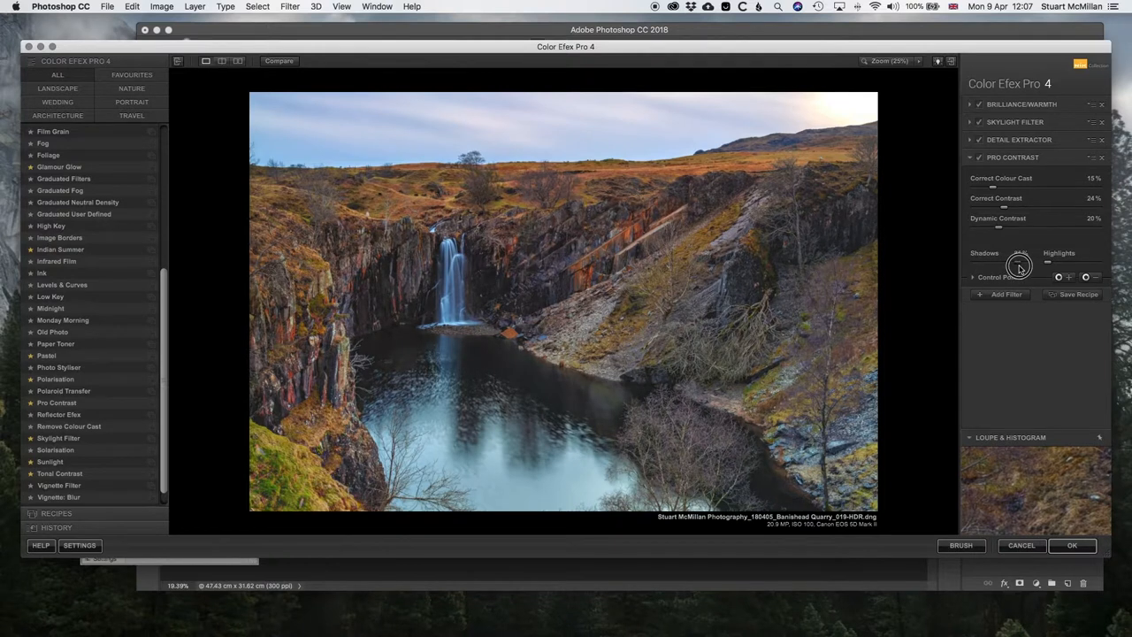
pyautogui.moveTo(1019, 267); pyautogui.dragTo(1011, 268)
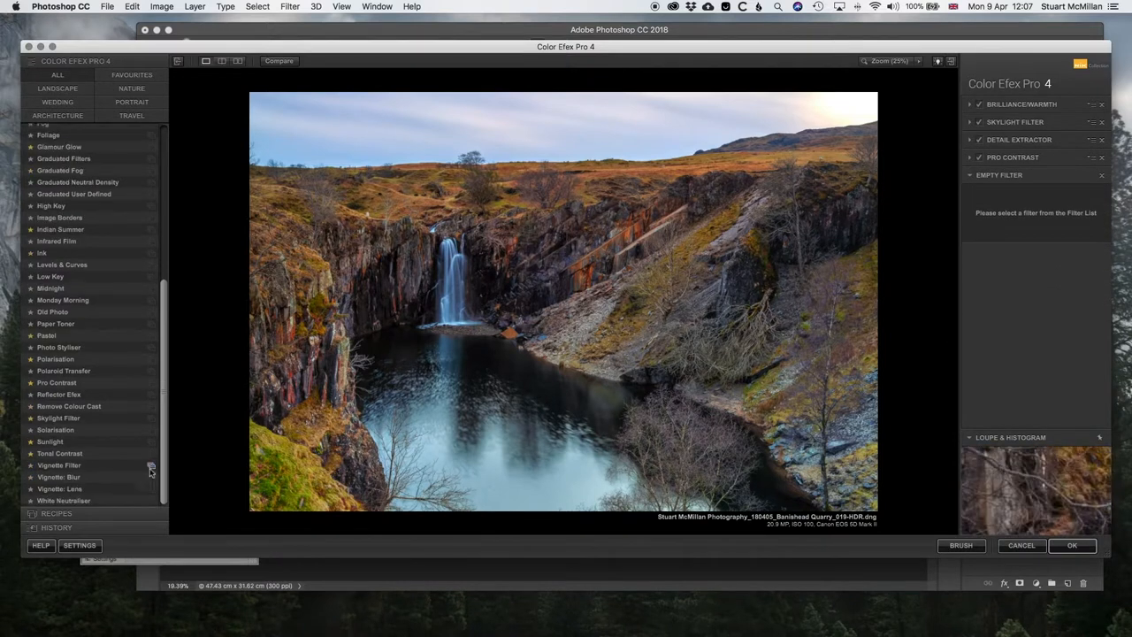
pyautogui.moveTo(59, 453)
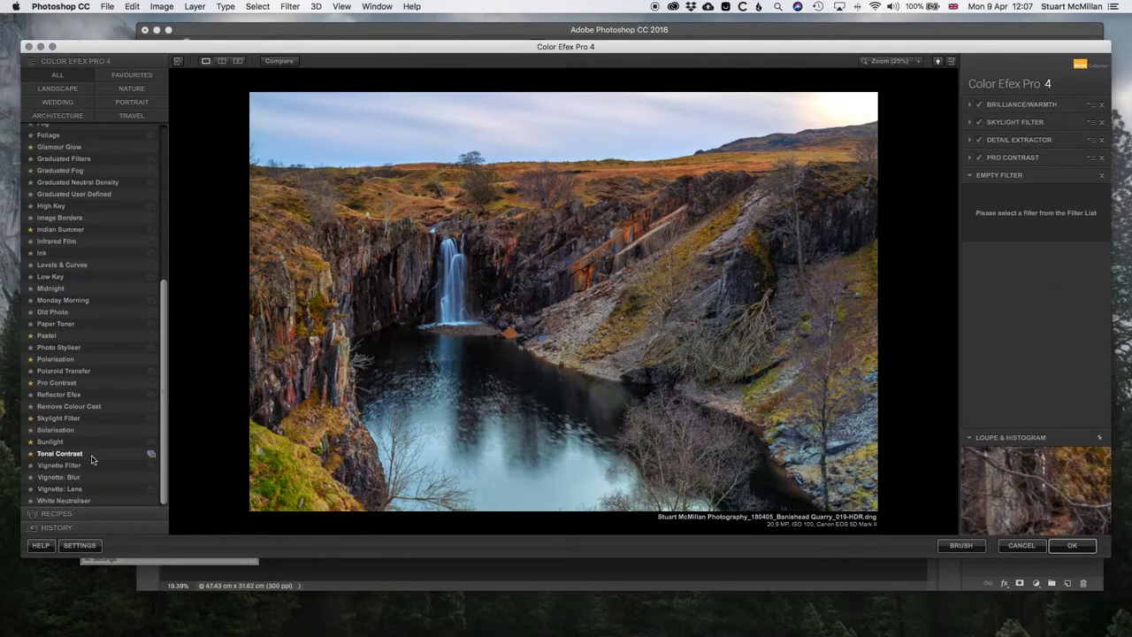
pyautogui.moveTo(59, 453)
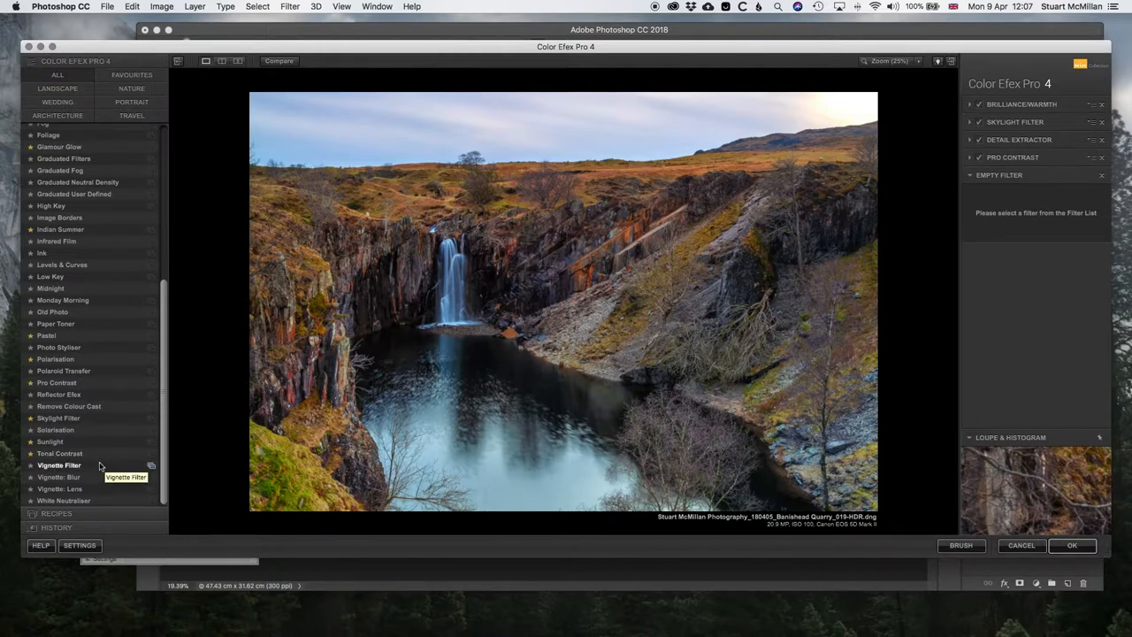
pyautogui.moveTo(59, 476)
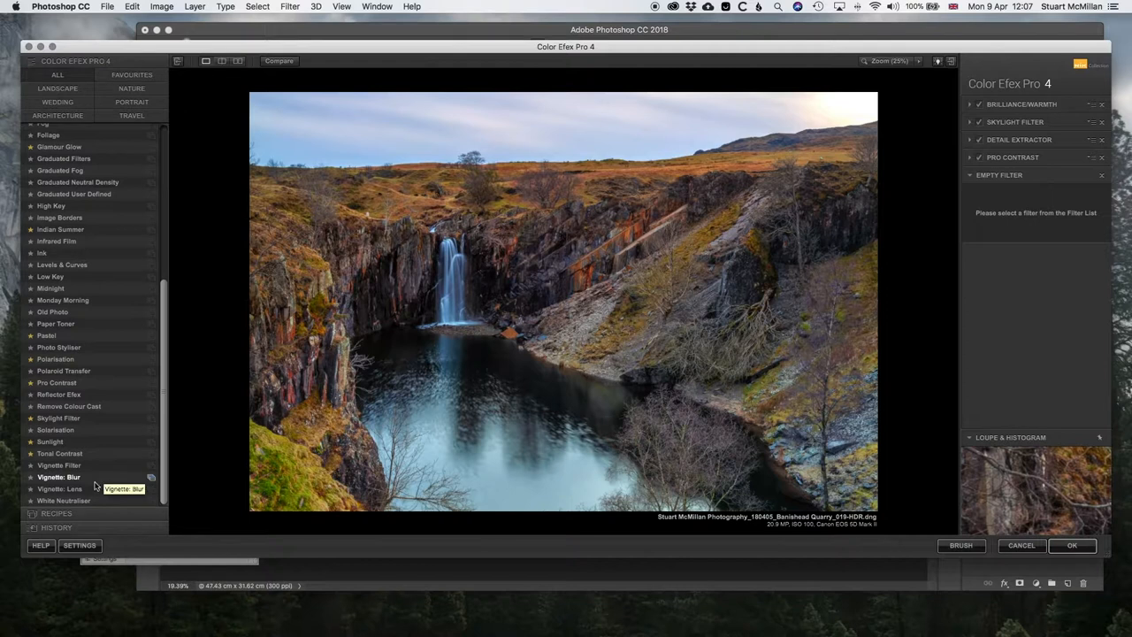
pyautogui.moveTo(92, 482)
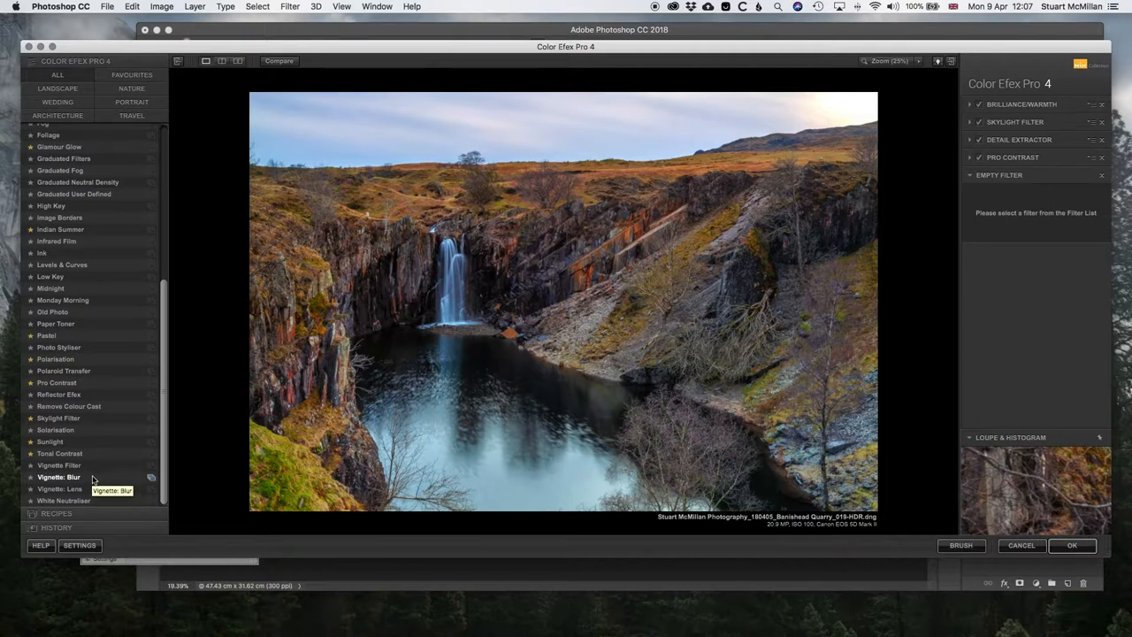
pyautogui.moveTo(120, 459)
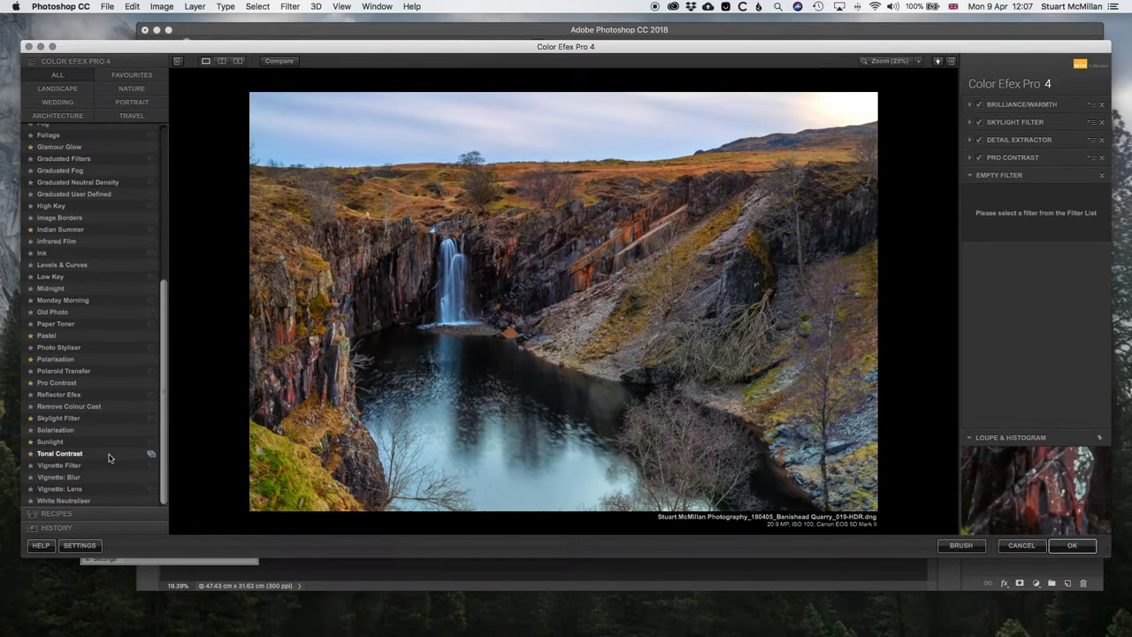
# - Add Tonal Contrast with highlights 3%, midtones 7% and shadows 3%
pyautogui.click(59, 452)
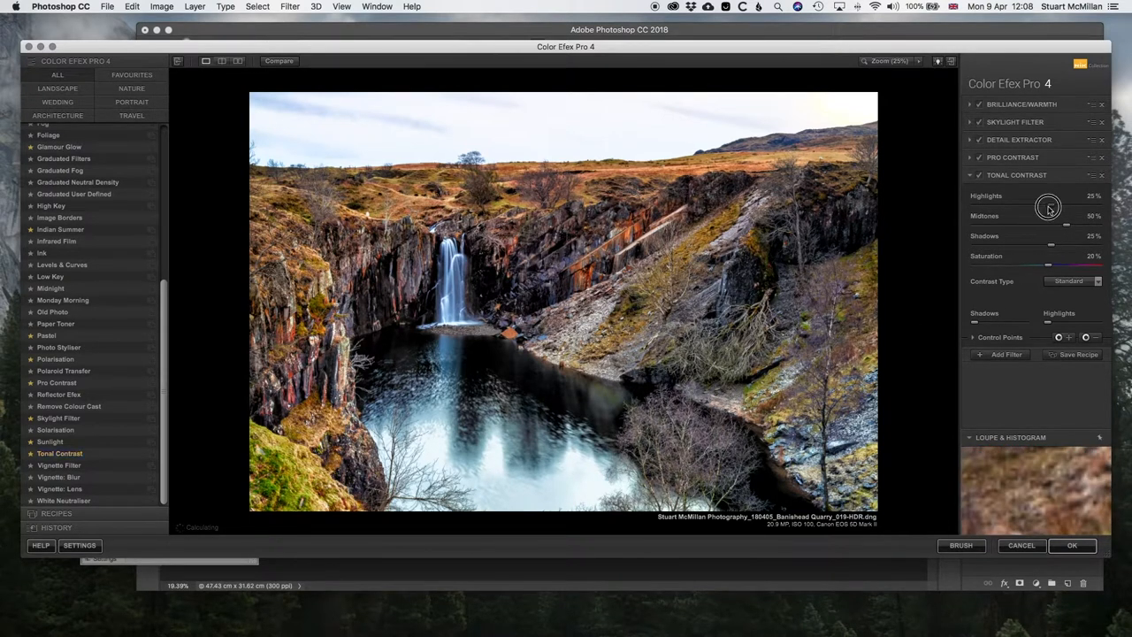
pyautogui.moveTo(1048, 207); pyautogui.dragTo(1024, 207)
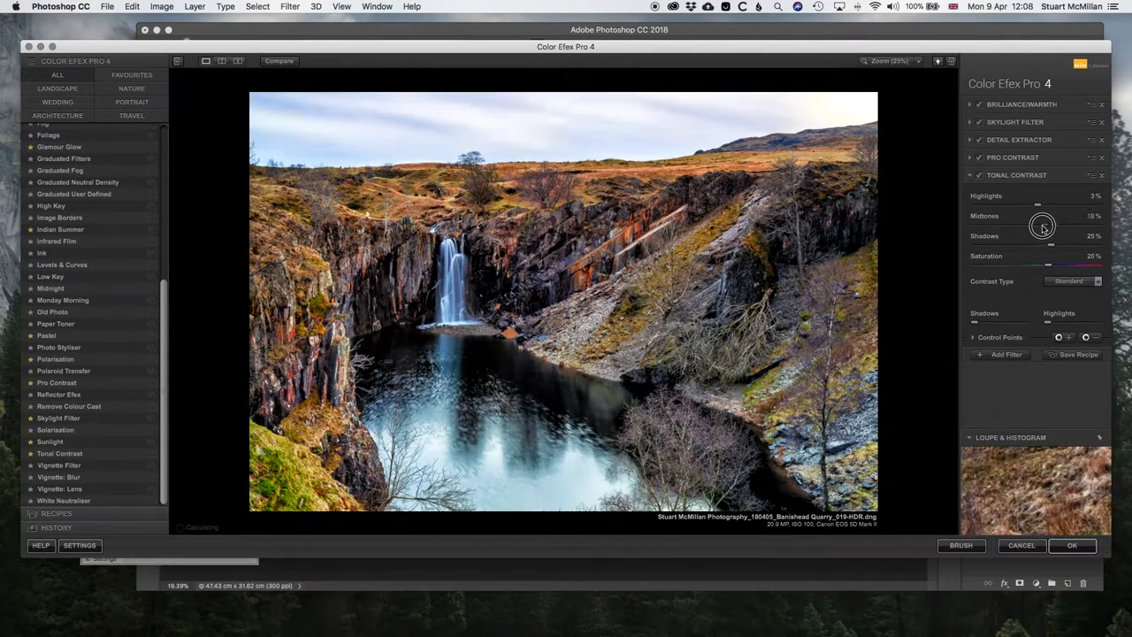
pyautogui.moveTo(1048, 227); pyautogui.dragTo(1037, 227)
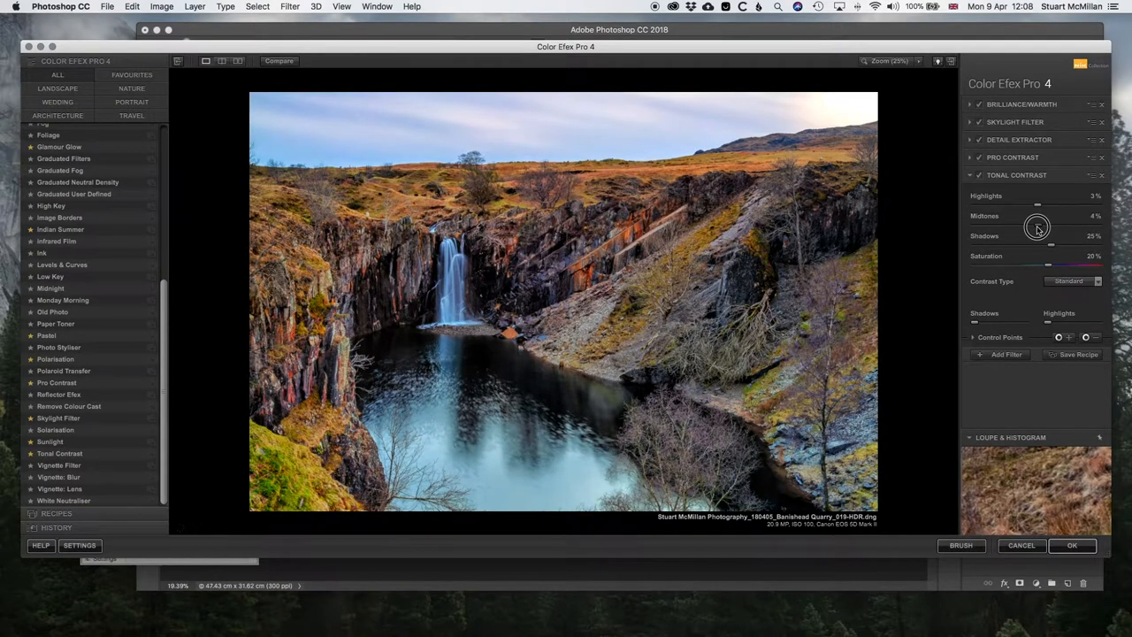
pyautogui.moveTo(1048, 236); pyautogui.dragTo(1041, 246)
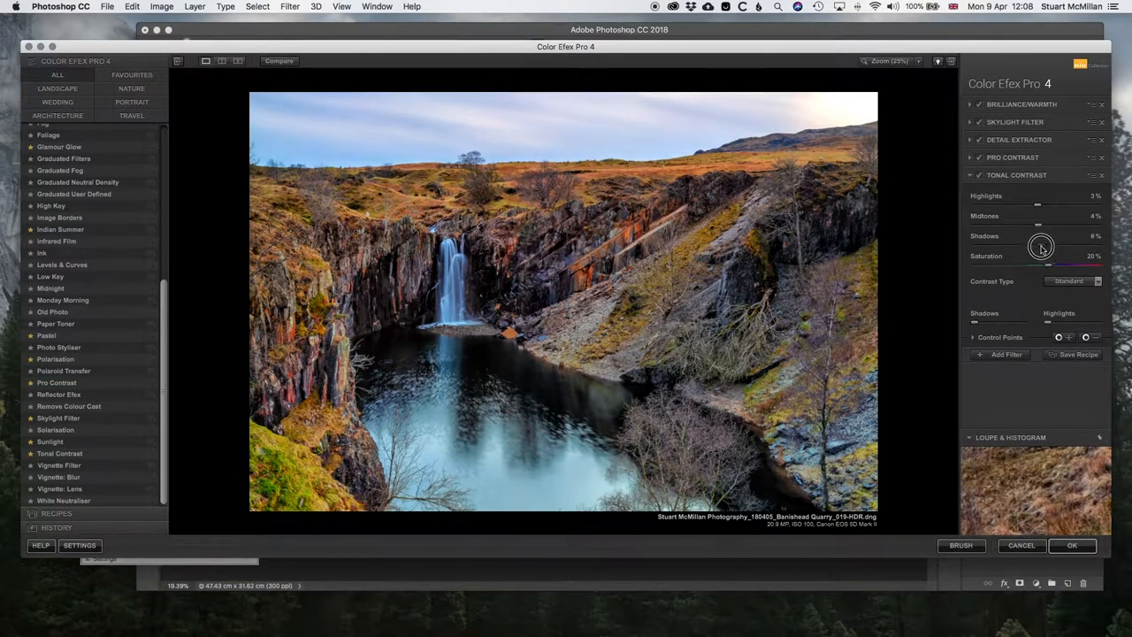
pyautogui.moveTo(1041, 246); pyautogui.dragTo(1040, 248)
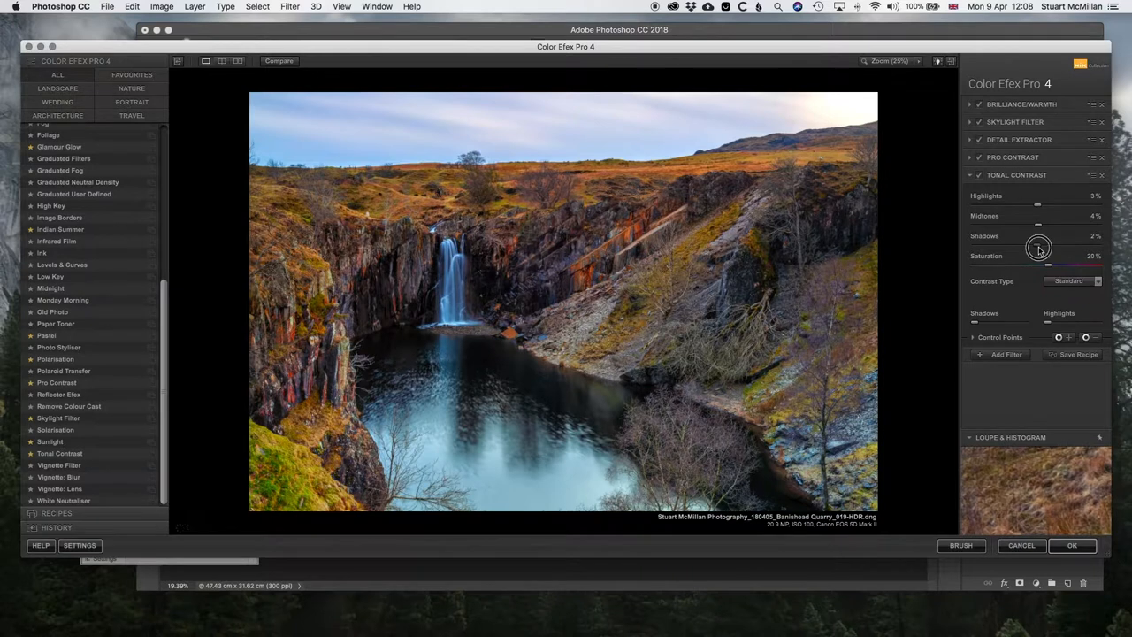
# - Set Tonal Contrast saturation to 2% and toggle the filter to compare results
pyautogui.moveTo(1039, 252); pyautogui.dragTo(1044, 256)
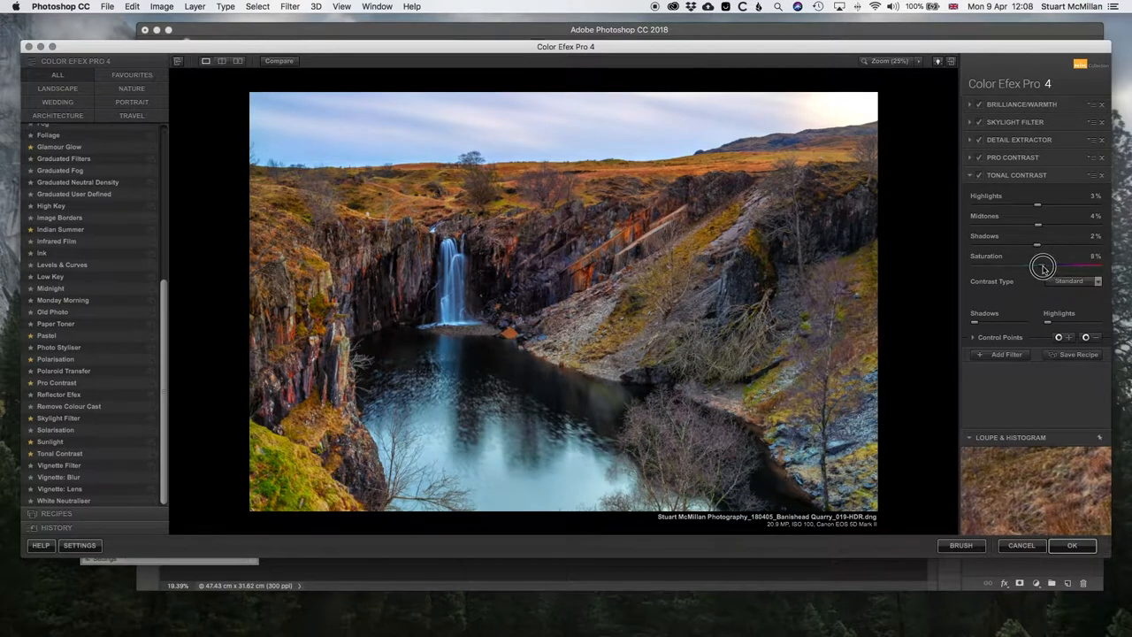
pyautogui.moveTo(1042, 267); pyautogui.dragTo(1035, 269)
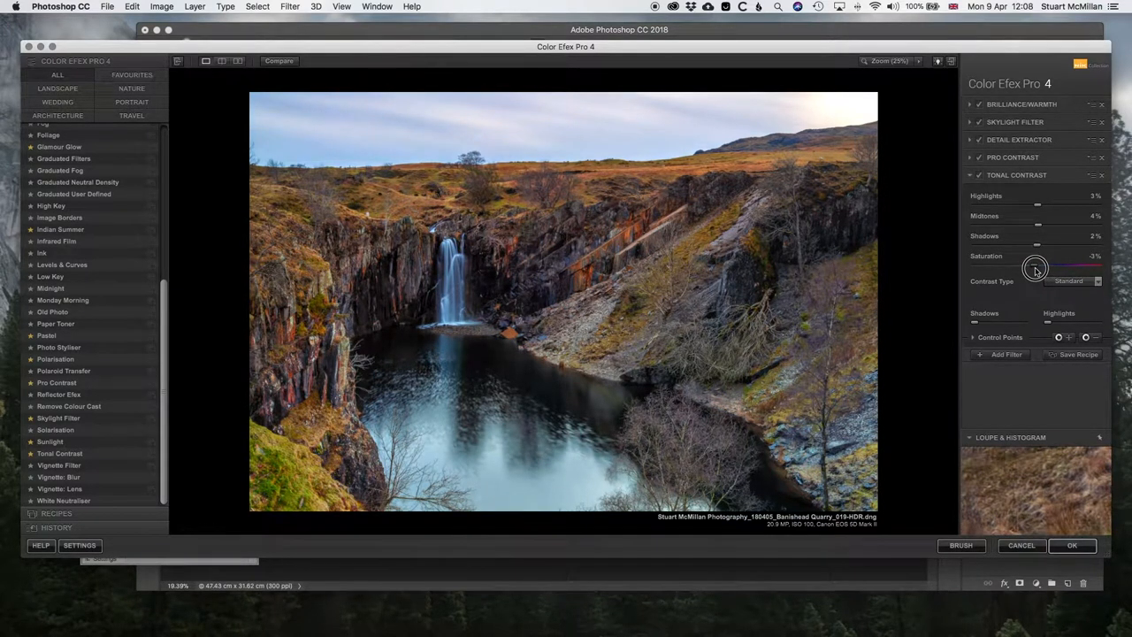
pyautogui.moveTo(1034, 268); pyautogui.dragTo(1035, 268)
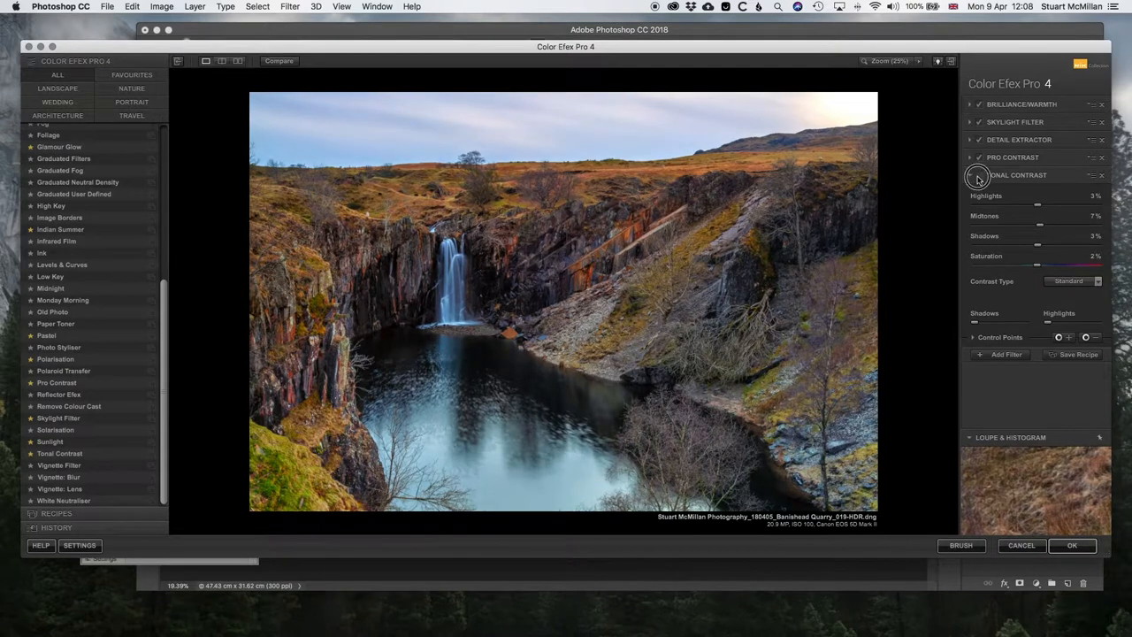
pyautogui.click(978, 175)
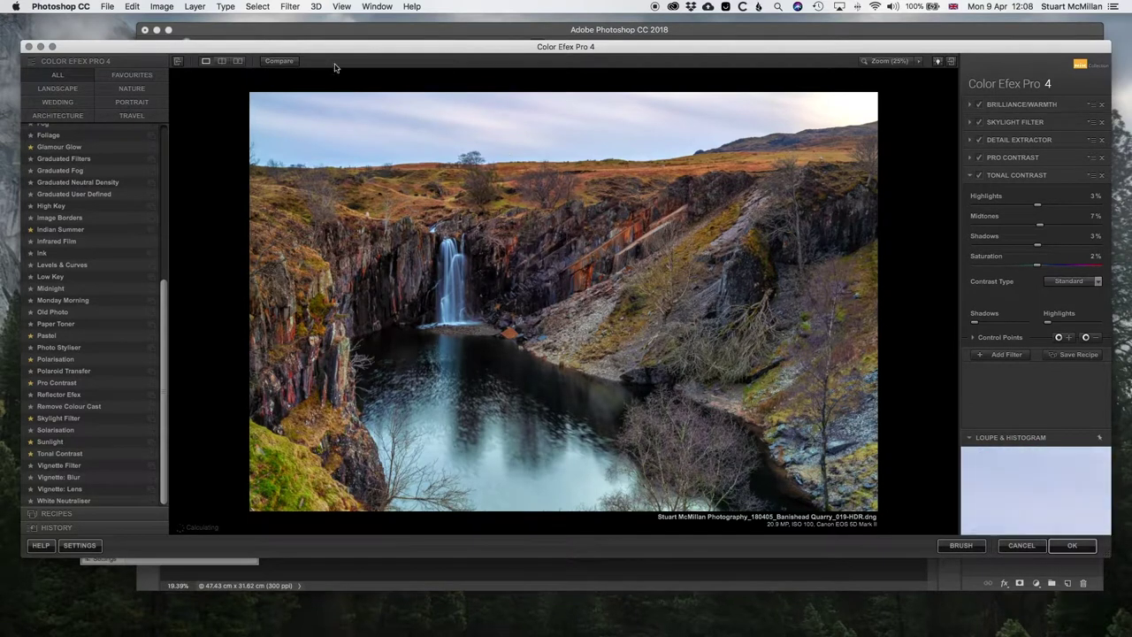
pyautogui.click(278, 61)
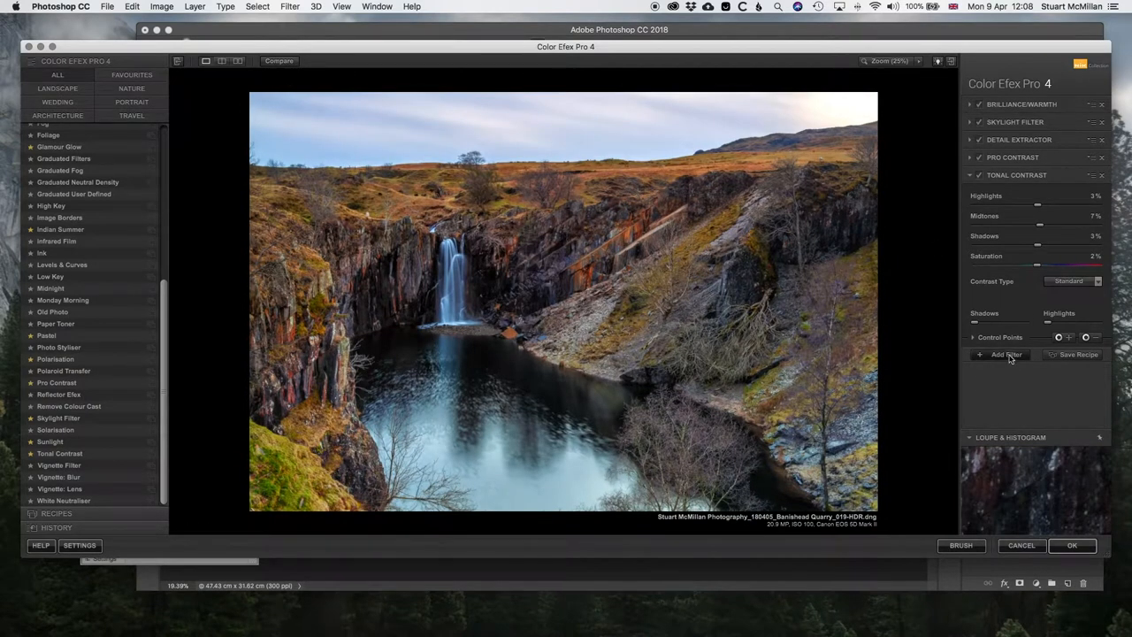
# - Add a sixth empty filter slot below Tonal Contrast
pyautogui.click(1005, 355)
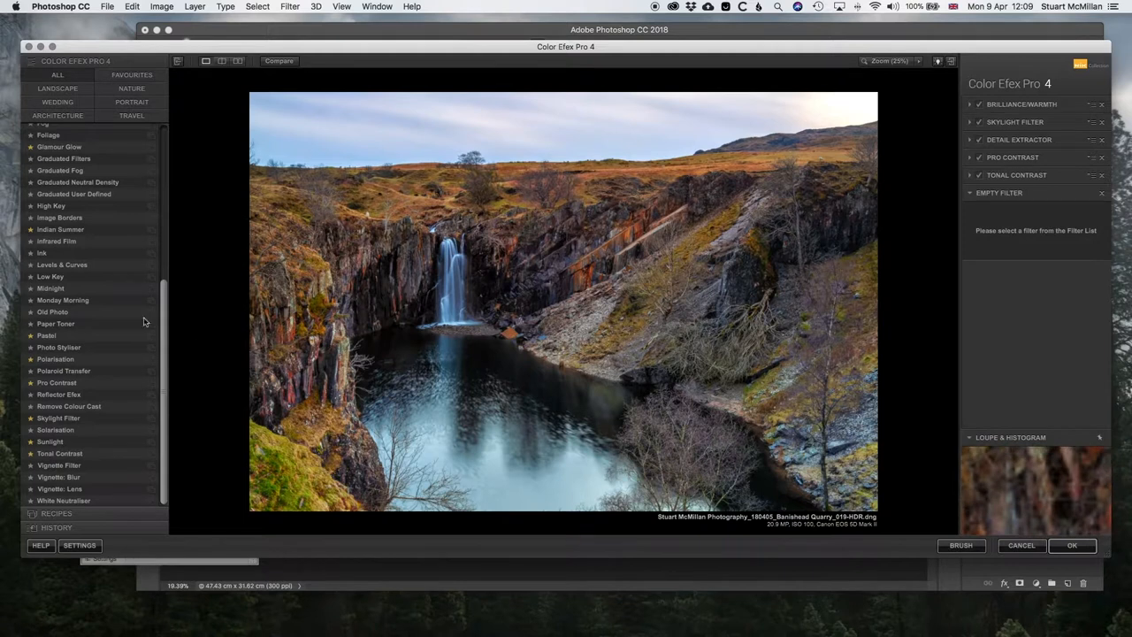
pyautogui.scroll(3)
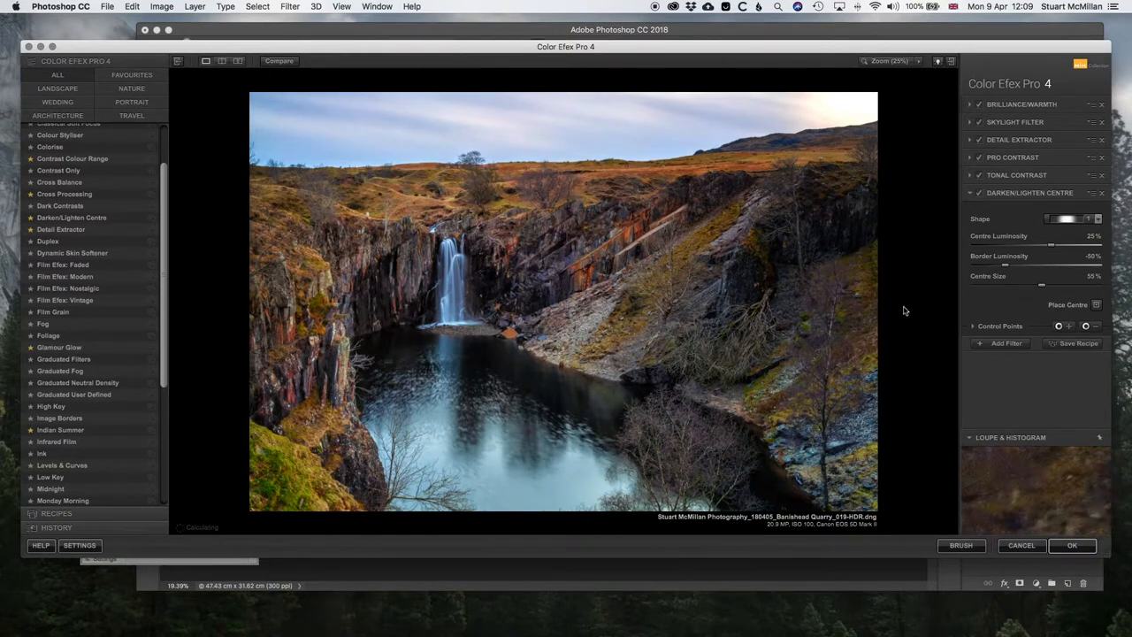
# - Place the Darken/Lighten Centre point on the photo and strongly darken the border luminosity
pyautogui.click(1094, 305)
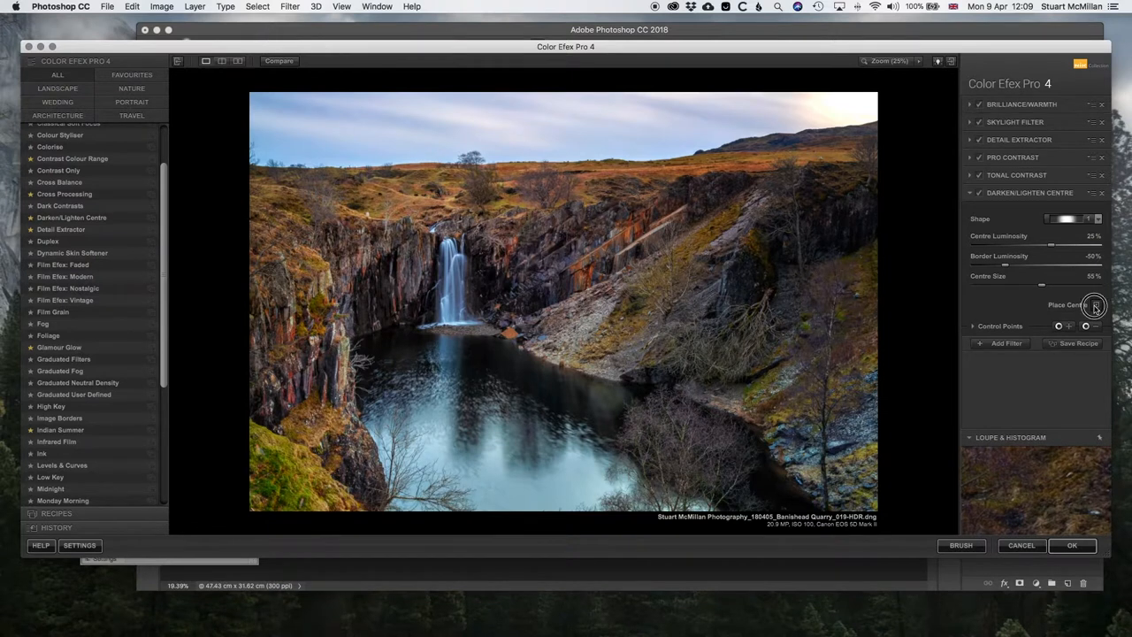
pyautogui.click(1094, 306)
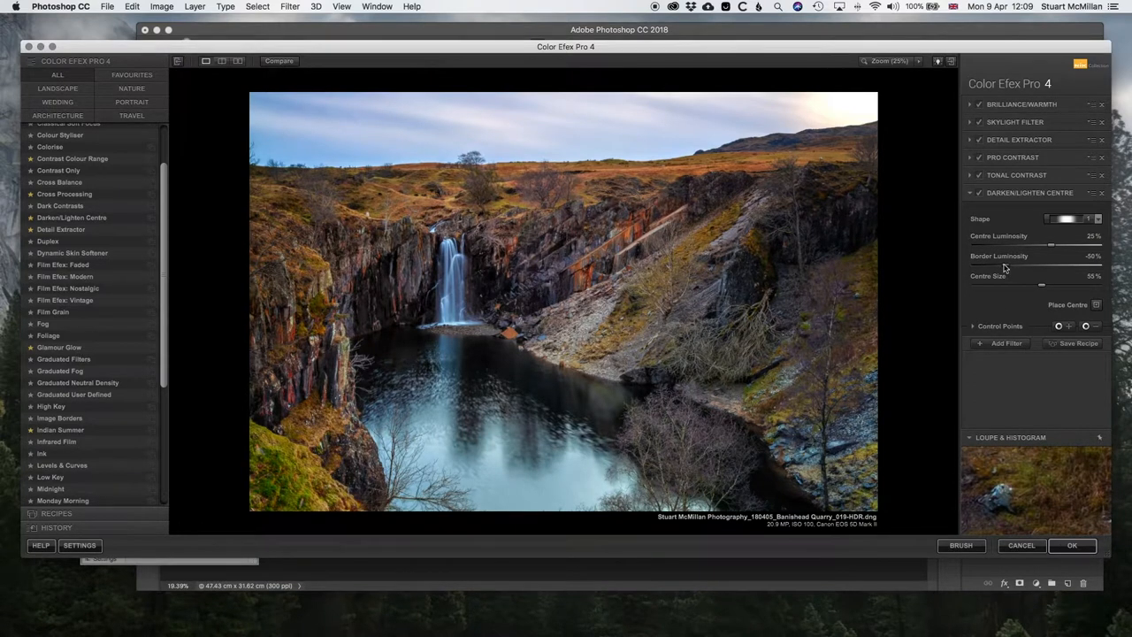
pyautogui.moveTo(1030, 266); pyautogui.dragTo(1068, 266)
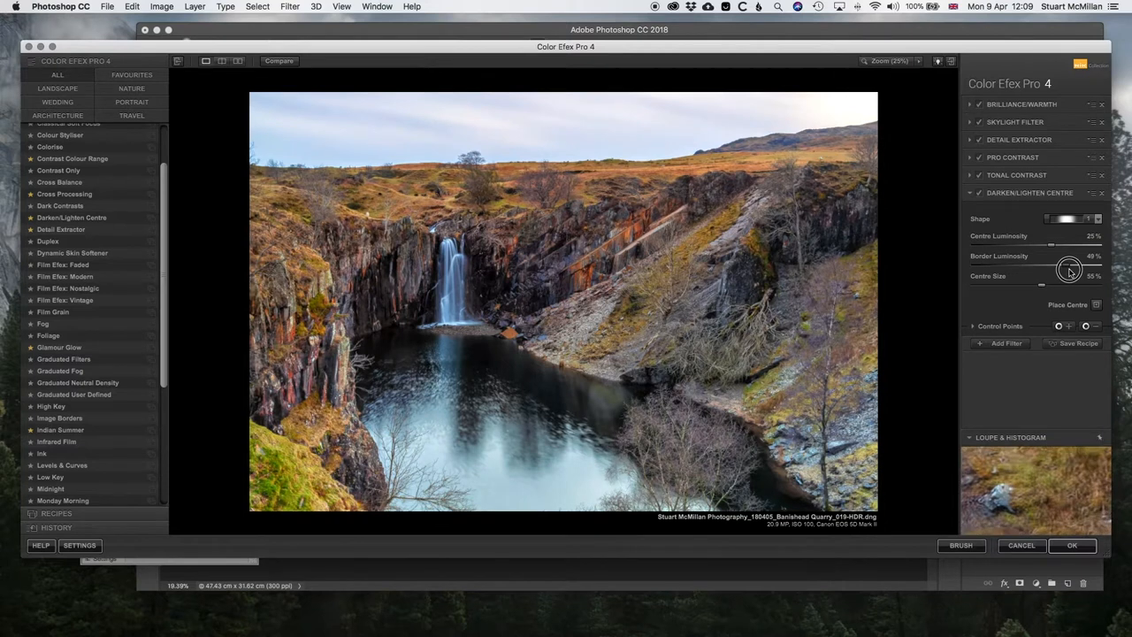
pyautogui.moveTo(1068, 267); pyautogui.dragTo(999, 266)
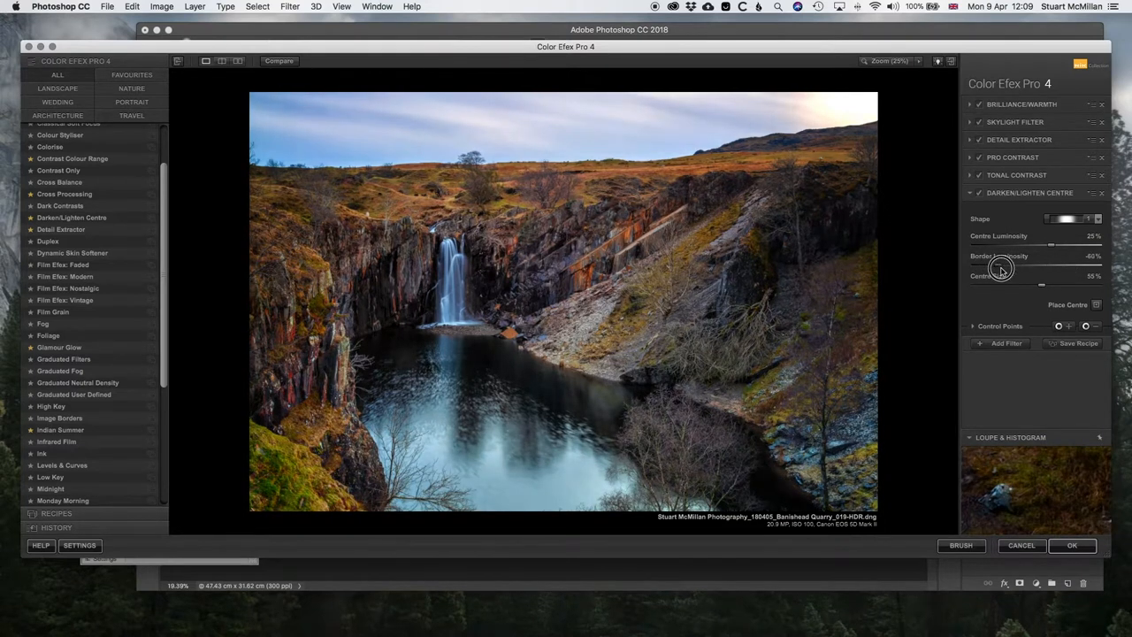
# - Brighten centre luminosity to 56% and shrink the centre size to 26%
pyautogui.moveTo(1062, 246); pyautogui.dragTo(1032, 246)
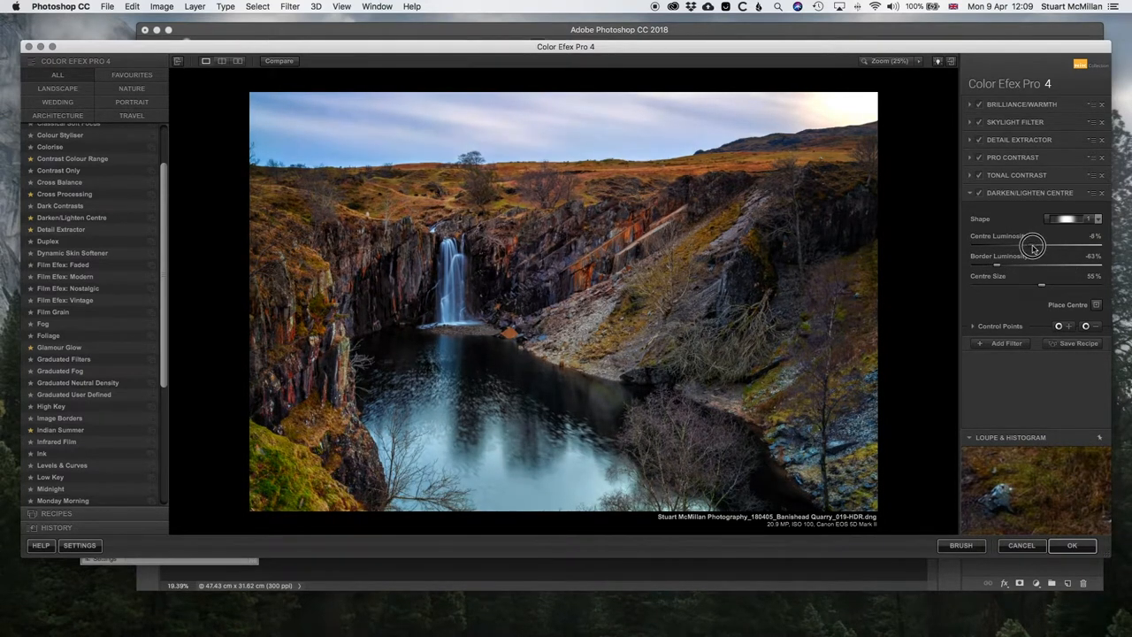
pyautogui.moveTo(1030, 245); pyautogui.dragTo(1036, 246)
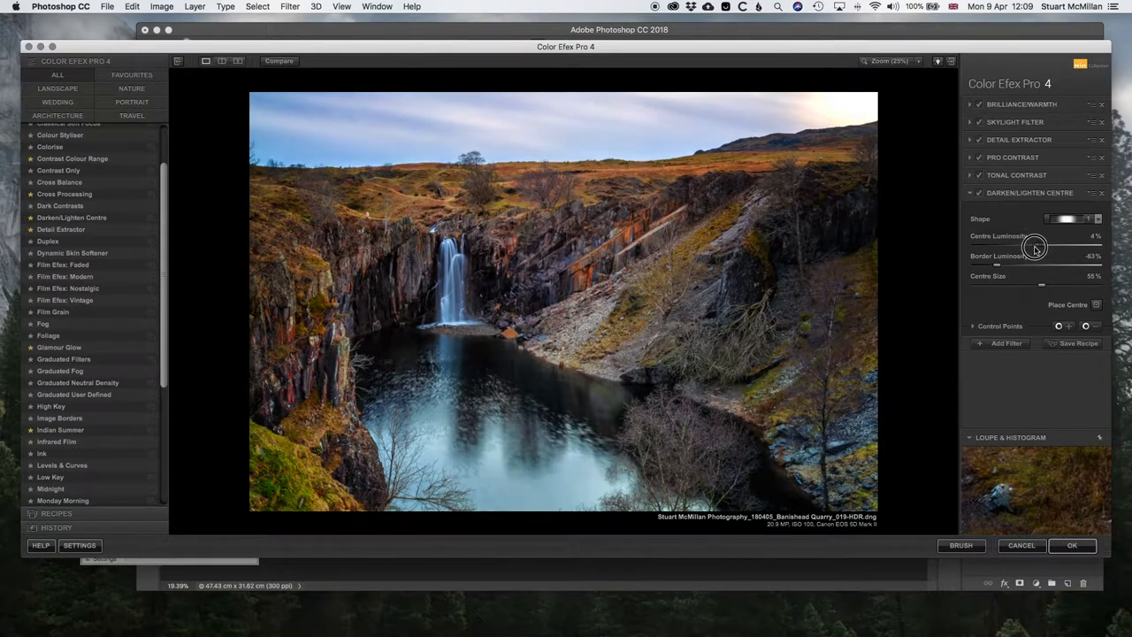
pyautogui.moveTo(1035, 245); pyautogui.dragTo(1073, 245)
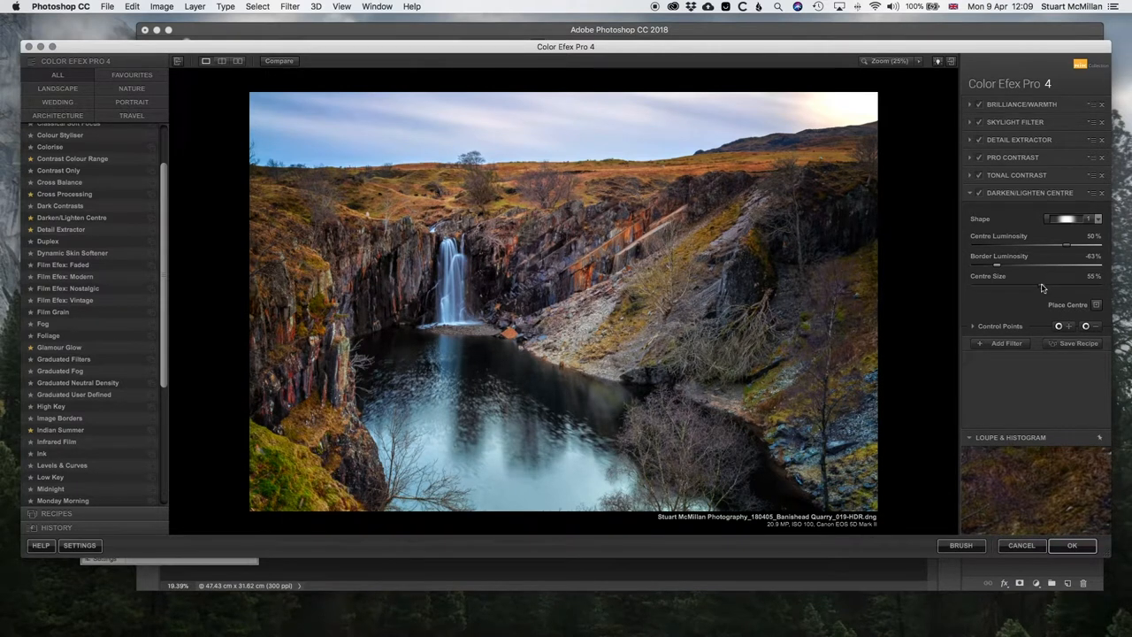
pyautogui.moveTo(1061, 286); pyautogui.dragTo(1039, 287)
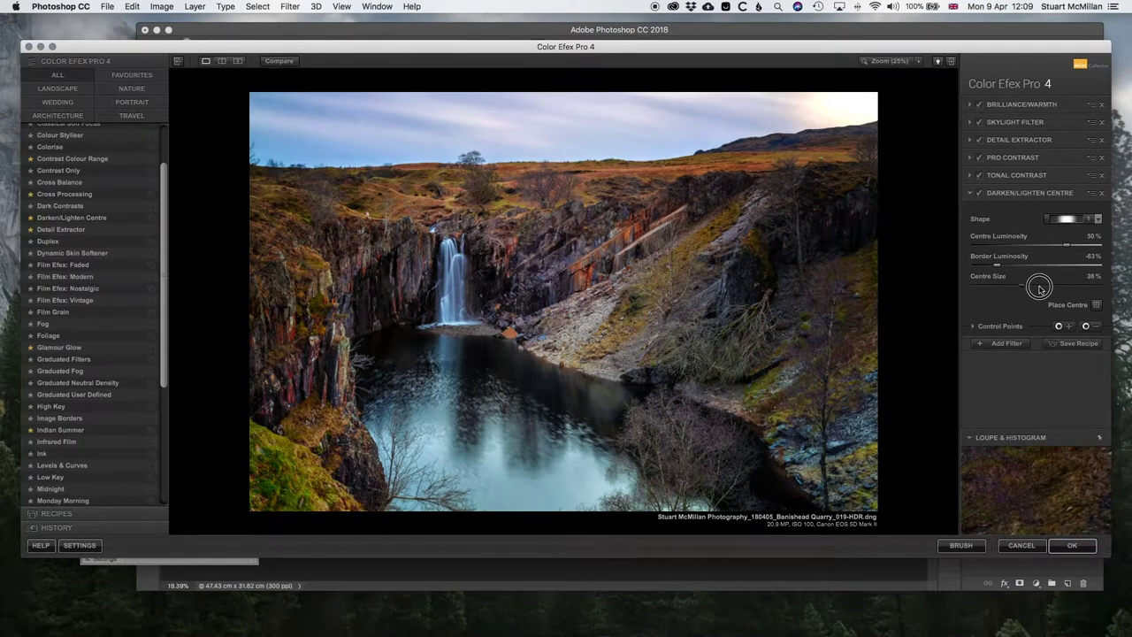
pyautogui.moveTo(1039, 286); pyautogui.dragTo(1021, 286)
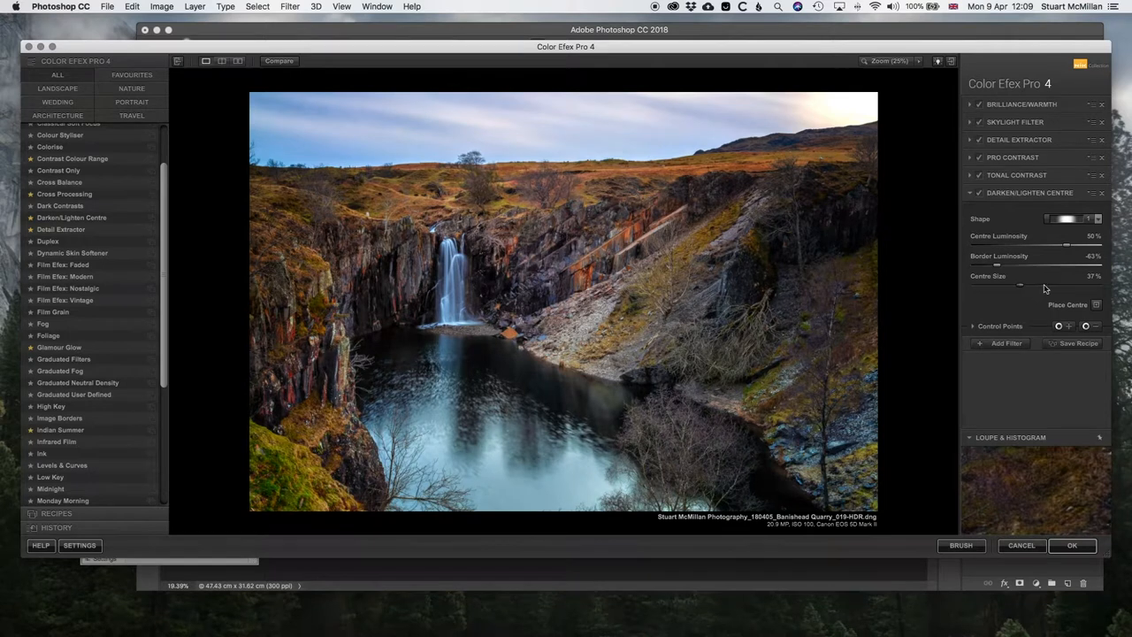
pyautogui.moveTo(1061, 246); pyautogui.dragTo(1070, 245)
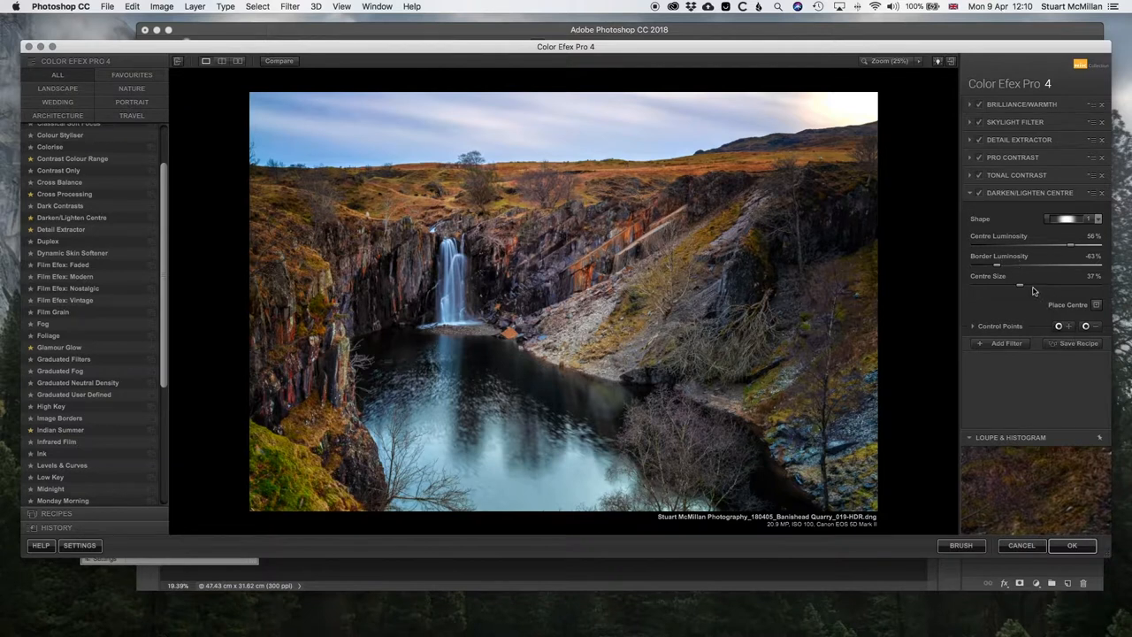
pyautogui.click(494, 285)
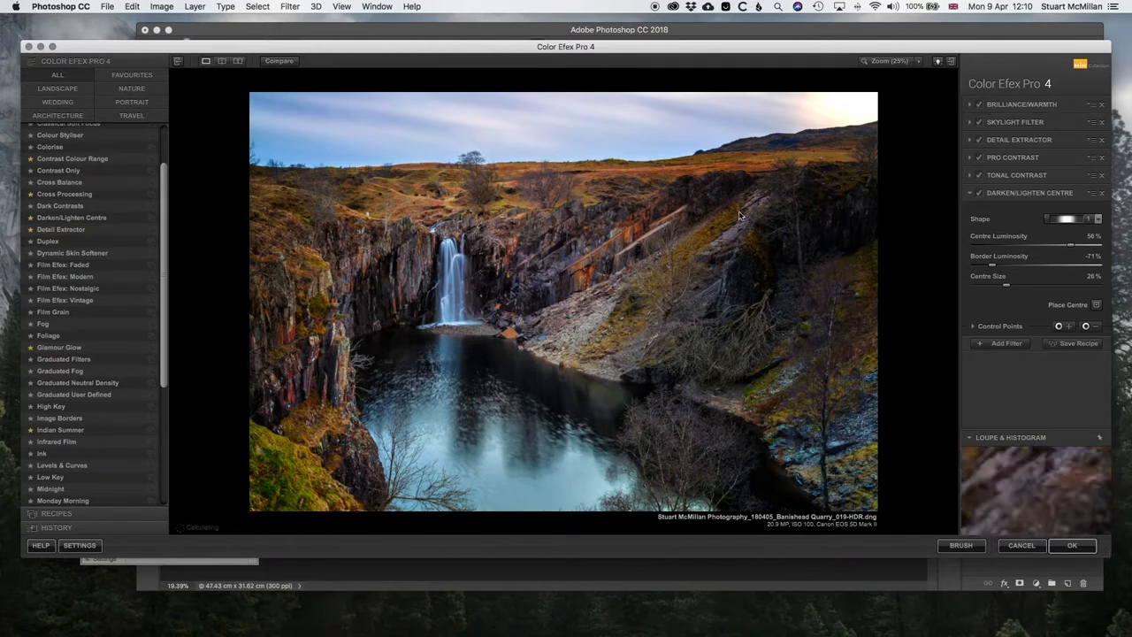
pyautogui.moveTo(354, 226)
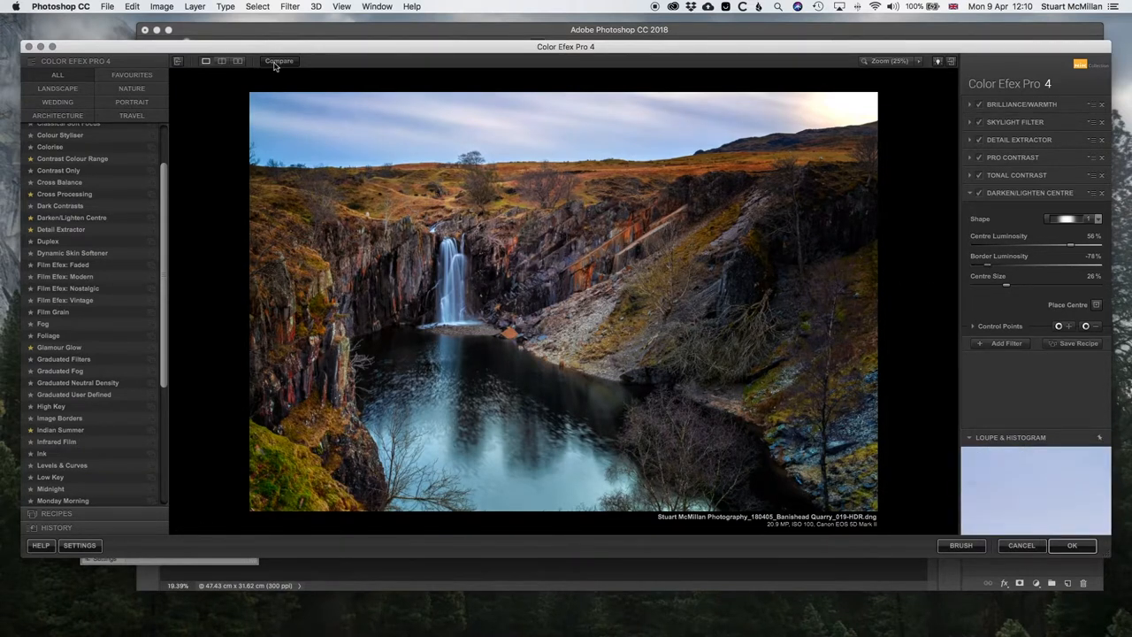
# - Toggle Compare repeatedly to check the stacked filters against the original photo
pyautogui.click(279, 60)
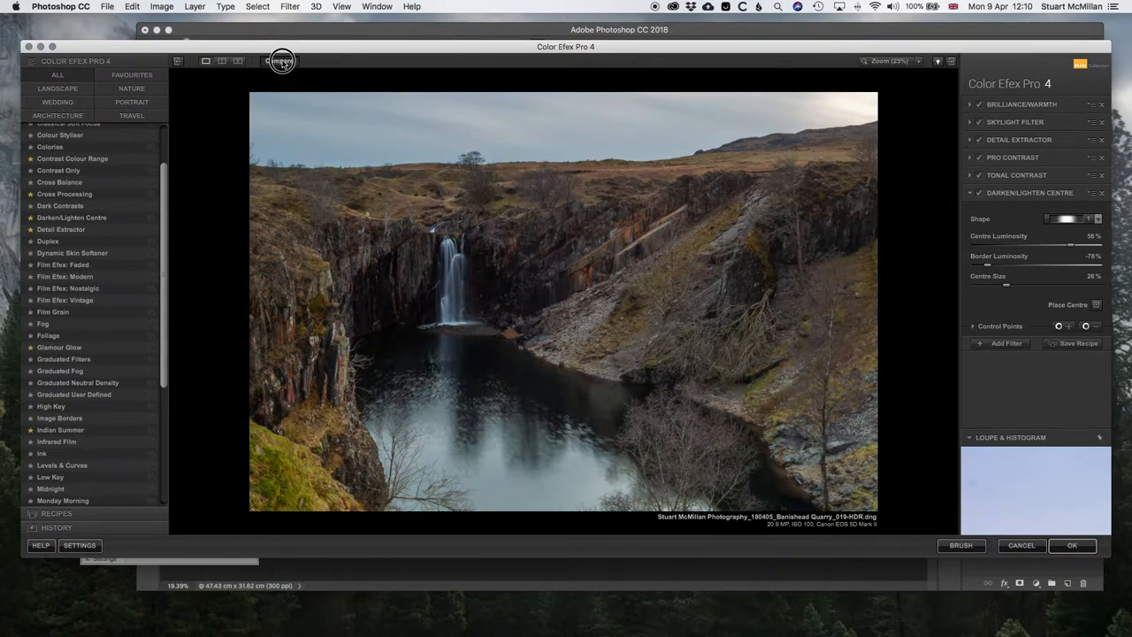
pyautogui.click(282, 60)
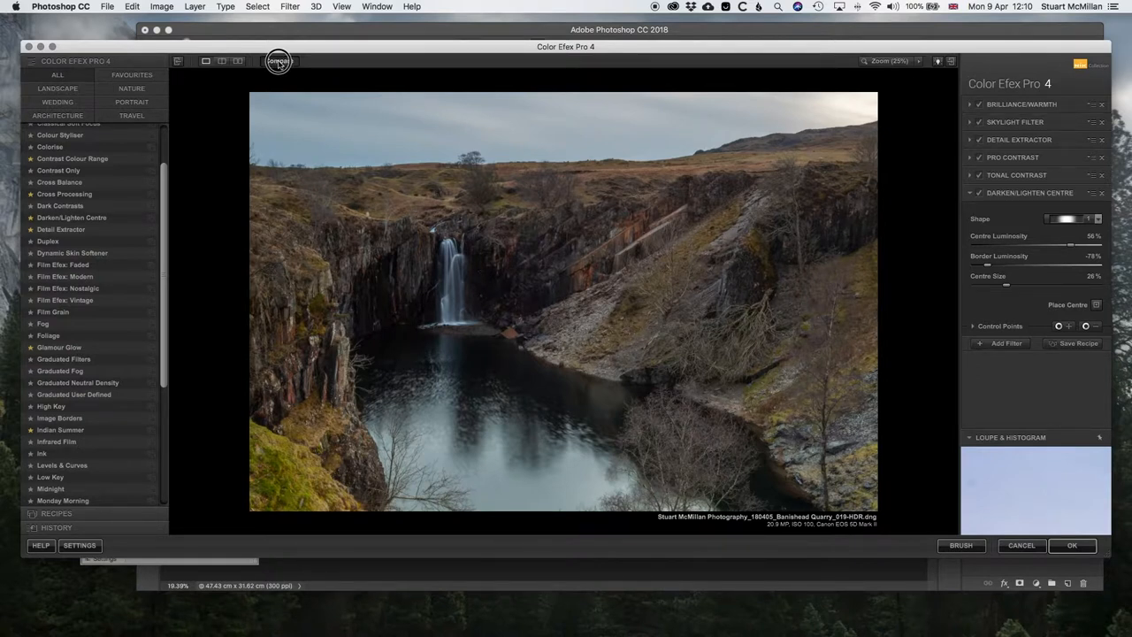
pyautogui.click(277, 61)
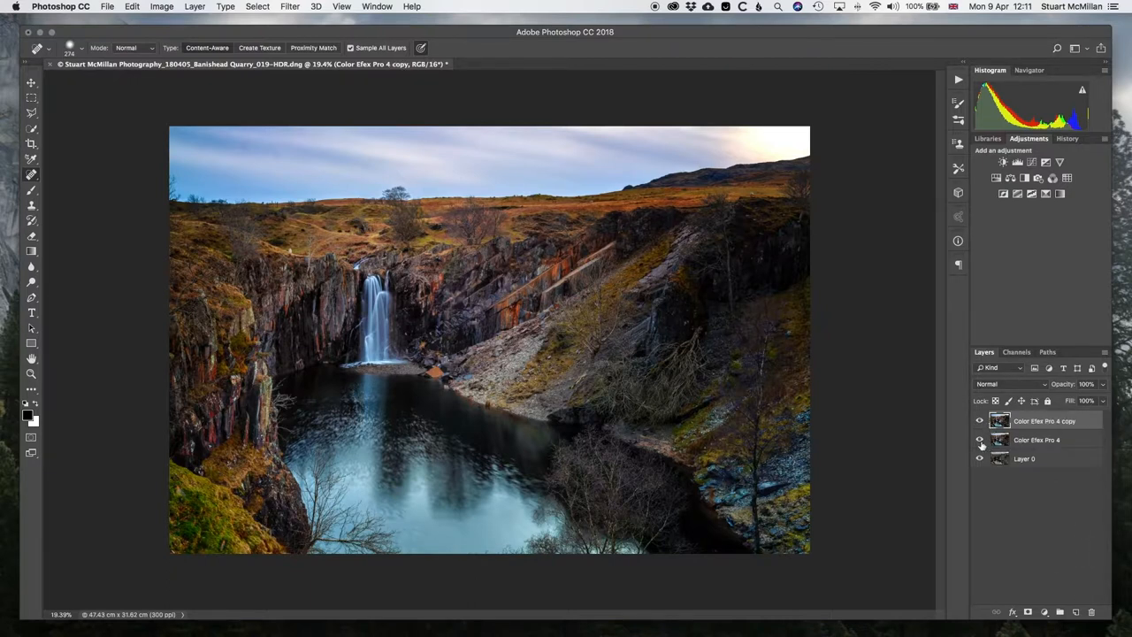
# - Toggle the filtered and original layers' visibility to compare the results
pyautogui.click(979, 459)
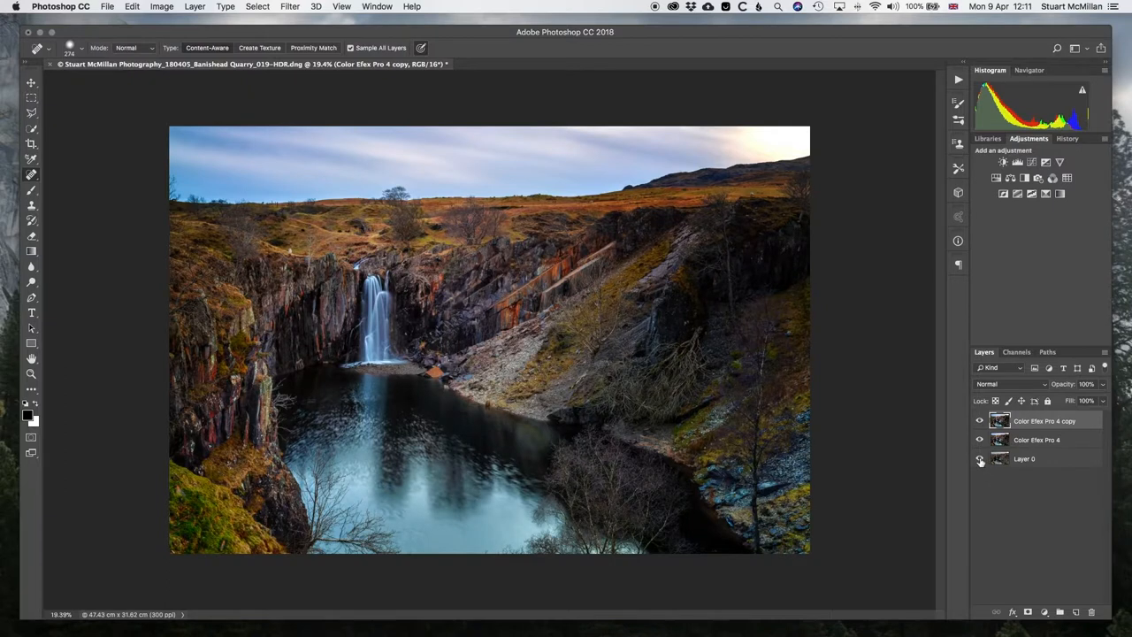
pyautogui.click(979, 459)
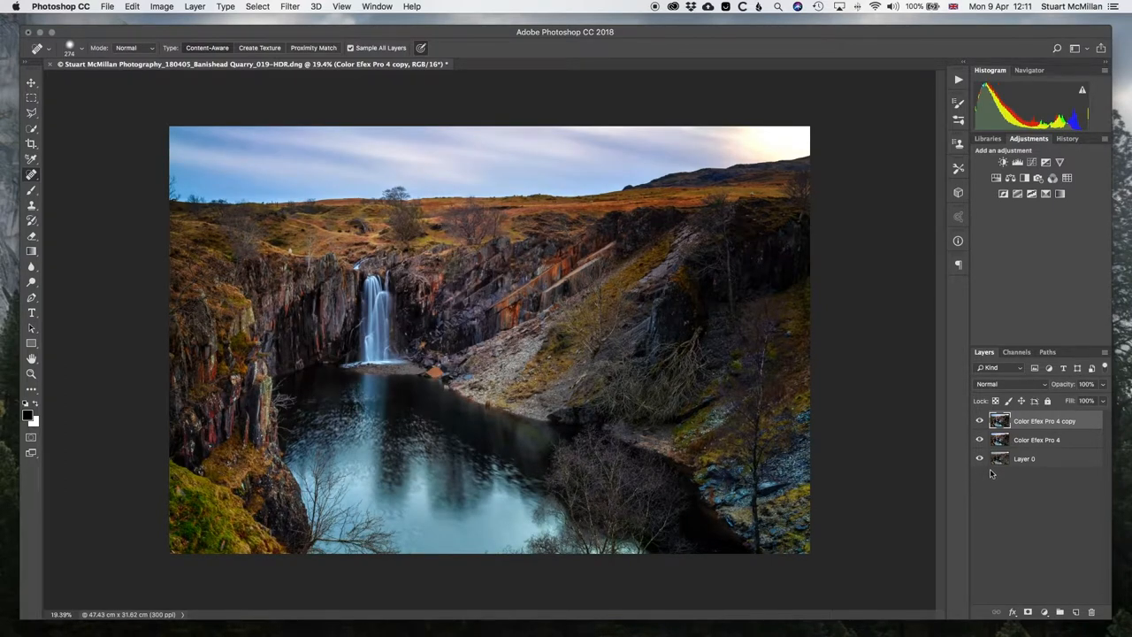
pyautogui.click(30, 190)
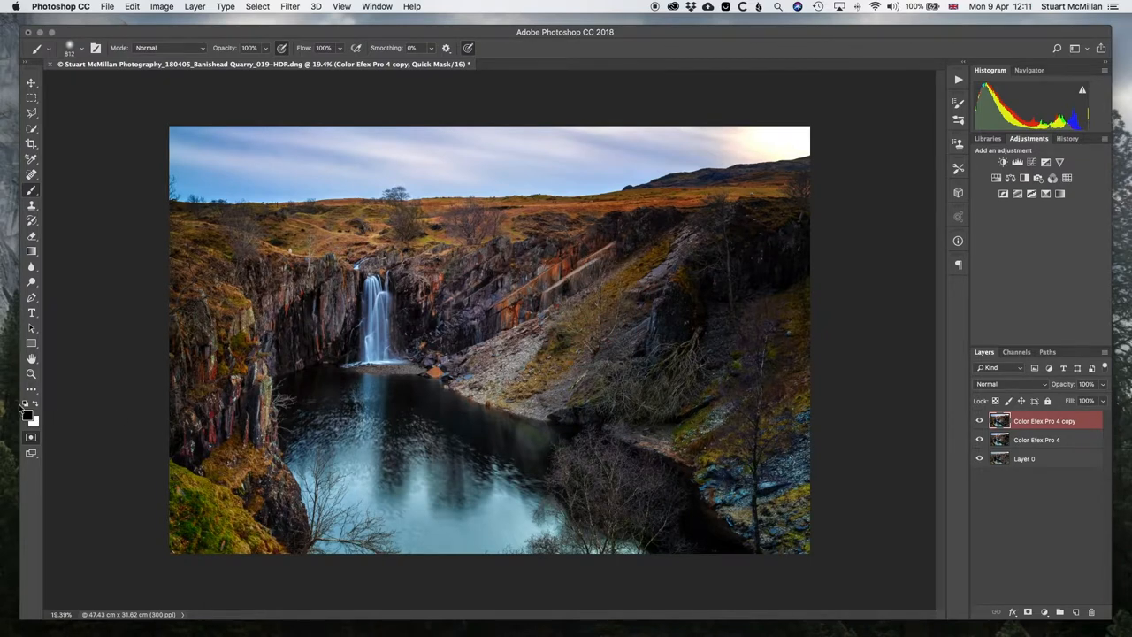
pyautogui.moveTo(495, 216)
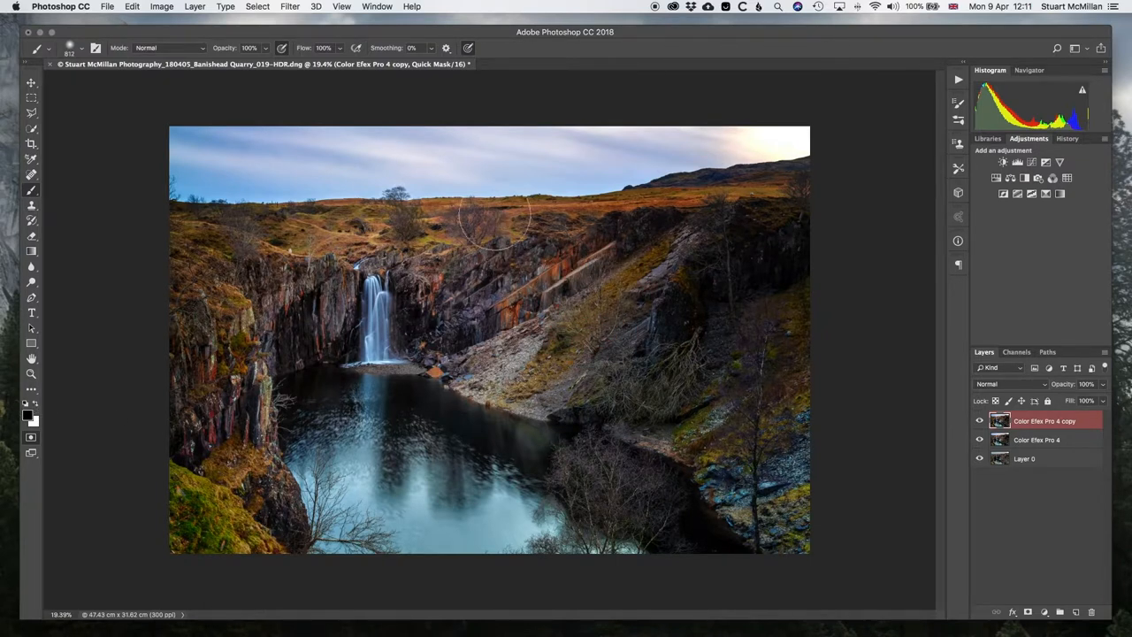
# - Paint a Quick Mask over the top-left sky and down the left hillside
pyautogui.moveTo(495, 212); pyautogui.dragTo(177, 155)
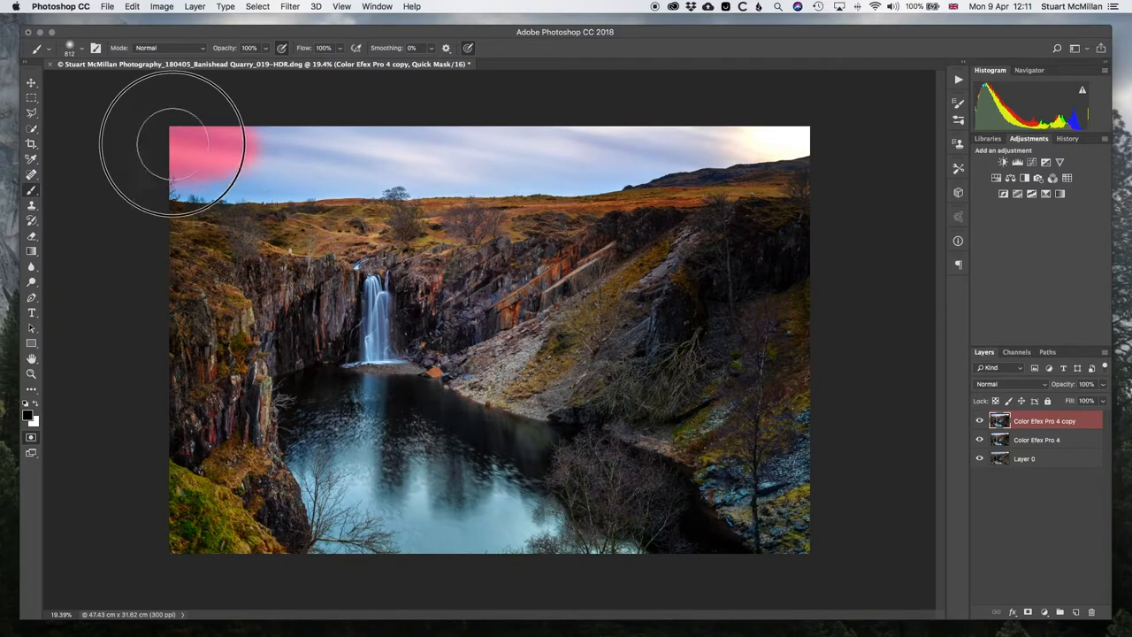
pyautogui.moveTo(177, 146); pyautogui.dragTo(358, 146)
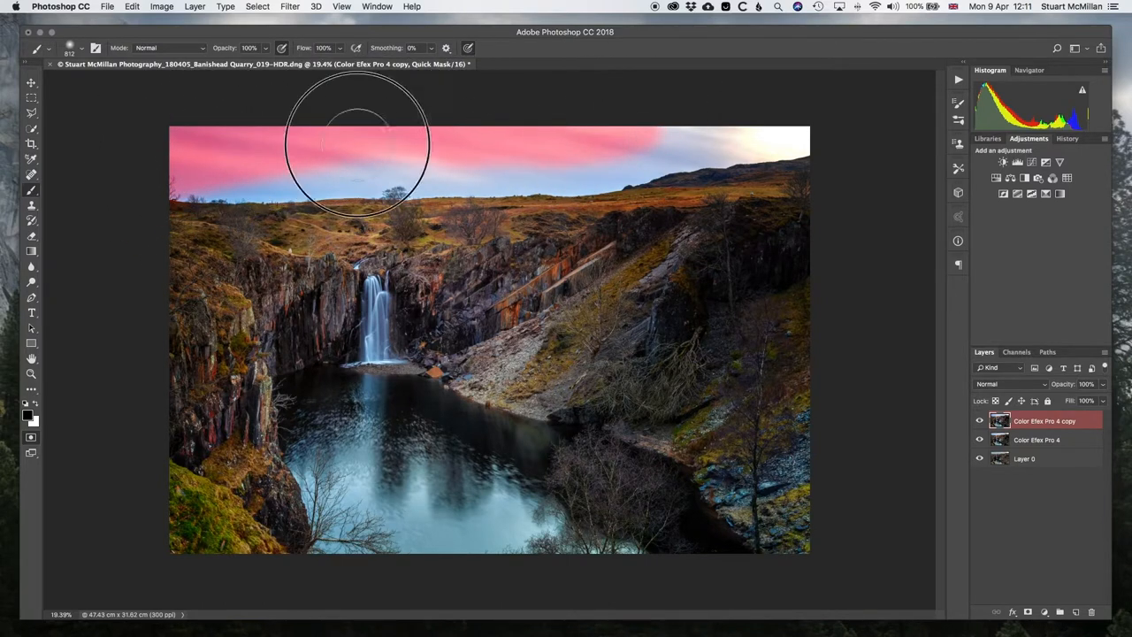
pyautogui.moveTo(358, 142); pyautogui.dragTo(177, 283)
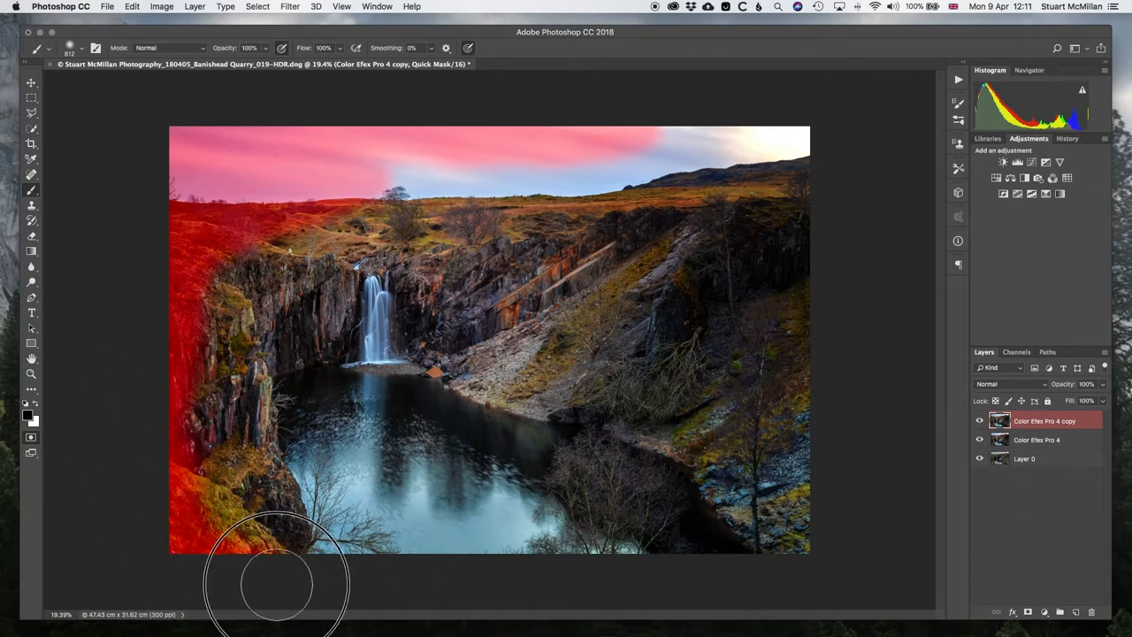
pyautogui.moveTo(274, 583); pyautogui.dragTo(778, 517)
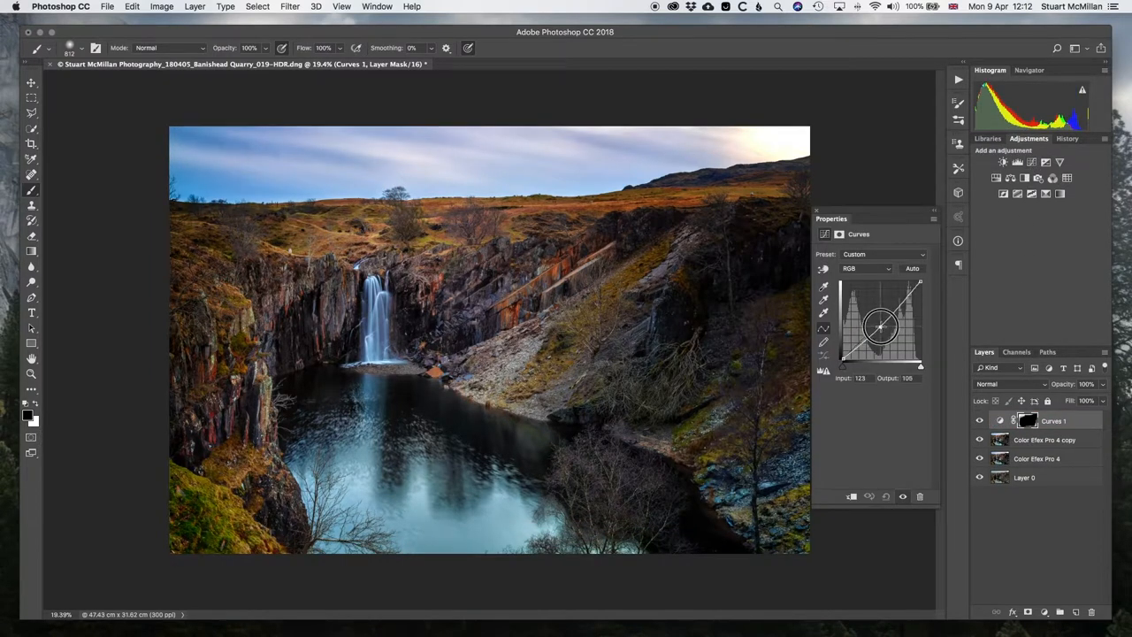
# - Pull the RGB curve midpoint down to about input 117, output 109
pyautogui.moveTo(880, 325); pyautogui.dragTo(879, 330)
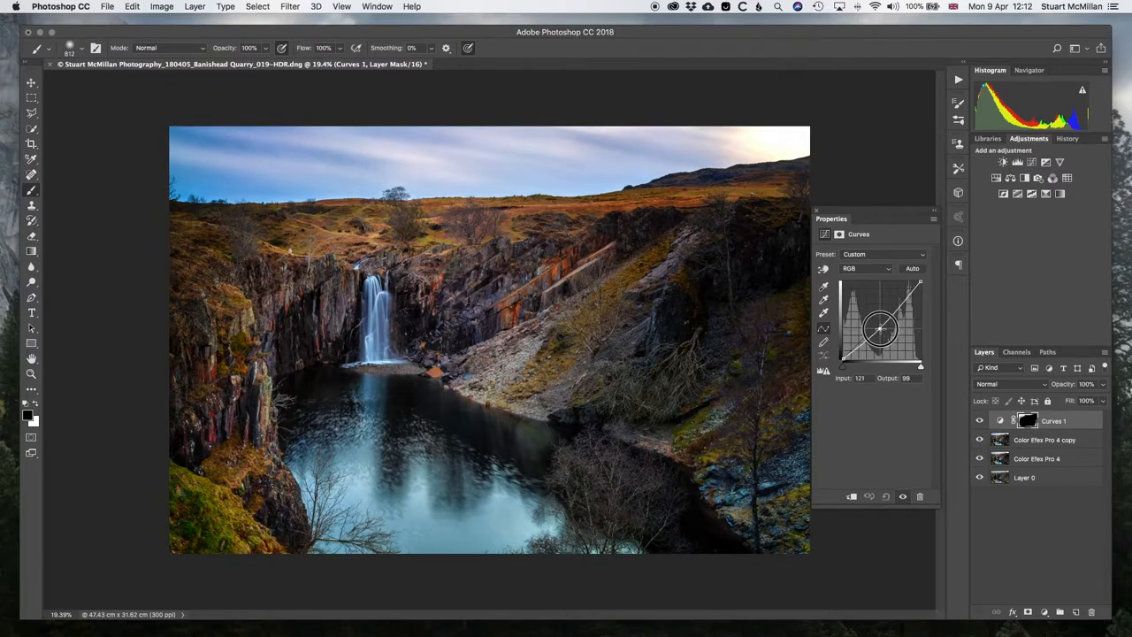
pyautogui.moveTo(880, 329); pyautogui.dragTo(874, 323)
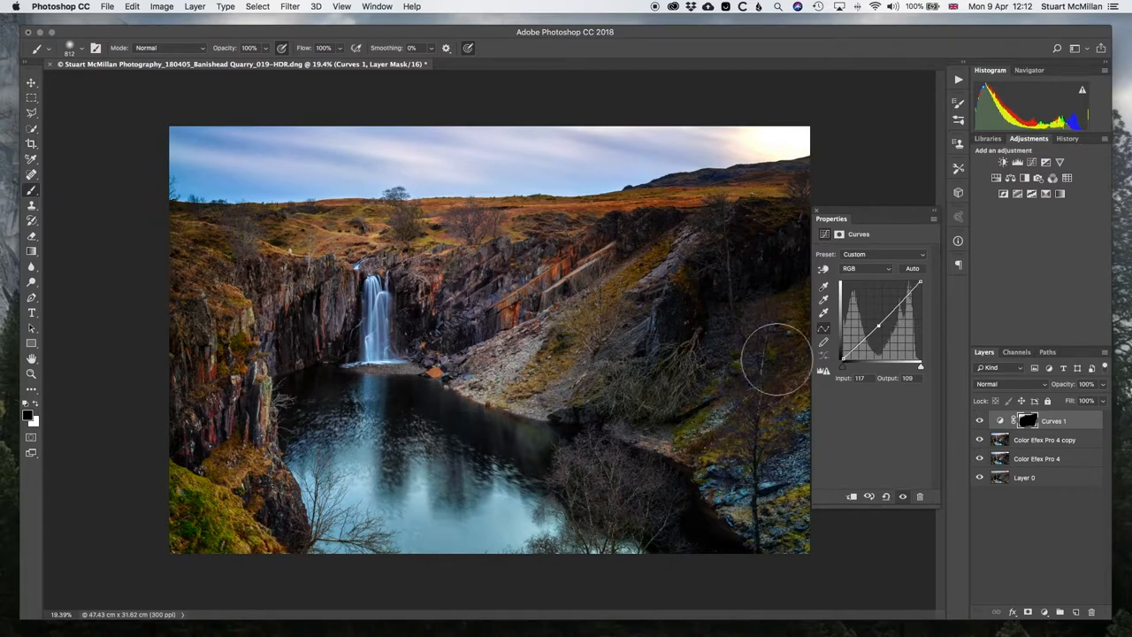
pyautogui.moveTo(208, 208)
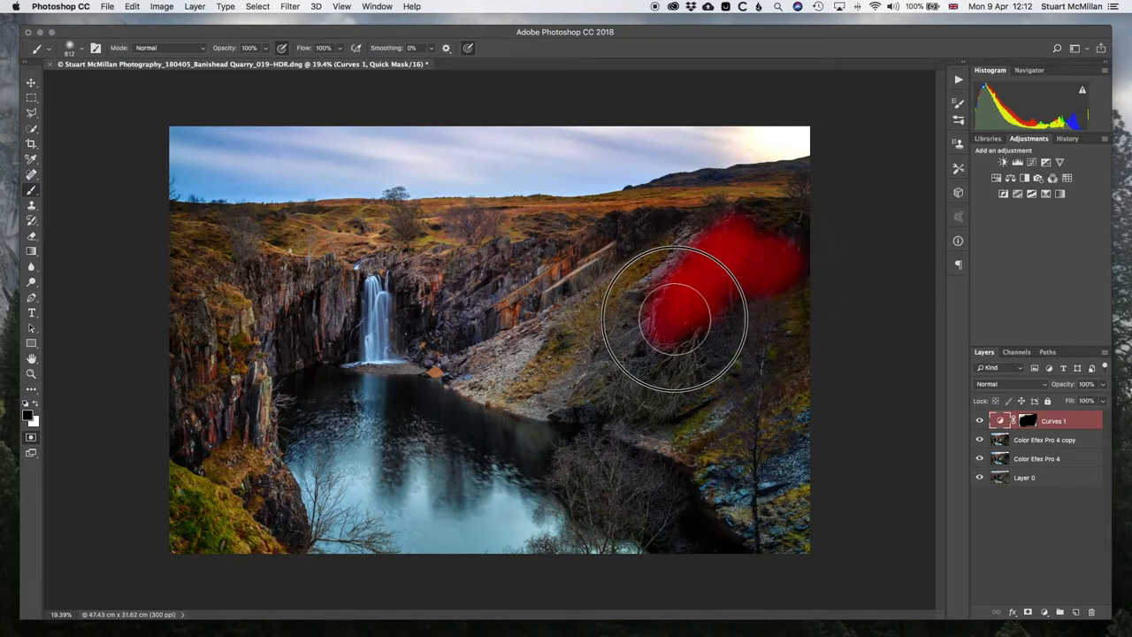
# - Quick Mask the rock faces beside the waterfall and right slope, then make a selection
pyautogui.moveTo(676, 319); pyautogui.dragTo(446, 340)
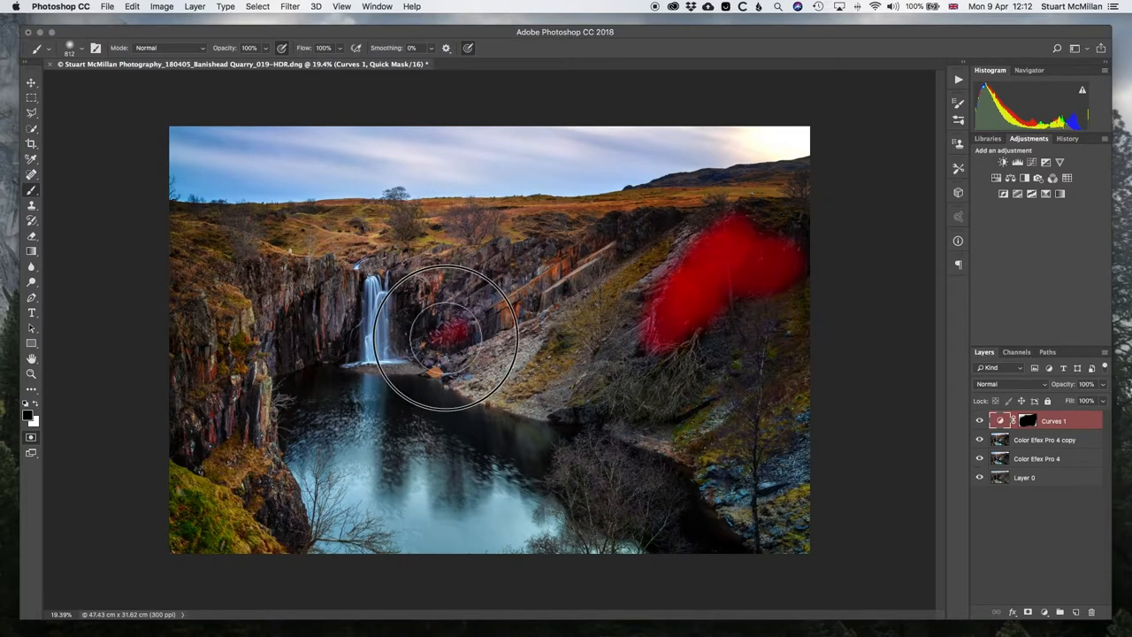
pyautogui.moveTo(446, 341); pyautogui.dragTo(283, 367)
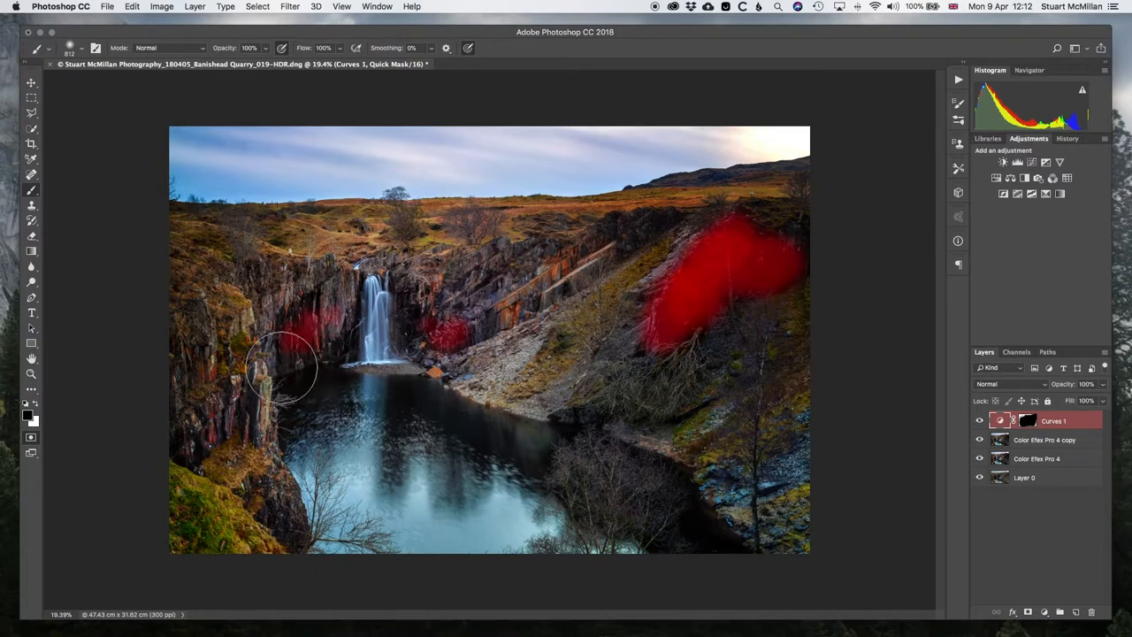
pyautogui.moveTo(283, 367); pyautogui.dragTo(636, 239)
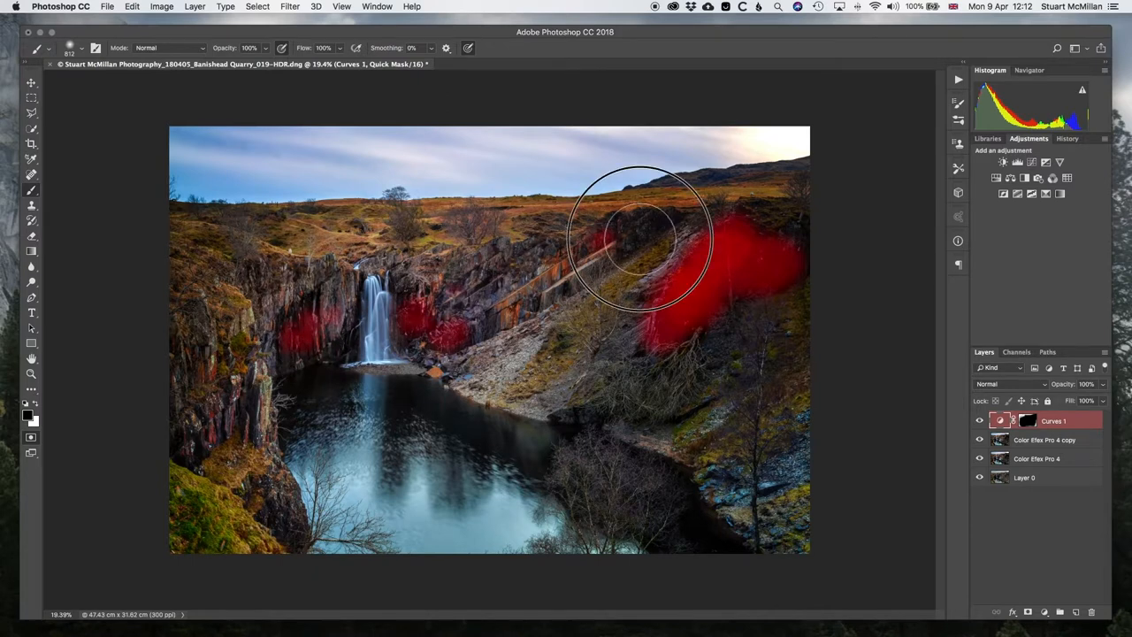
pyautogui.moveTo(637, 239); pyautogui.dragTo(253, 433)
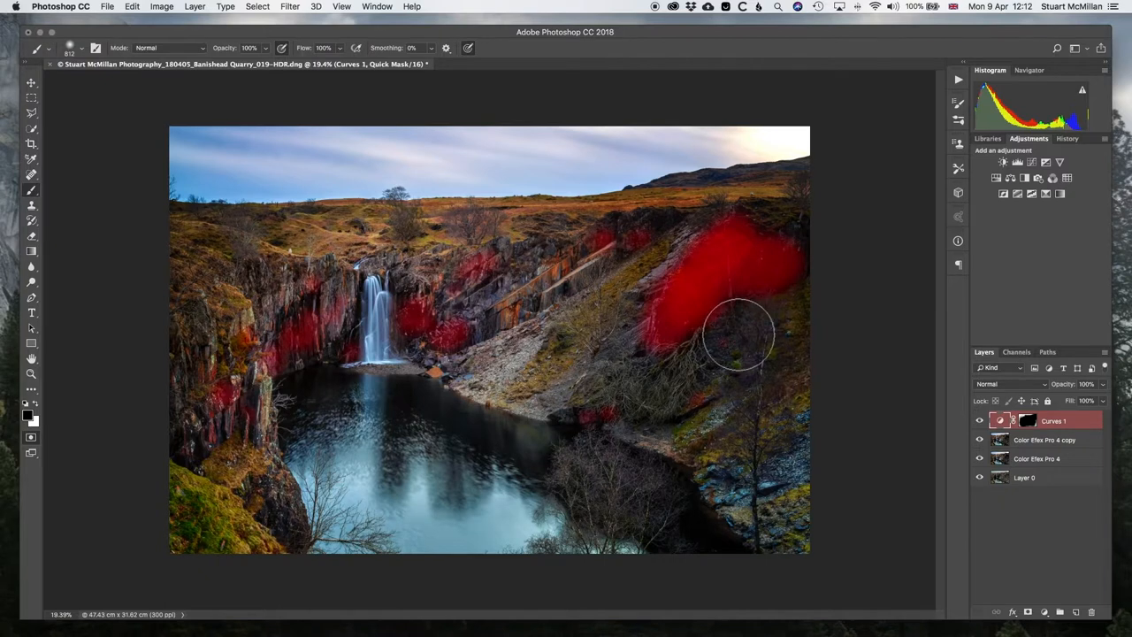
pyautogui.press('q')
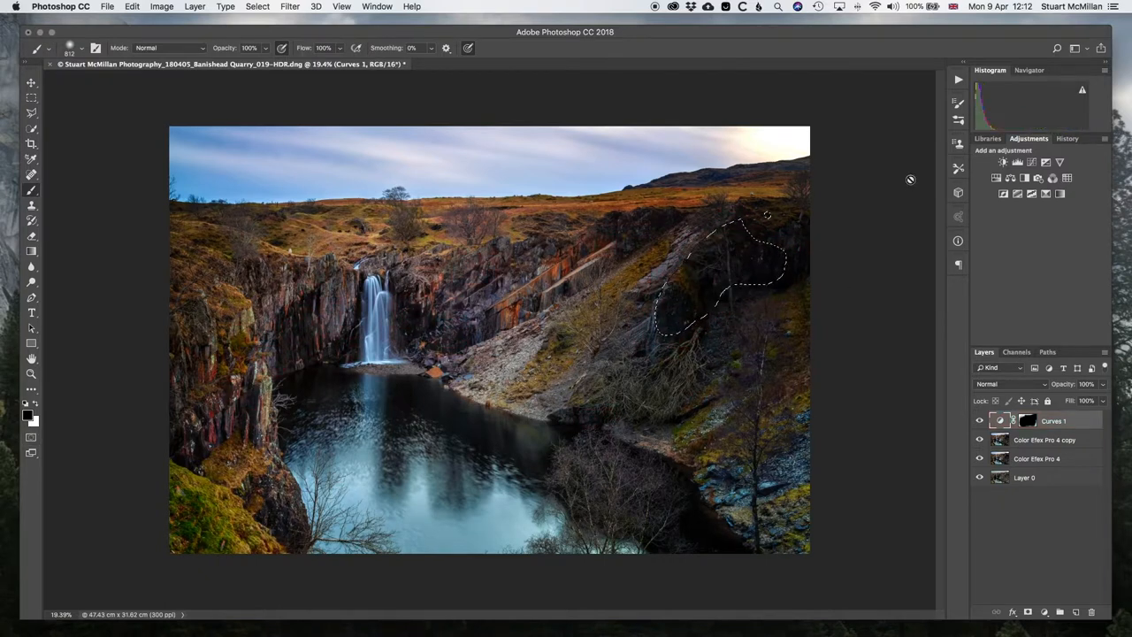
# - Add Curves 2 brightening the selected rocks, settling near input 86, output 141
pyautogui.click(1017, 162)
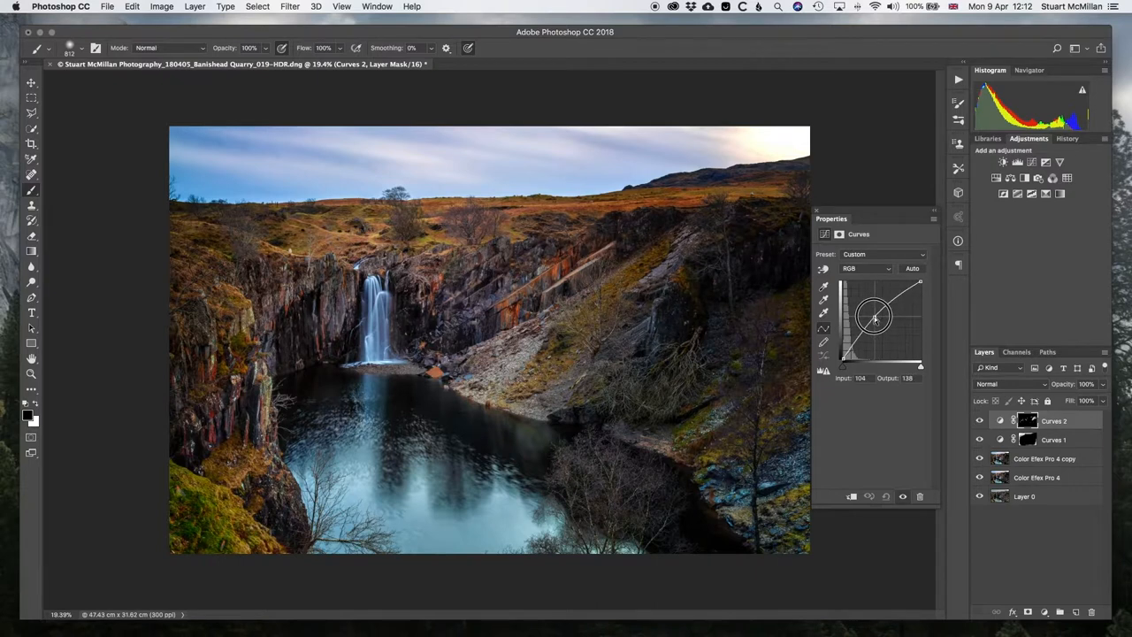
pyautogui.moveTo(873, 316); pyautogui.dragTo(865, 307)
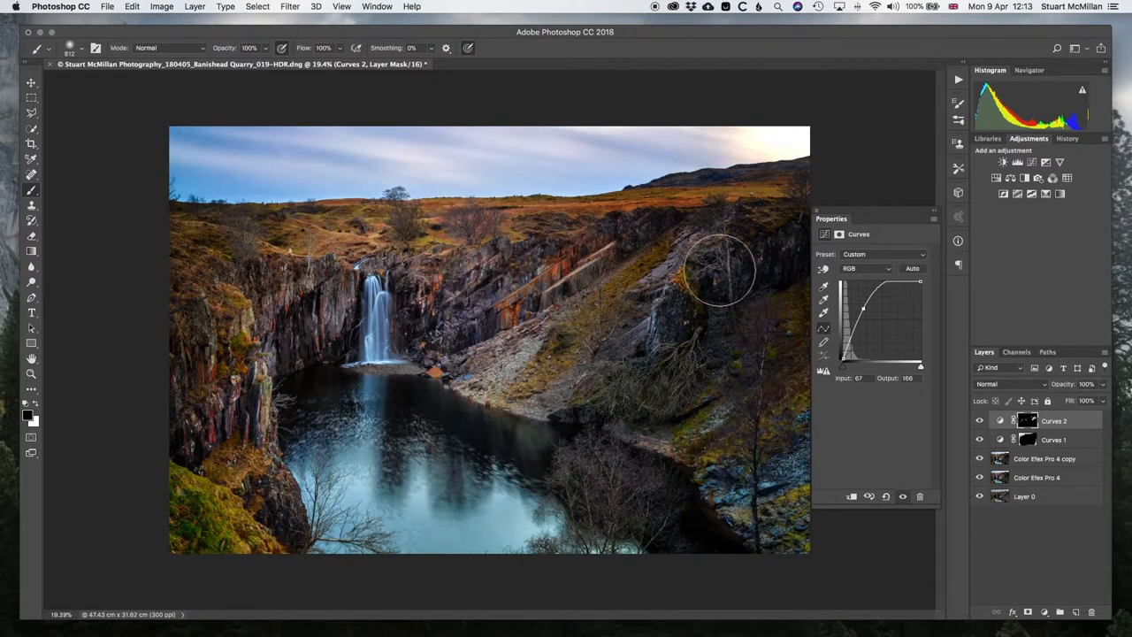
pyautogui.moveTo(606, 300)
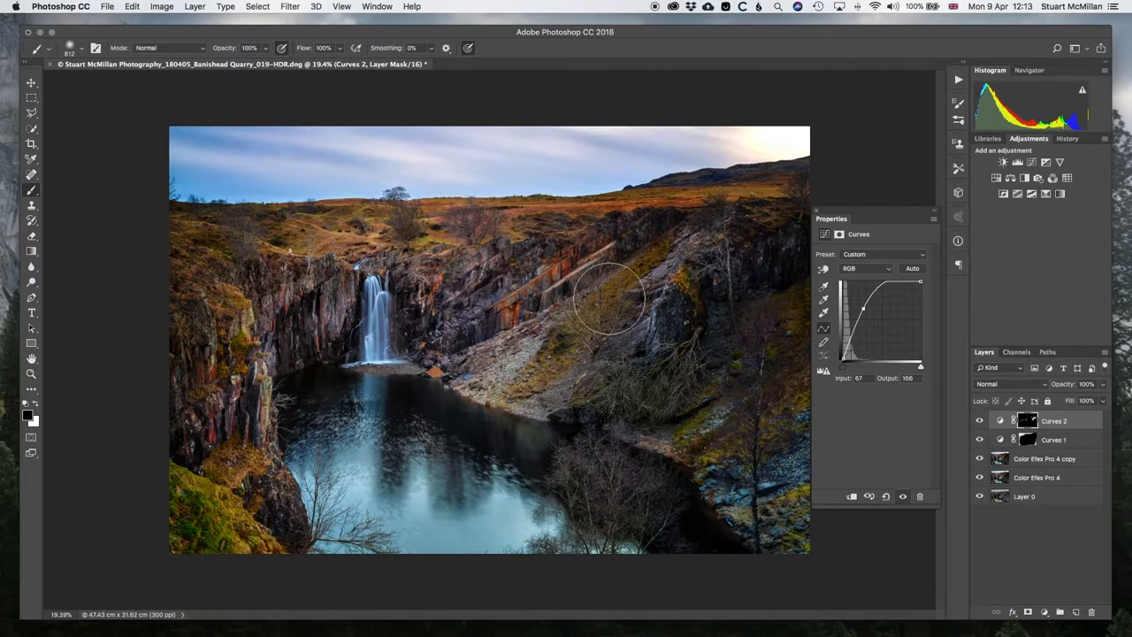
pyautogui.moveTo(862, 307); pyautogui.dragTo(860, 313)
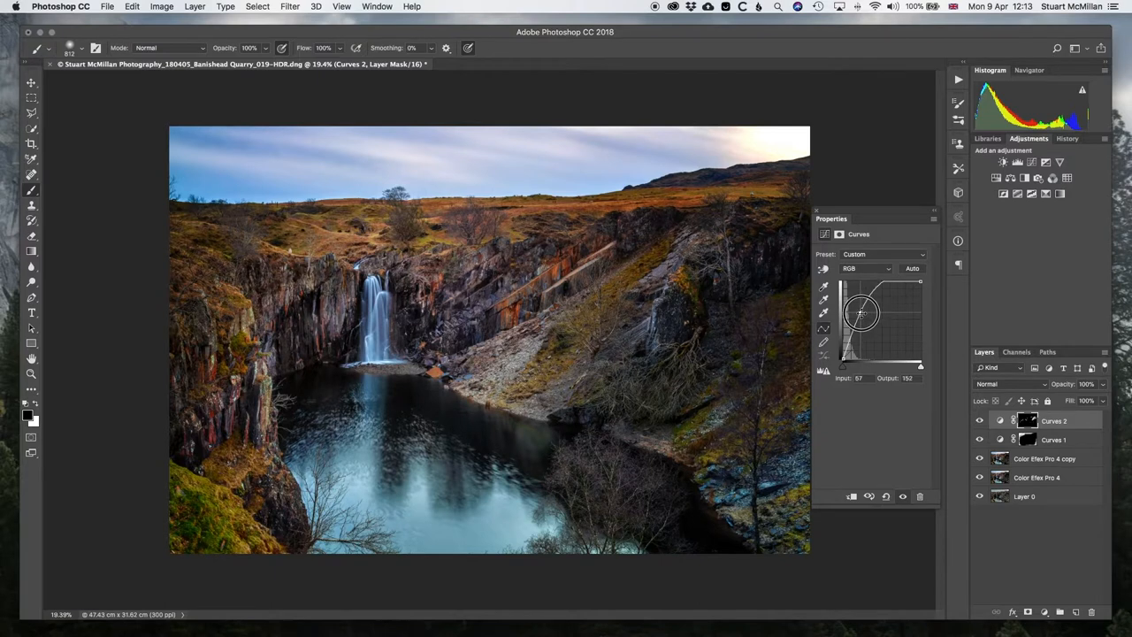
pyautogui.moveTo(860, 312); pyautogui.dragTo(870, 321)
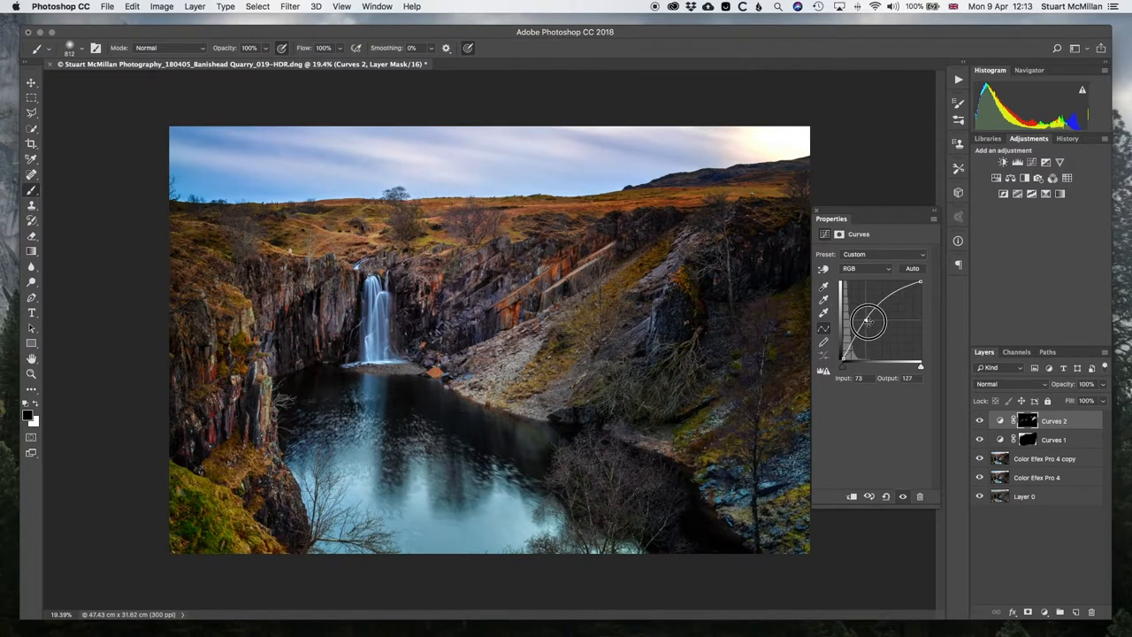
pyautogui.moveTo(868, 321); pyautogui.dragTo(873, 316)
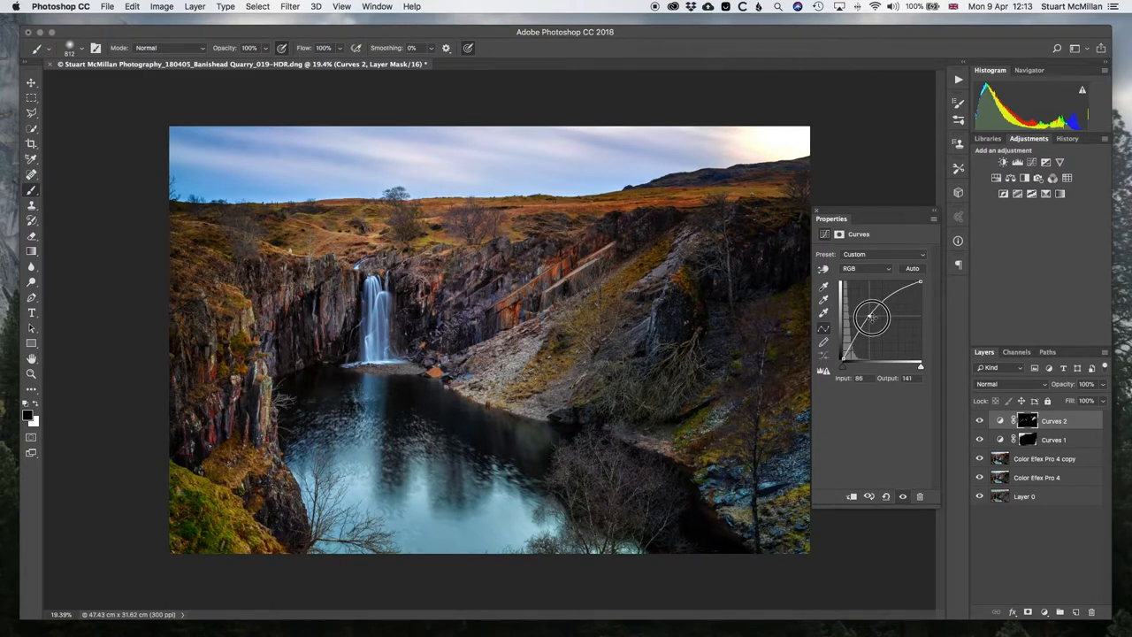
pyautogui.moveTo(871, 318); pyautogui.dragTo(869, 316)
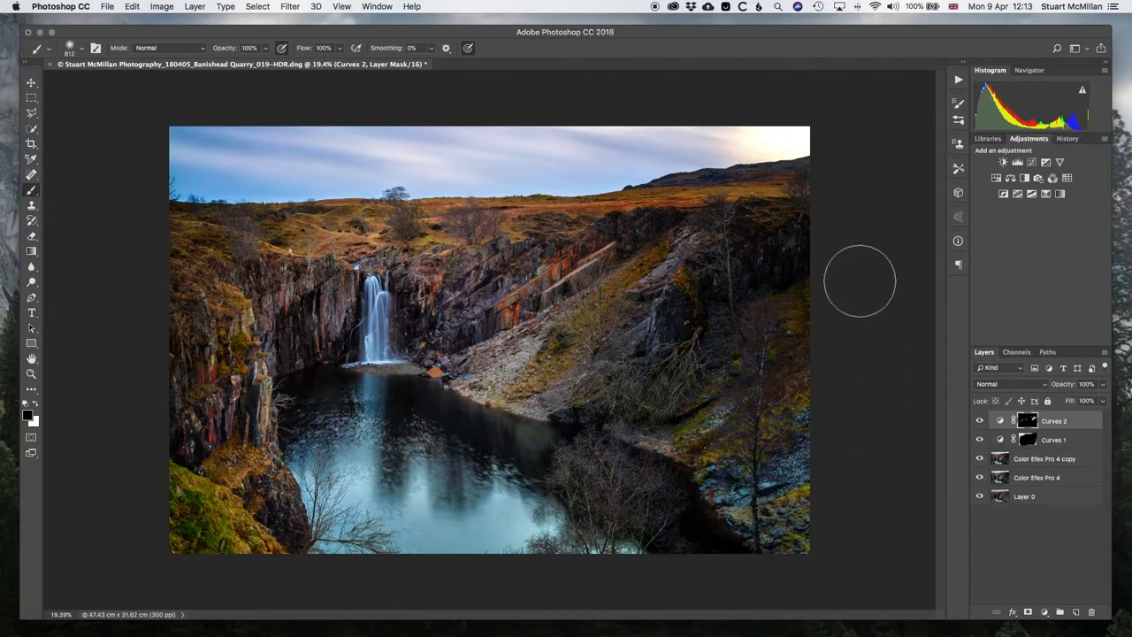
pyautogui.moveTo(478, 327)
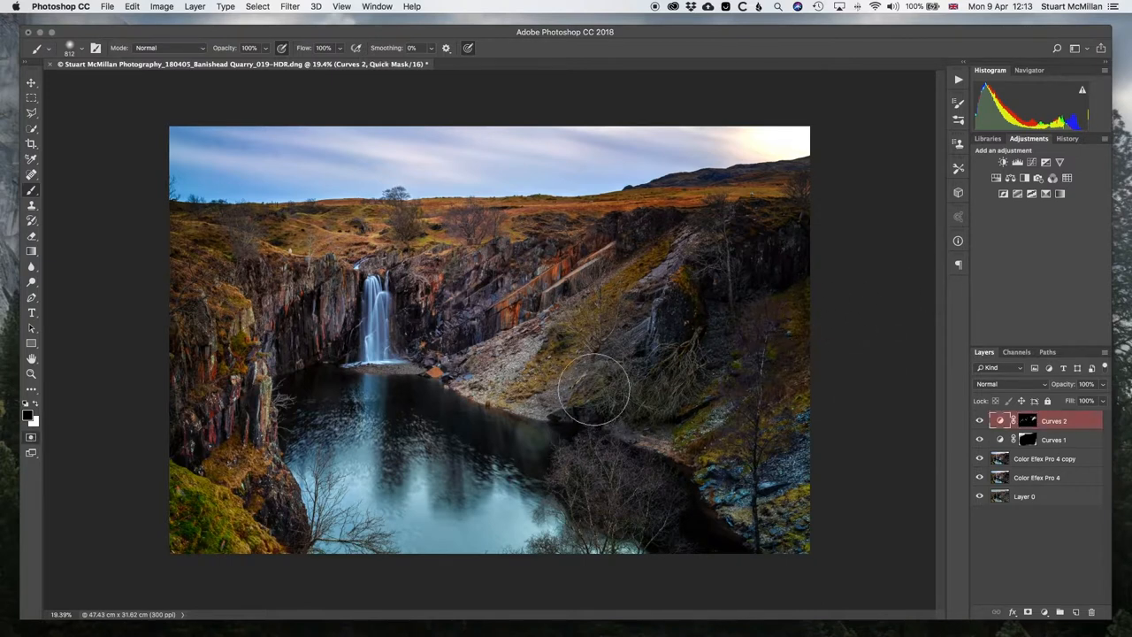
pyautogui.moveTo(376, 321)
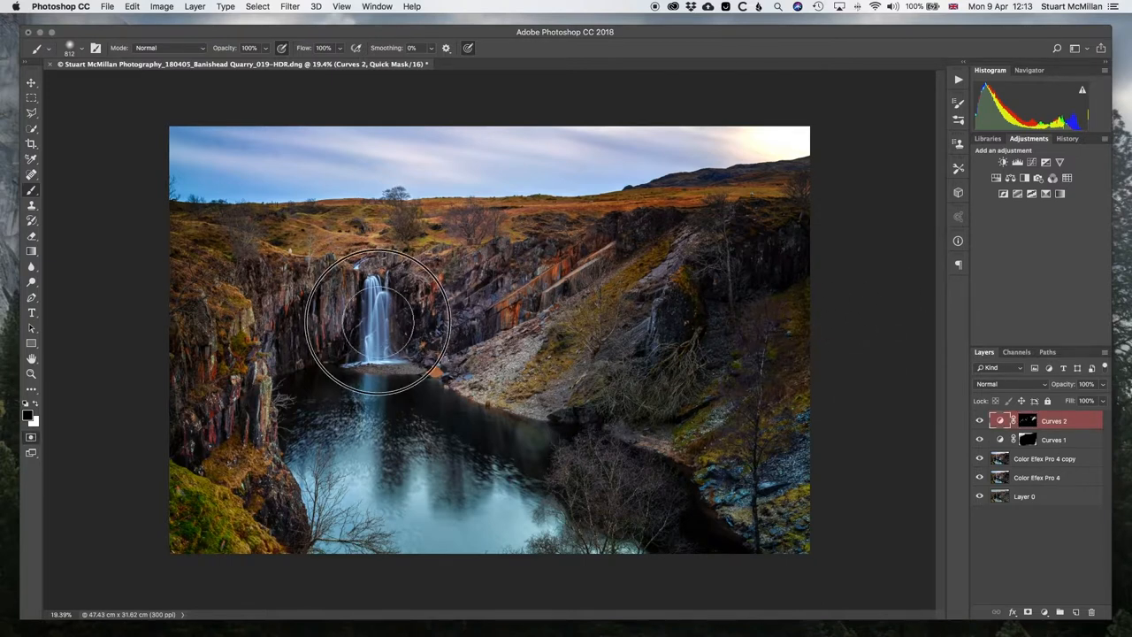
# - Create Curves 3 and adjust its RGB curve in Properties
pyautogui.moveTo(380, 318); pyautogui.dragTo(367, 353)
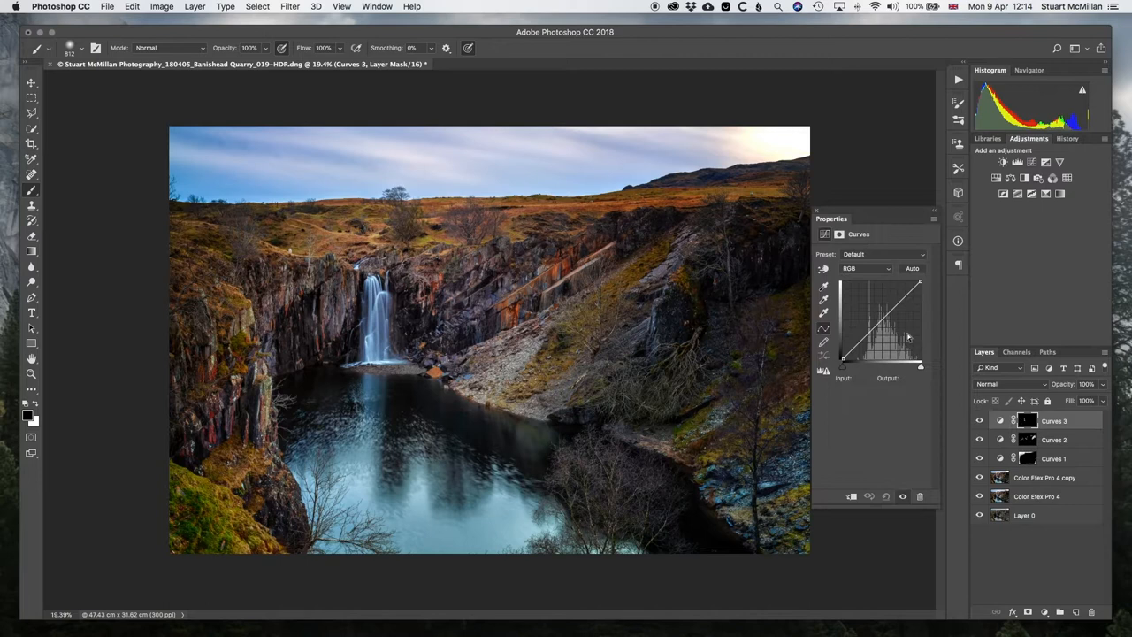
pyautogui.moveTo(876, 332); pyautogui.dragTo(874, 319)
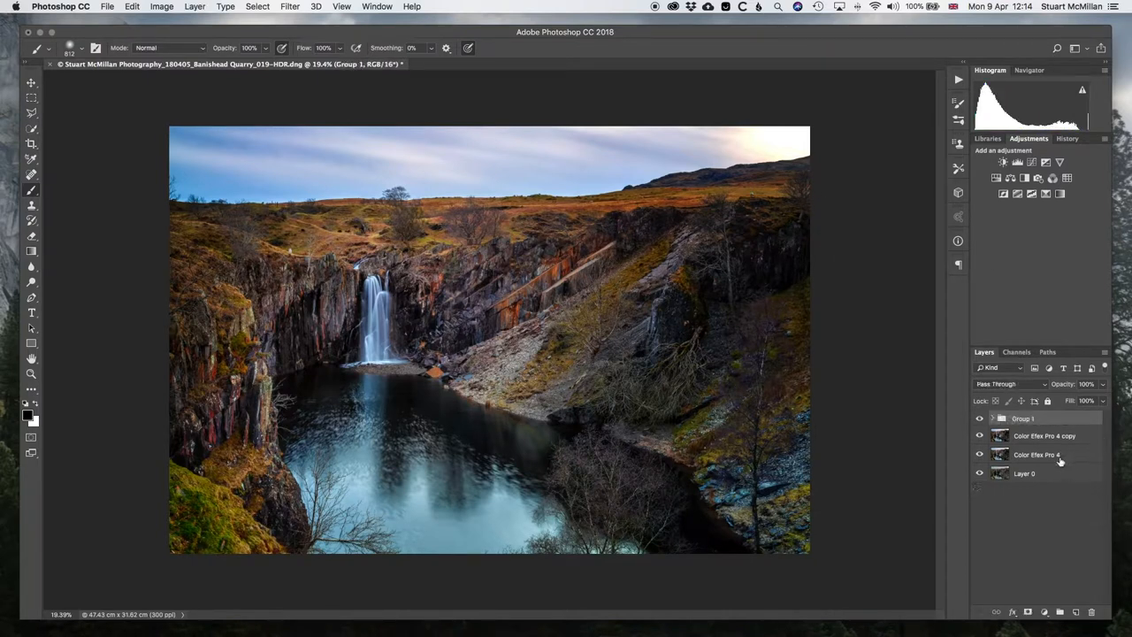
# - Group the Curves layers, hide and reshow Layer 0 to compare, then select it
pyautogui.click(979, 418)
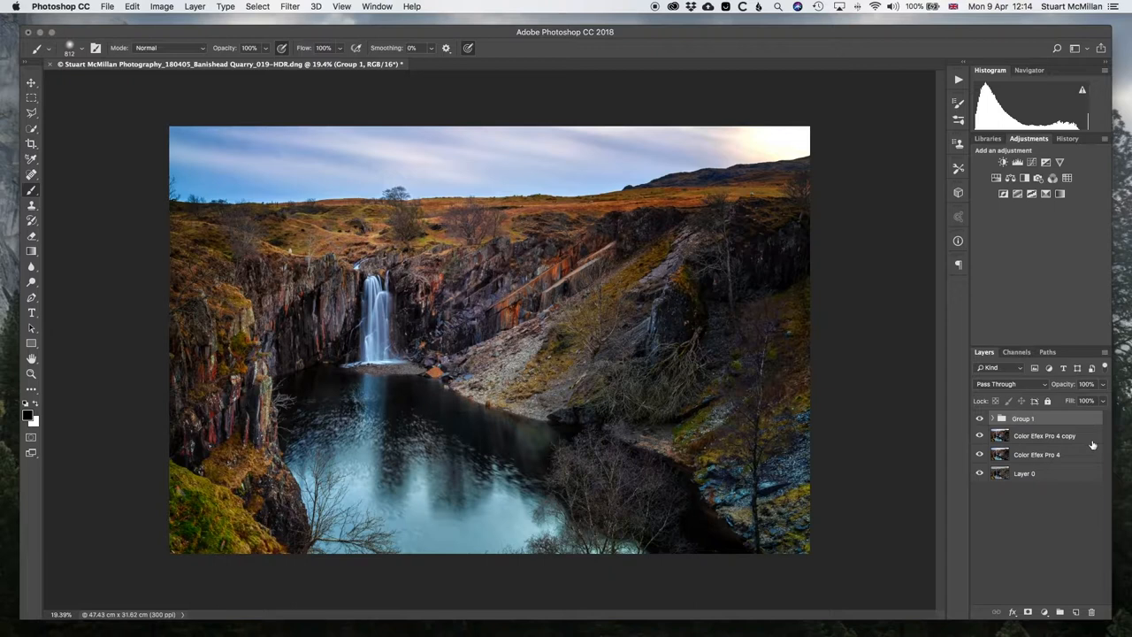
pyautogui.moveTo(940, 475)
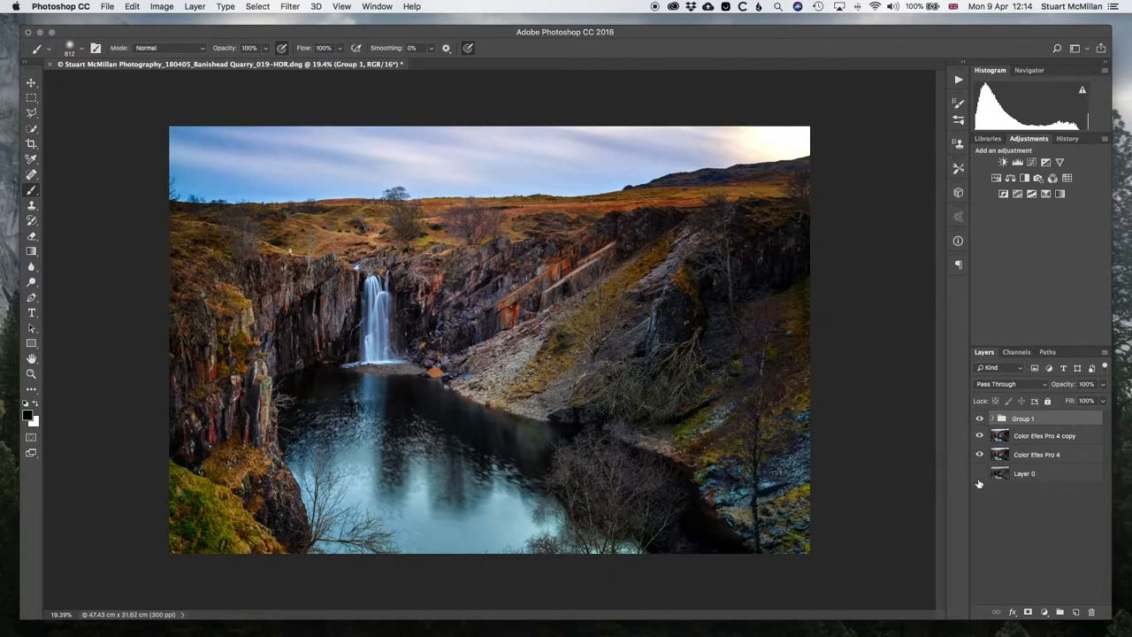
pyautogui.click(979, 473)
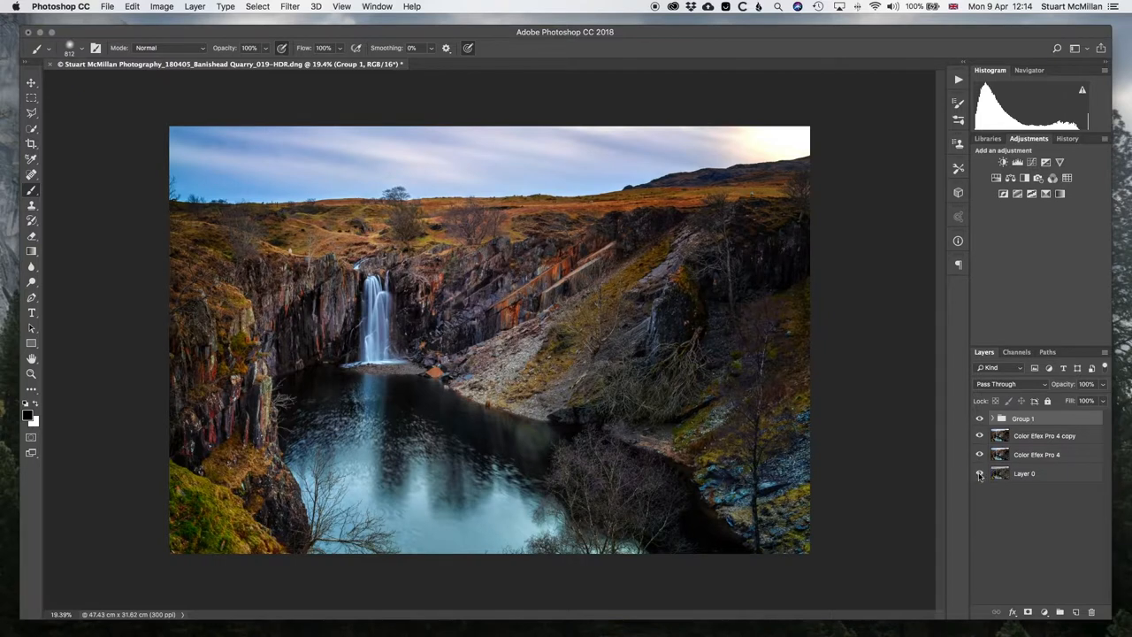
pyautogui.click(1024, 473)
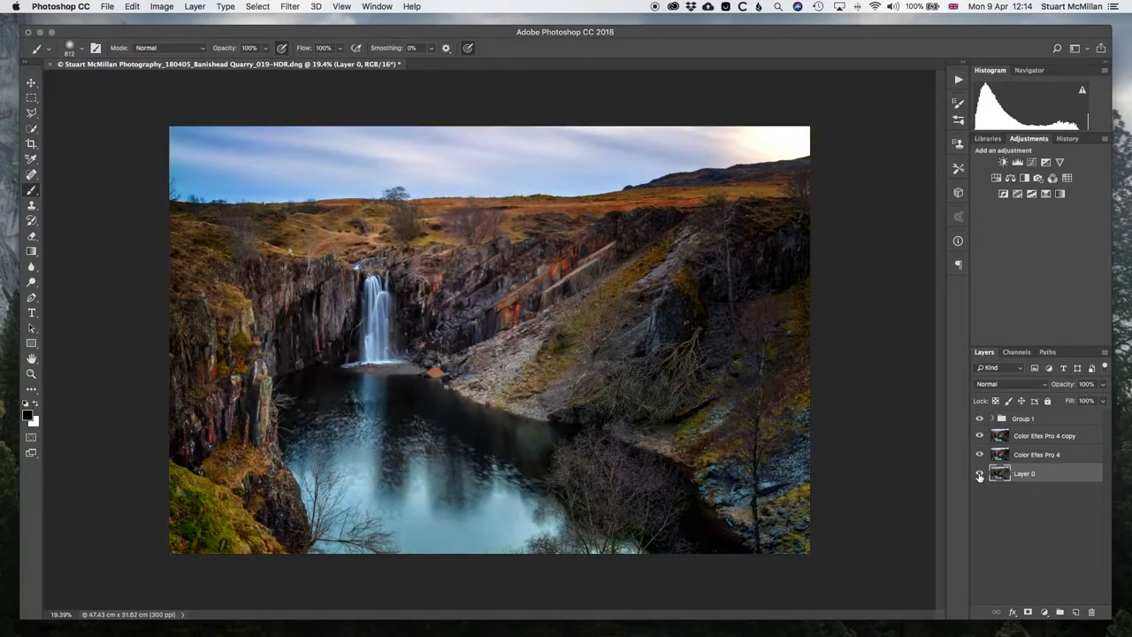
pyautogui.click(979, 475)
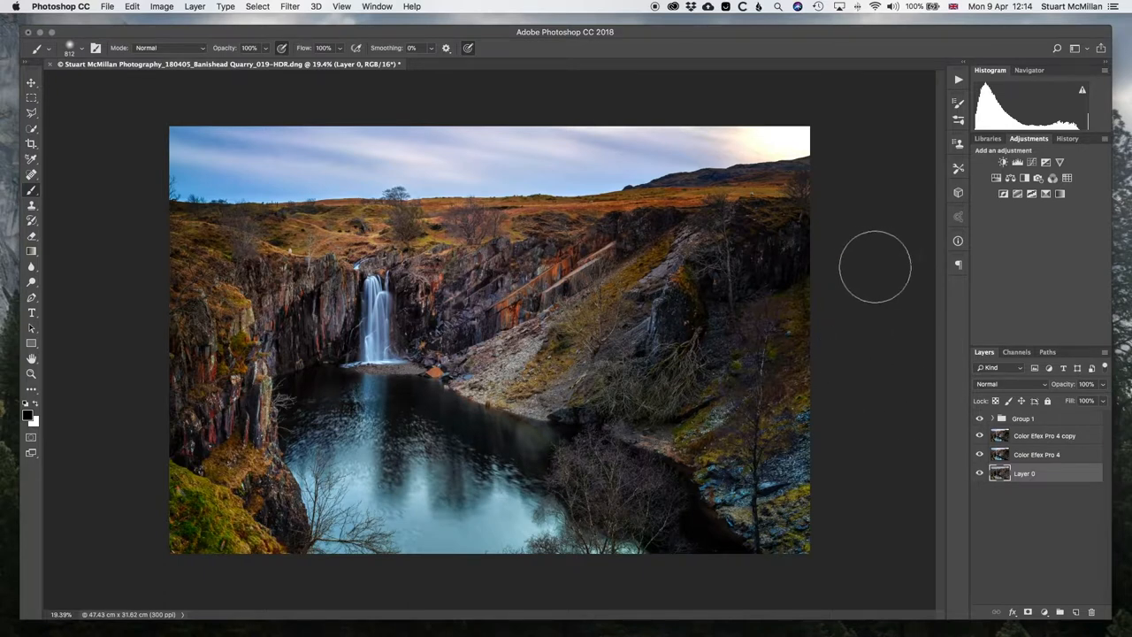
pyautogui.moveTo(712, 230)
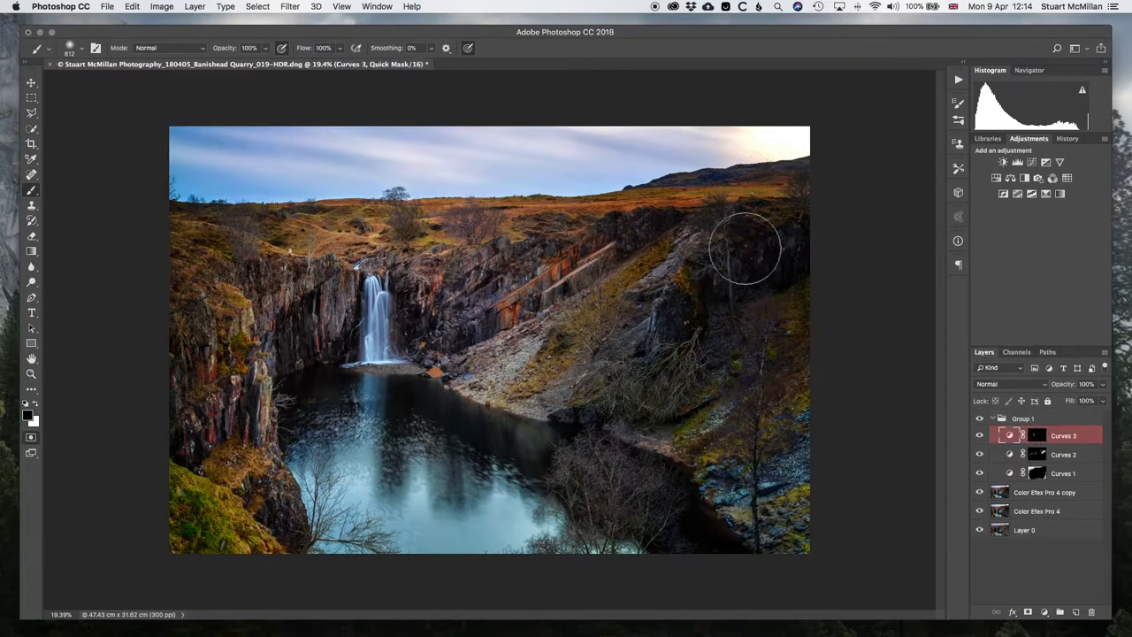
# - Quick Mask the sunlit top-right hillside, the right ridge and top-left moorland patches
pyautogui.moveTo(745, 248); pyautogui.dragTo(759, 174)
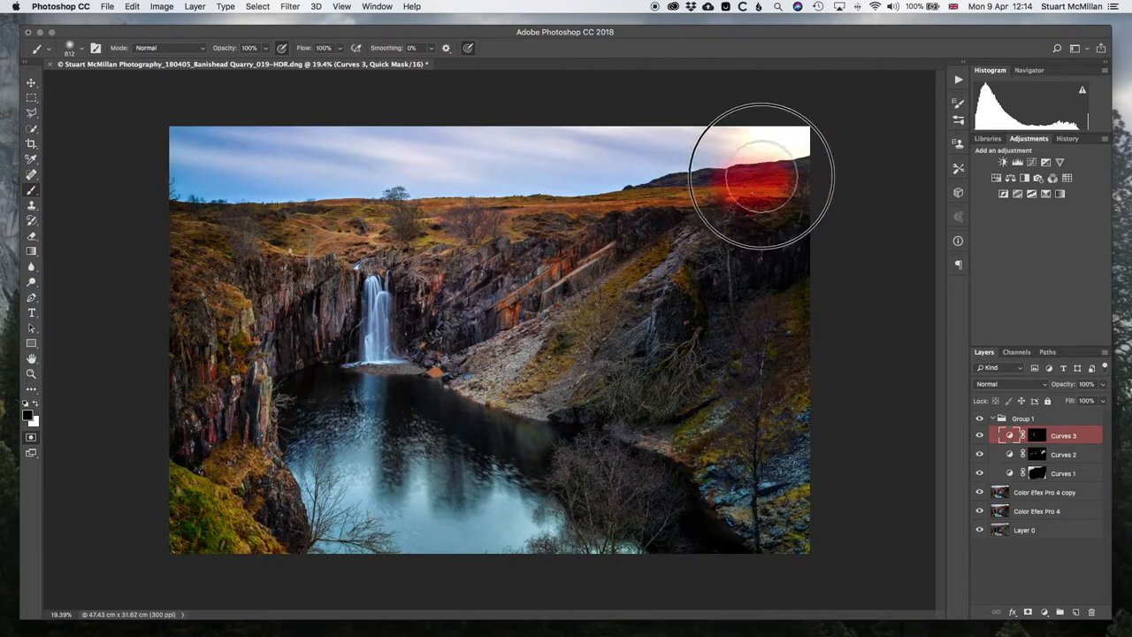
pyautogui.moveTo(756, 172); pyautogui.dragTo(726, 199)
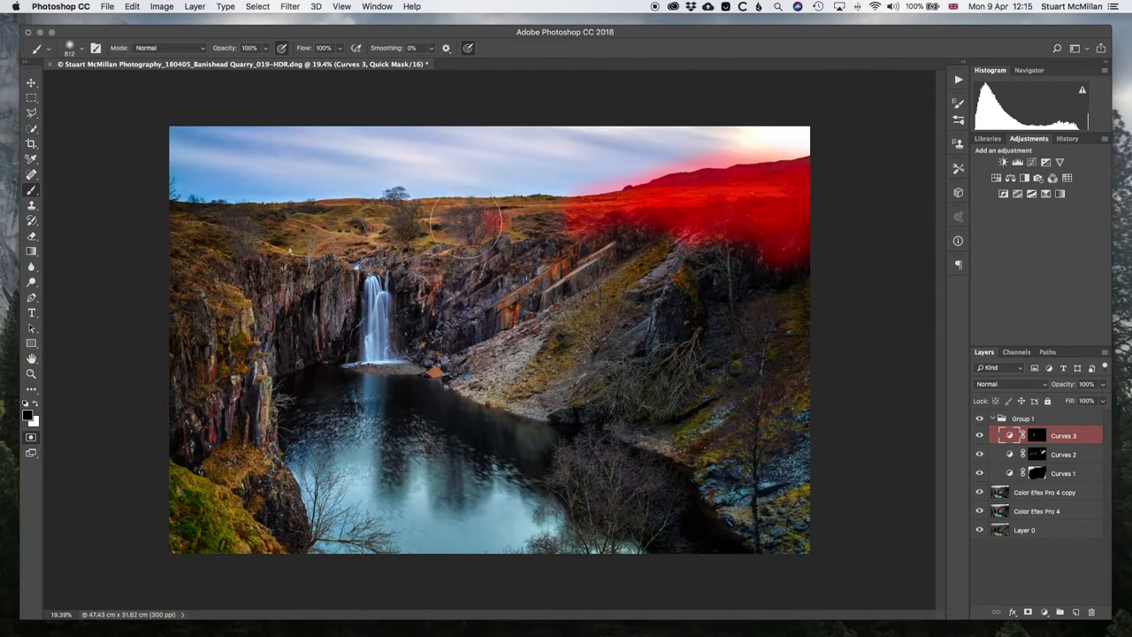
pyautogui.moveTo(468, 221); pyautogui.dragTo(274, 248)
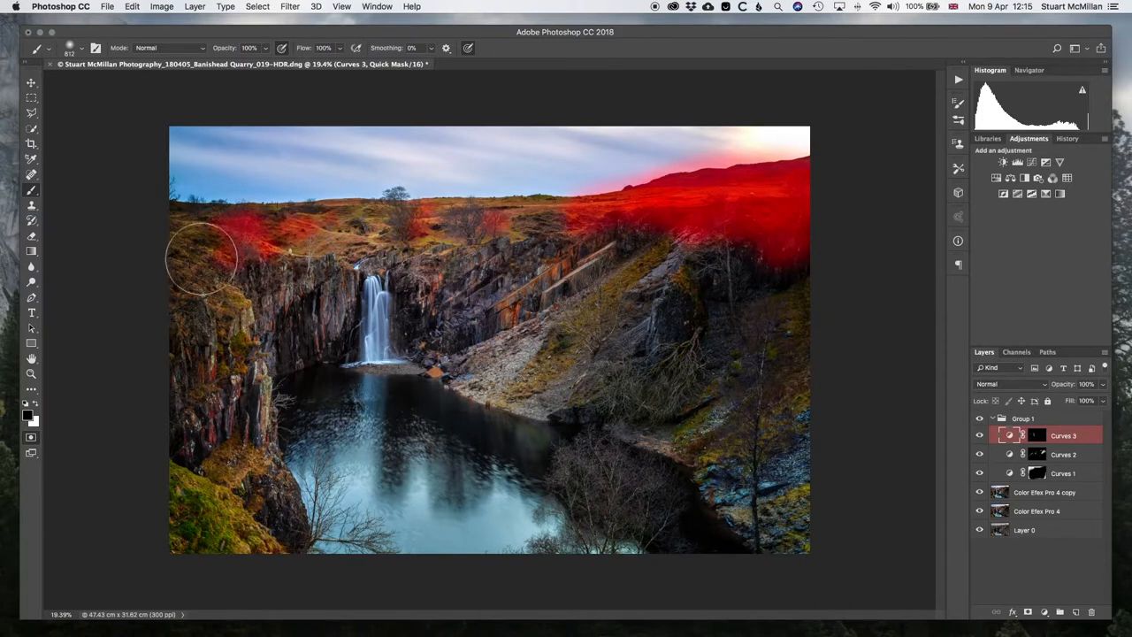
pyautogui.moveTo(204, 256); pyautogui.dragTo(813, 221)
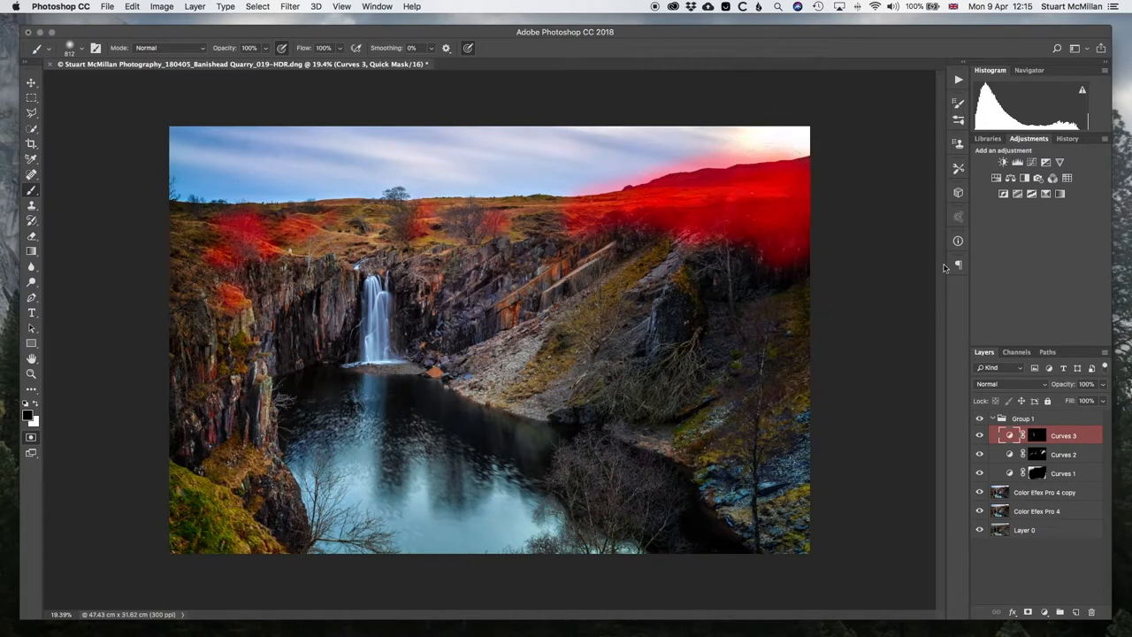
pyautogui.moveTo(914, 347)
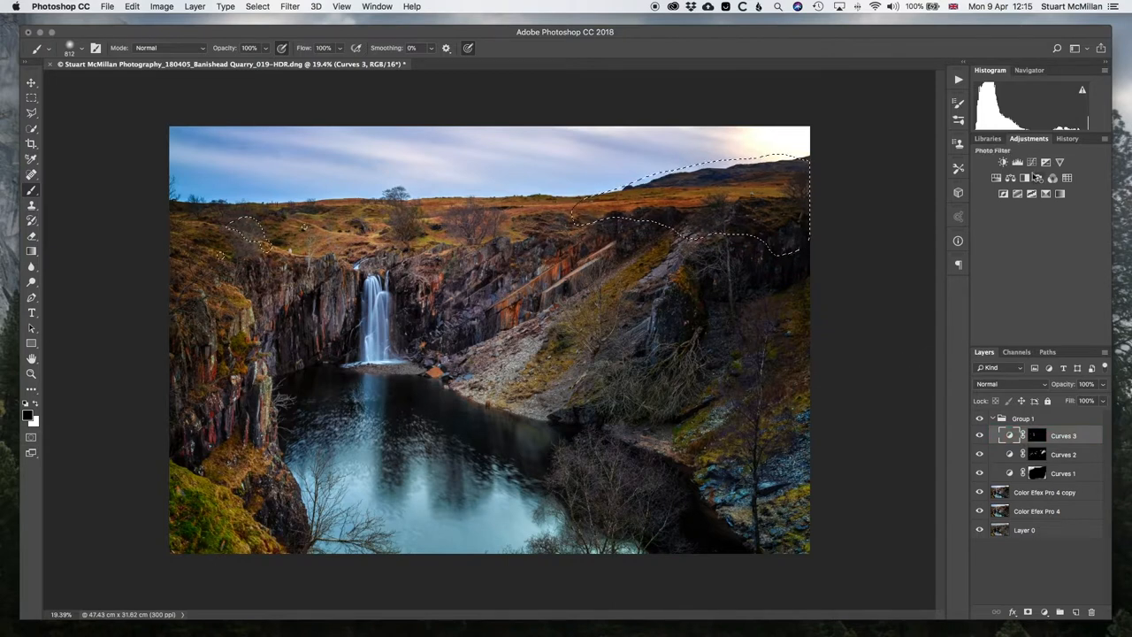
# - Add Curves 4 brightening the hilltops to input 109, output 135, and toggle it to compare
pyautogui.click(1003, 162)
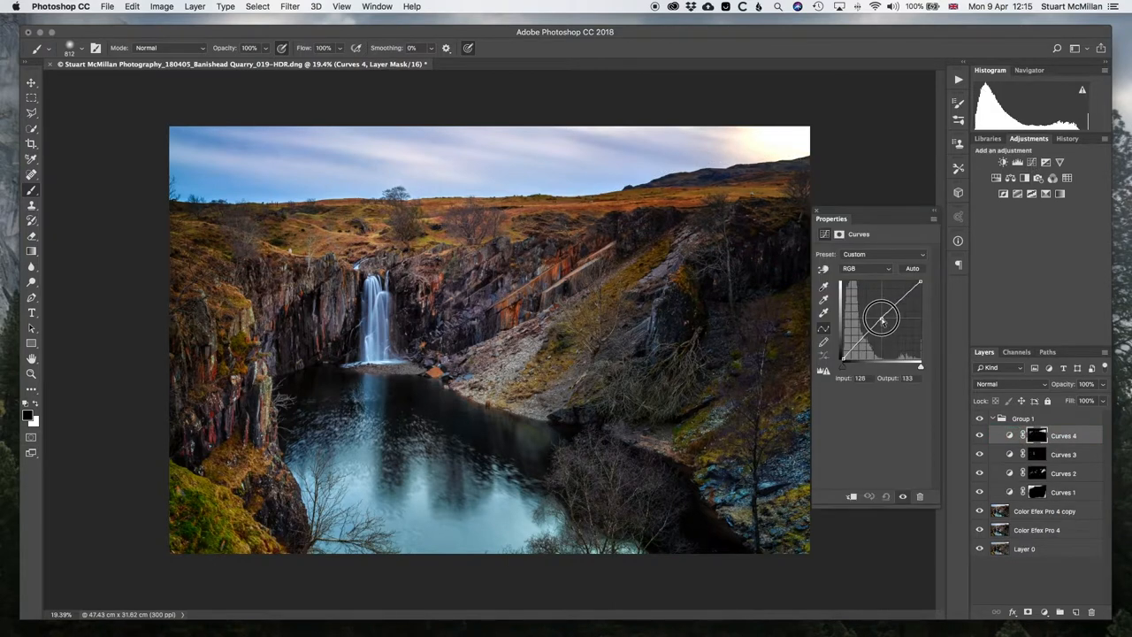
pyautogui.moveTo(880, 318); pyautogui.dragTo(871, 317)
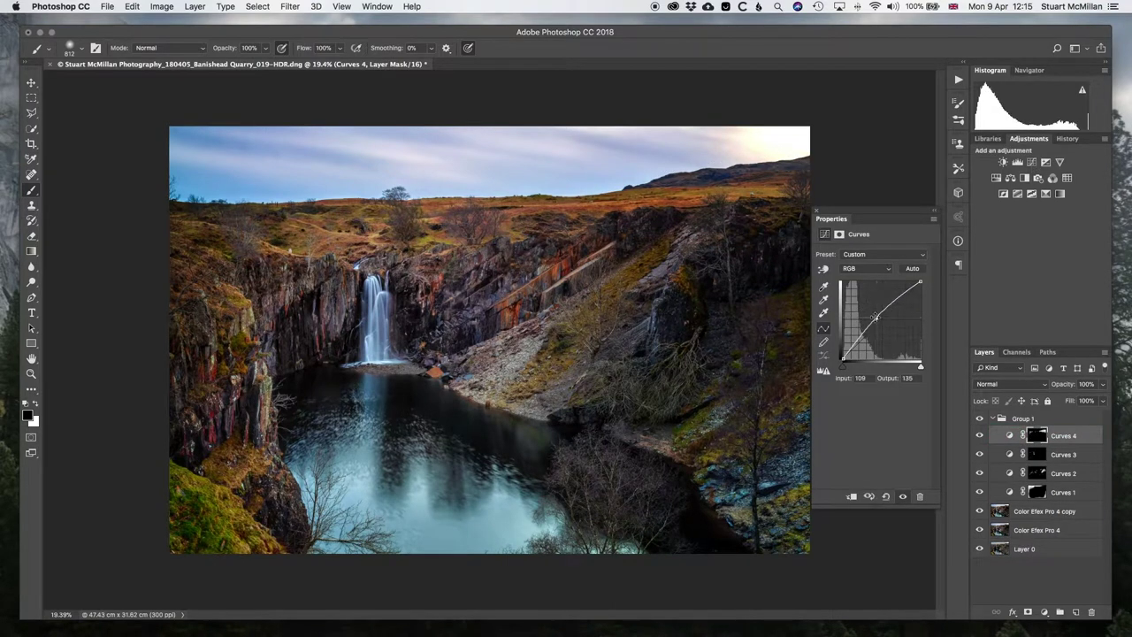
pyautogui.moveTo(873, 318); pyautogui.dragTo(875, 318)
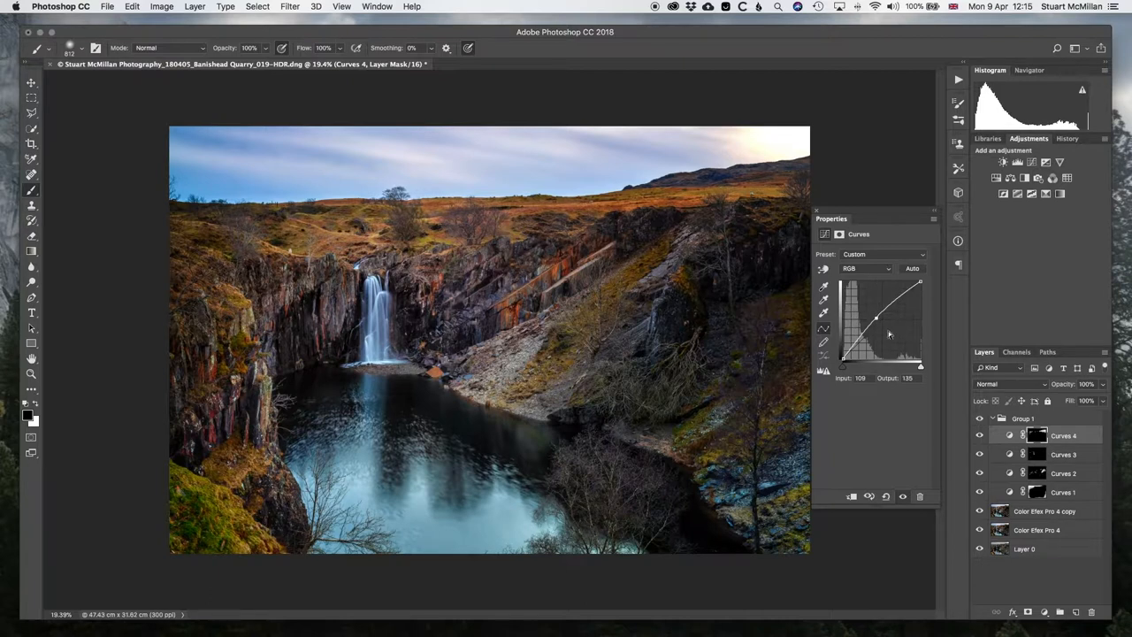
pyautogui.click(979, 436)
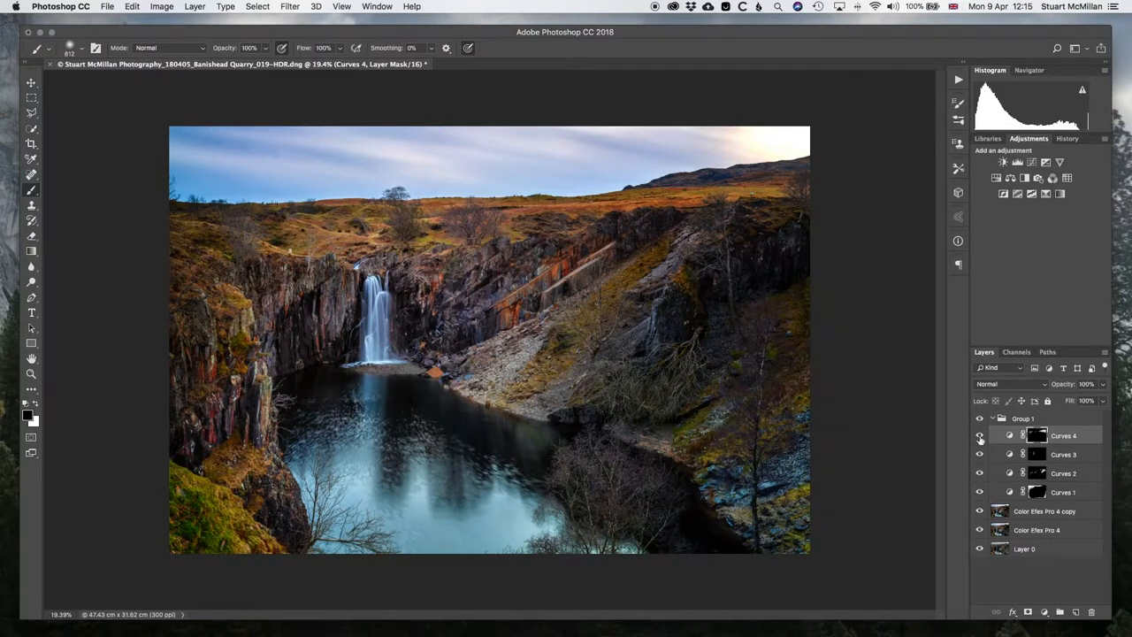
pyautogui.click(979, 435)
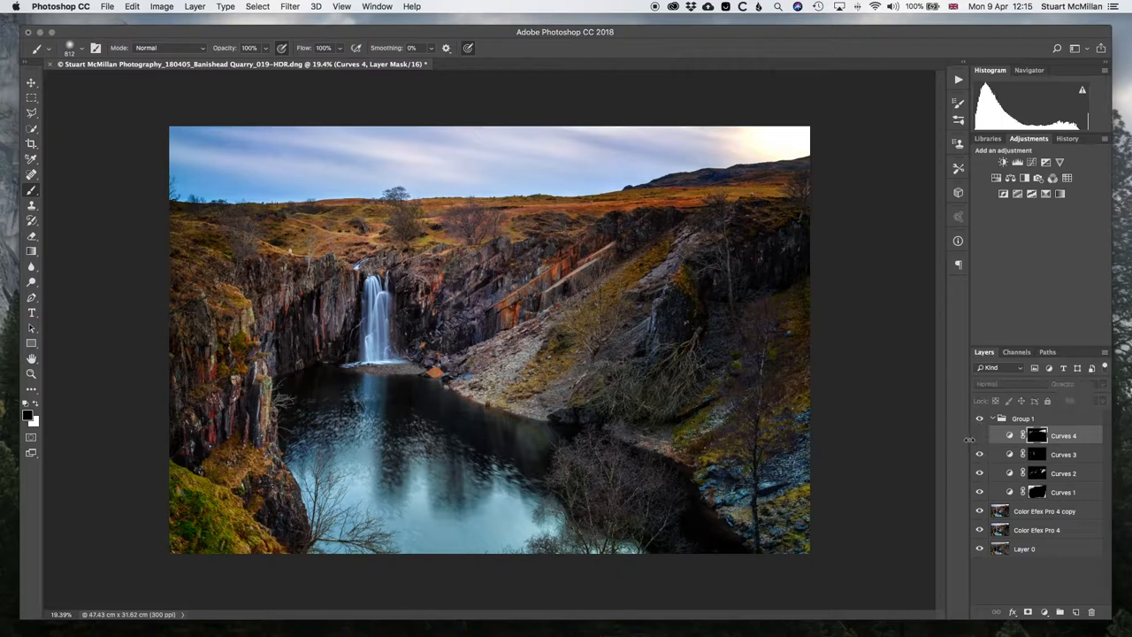
pyautogui.click(1023, 417)
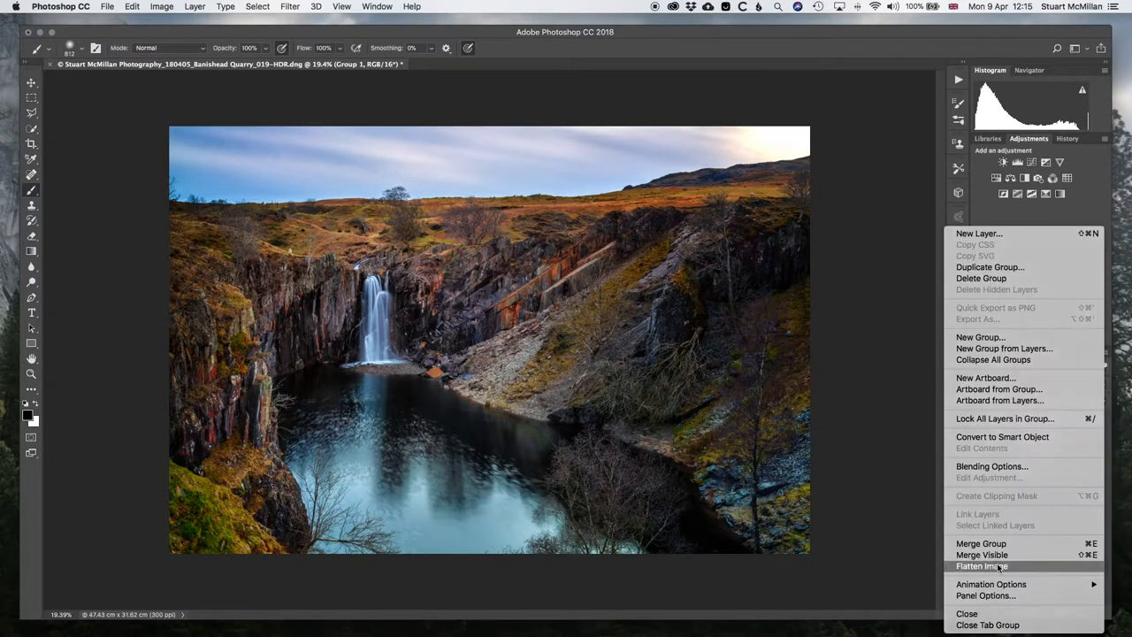
# - Flatten the curves into Layer 1 and inspect the waterfall close up in Camera Raw Filter
pyautogui.click(981, 566)
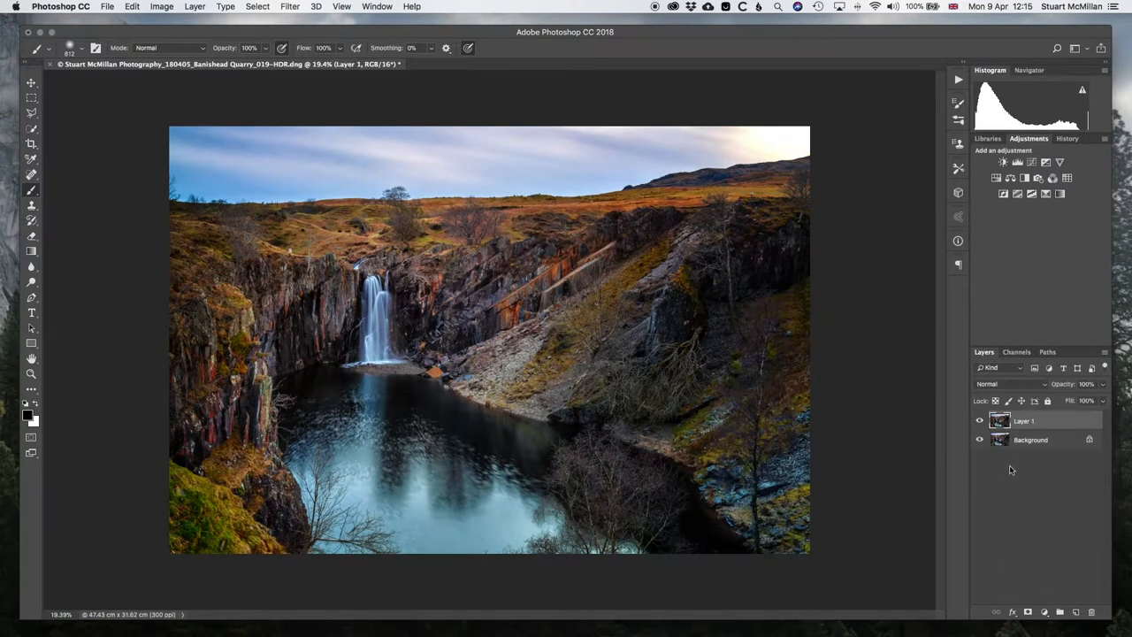
pyautogui.click(289, 6)
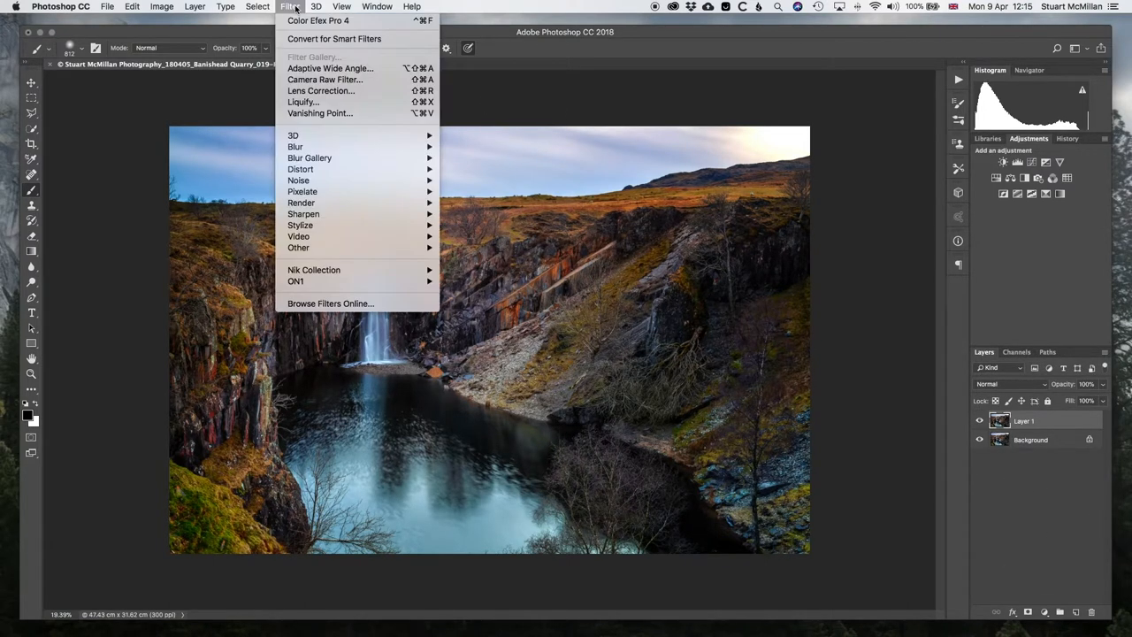
pyautogui.moveTo(325, 79)
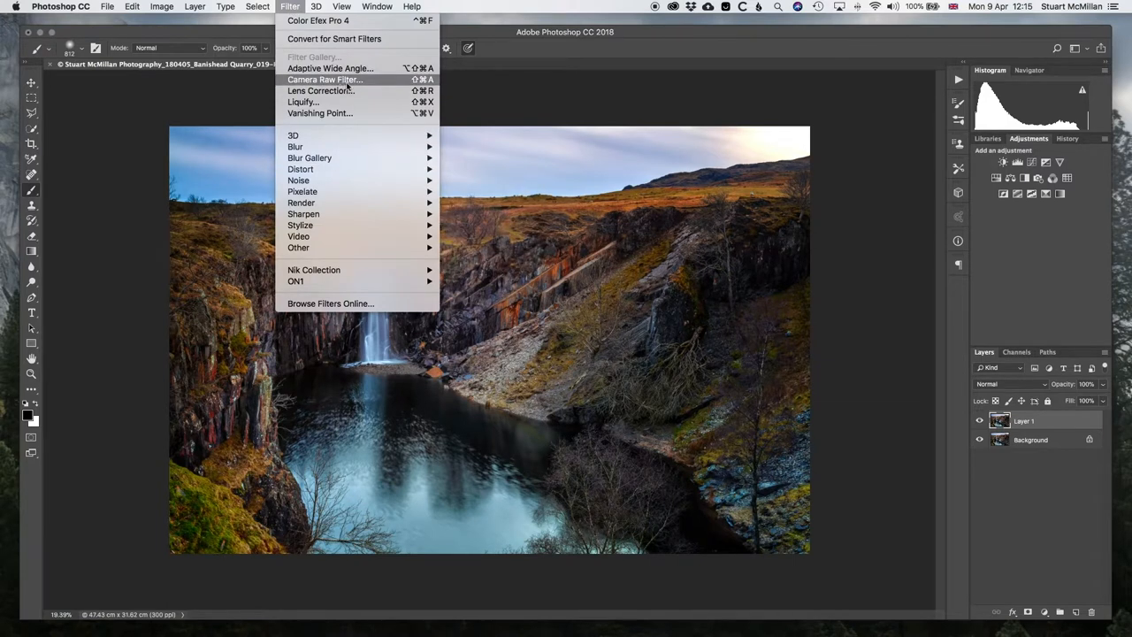
pyautogui.click(325, 79)
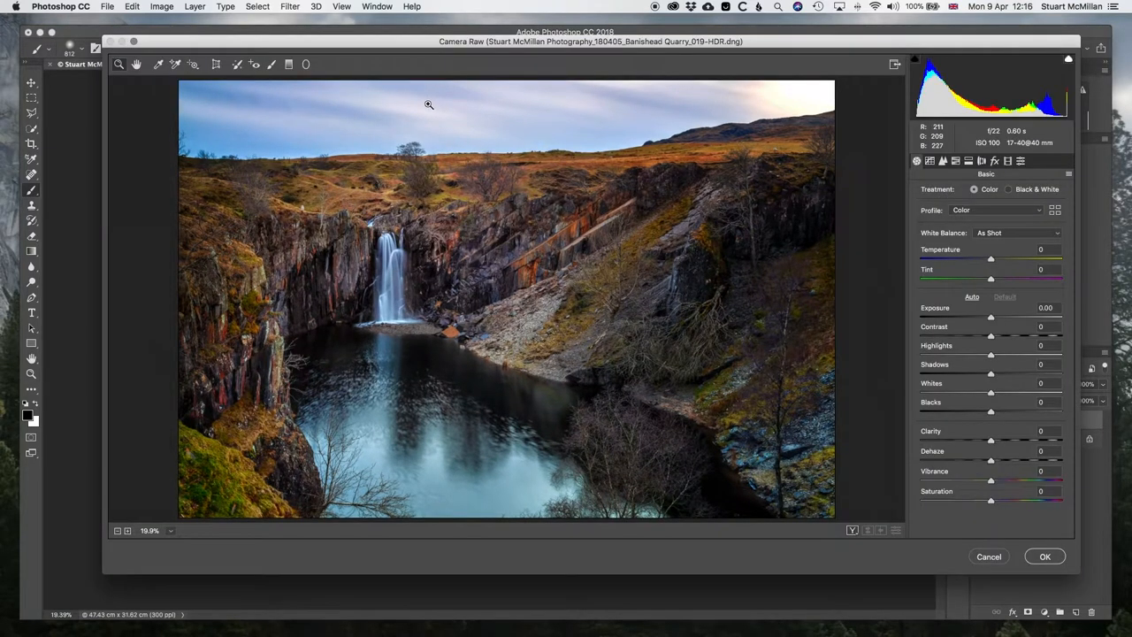
pyautogui.moveTo(685, 315)
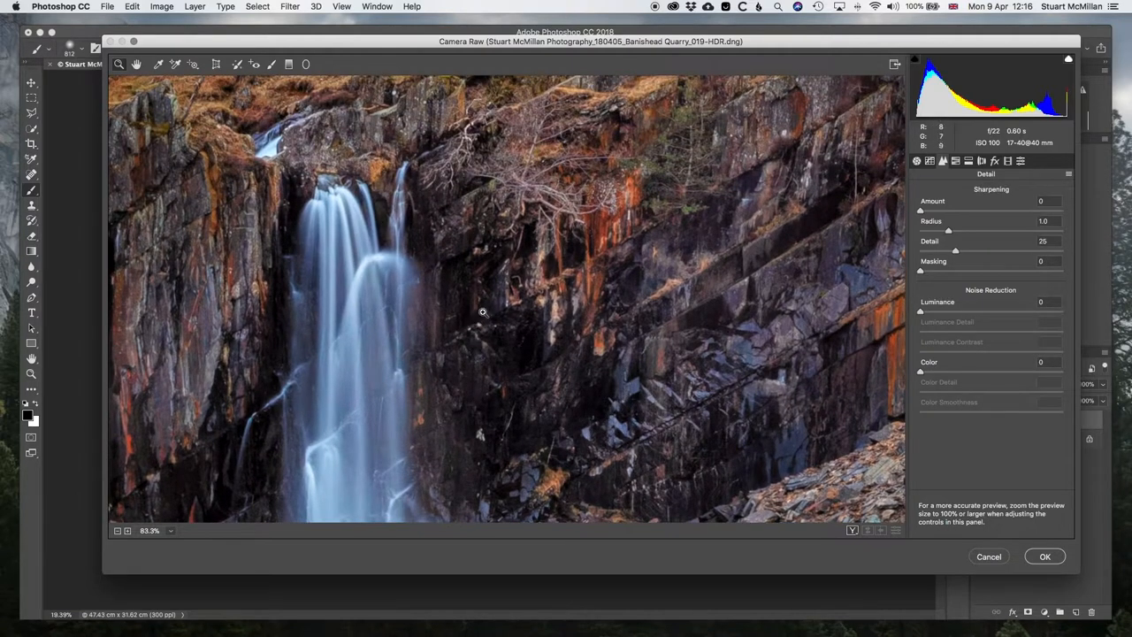
pyautogui.moveTo(921, 312); pyautogui.dragTo(949, 312)
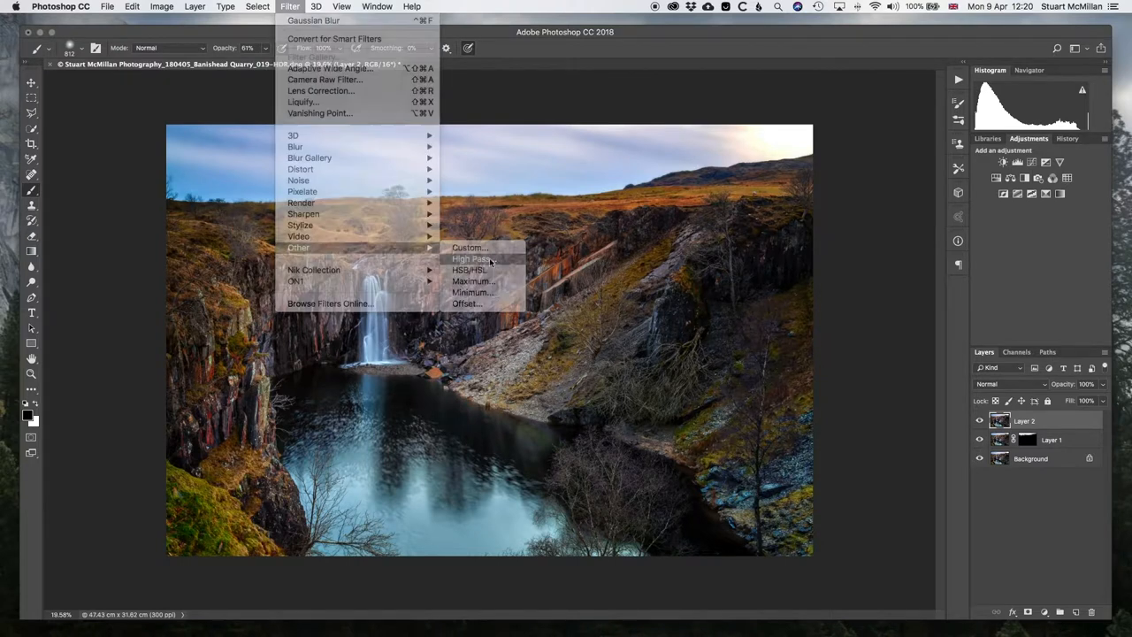
# - Run High Pass on Layer 2 at a 2.1-pixel radius and blend it in Overlay
pyautogui.click(472, 258)
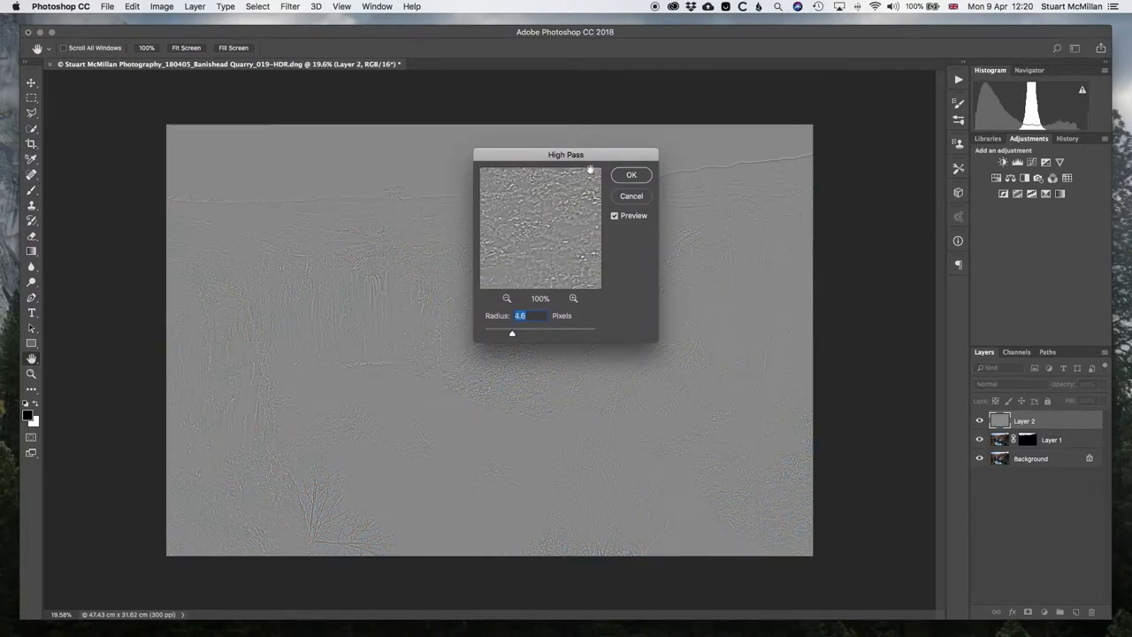
pyautogui.moveTo(566, 153); pyautogui.dragTo(884, 340)
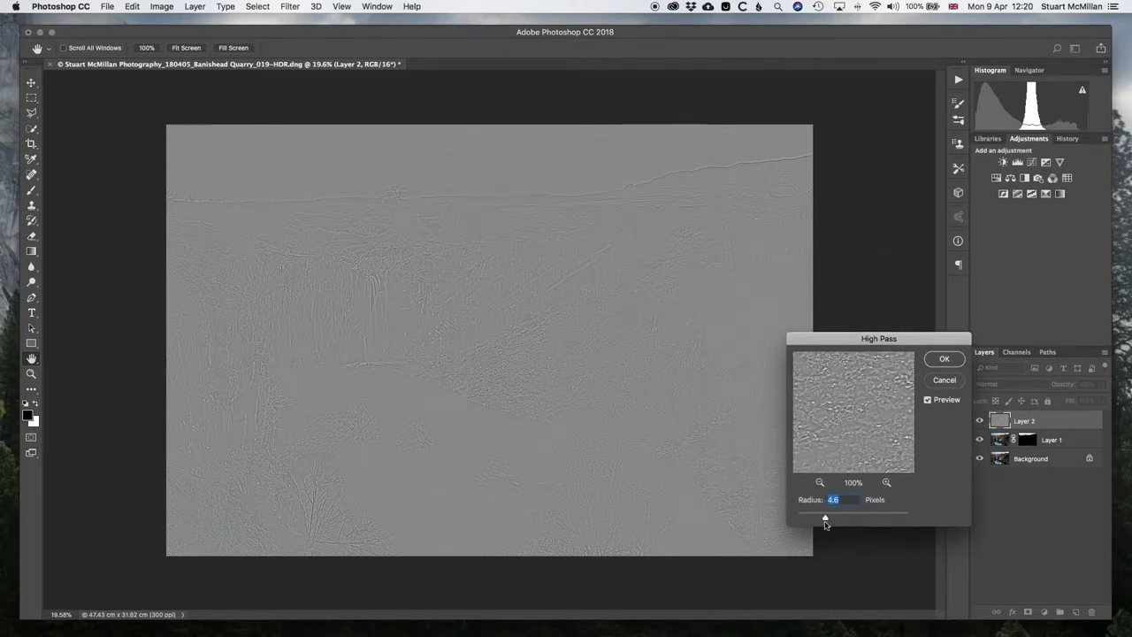
pyautogui.moveTo(824, 516); pyautogui.dragTo(818, 516)
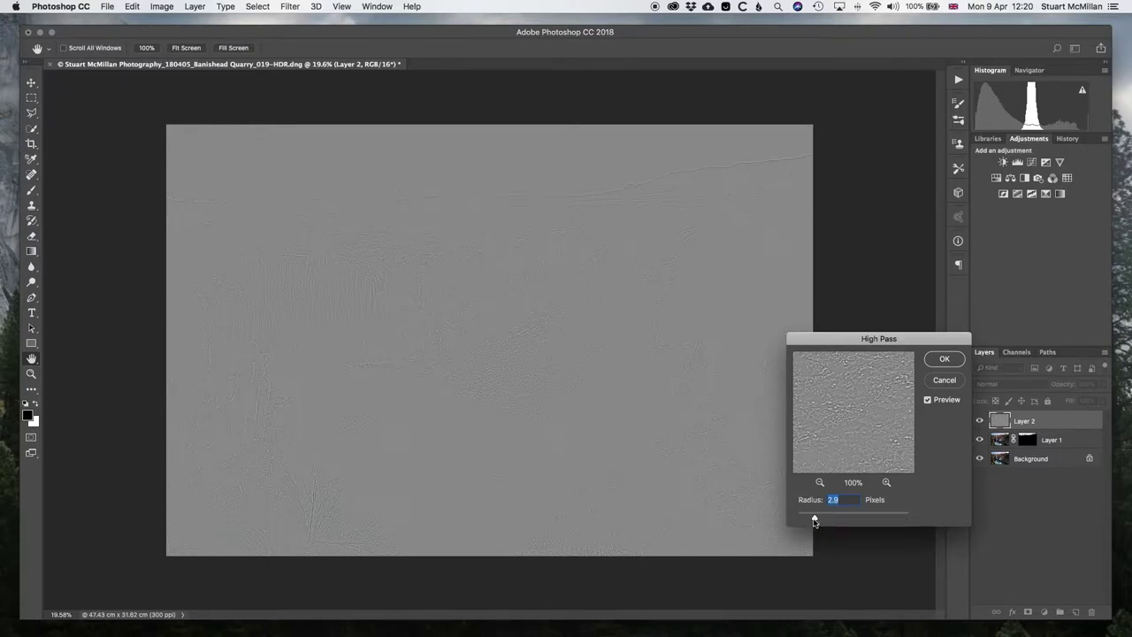
pyautogui.moveTo(814, 520); pyautogui.dragTo(811, 520)
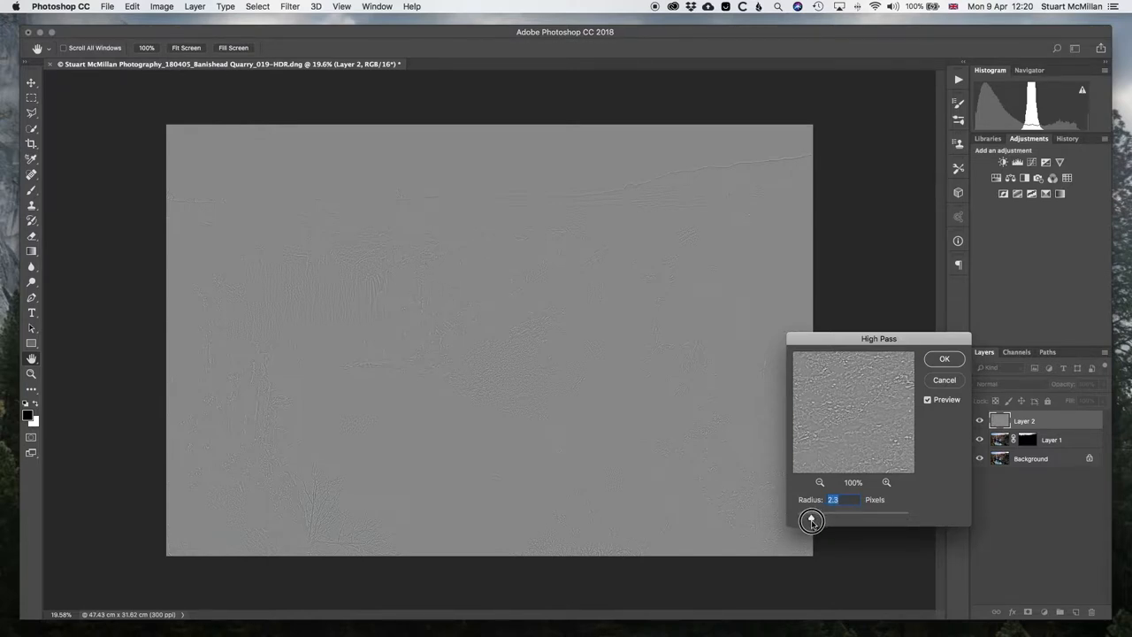
pyautogui.moveTo(811, 516); pyautogui.dragTo(809, 515)
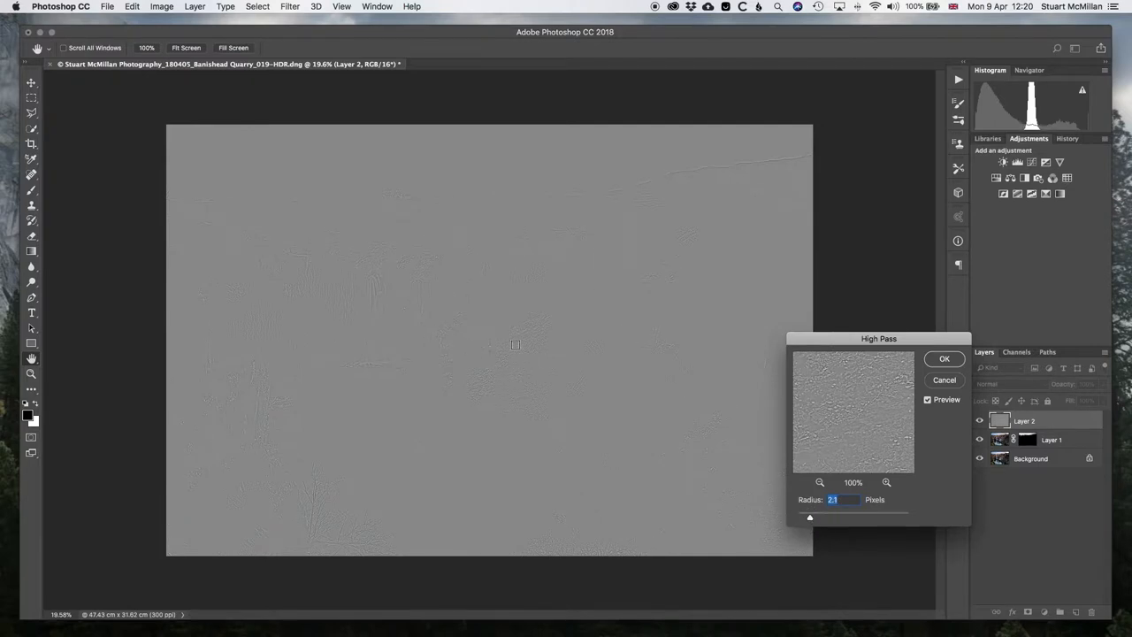
pyautogui.moveTo(941, 431)
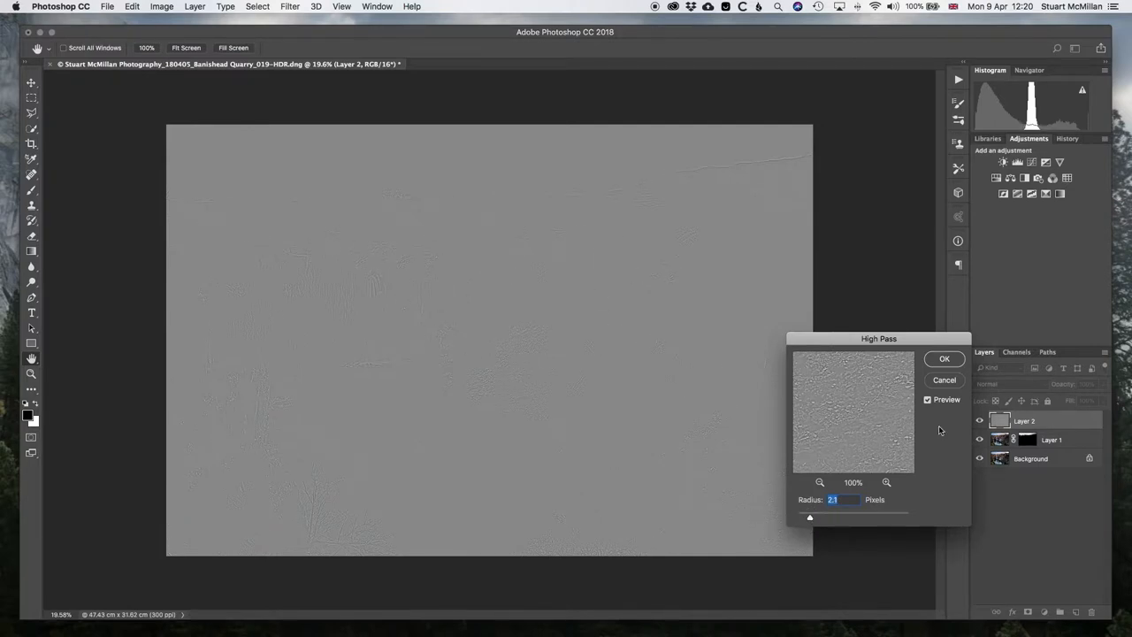
pyautogui.click(944, 359)
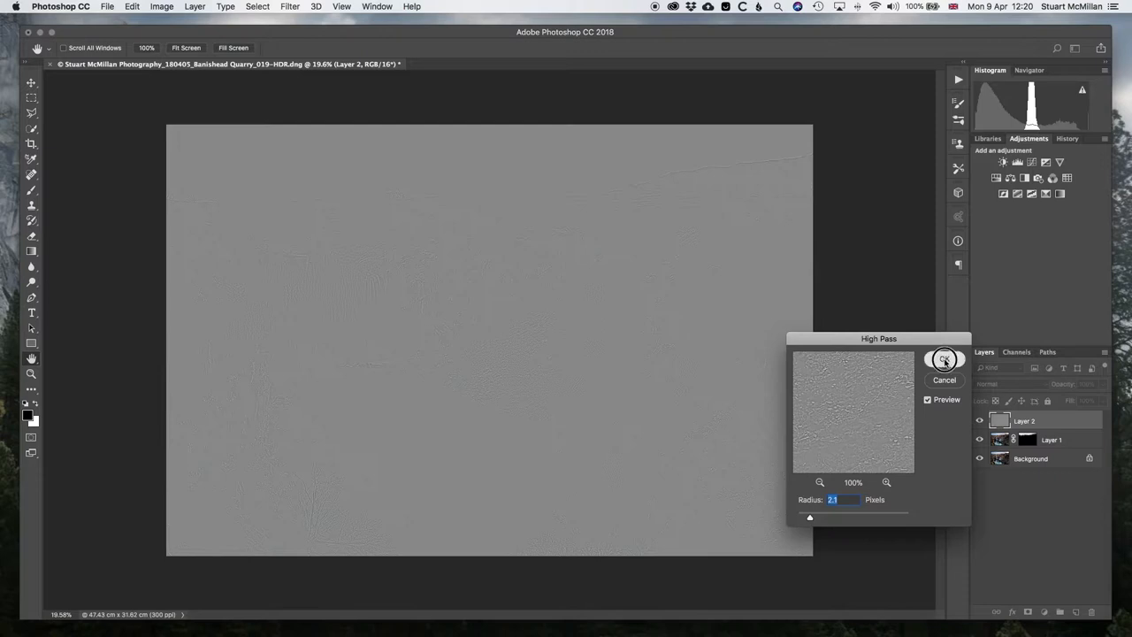
pyautogui.click(944, 359)
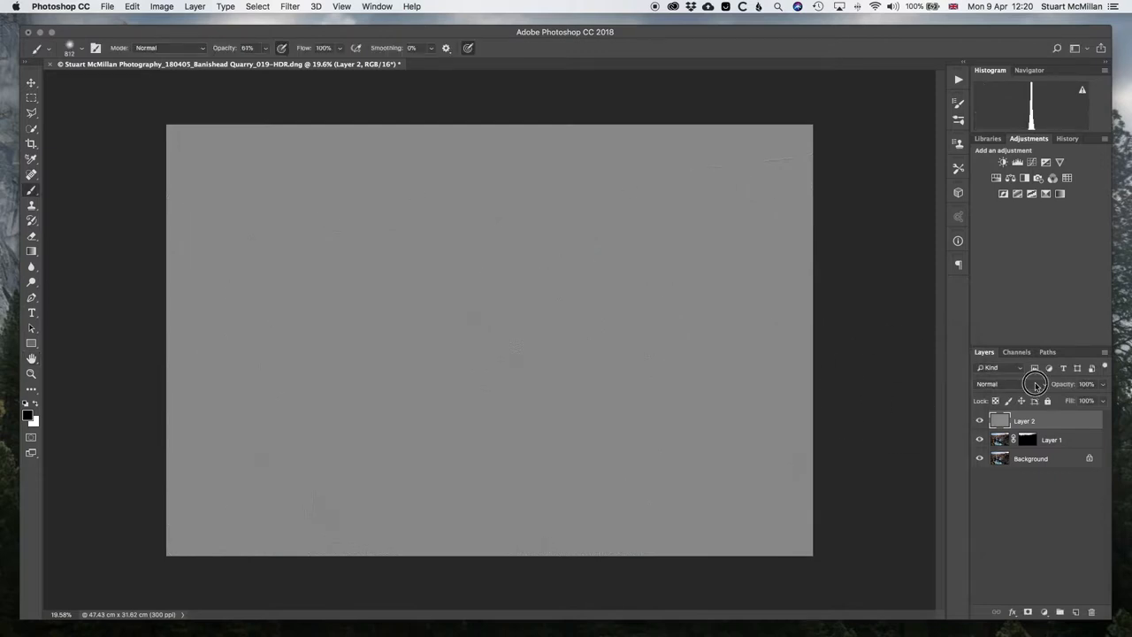
pyautogui.click(1006, 383)
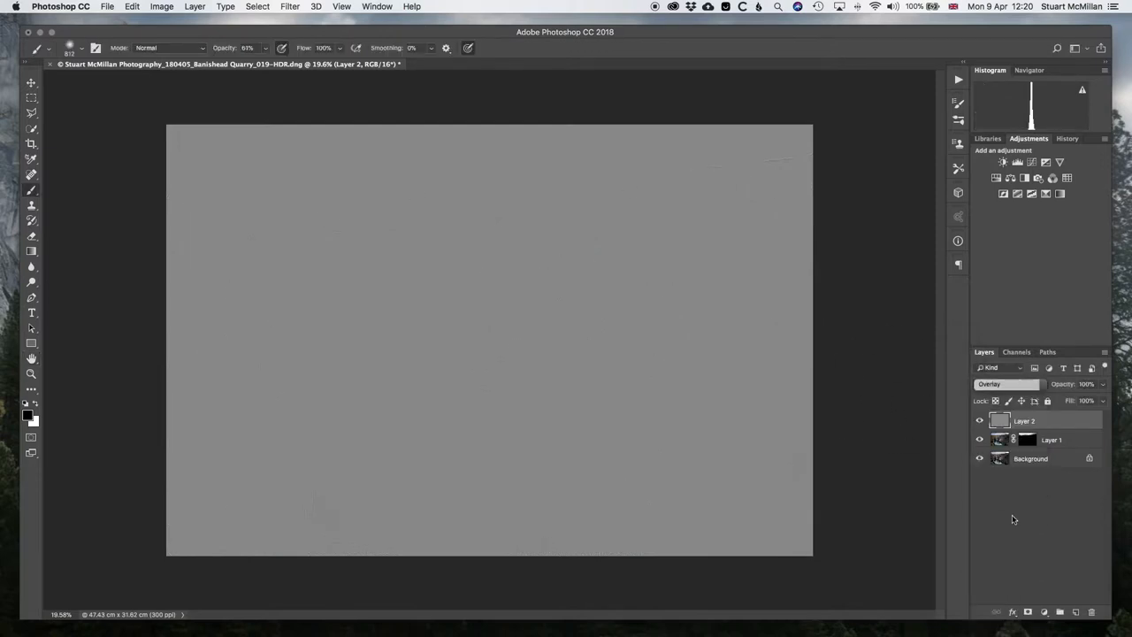
# - Select the Background layer and paint the shadowed right cliff face in Quick Mask
pyautogui.click(979, 420)
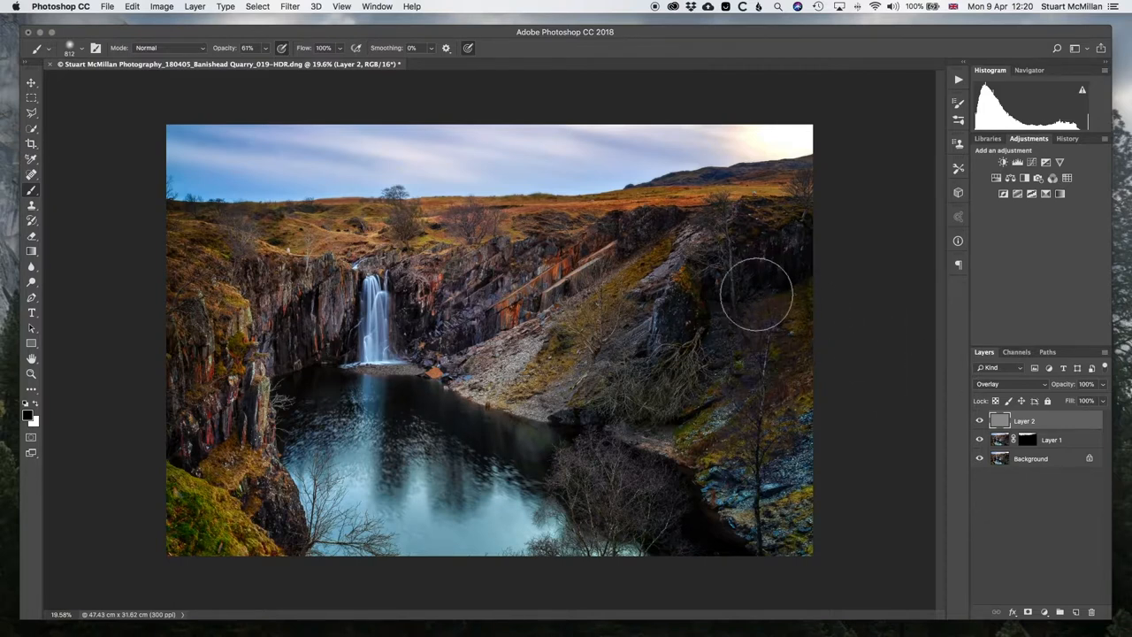
pyautogui.click(1031, 458)
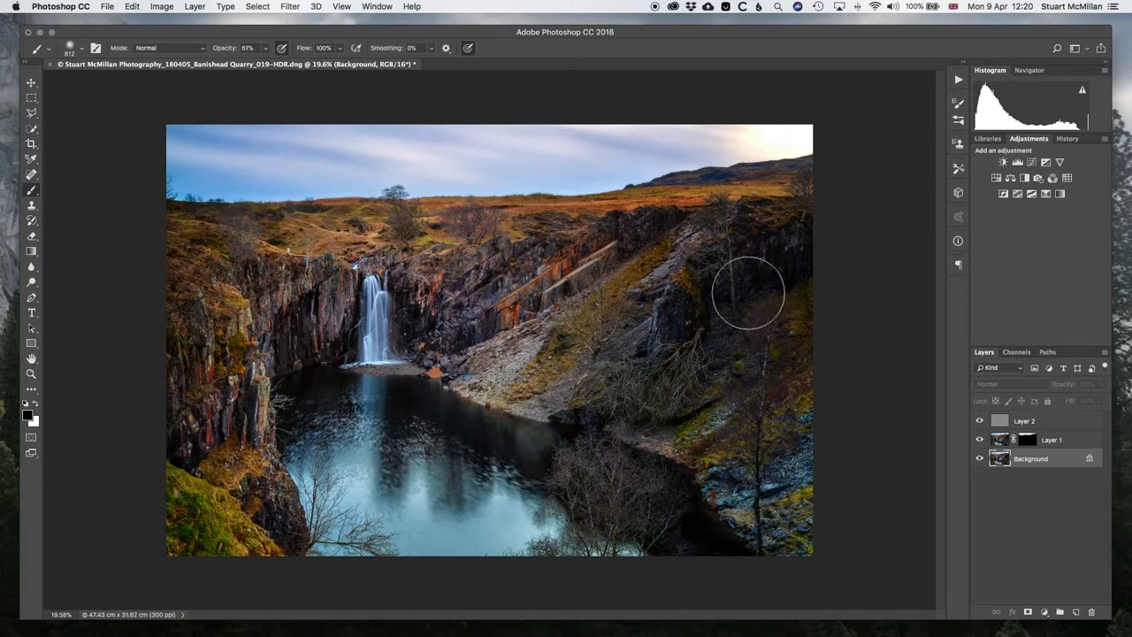
pyautogui.moveTo(804, 292)
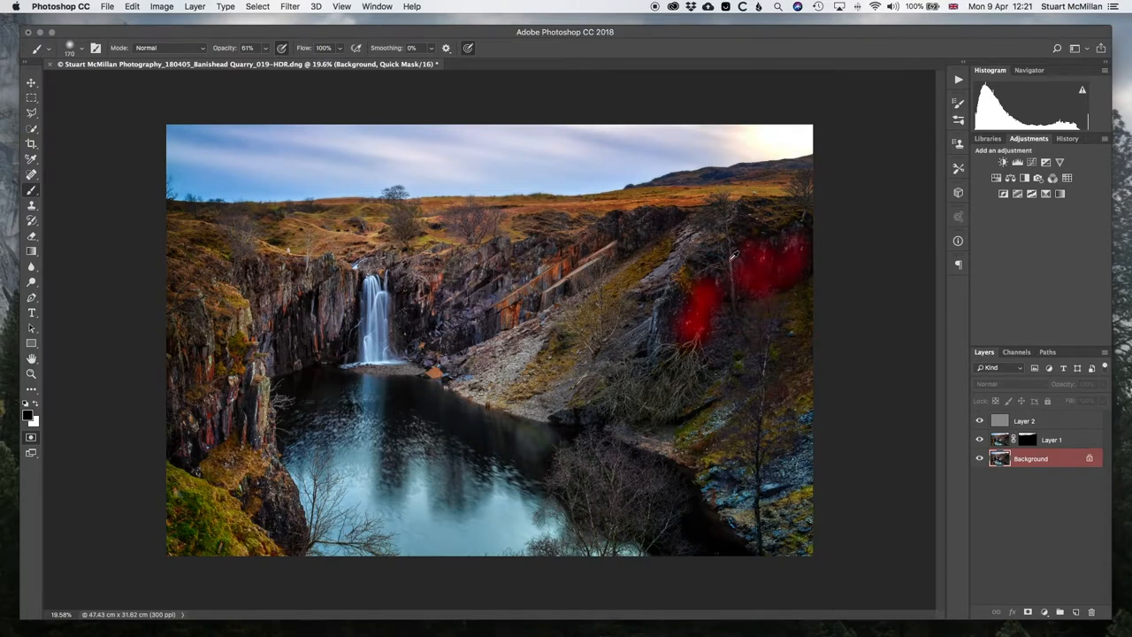
pyautogui.click(734, 257)
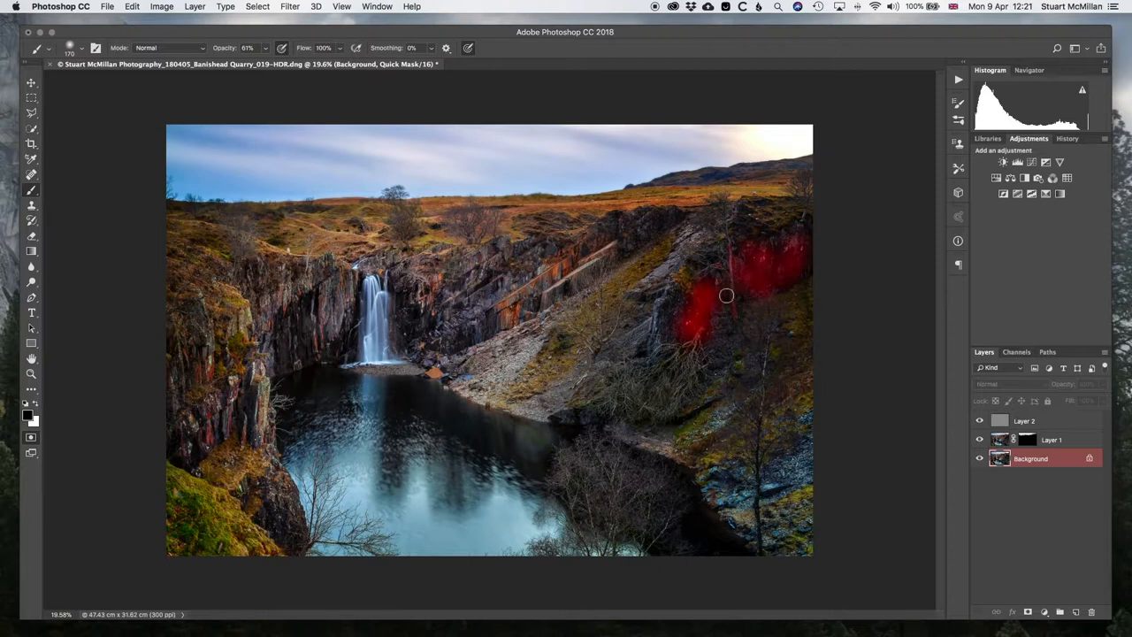
pyautogui.moveTo(569, 303)
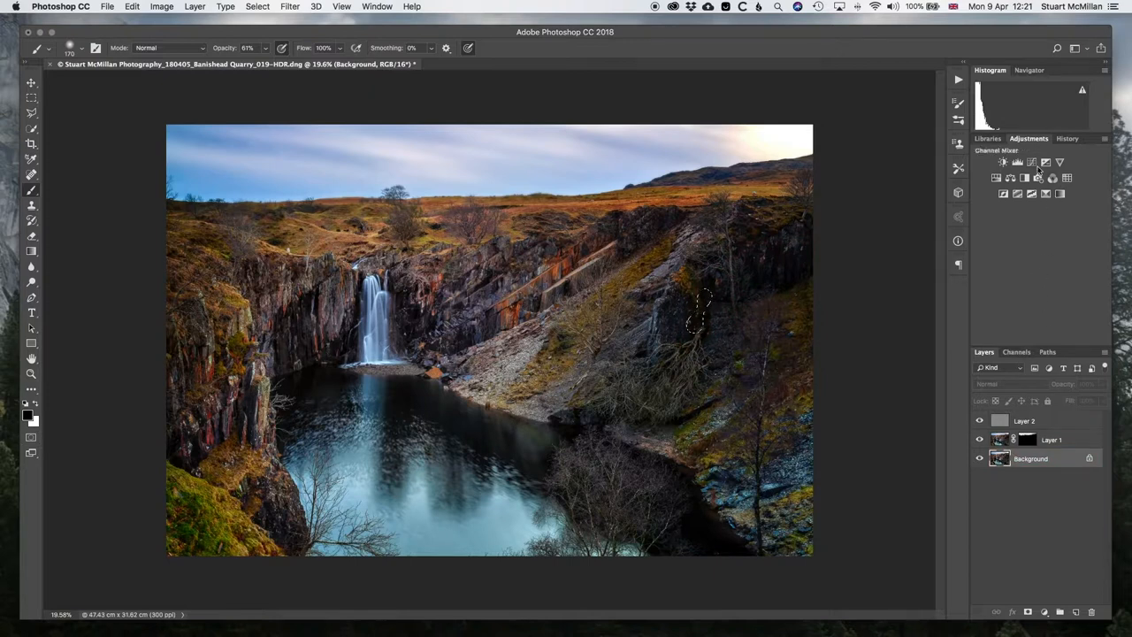
# - Add a masked Curves layer raising the curve to about input 93, output 148
pyautogui.click(1018, 162)
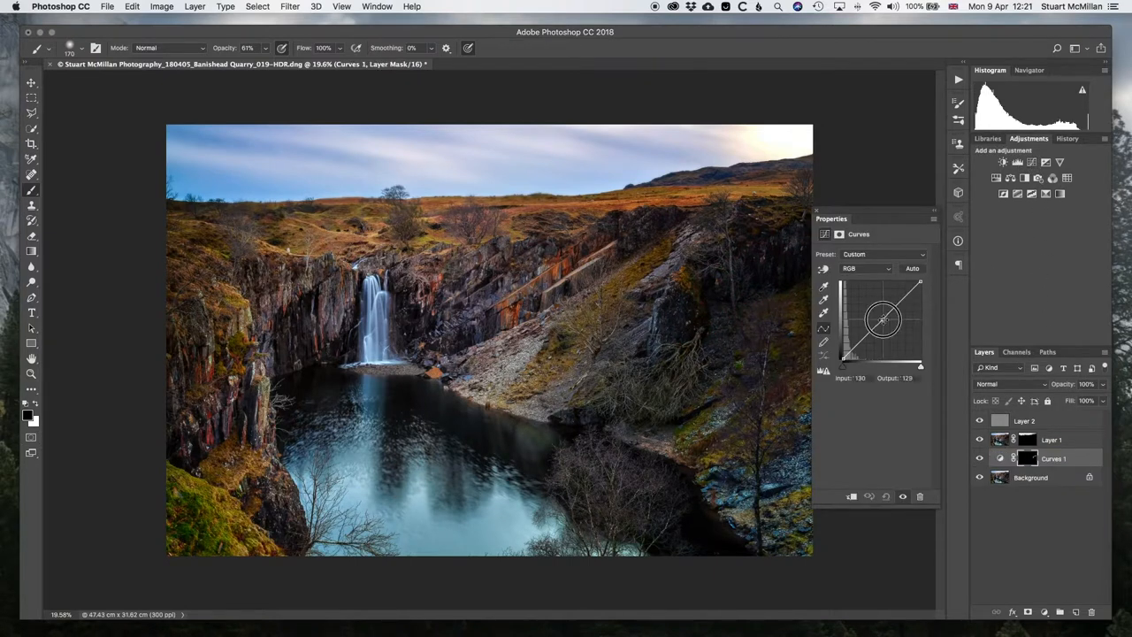
pyautogui.moveTo(882, 320); pyautogui.dragTo(869, 314)
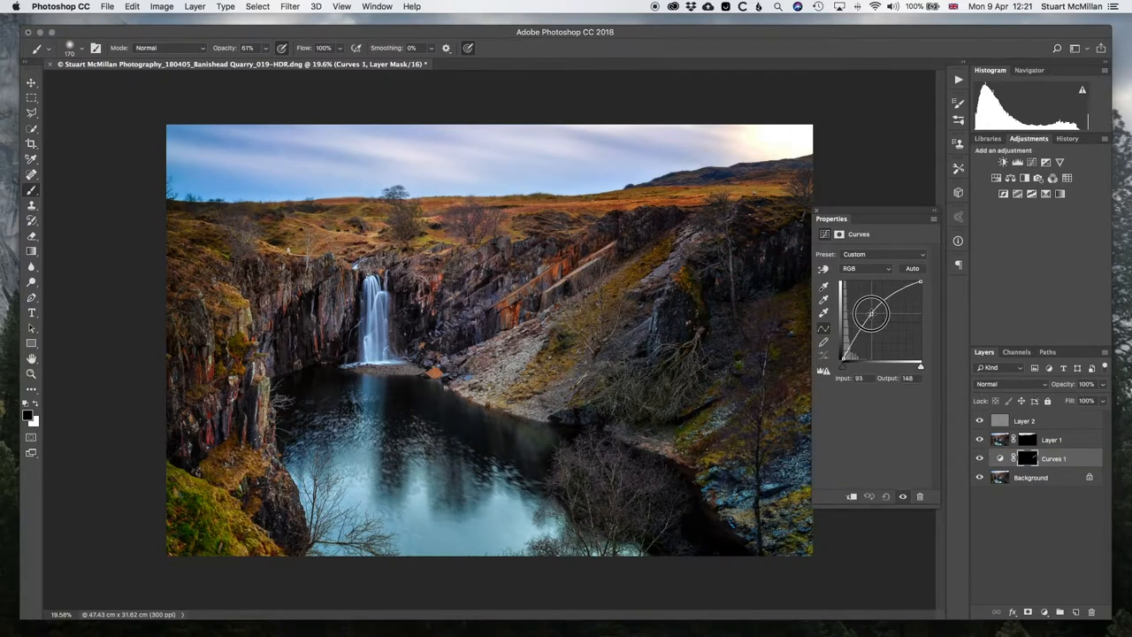
pyautogui.moveTo(872, 314); pyautogui.dragTo(873, 317)
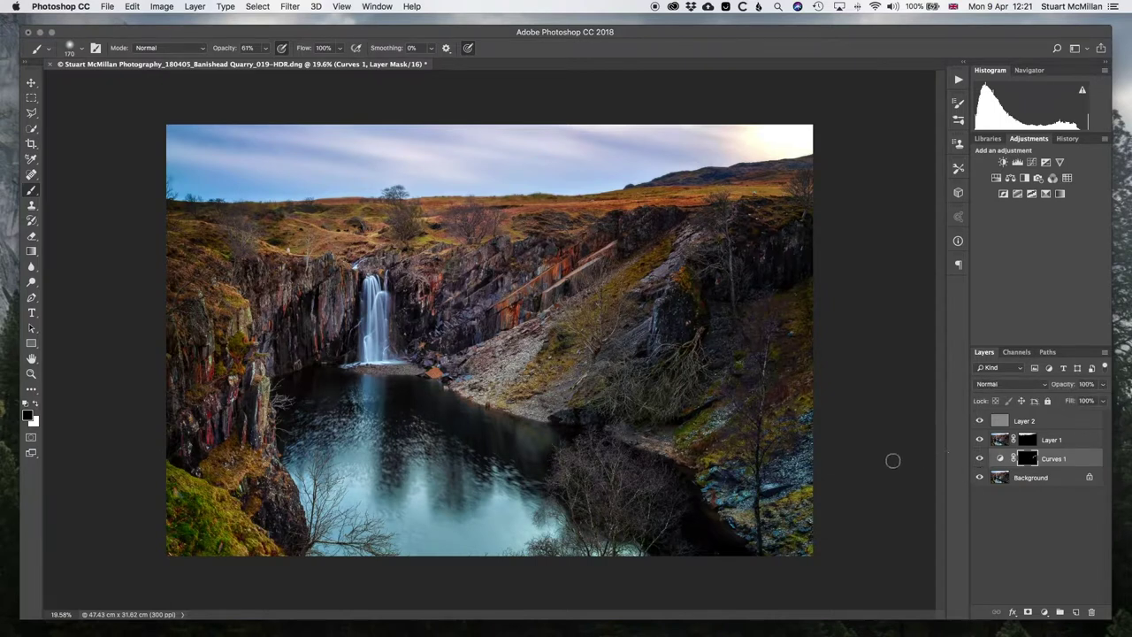
pyautogui.moveTo(1127, 345)
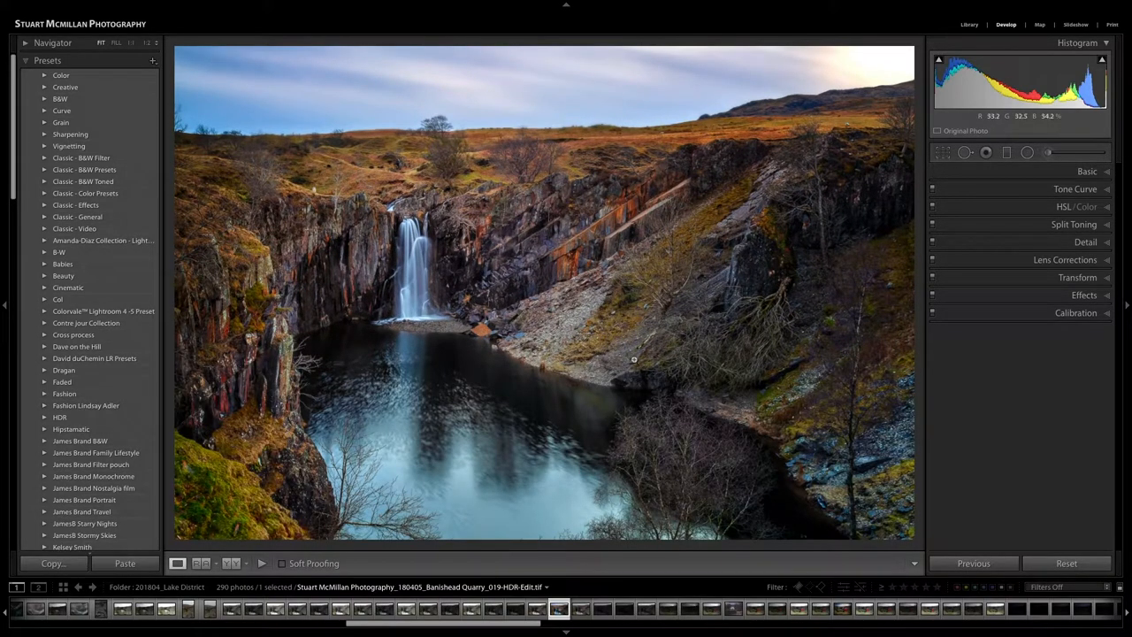
# - Compare the HDR edit against the raw brackets and merged HDR in the filmstrip
pyautogui.click(558, 609)
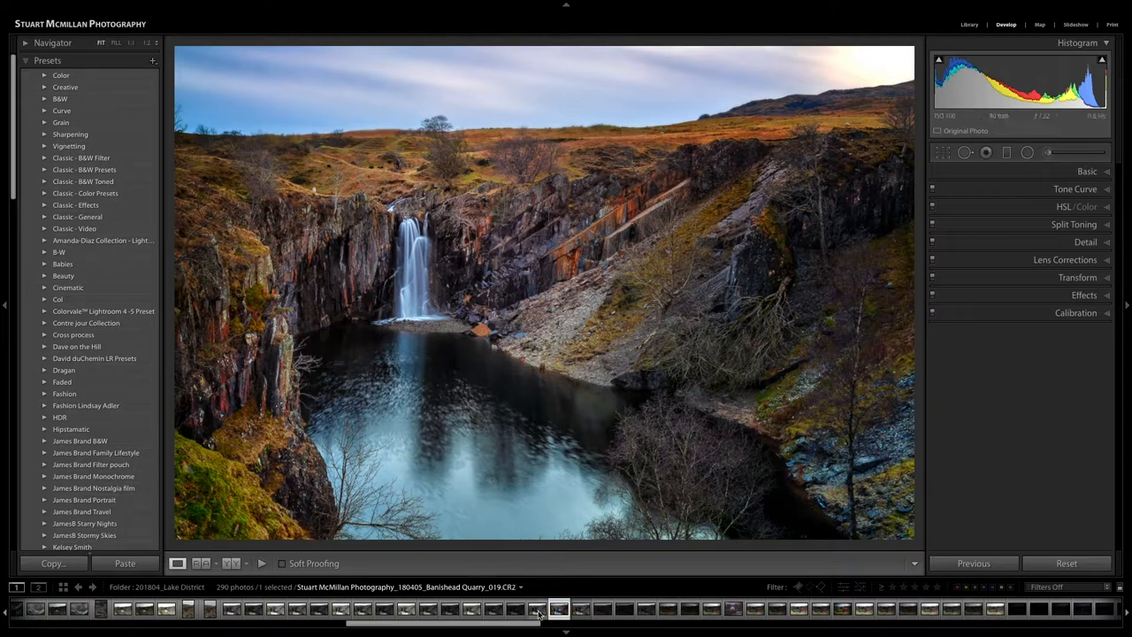
pyautogui.click(581, 608)
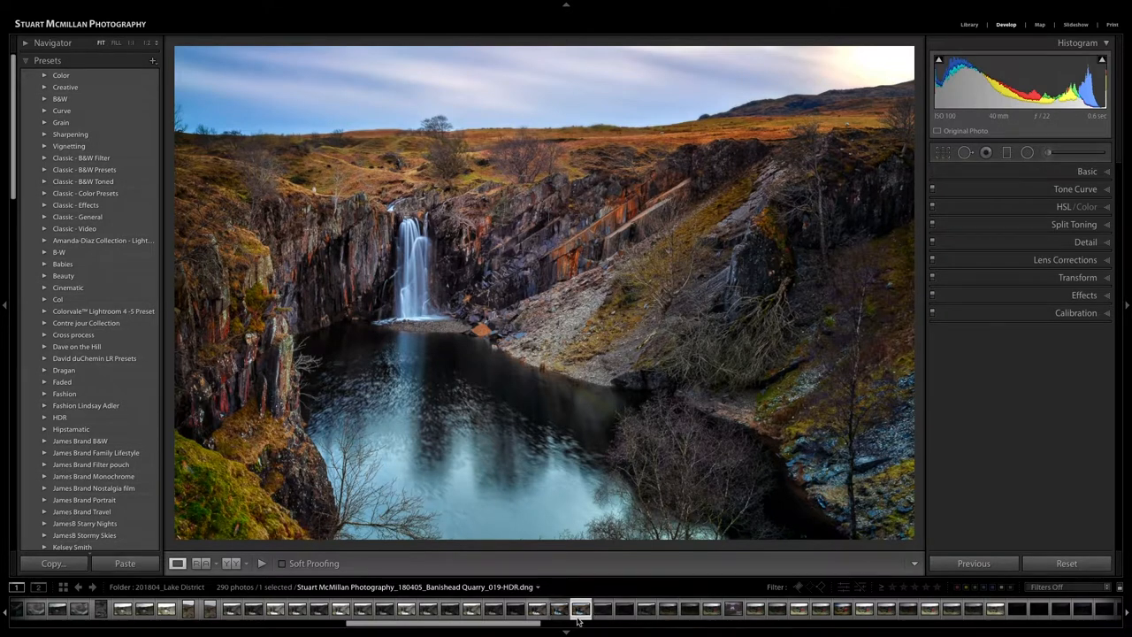
pyautogui.click(559, 609)
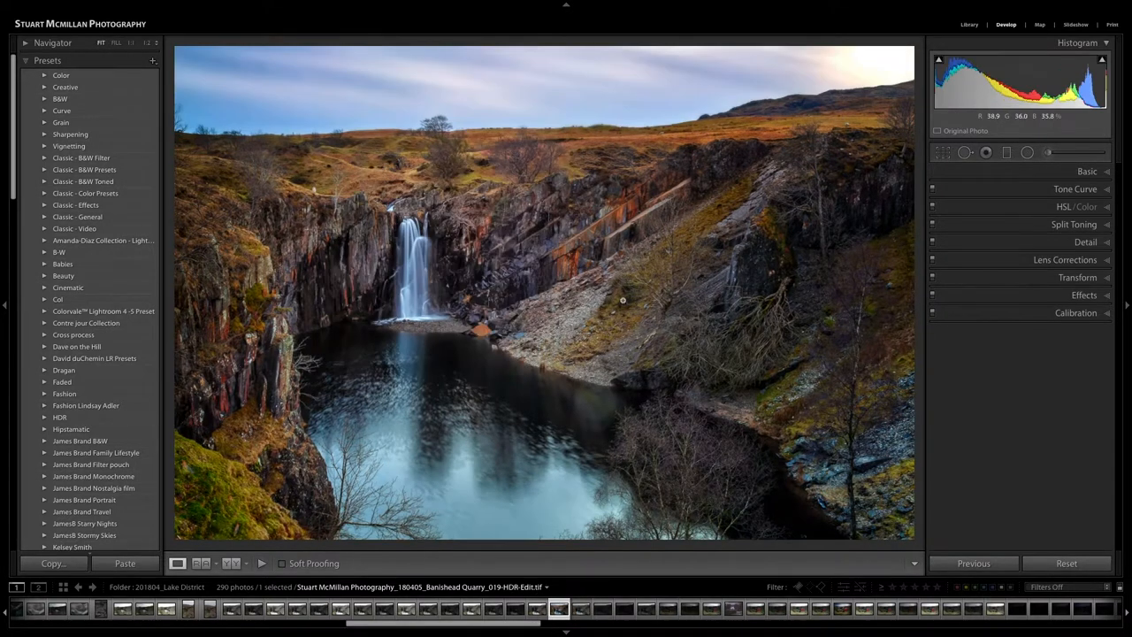
pyautogui.moveTo(637, 327)
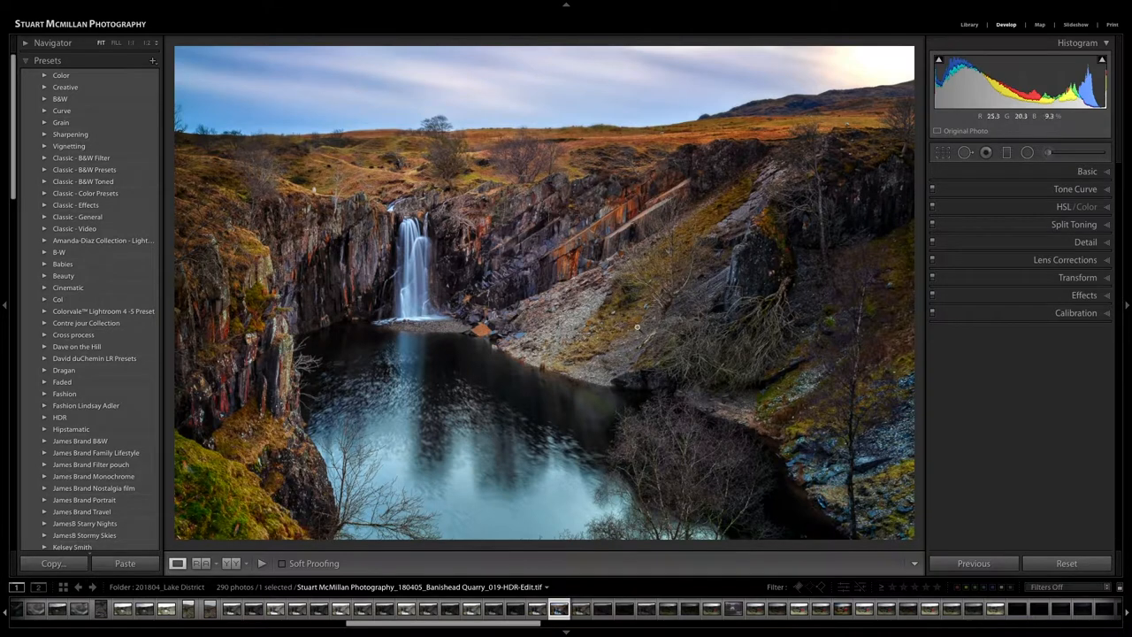
pyautogui.moveTo(476, 365)
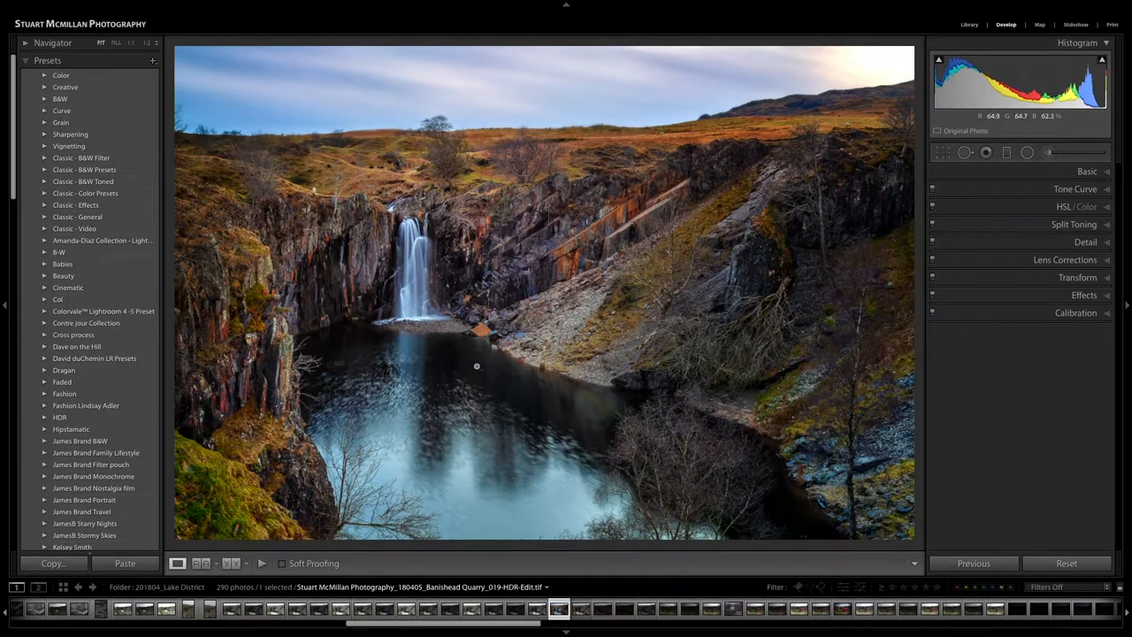
pyautogui.moveTo(460, 316)
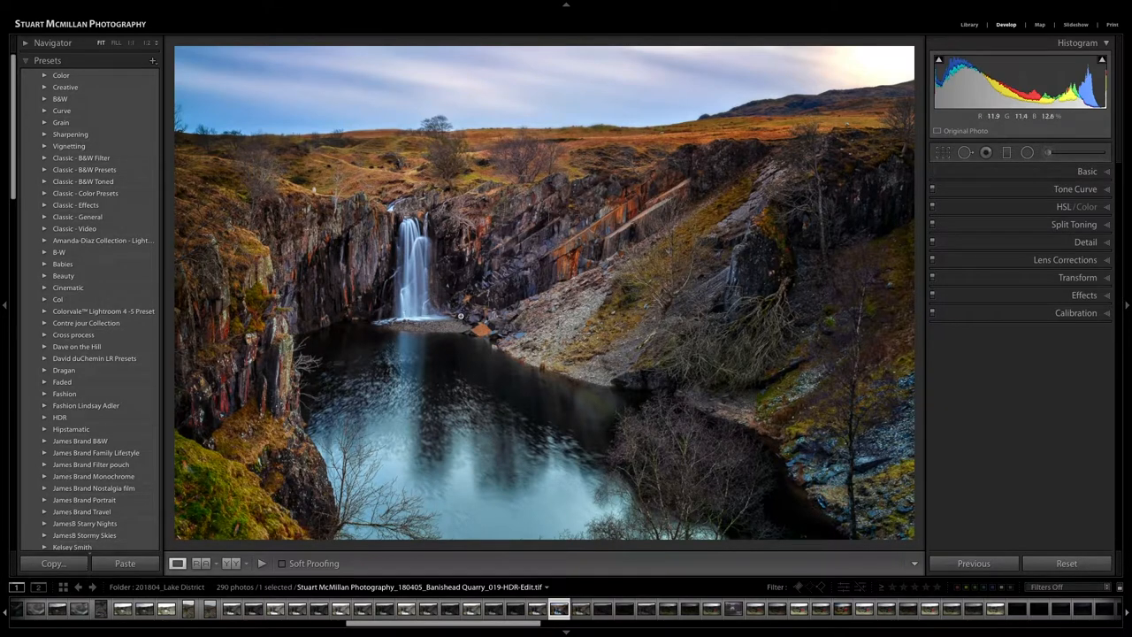
pyautogui.moveTo(486, 308)
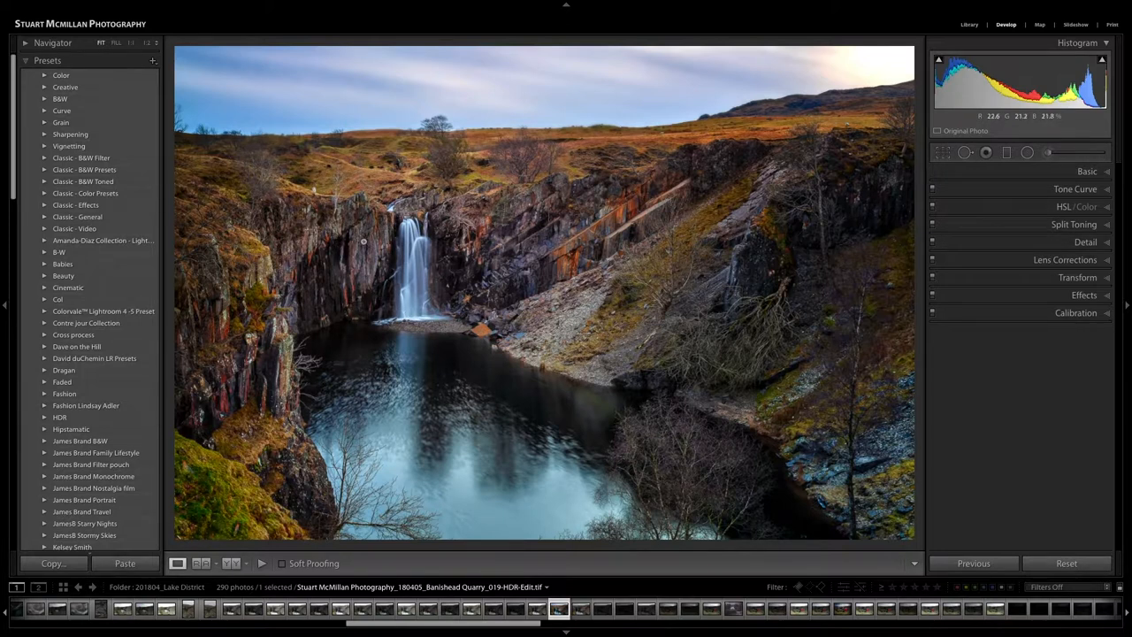
pyautogui.moveTo(456, 287)
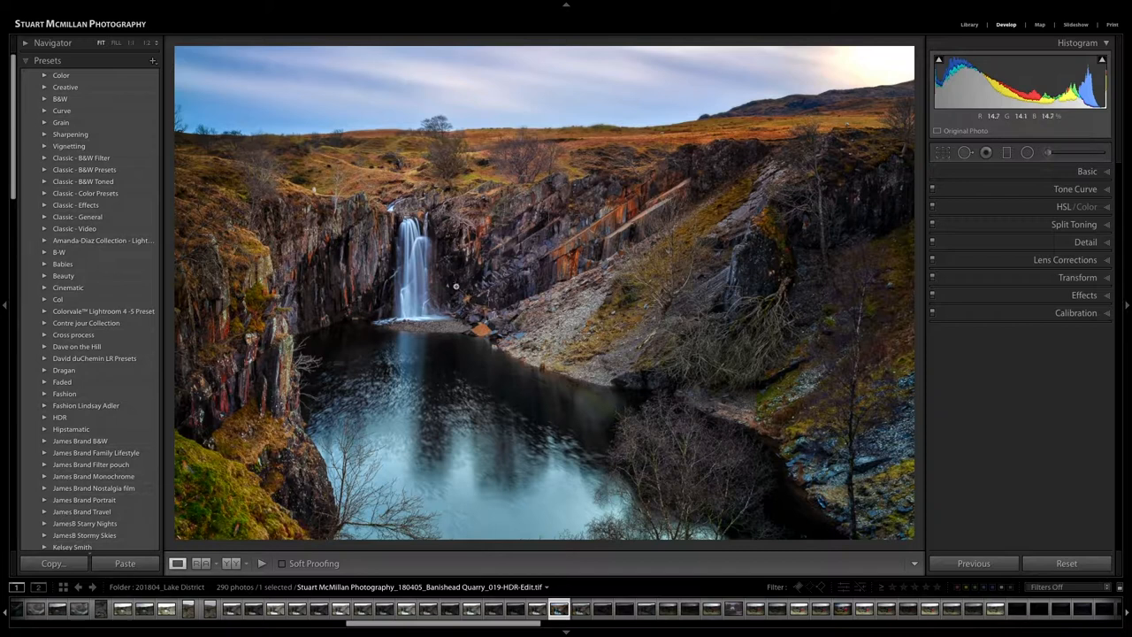
pyautogui.click(518, 609)
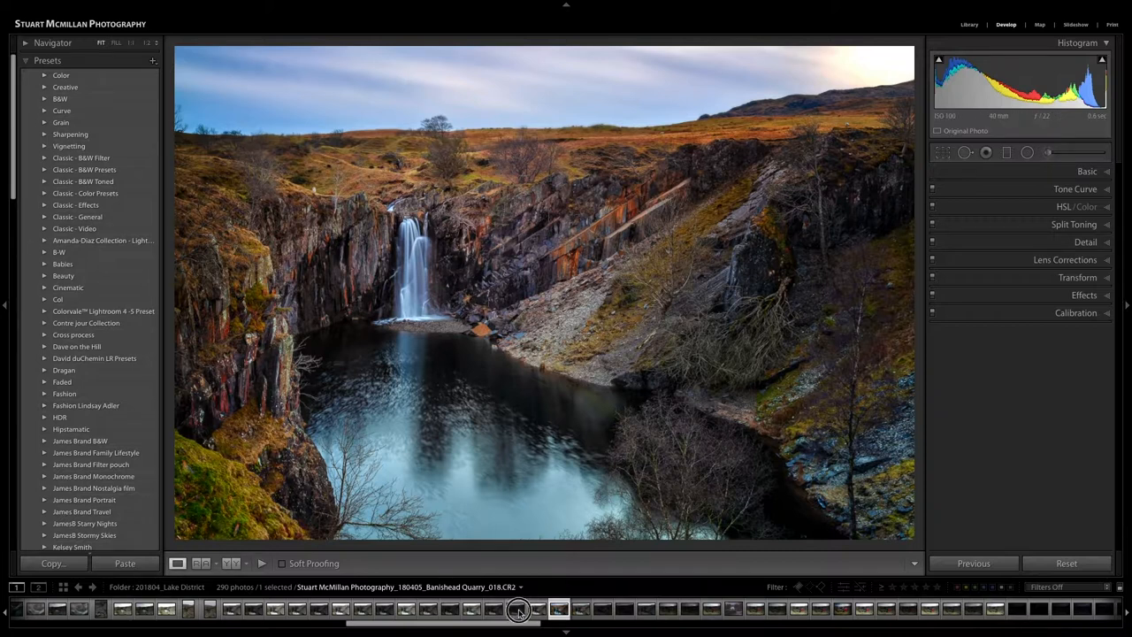
pyautogui.click(514, 608)
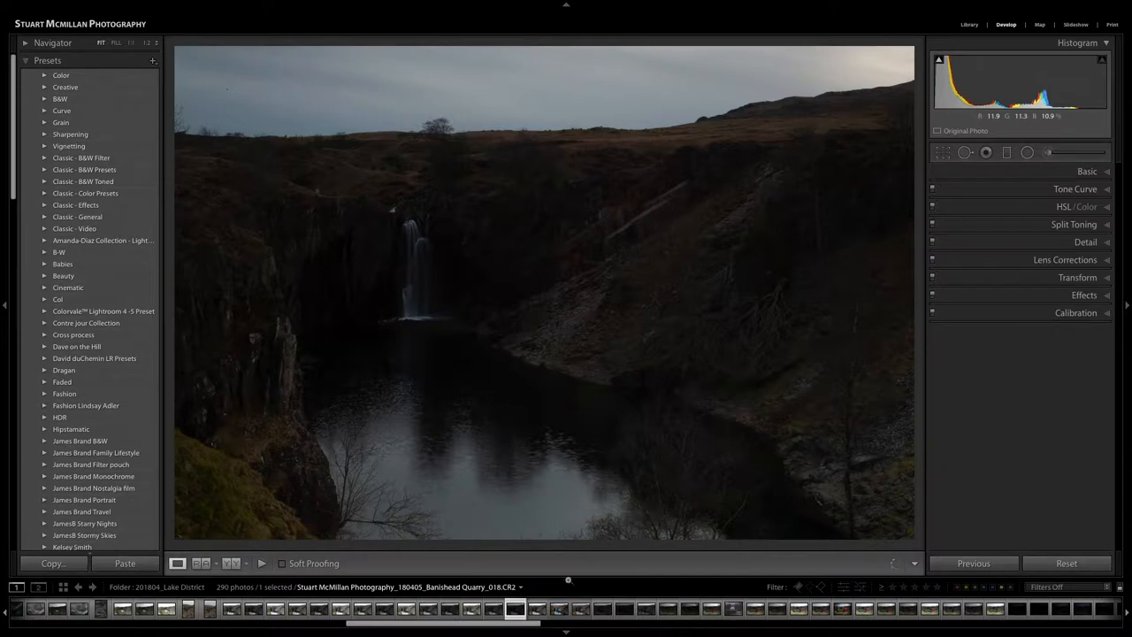
pyautogui.click(537, 608)
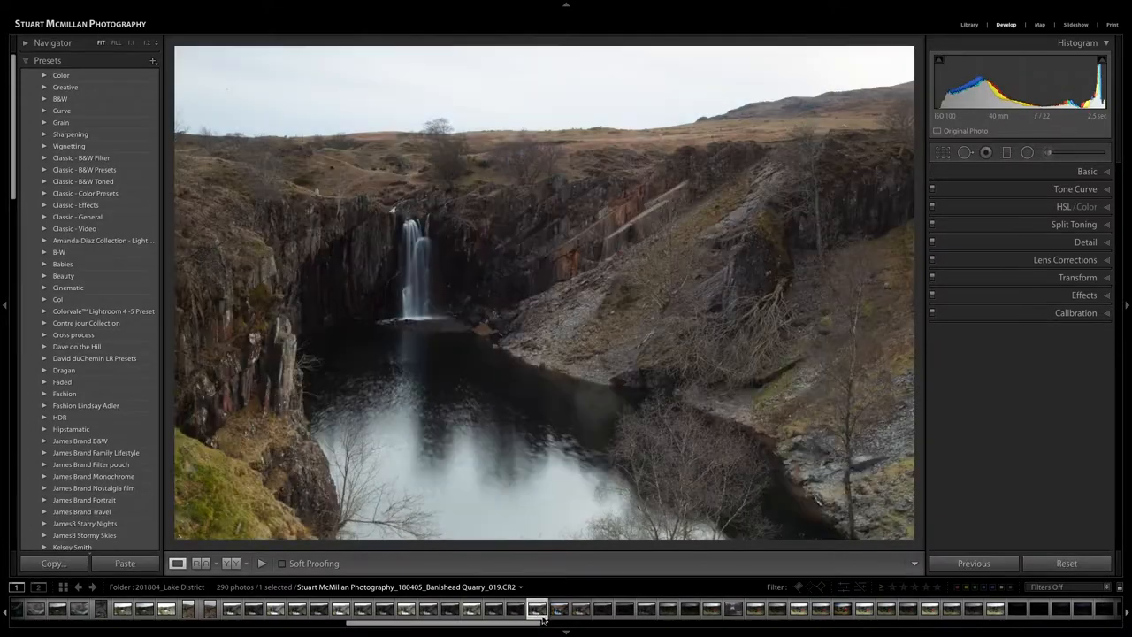
pyautogui.click(557, 609)
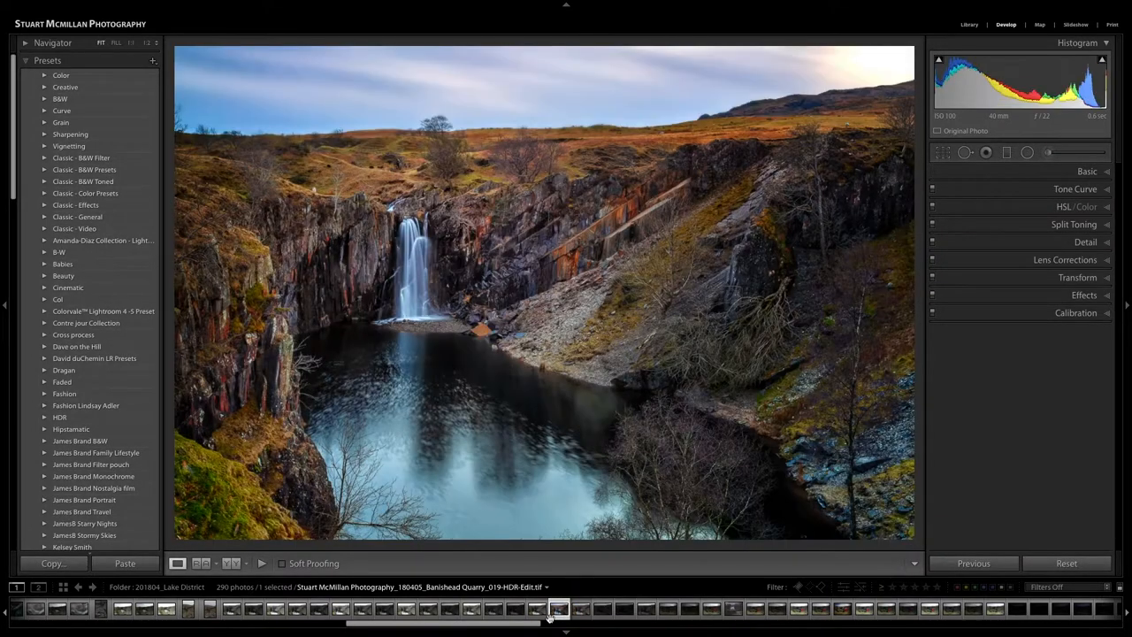
# - Recheck the merged HDR and bracketed exposures, return to the HDR-Edit TIFF, and expand Basic
pyautogui.click(581, 608)
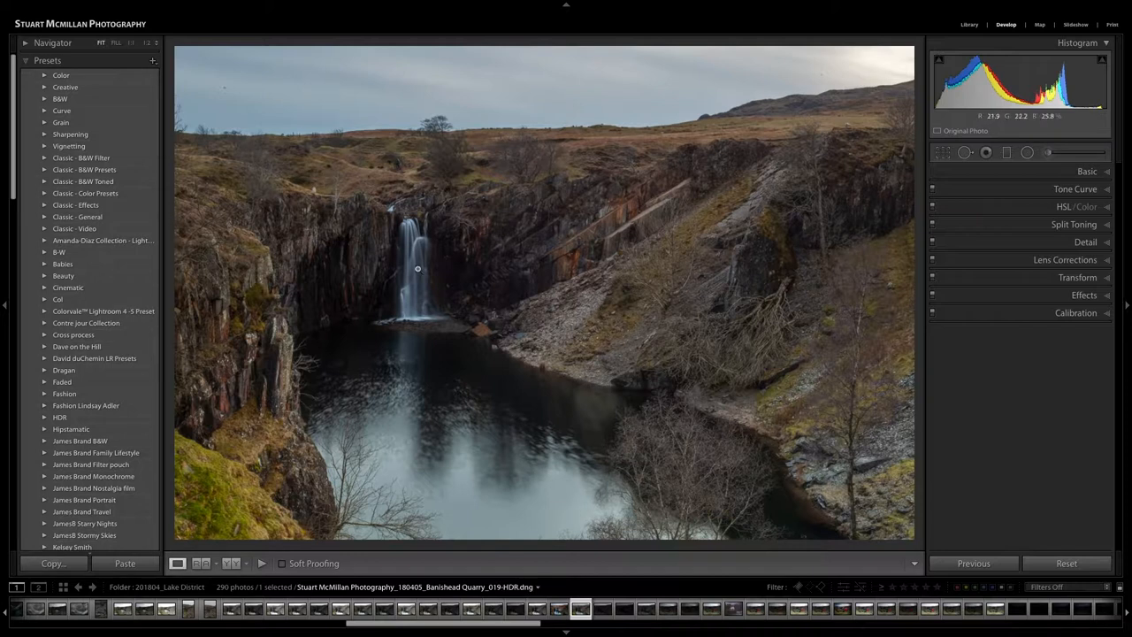
pyautogui.click(537, 608)
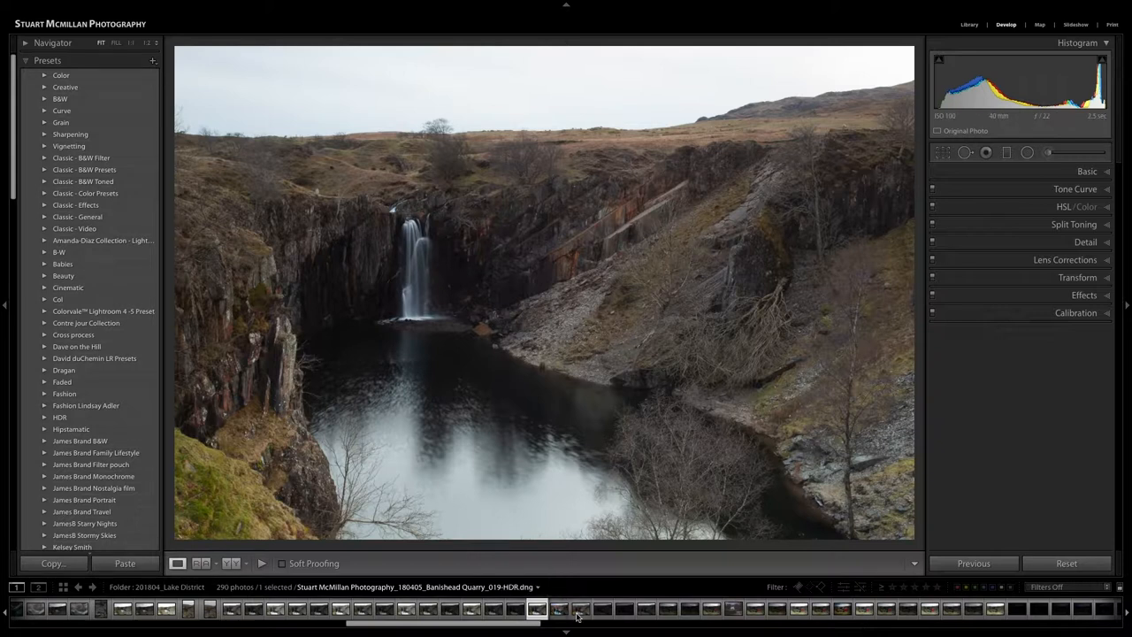
pyautogui.click(581, 608)
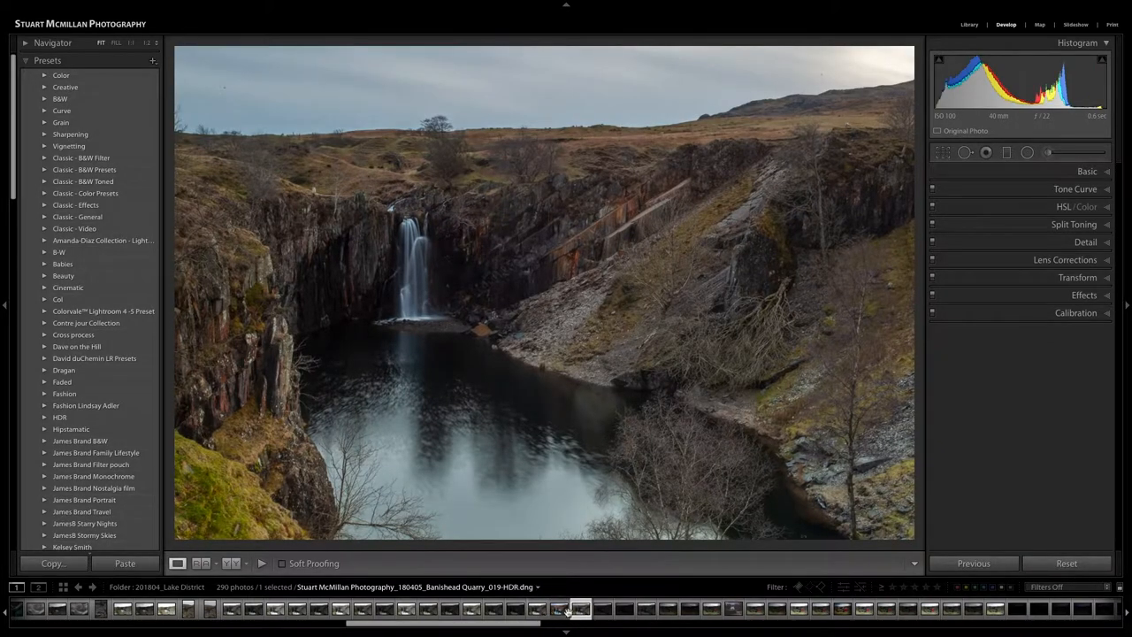
pyautogui.click(493, 608)
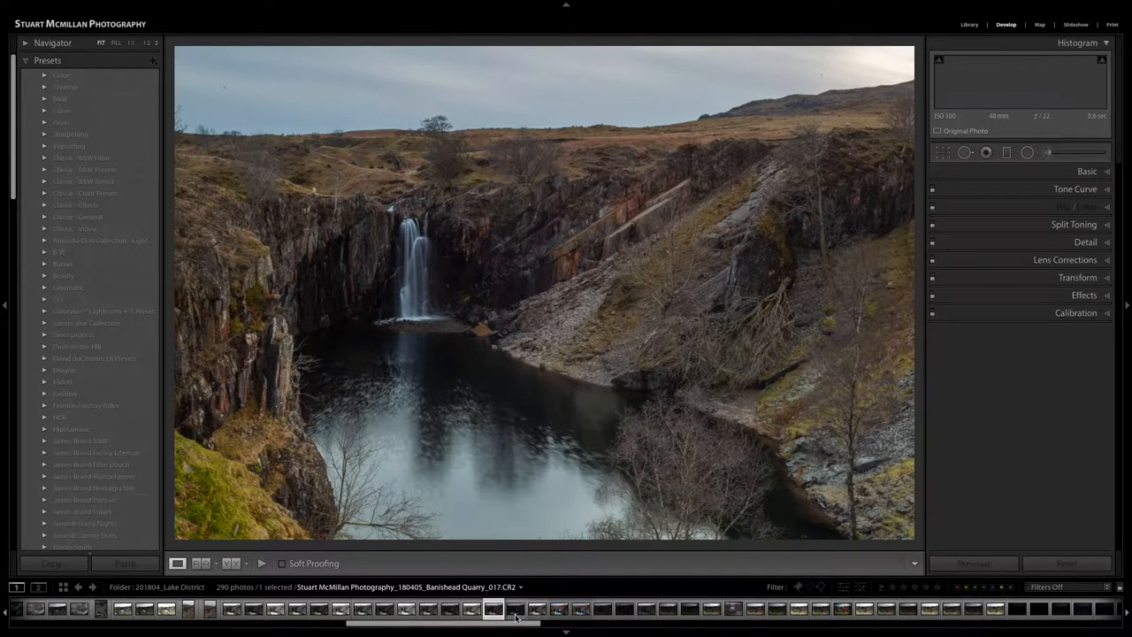
pyautogui.click(537, 609)
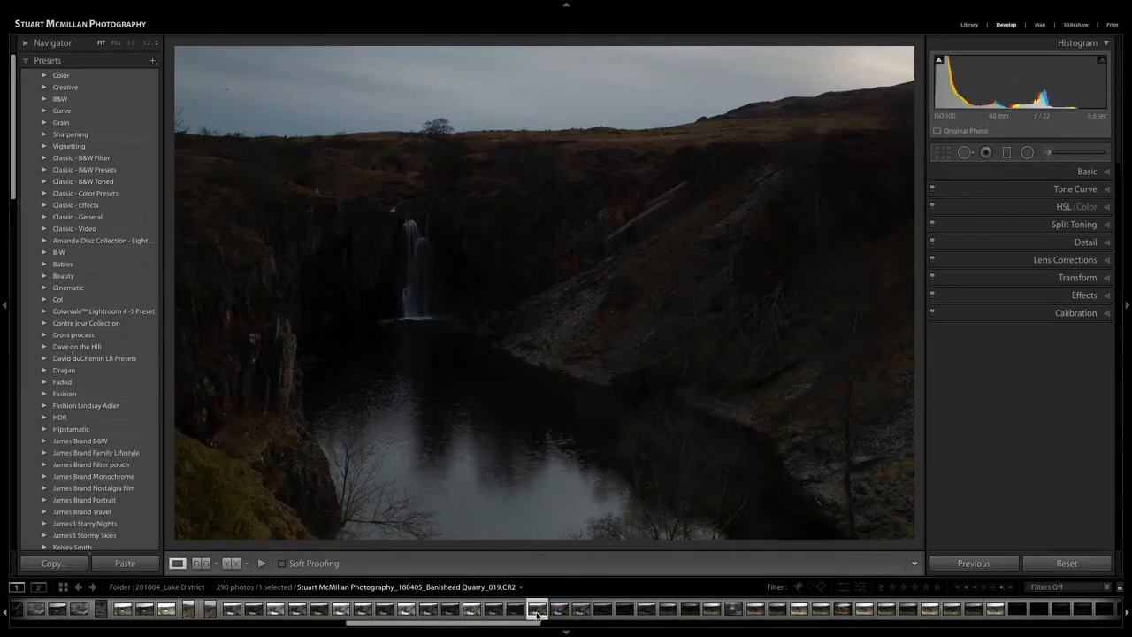
pyautogui.click(514, 609)
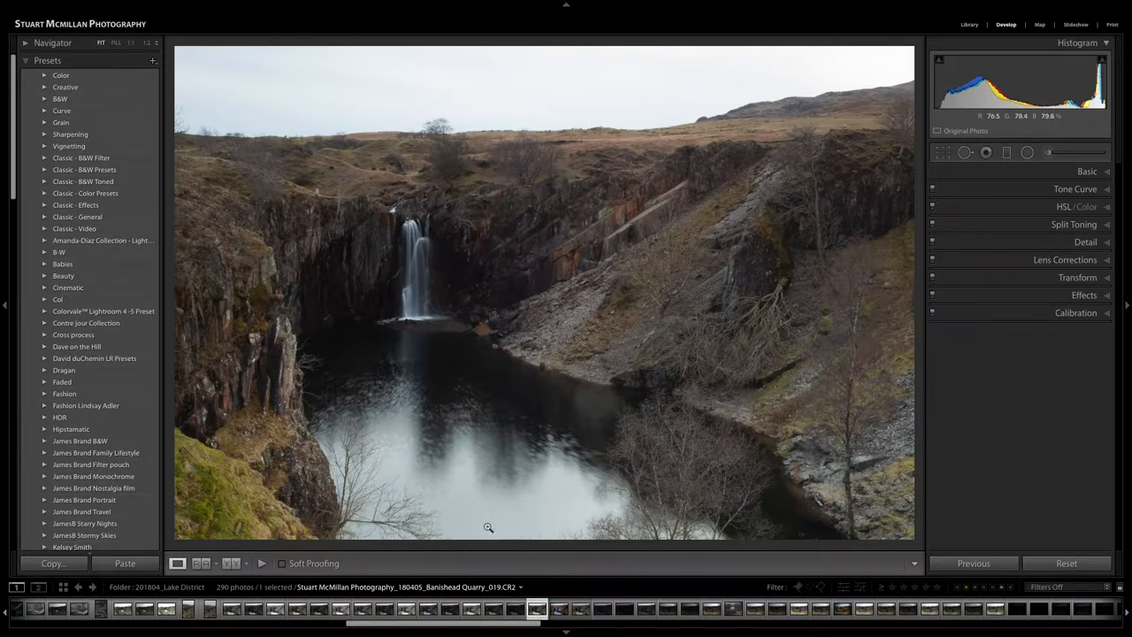
pyautogui.click(558, 607)
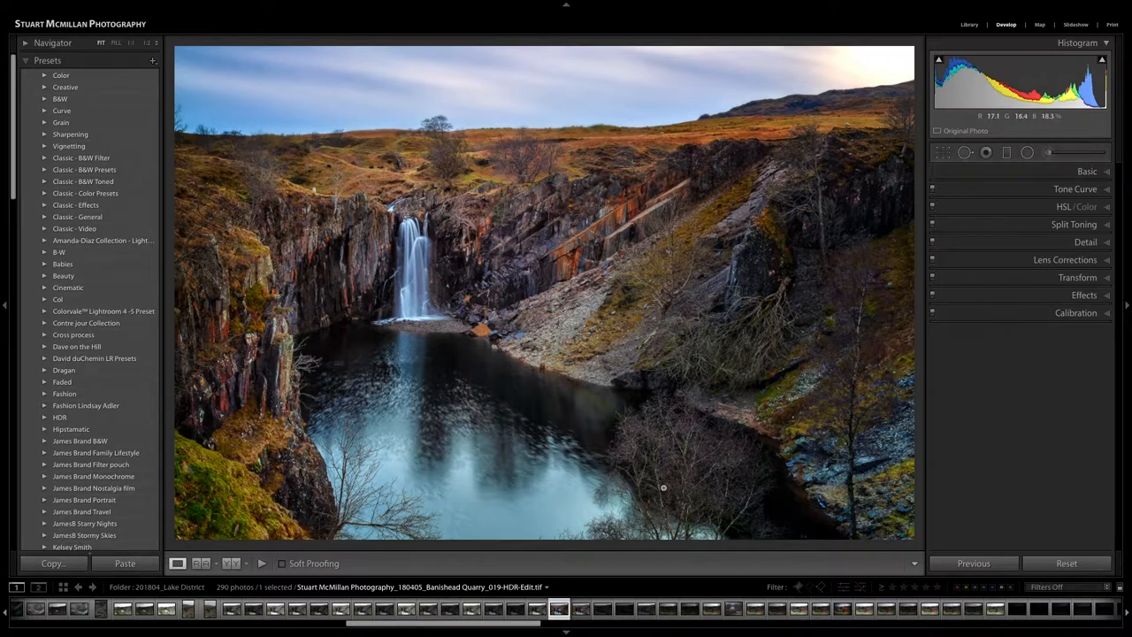
pyautogui.moveTo(371, 362)
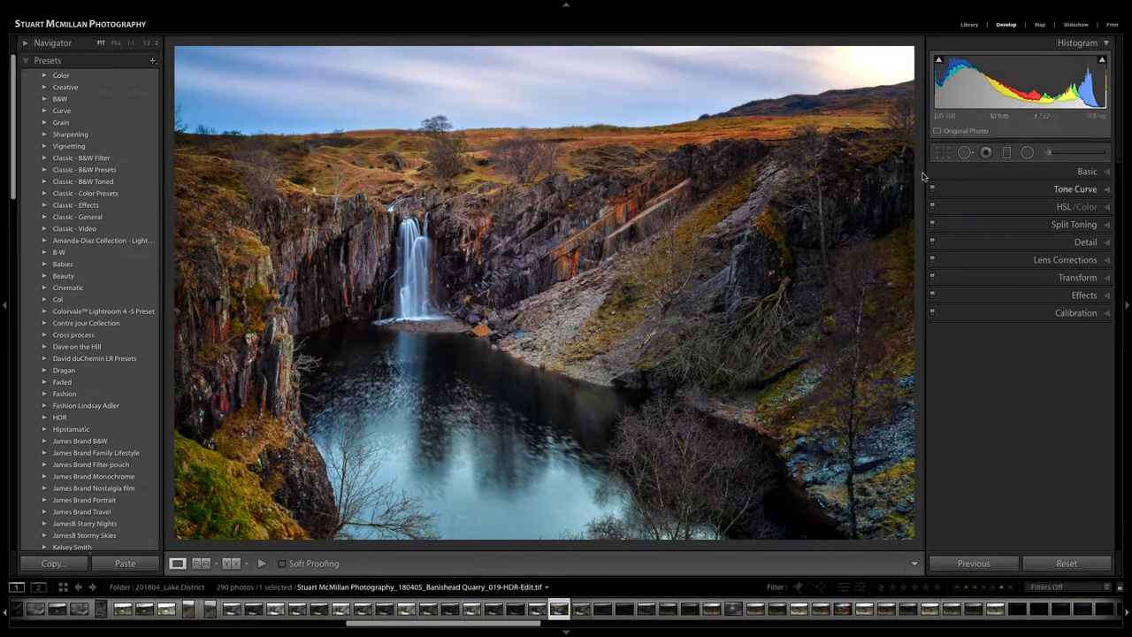
pyautogui.moveTo(622, 356)
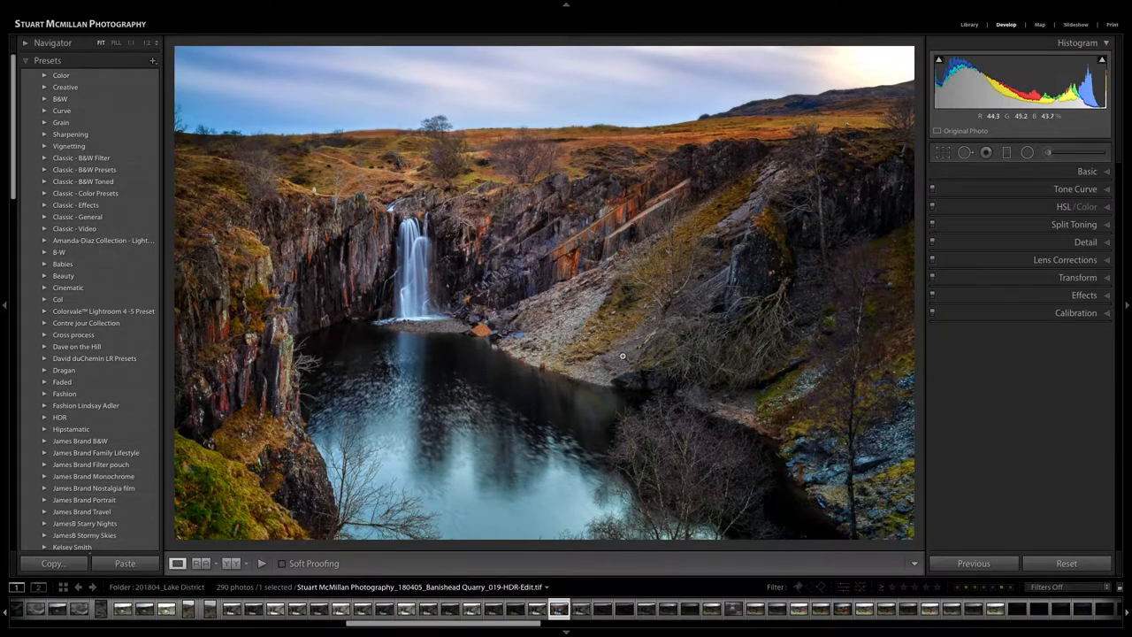
pyautogui.click(1086, 171)
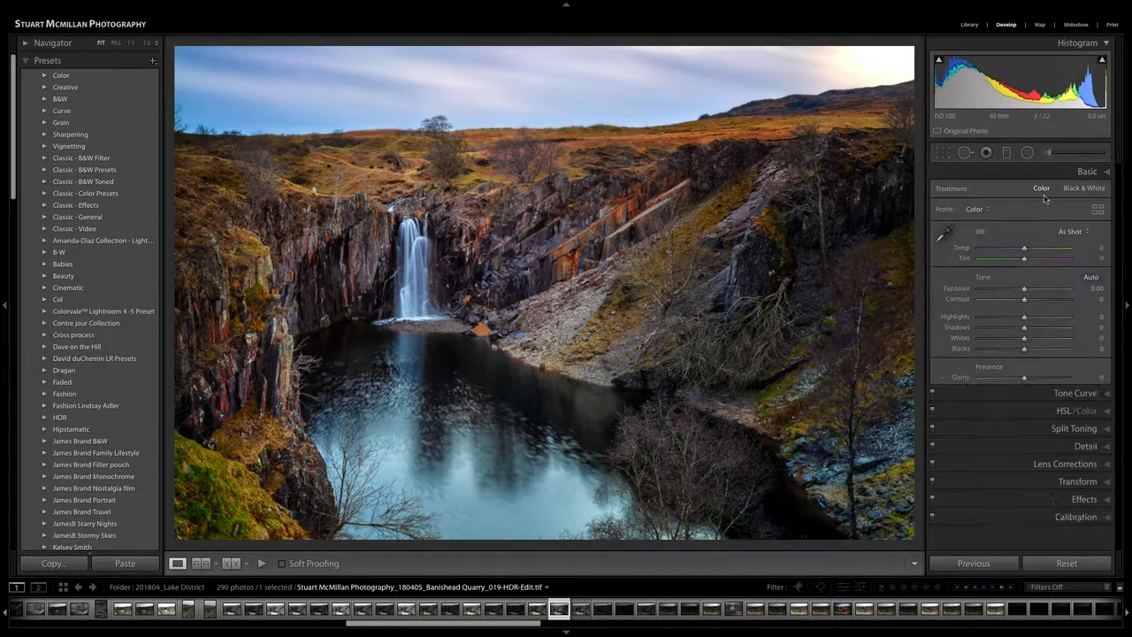
# - In the Basic panel, set Highlights -9, Shadows +9, Blacks -7 and Clarity +3
pyautogui.click(989, 366)
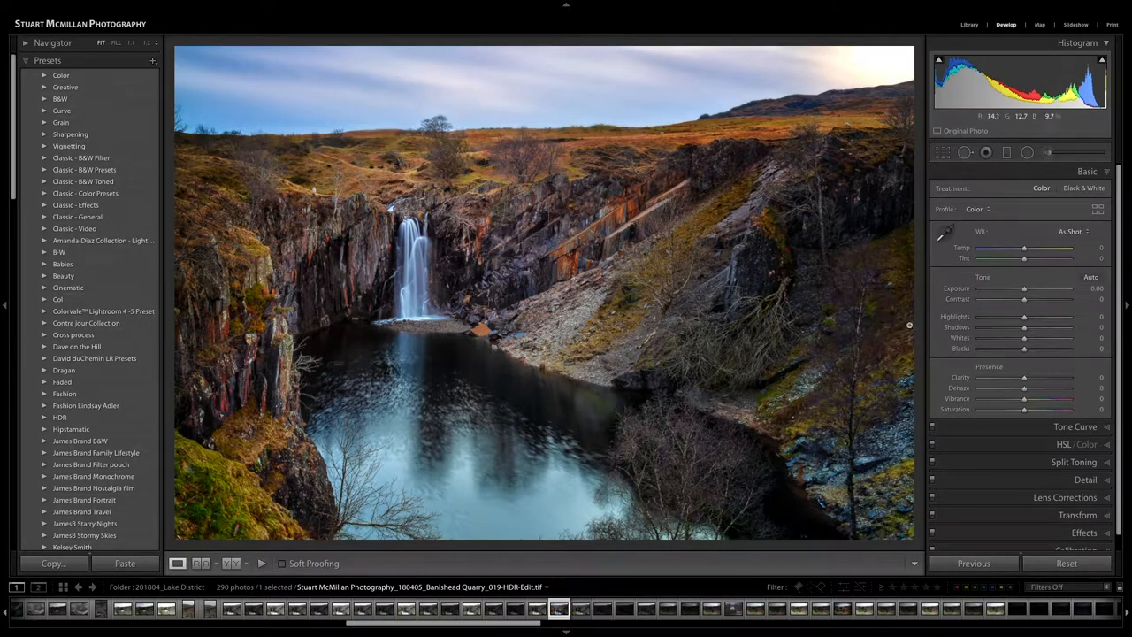
pyautogui.moveTo(1002, 311)
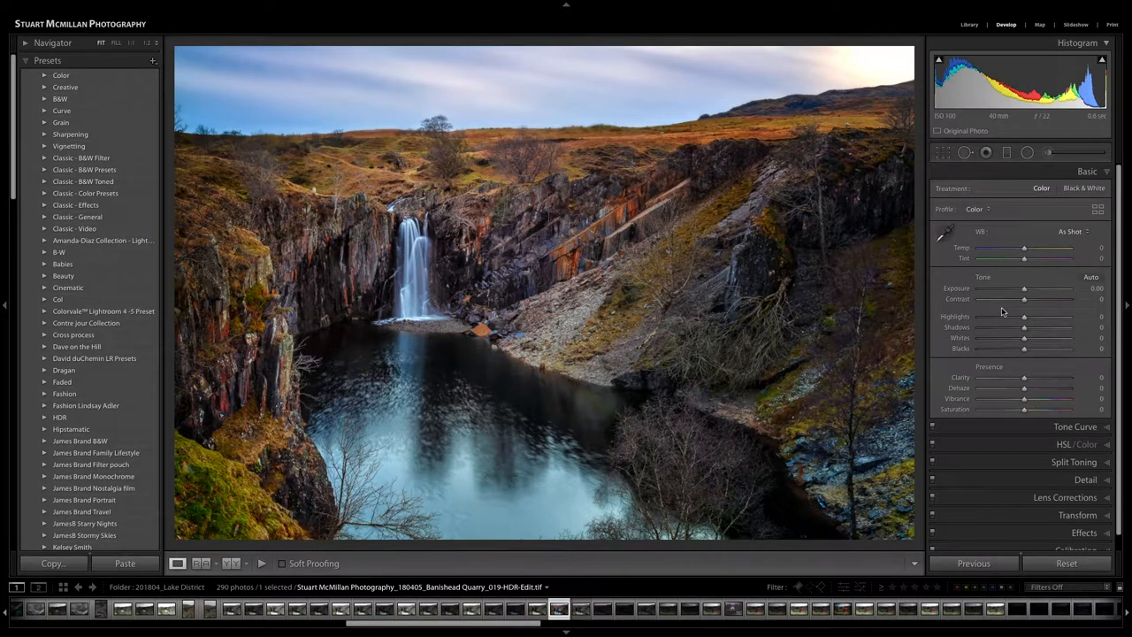
pyautogui.moveTo(857, 333)
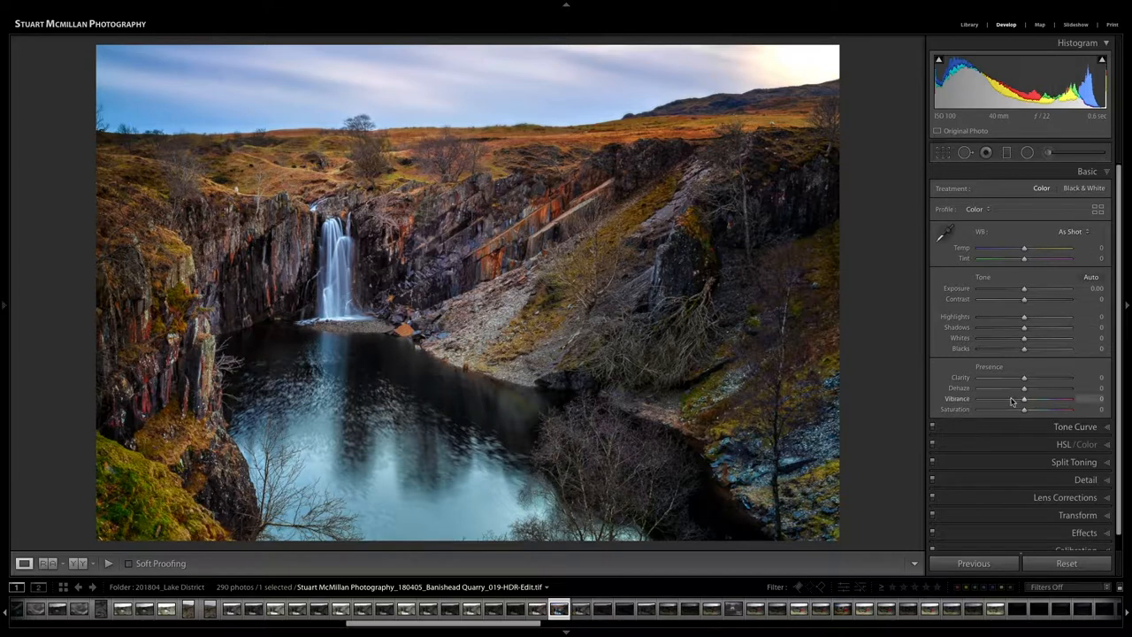
pyautogui.moveTo(996, 360)
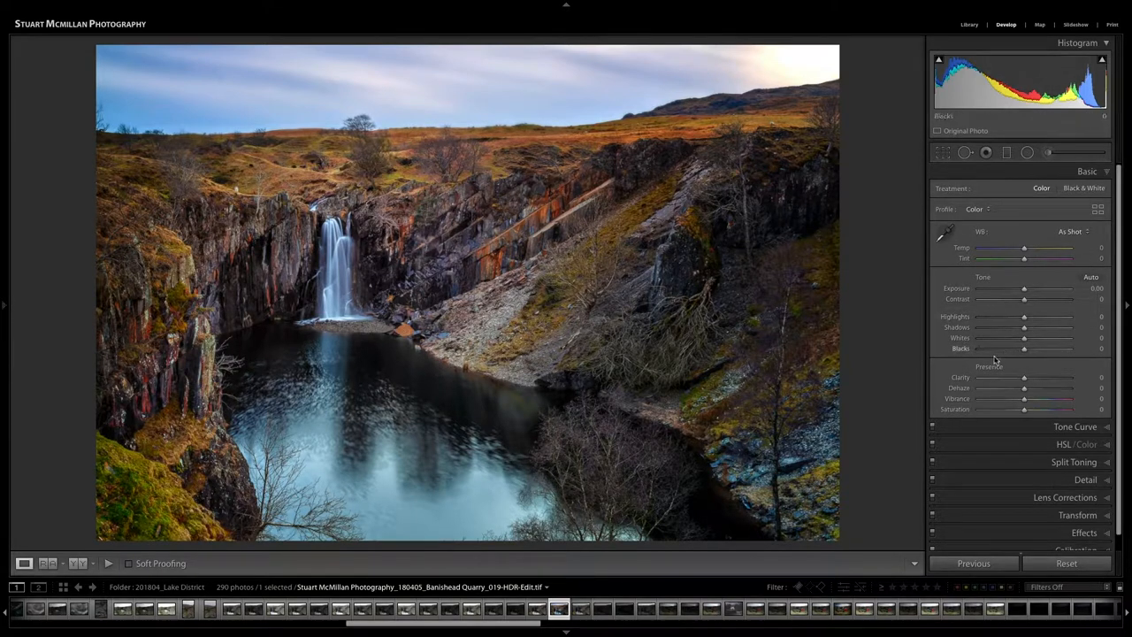
pyautogui.moveTo(1023, 327)
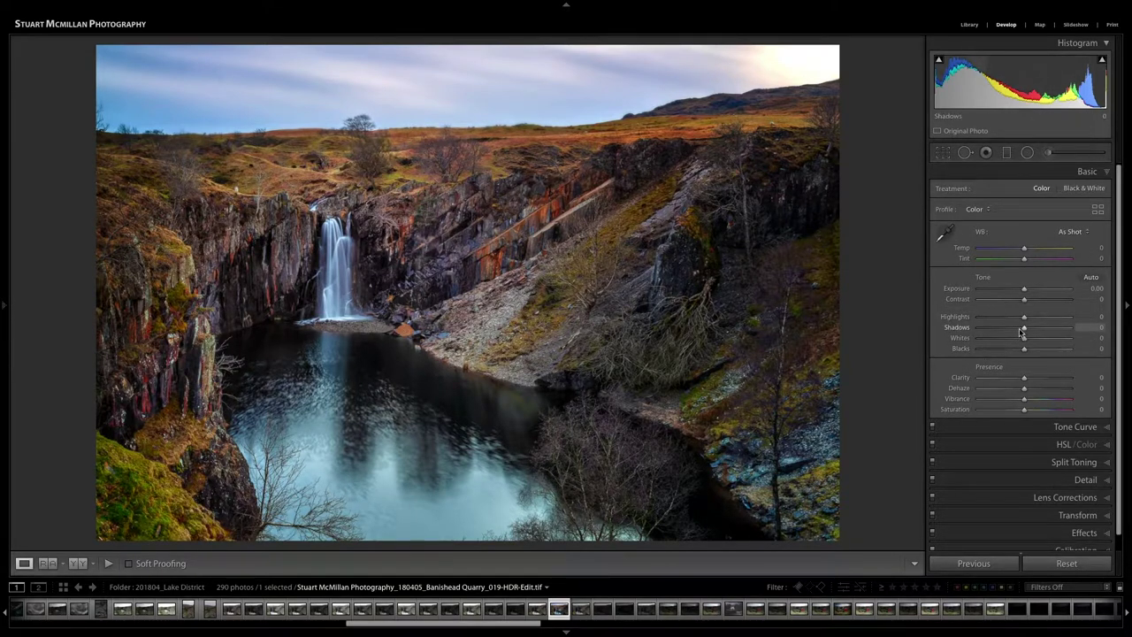
pyautogui.moveTo(1024, 327); pyautogui.dragTo(1033, 328)
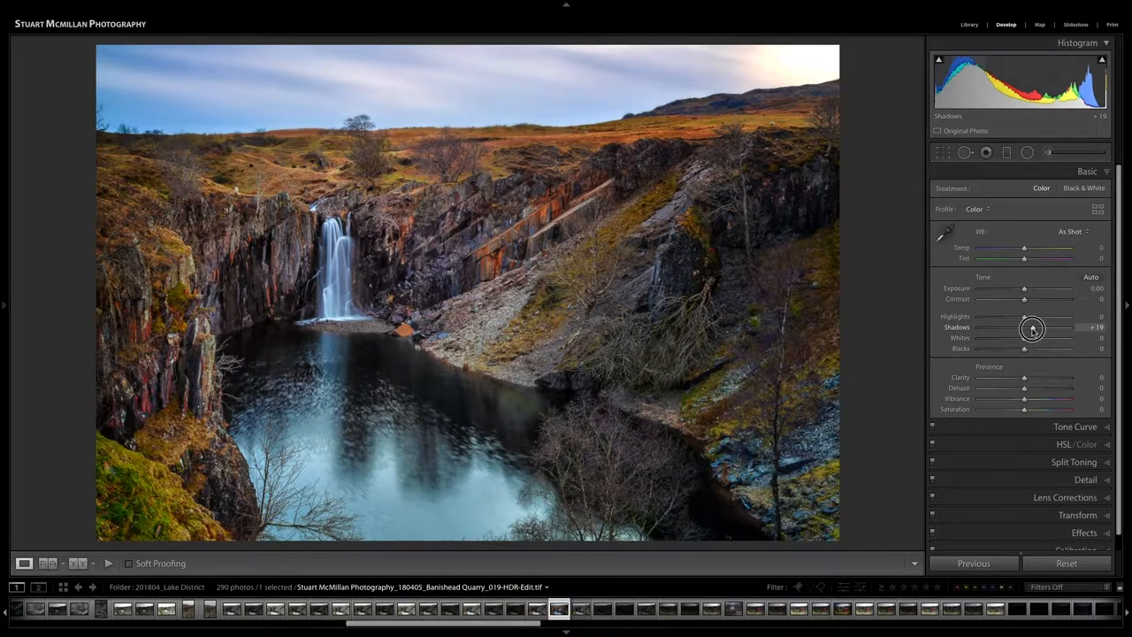
pyautogui.moveTo(1033, 327); pyautogui.dragTo(1024, 327)
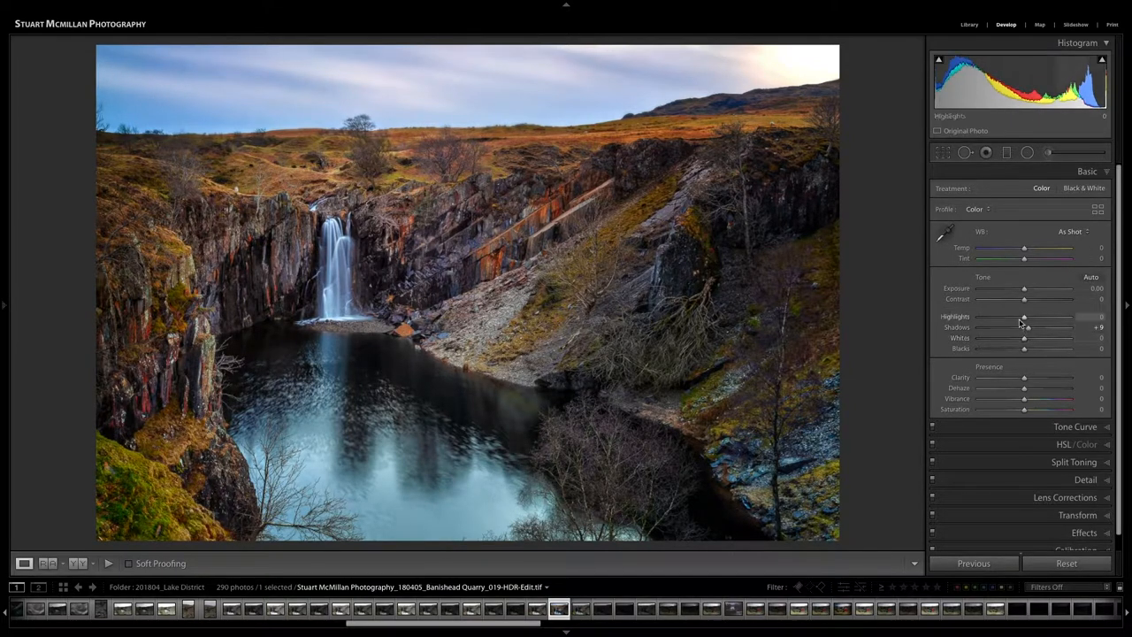
pyautogui.moveTo(1024, 318); pyautogui.dragTo(1022, 319)
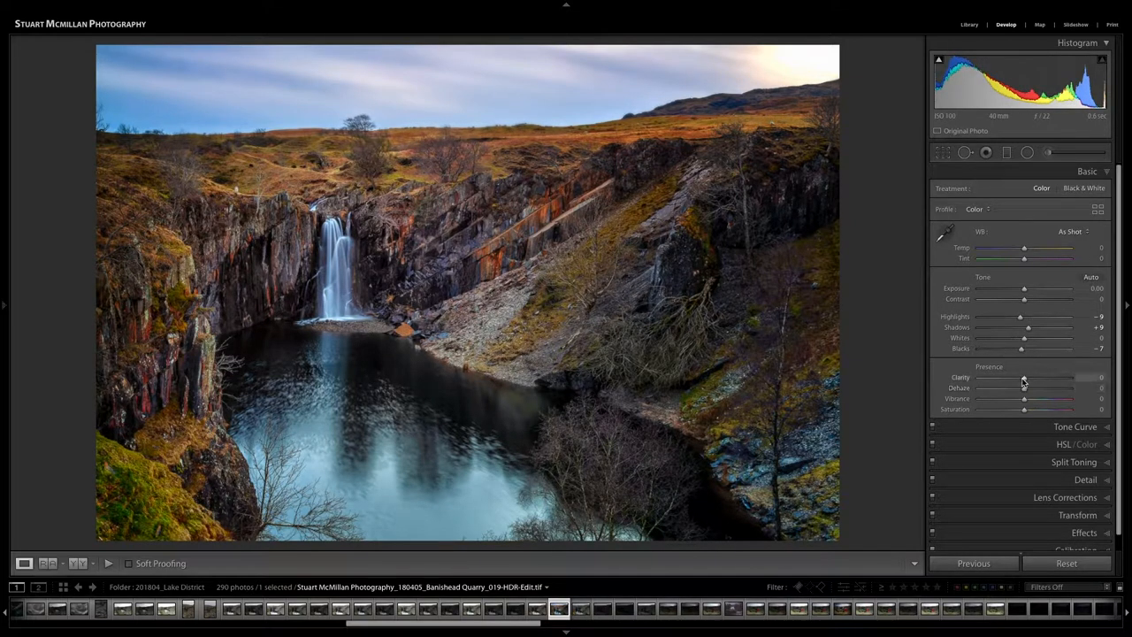
pyautogui.moveTo(1021, 378); pyautogui.dragTo(1028, 378)
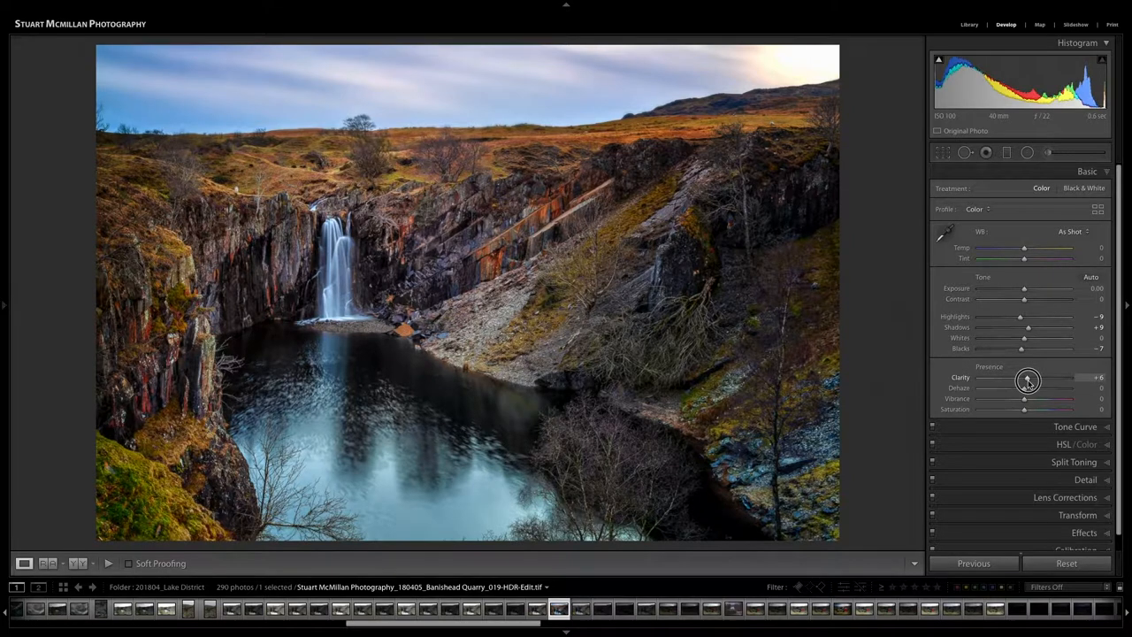
pyautogui.moveTo(1029, 381); pyautogui.dragTo(1024, 381)
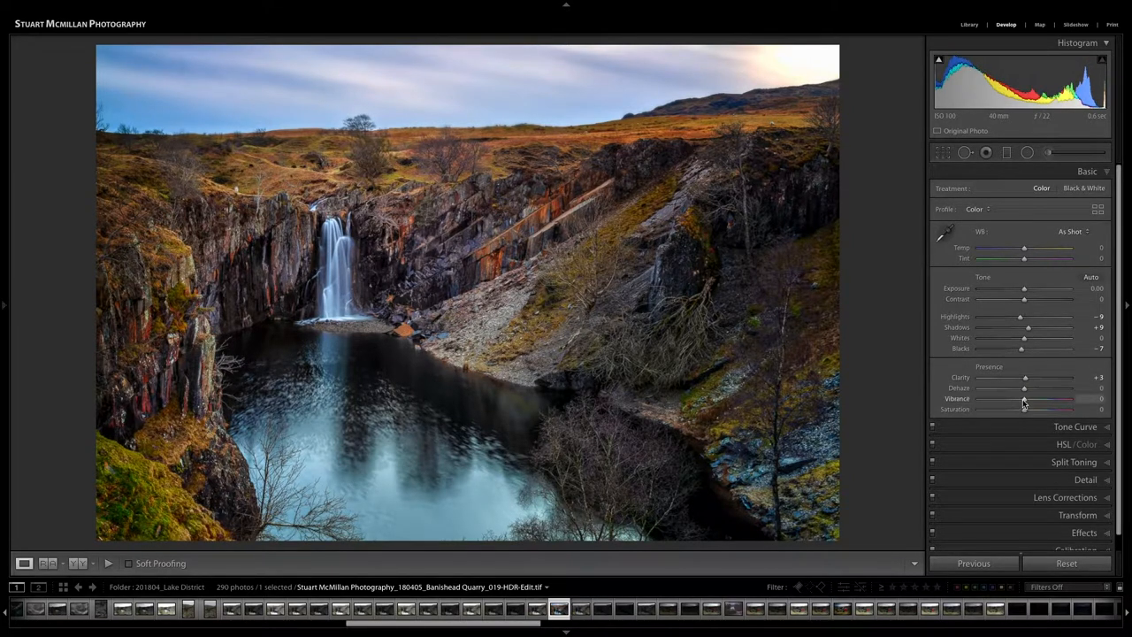